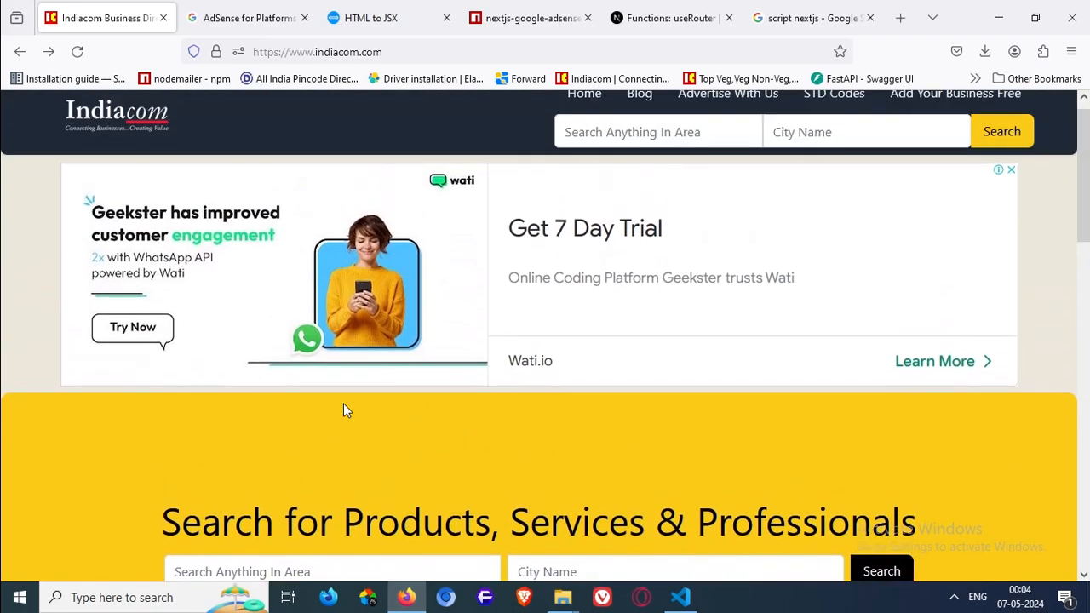
Scroll the Indiacom homepage past the display ad, then bring up the AdSense for Platforms code examples
scroll("up", 3)
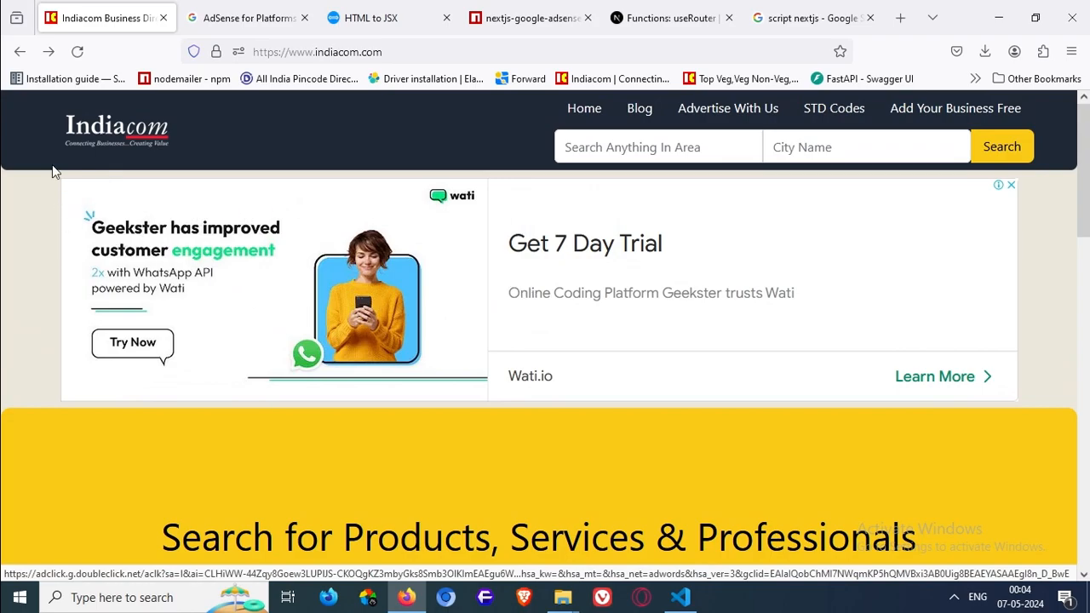
scroll("down", 3)
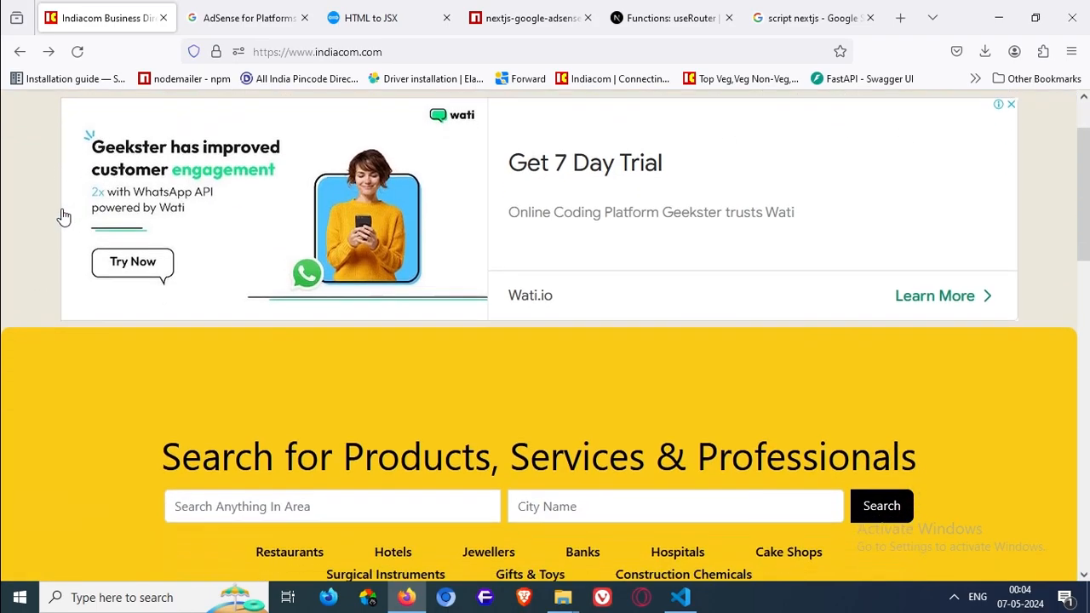
scroll("down", 3)
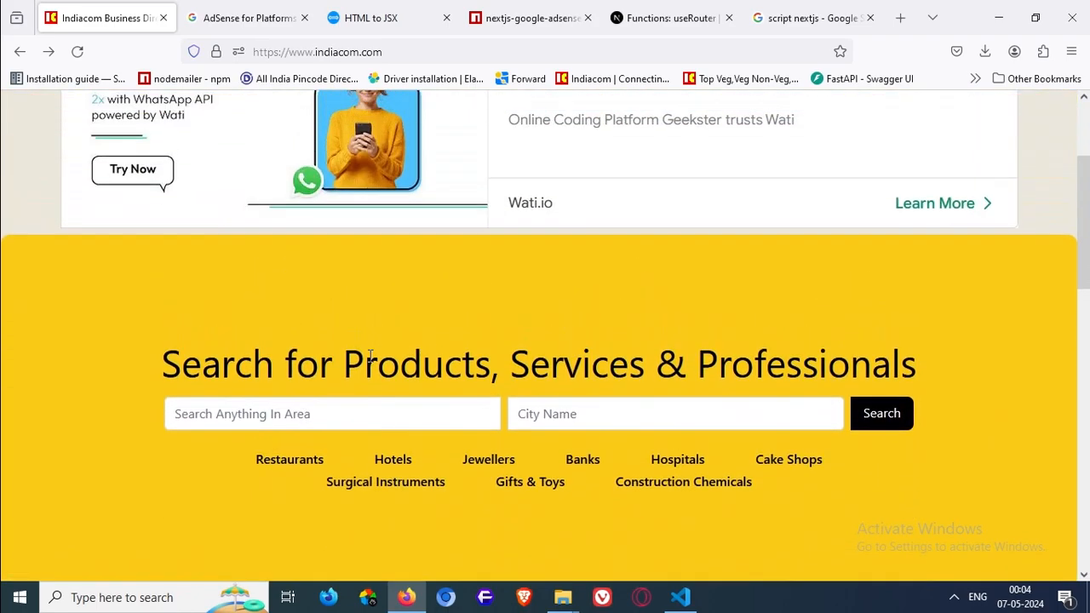
left_click(247, 17)
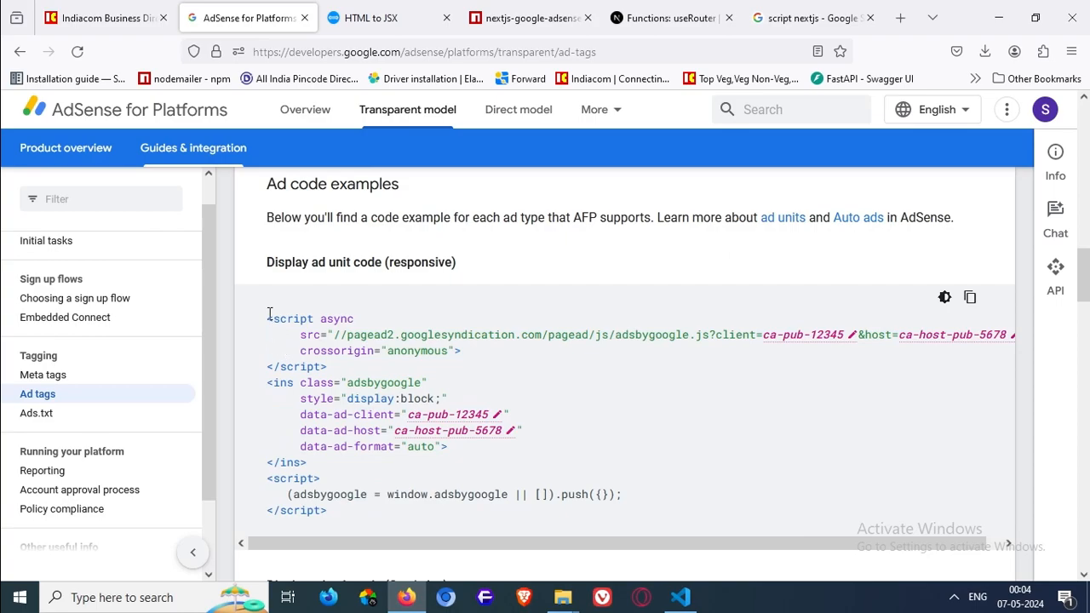
Copy the responsive display ad unit code and move to the HTML to JSX converter
left_click_drag(266, 318, 327, 366)
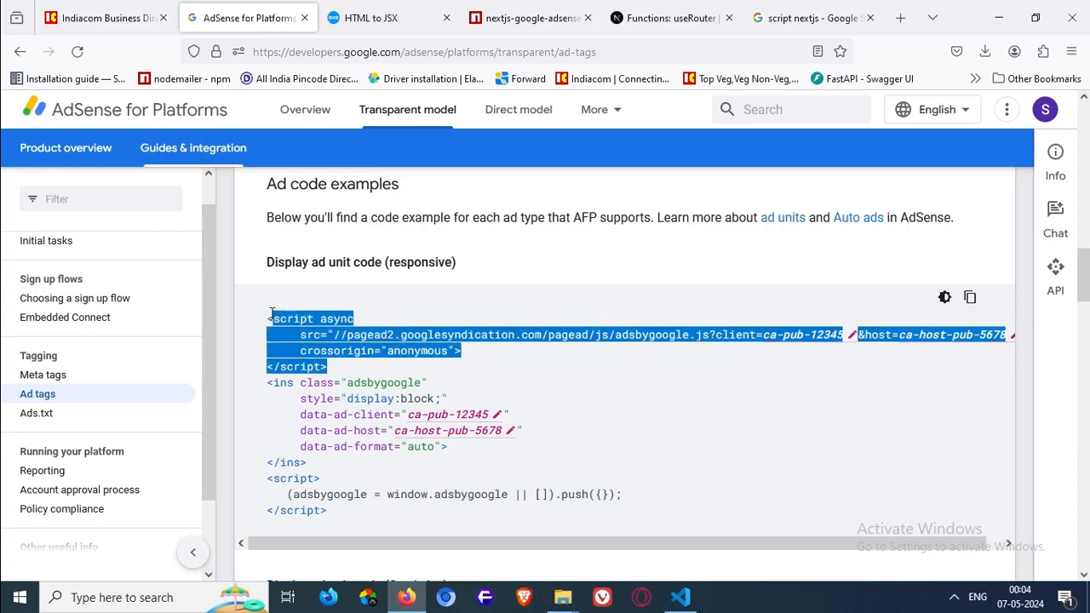
mouse_move(258, 326)
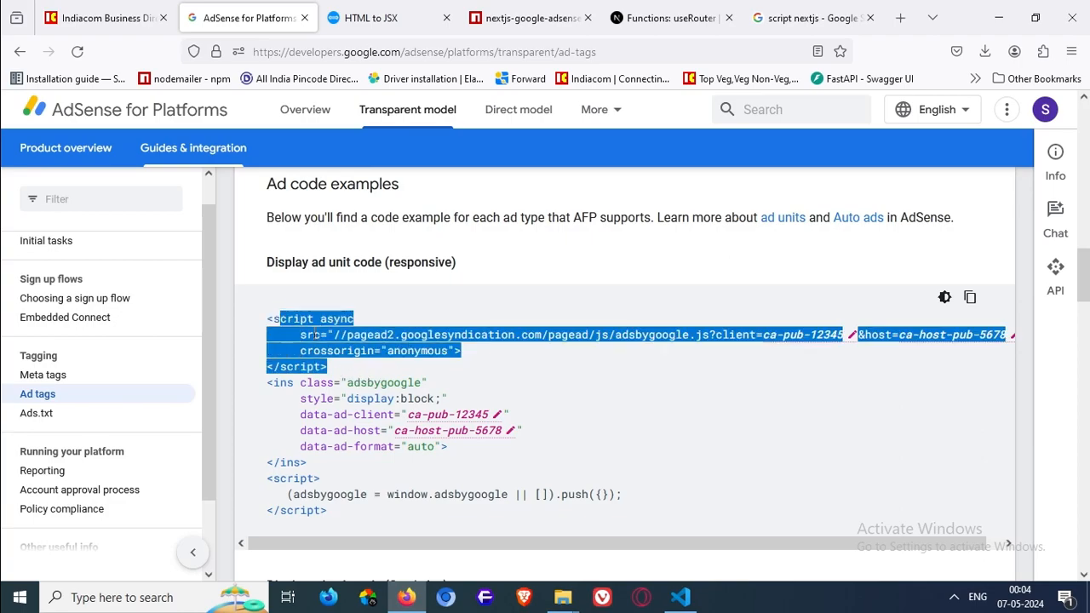
left_click(969, 296)
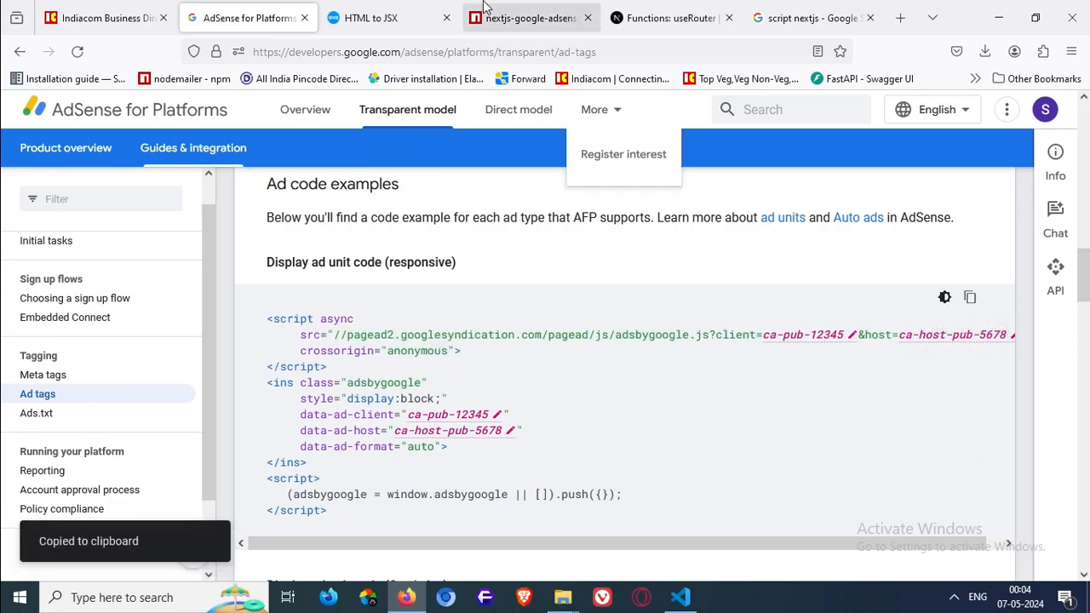
left_click(371, 17)
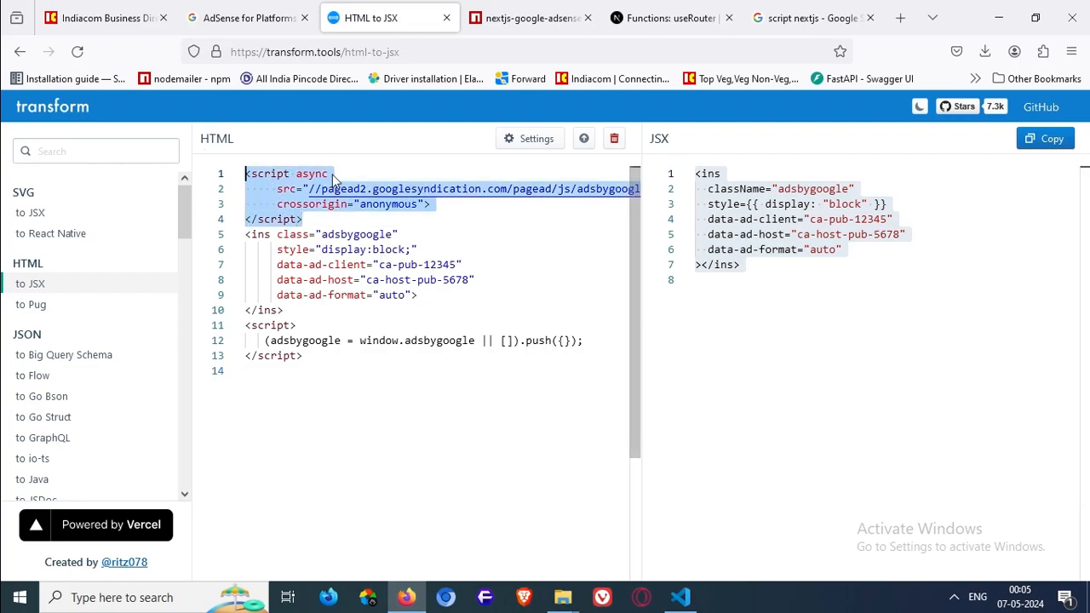
Paste the AdSense HTML into transform.tools and view the JSX ins tag with className and style object
left_click(303, 218)
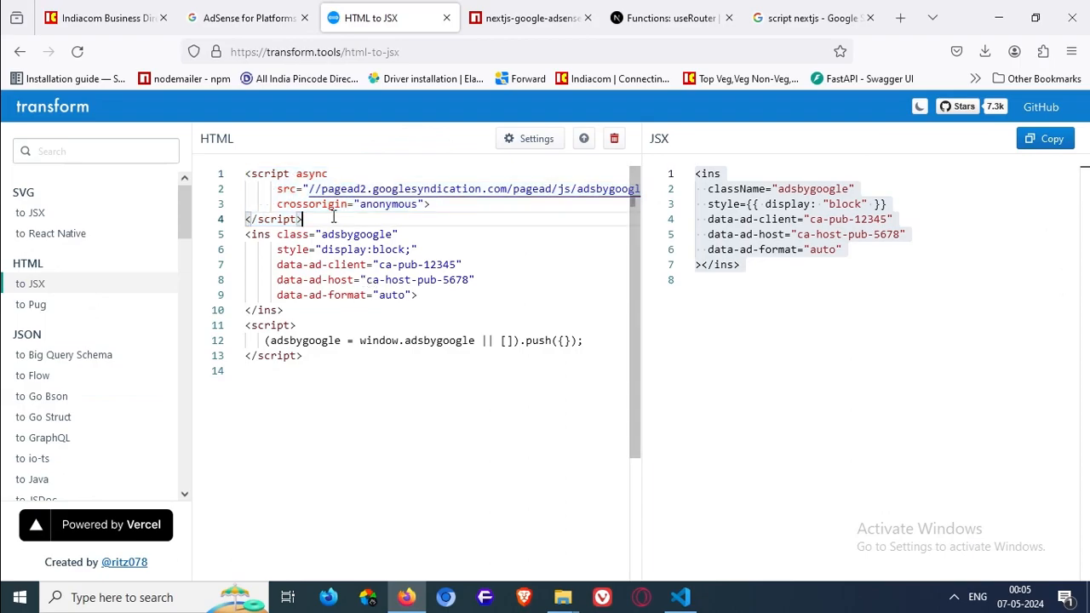
left_click(682, 599)
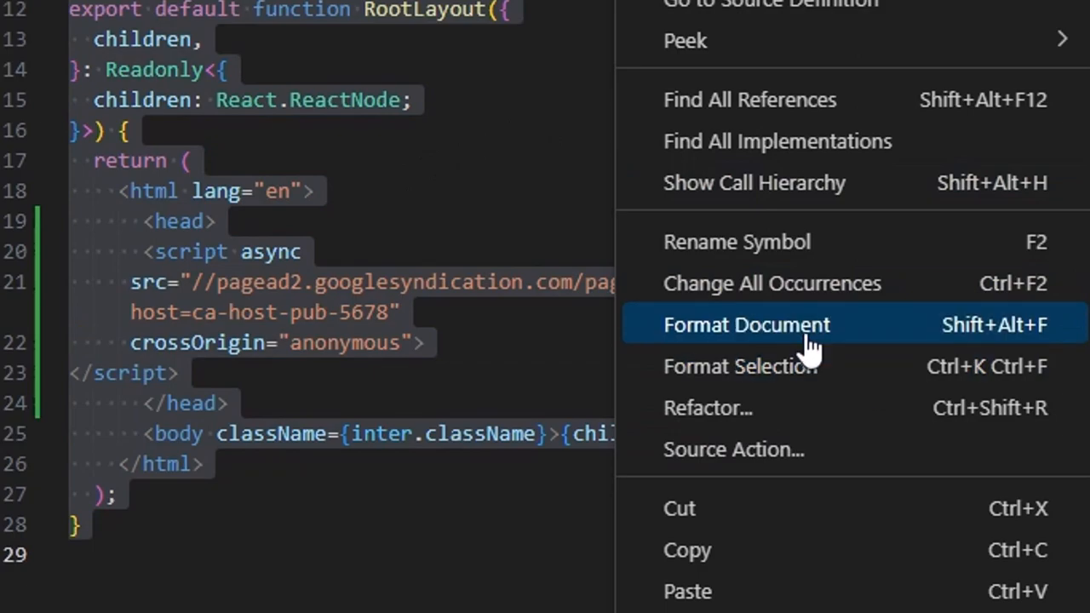
Reformat layout.tsx with Format Document after adding the AdSense script to the head
left_click(746, 323)
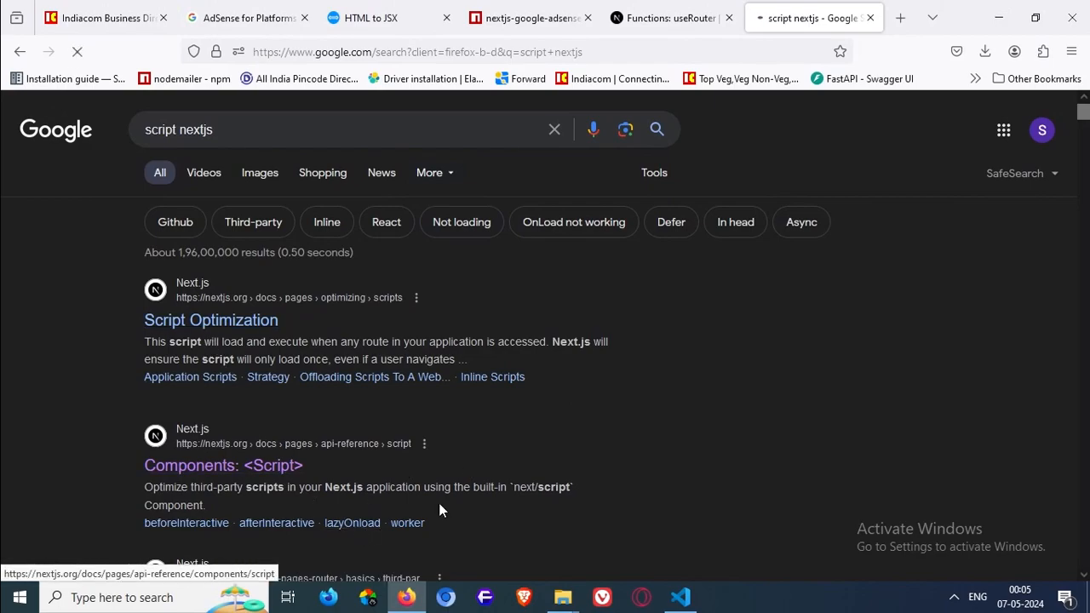
Read the Script Optimization guide's Layout Scripts section and select the import Script line
left_click(211, 320)
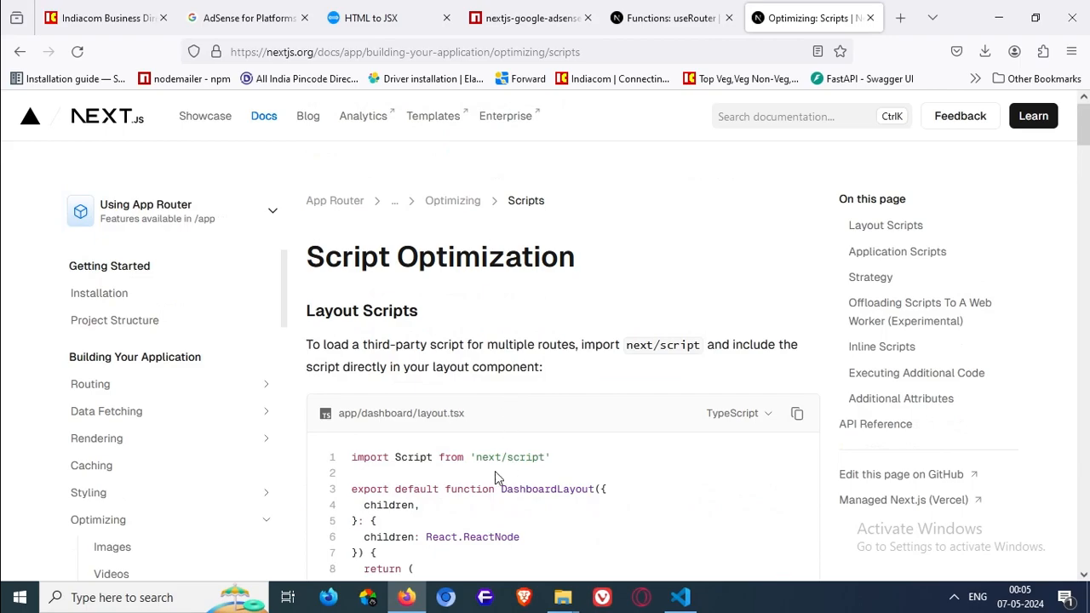
scroll("down", 3)
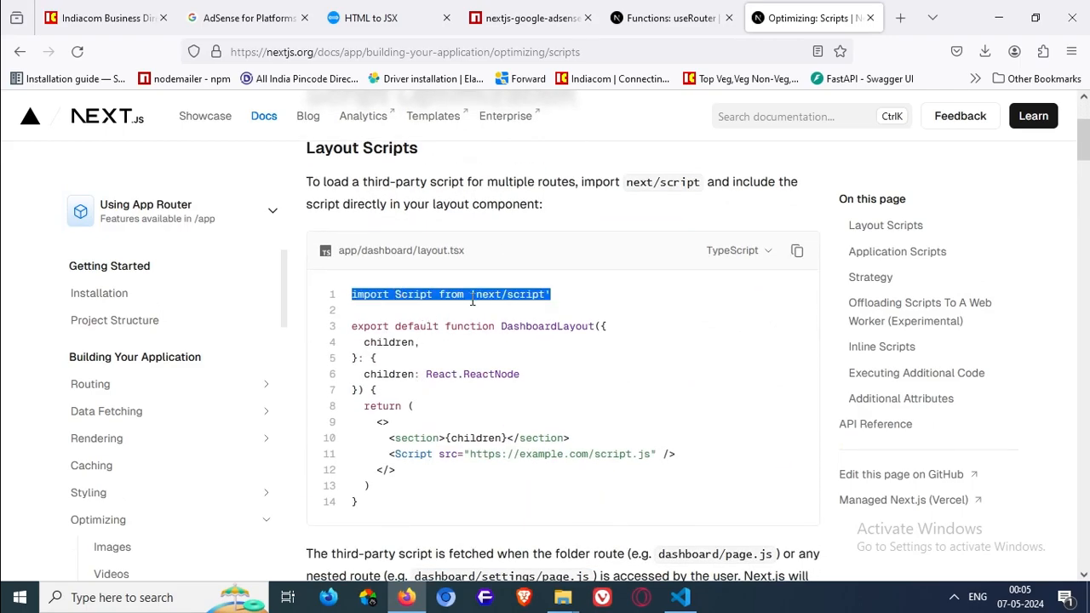
left_click(679, 596)
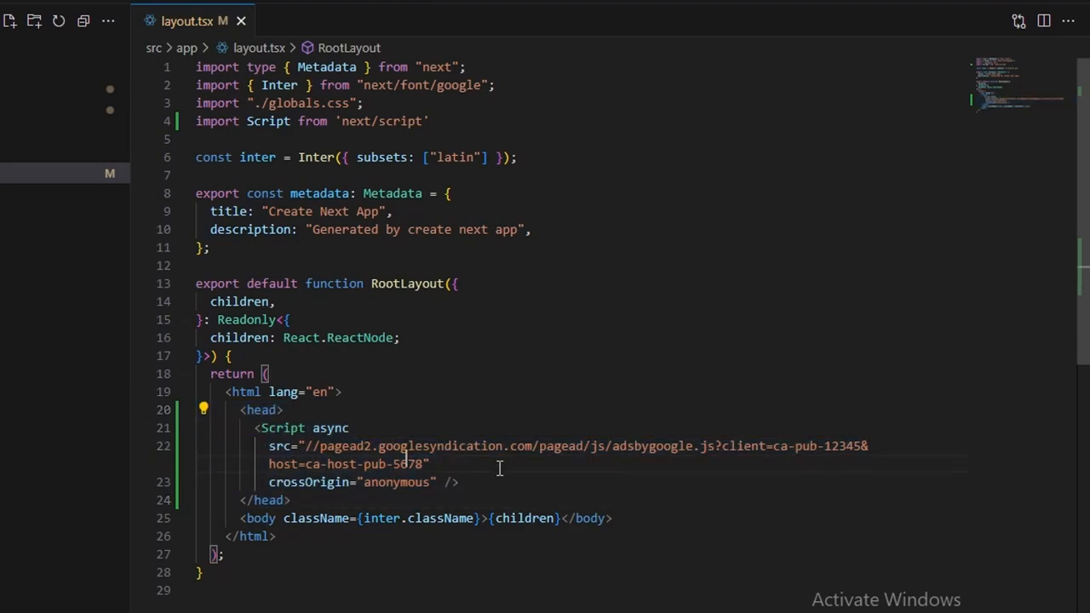
Add a JSX comment above the Script tag noting only Google Auto Ads will run with this
key("ctrl+a")
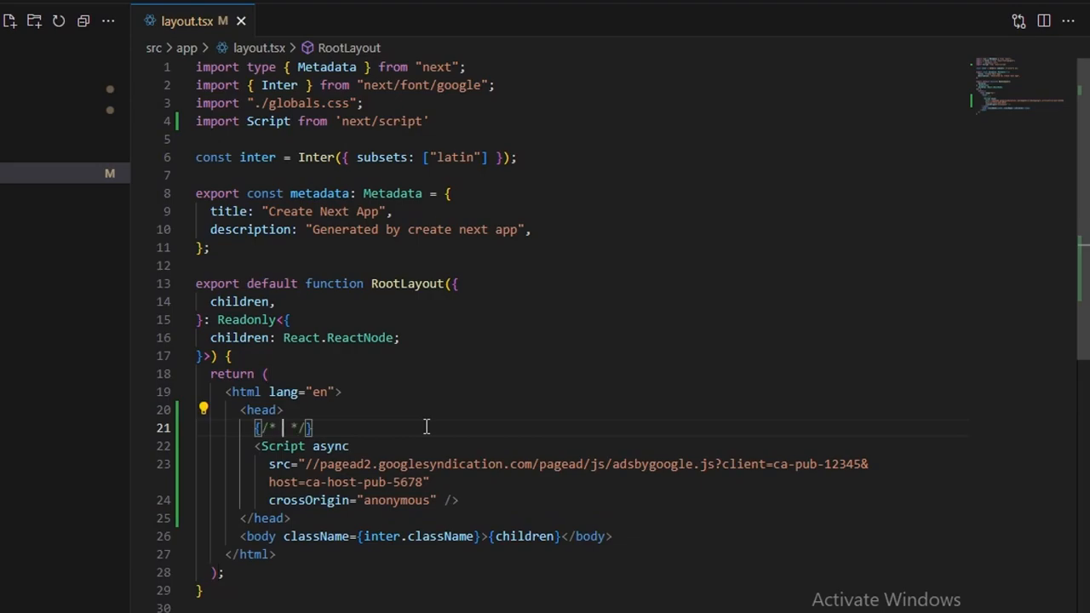
type("Only")
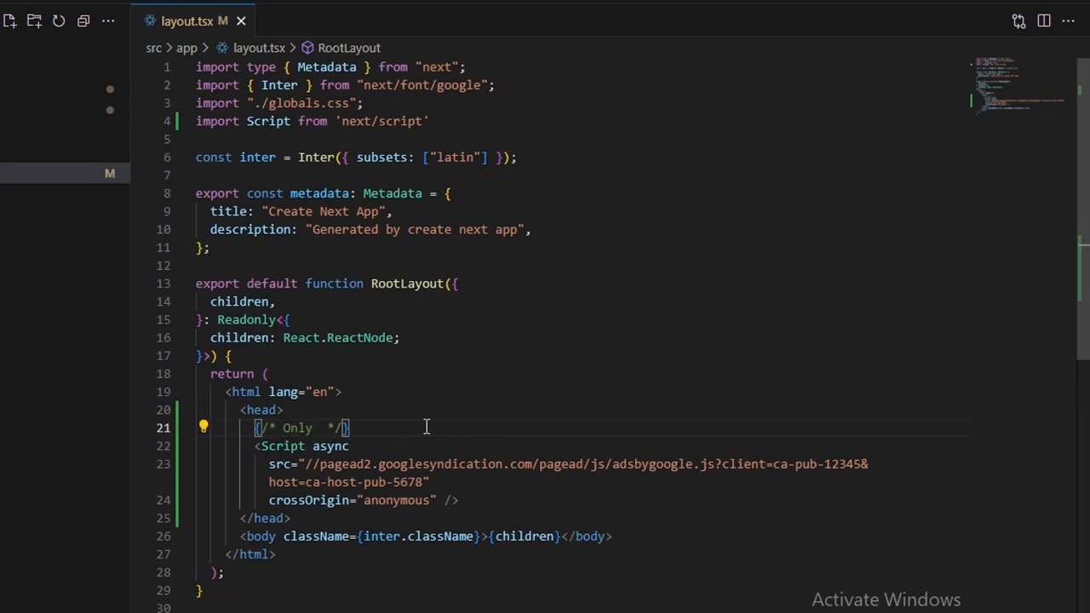
type("Auto Ads")
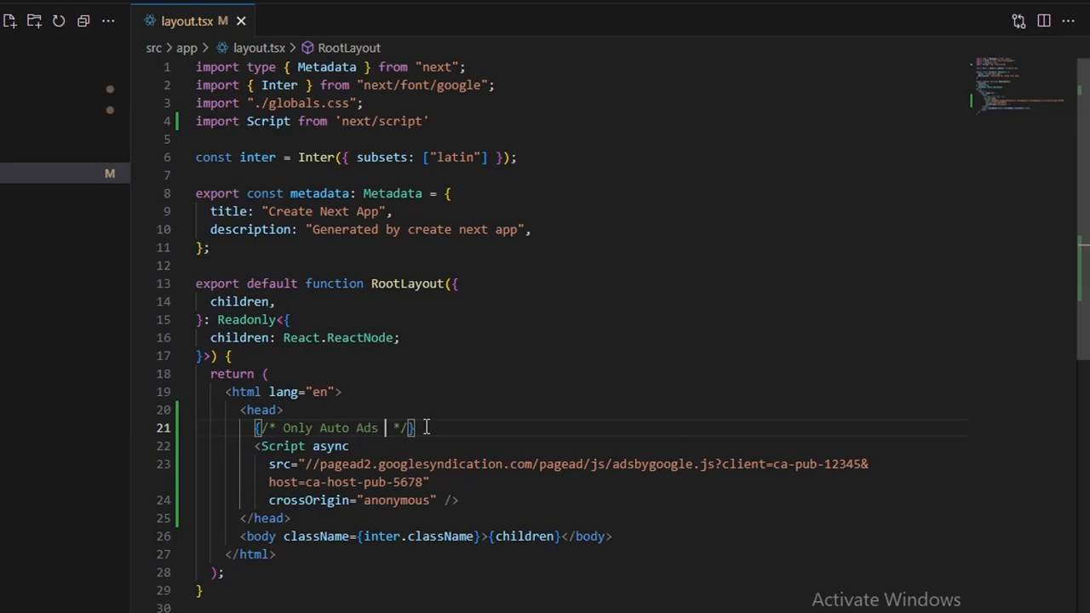
type("Google Wi")
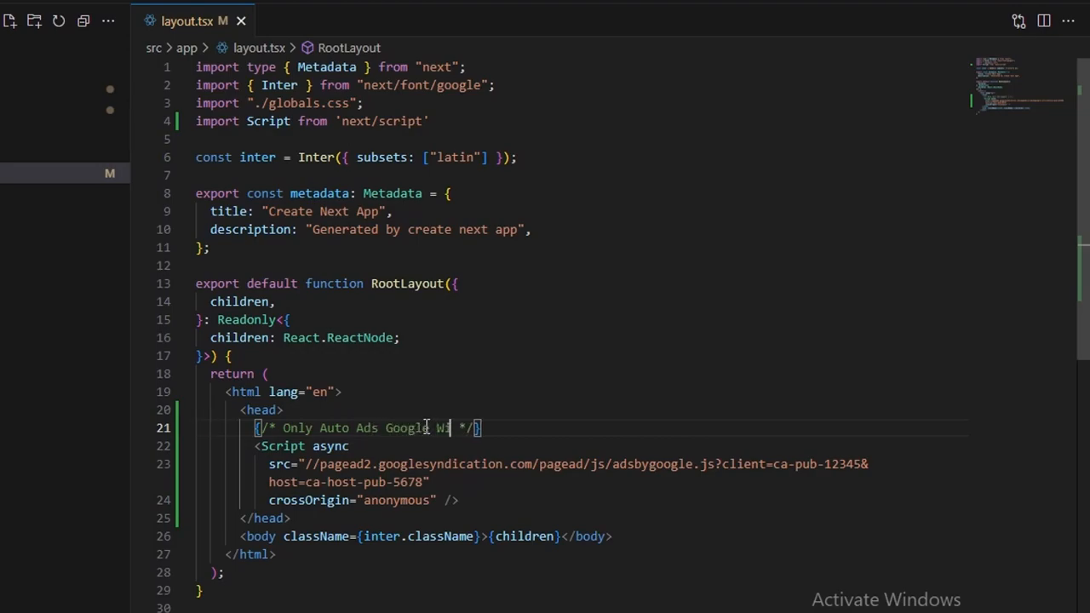
type("Will Run")
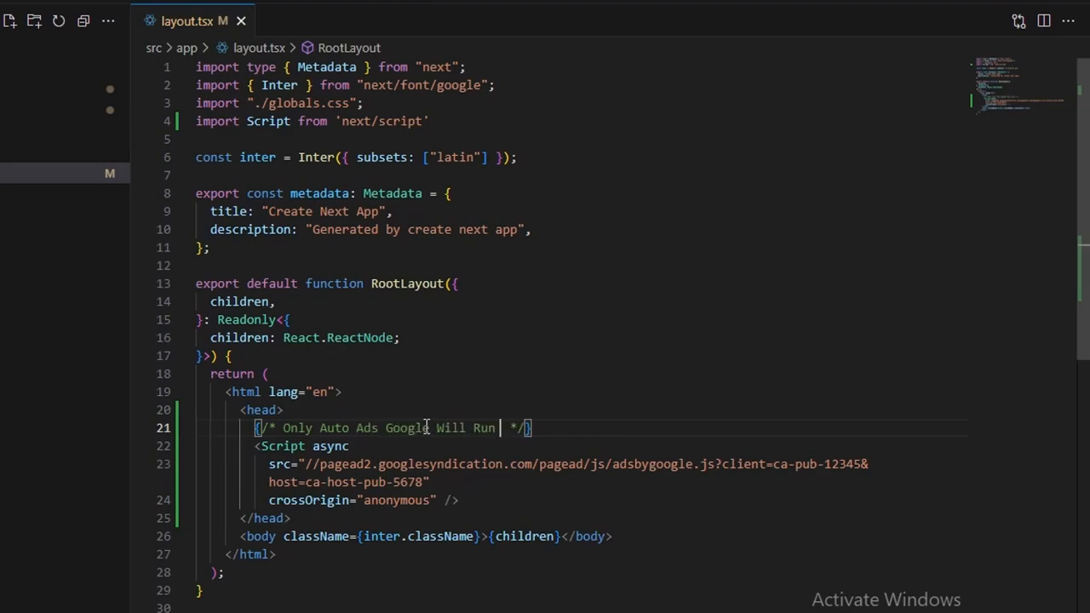
type("With This")
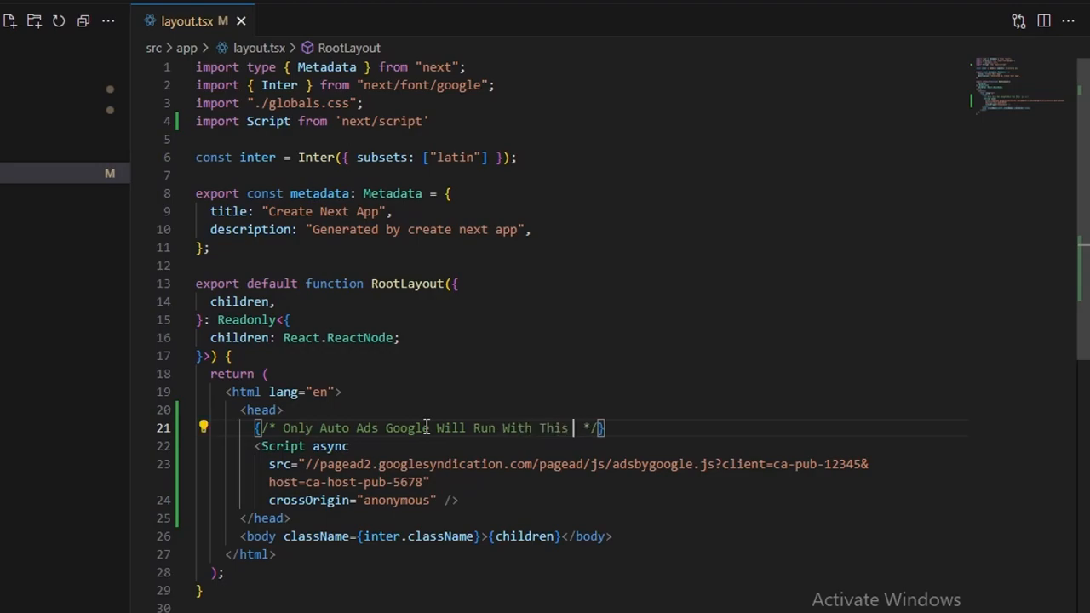
type("ok")
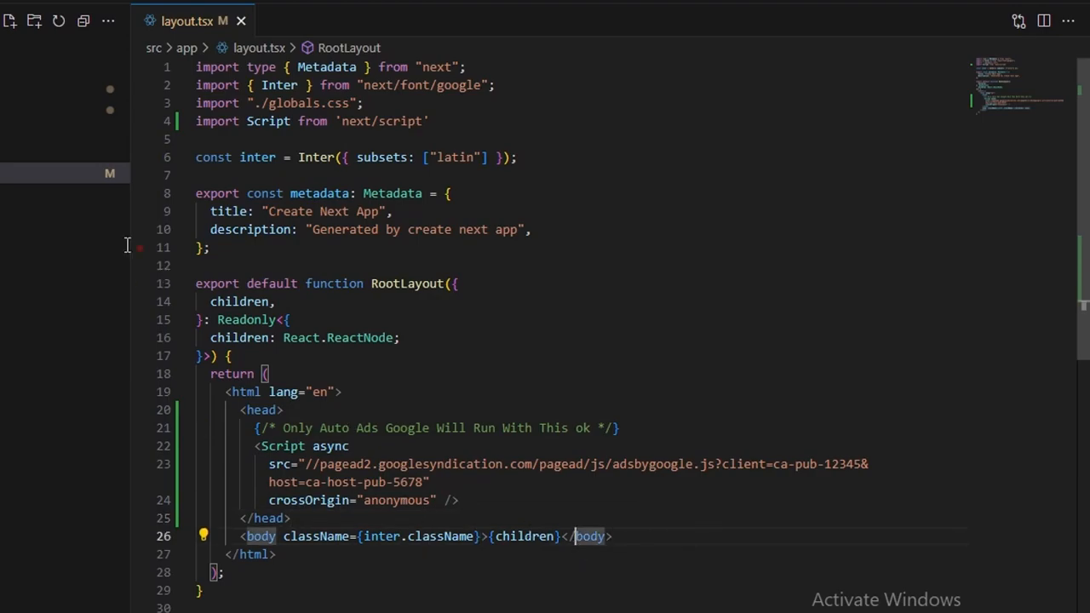
left_click(307, 20)
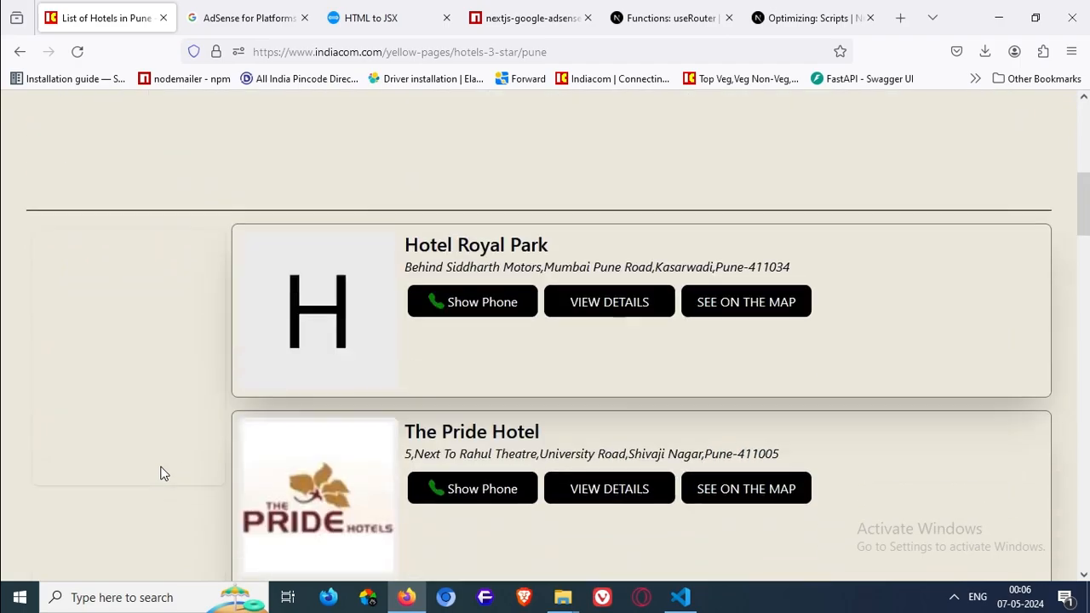
Glance over the nextjs-google-adsense package page on npm
scroll("up", 3)
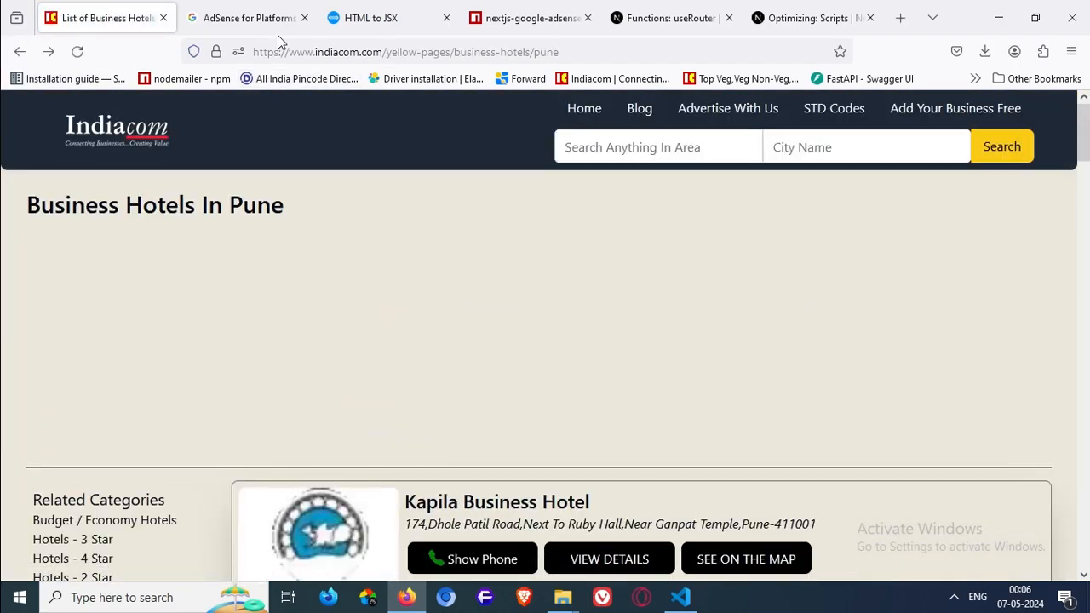
left_click(528, 17)
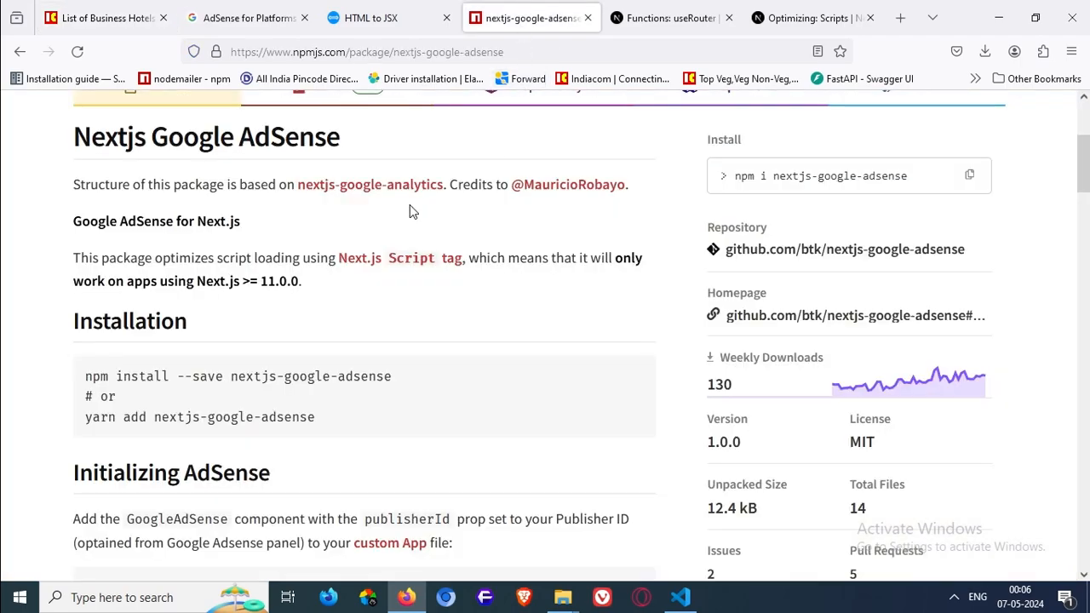
scroll("up", 3)
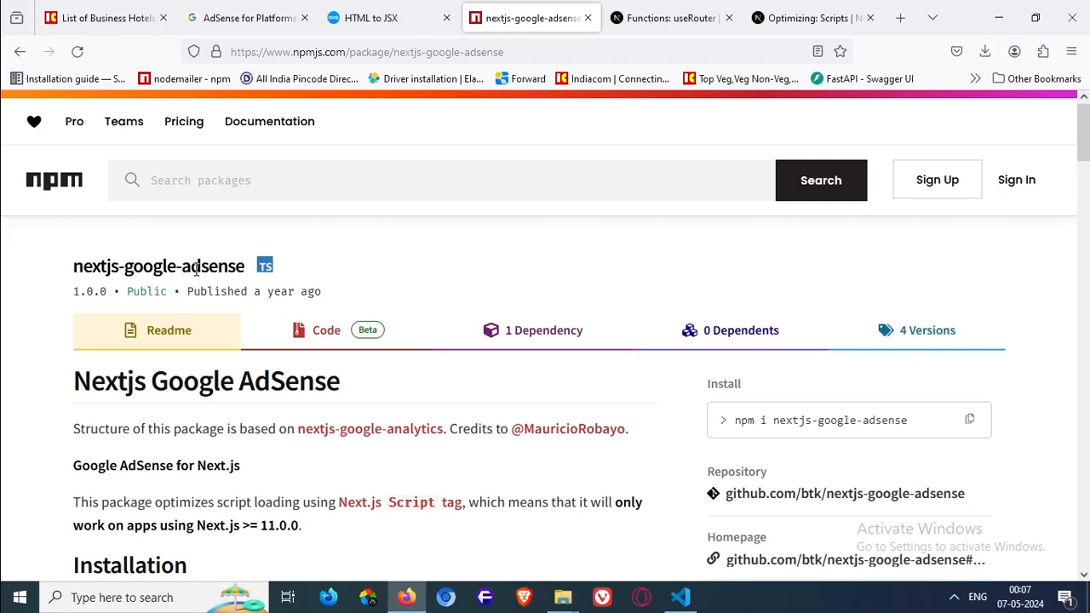
Return to Indiacom and open the Hotels 4 Star In Pune listing
left_click(102, 17)
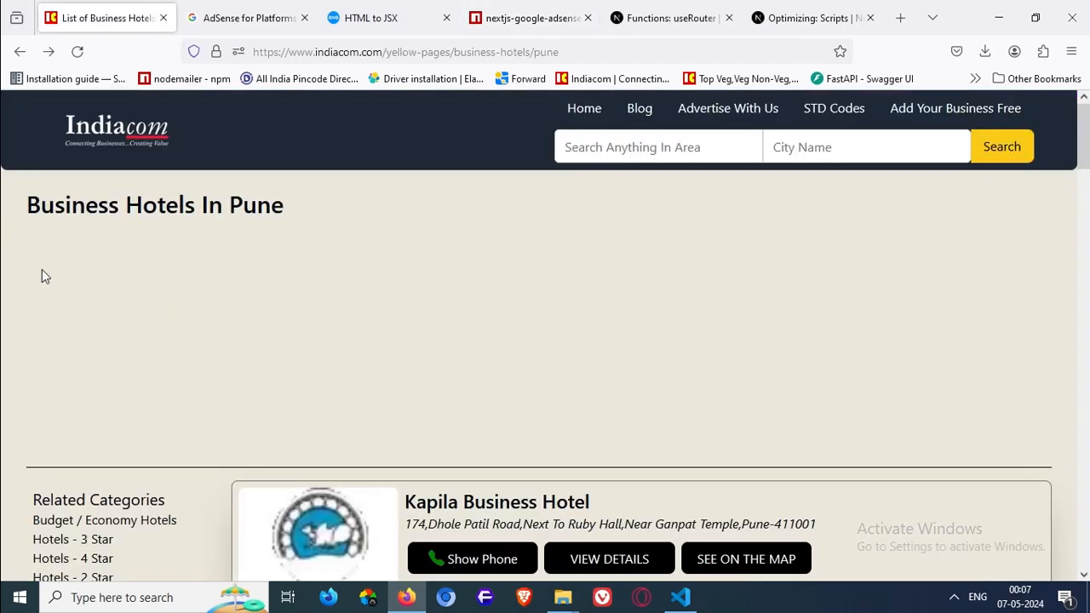
left_click(71, 559)
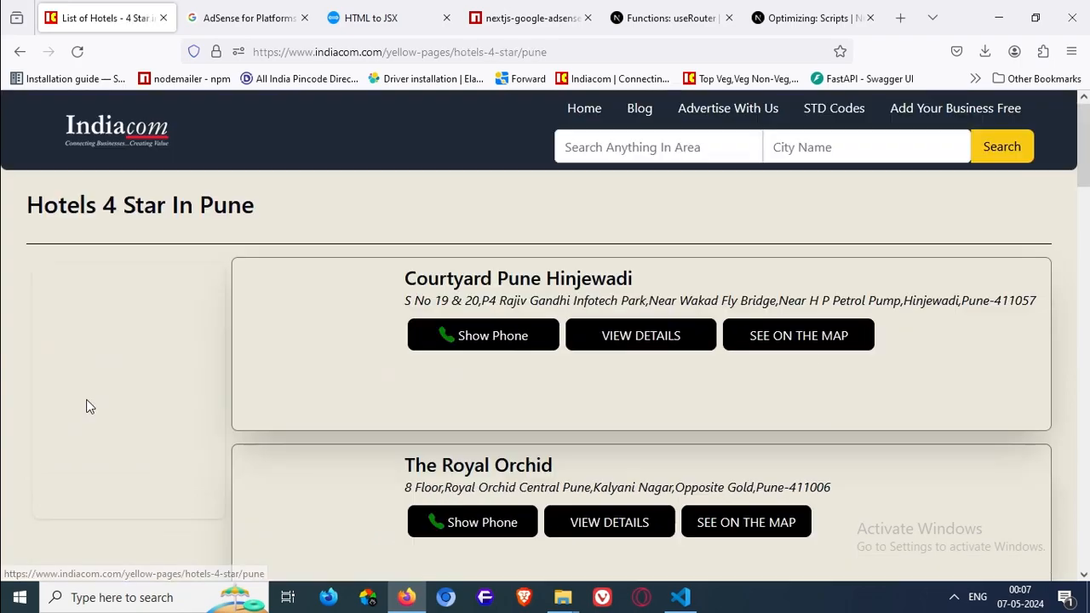
scroll("up", 3)
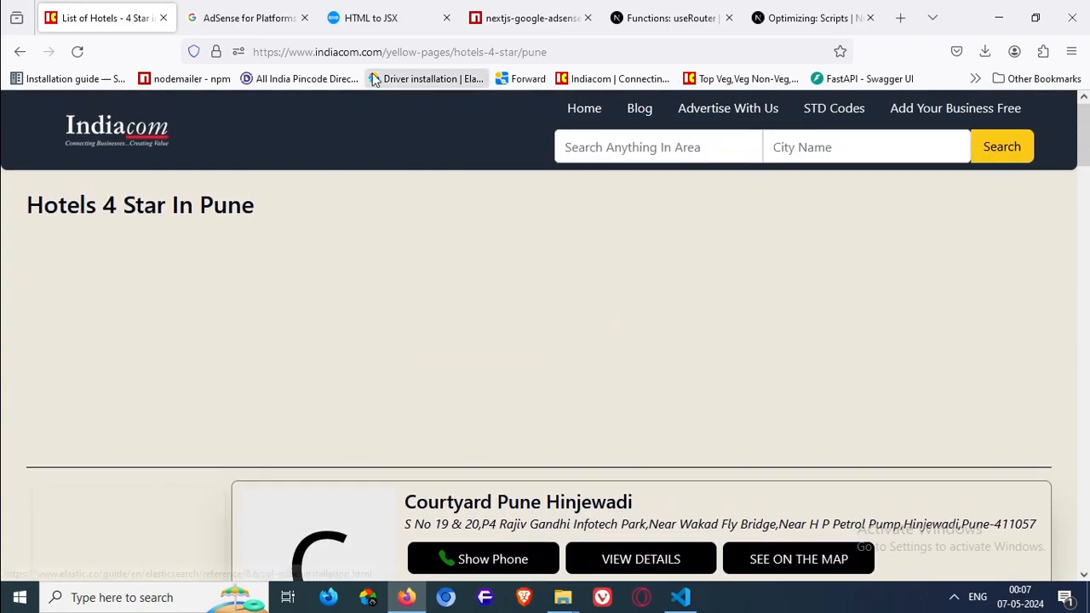
mouse_move(519, 283)
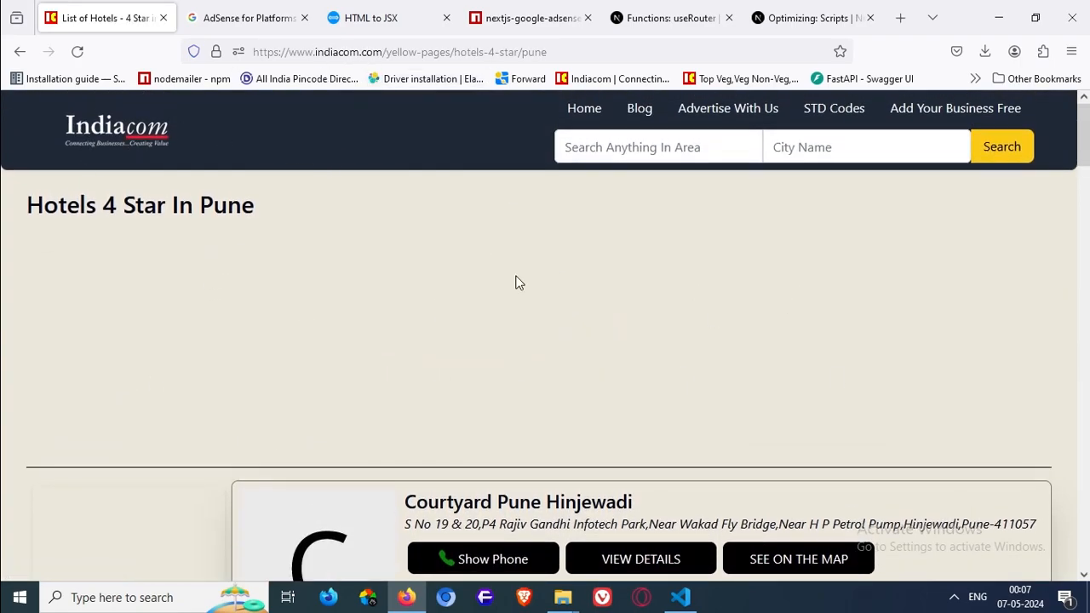
left_click(401, 51)
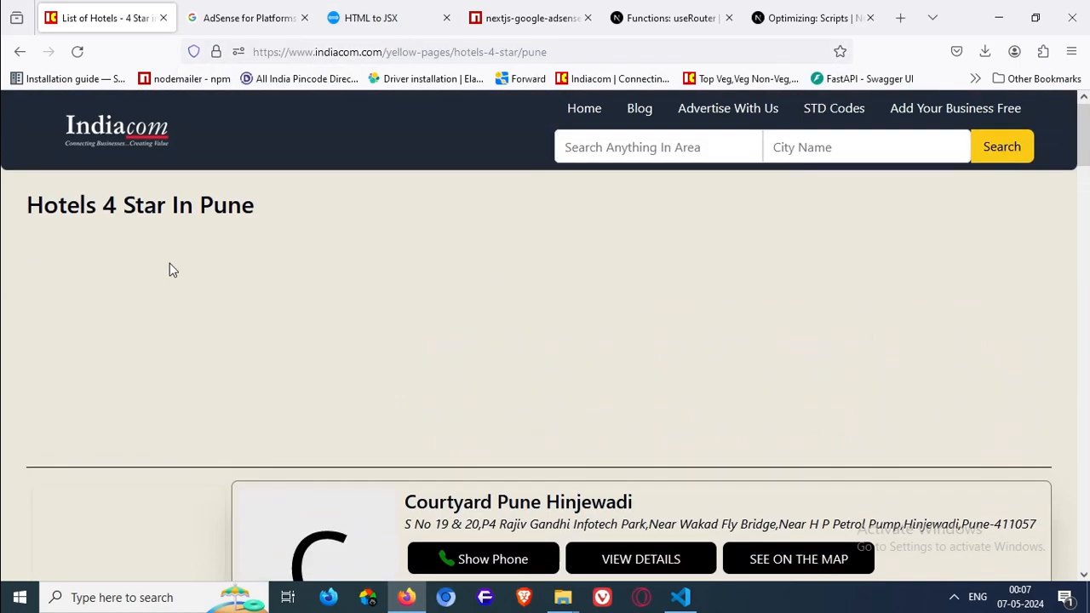
Check the nextjs-google-adsense npm page again, then switch to the Next.js useRouter reference
left_click(528, 17)
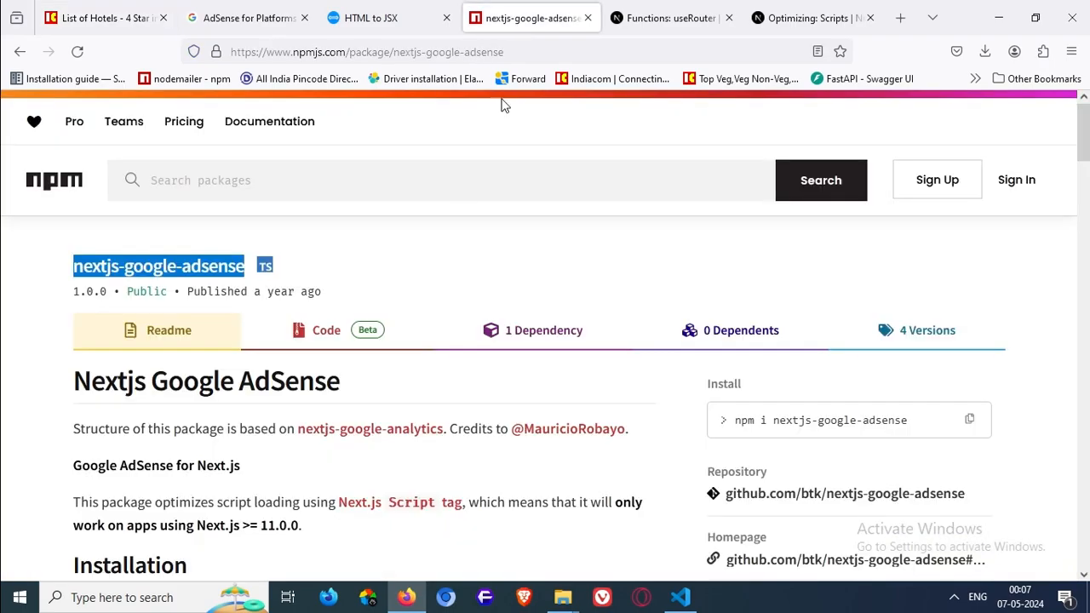
scroll("down", 3)
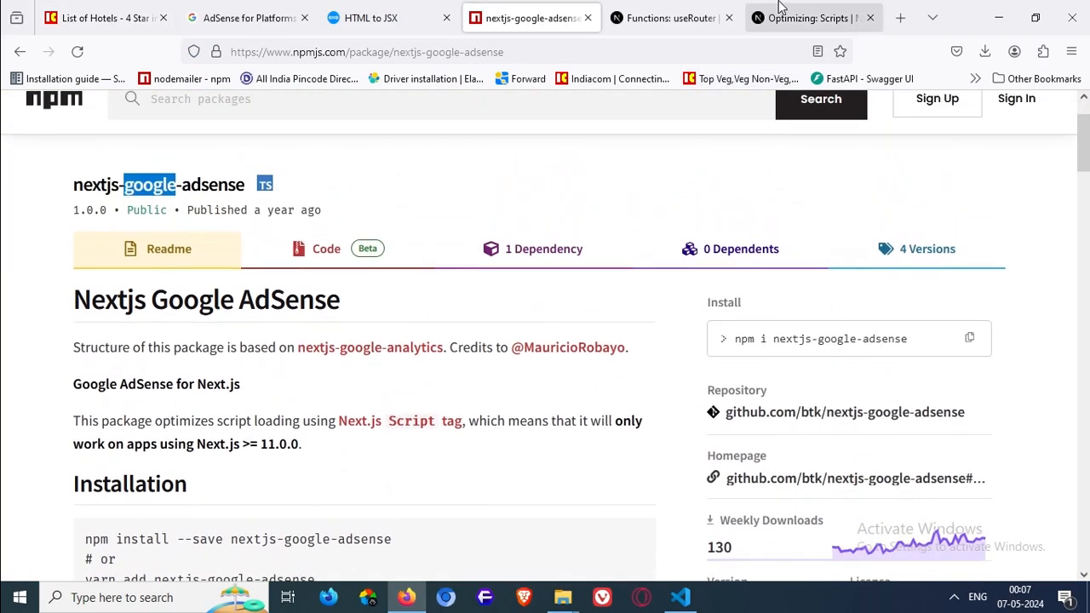
left_click(671, 17)
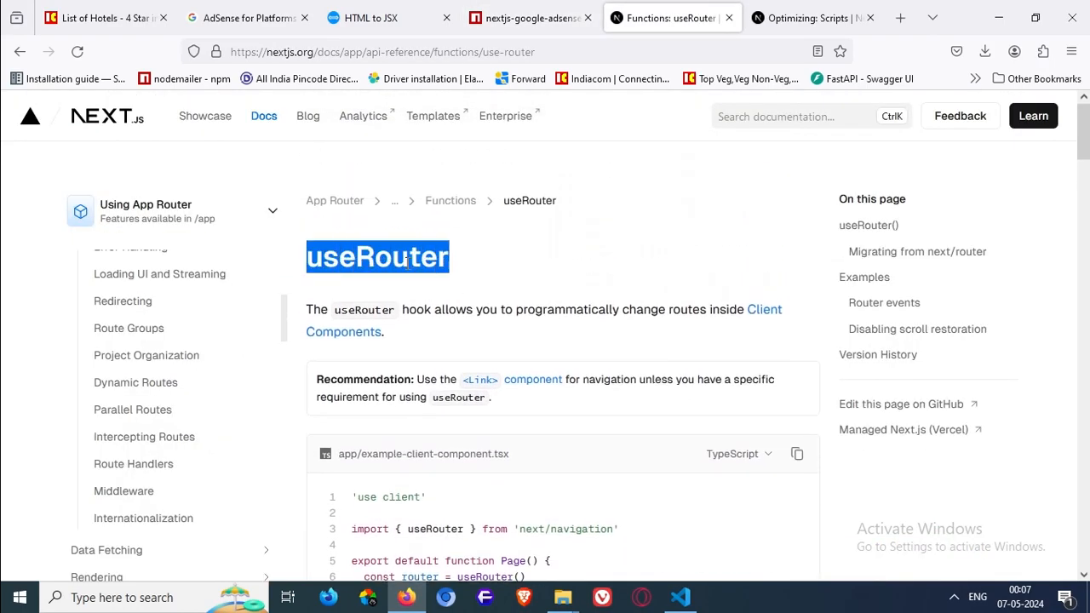
Read the App Router useRouter notes on next/navigation and open the migration guide
scroll("down", 3)
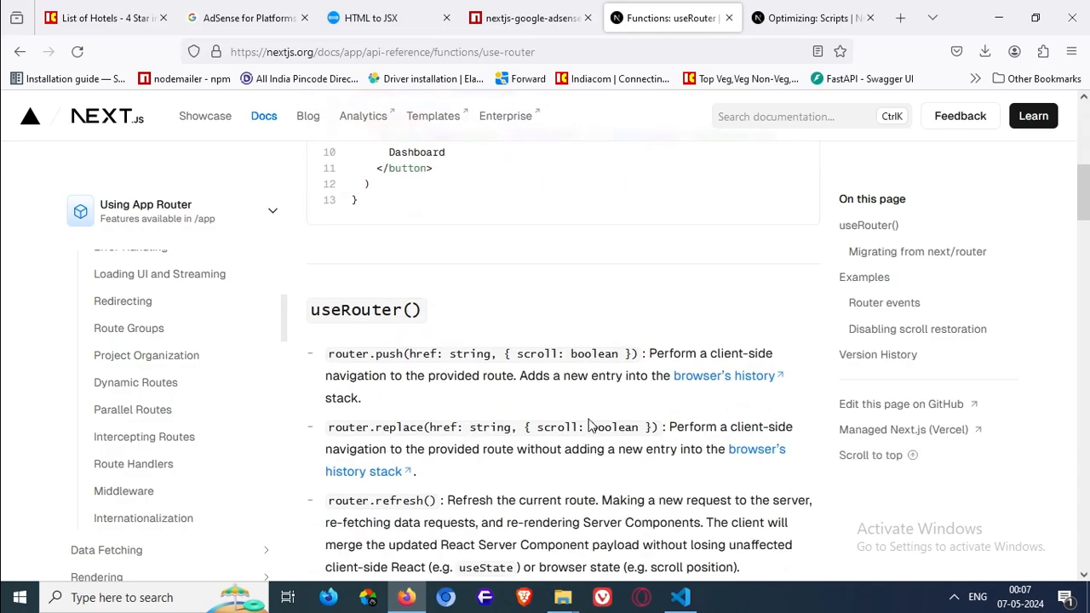
scroll("down", 3)
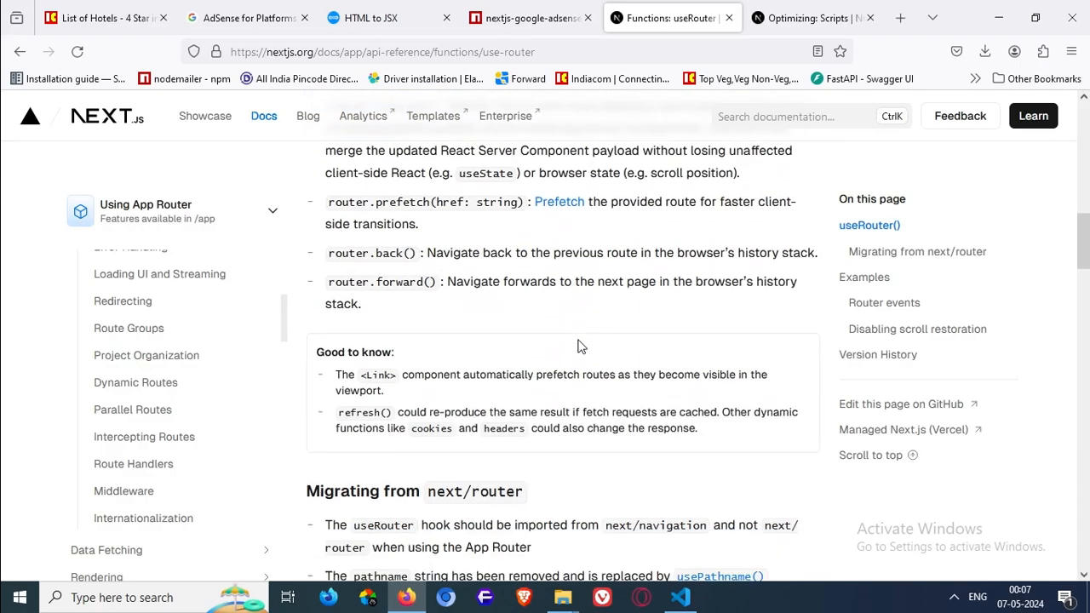
scroll("up", 3)
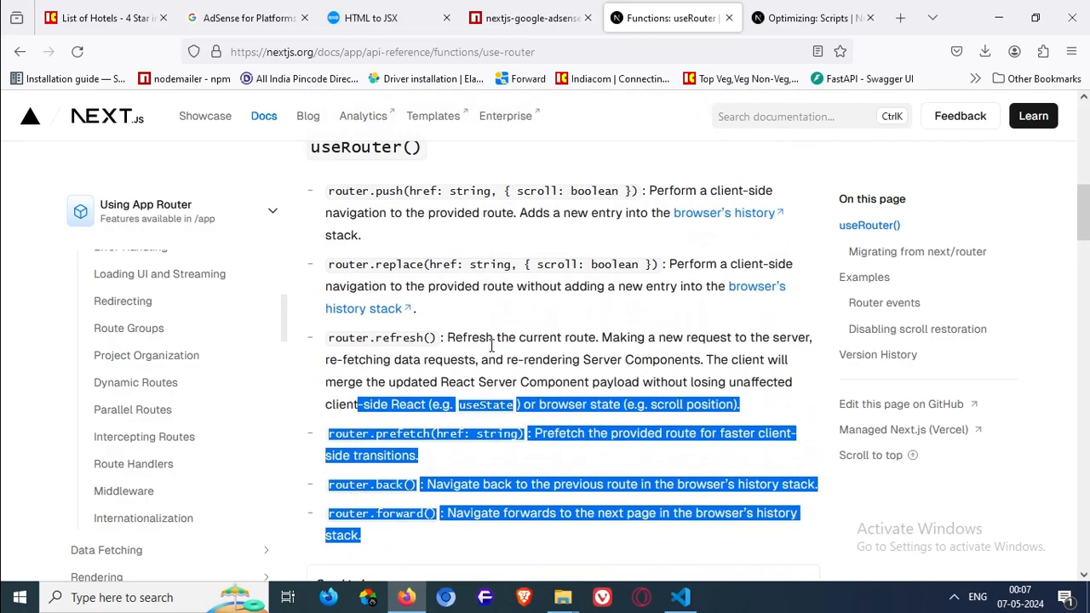
scroll("up", 3)
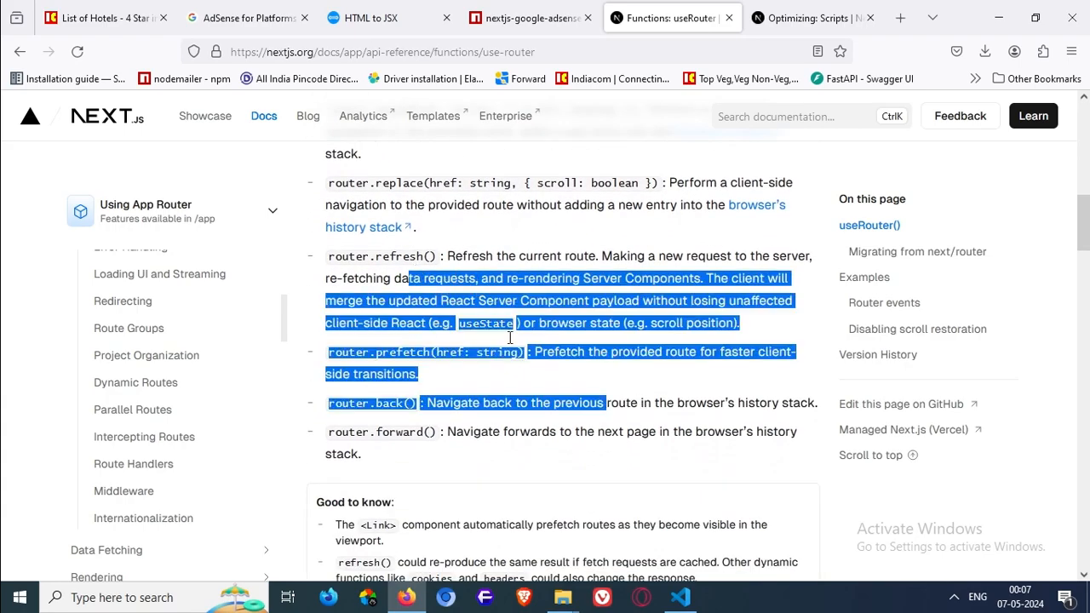
scroll("down", 3)
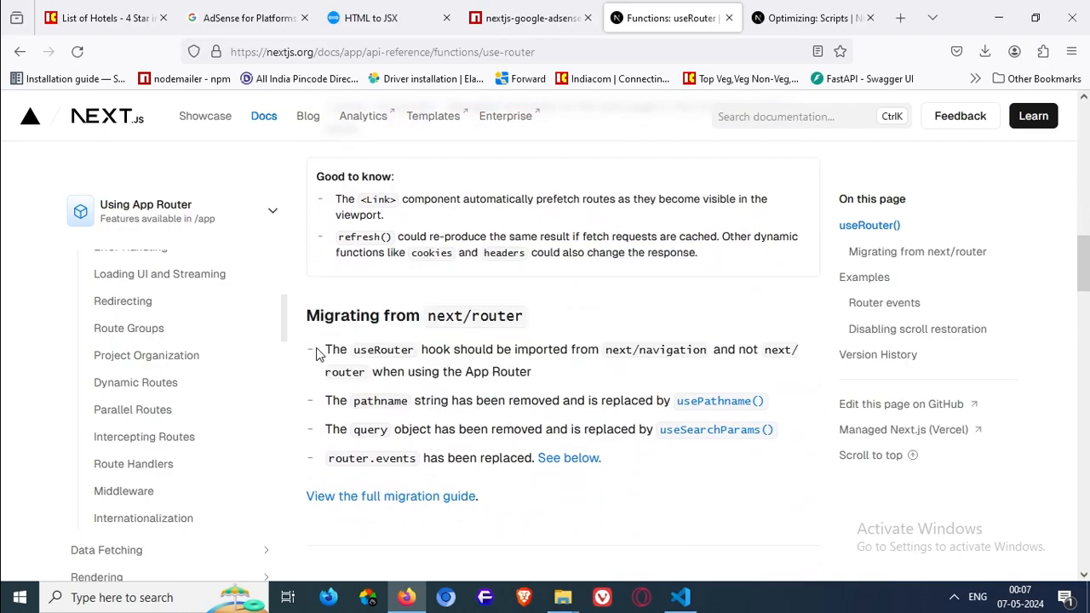
left_click_drag(327, 349, 604, 400)
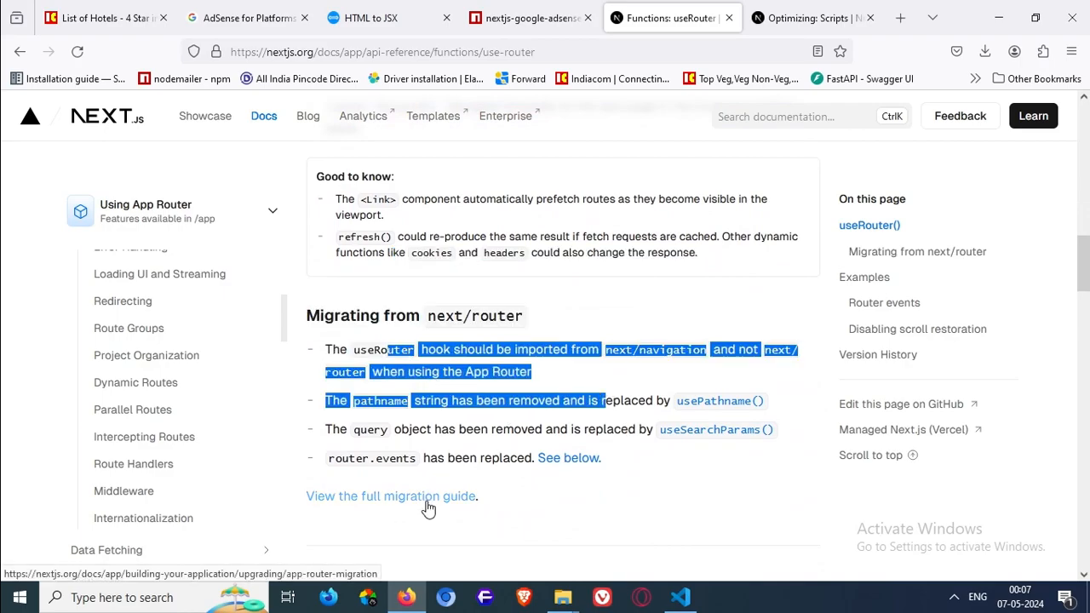
left_click(392, 495)
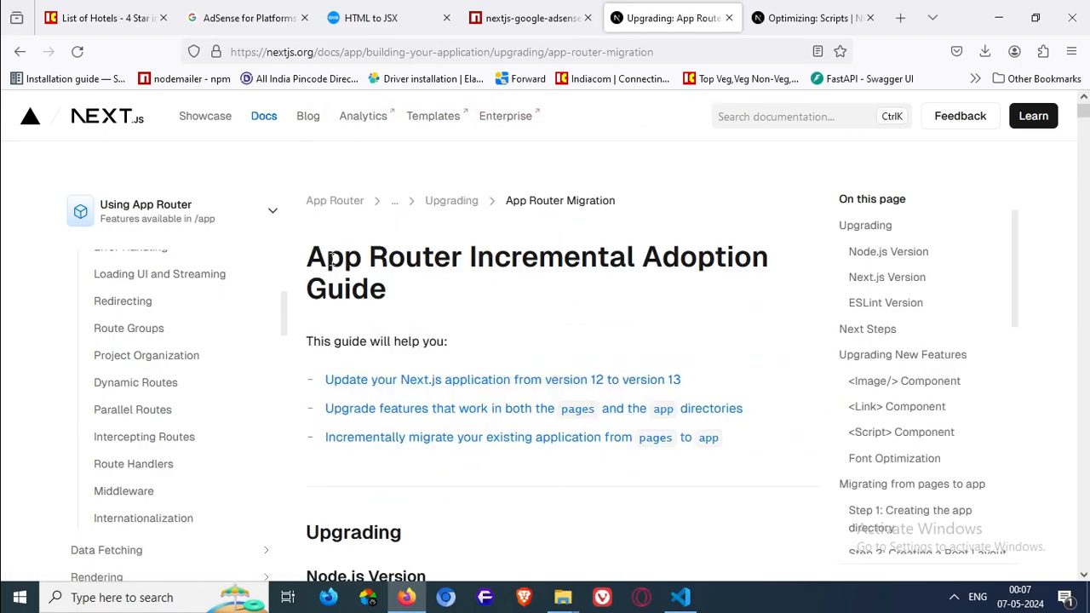
scroll("down", 3)
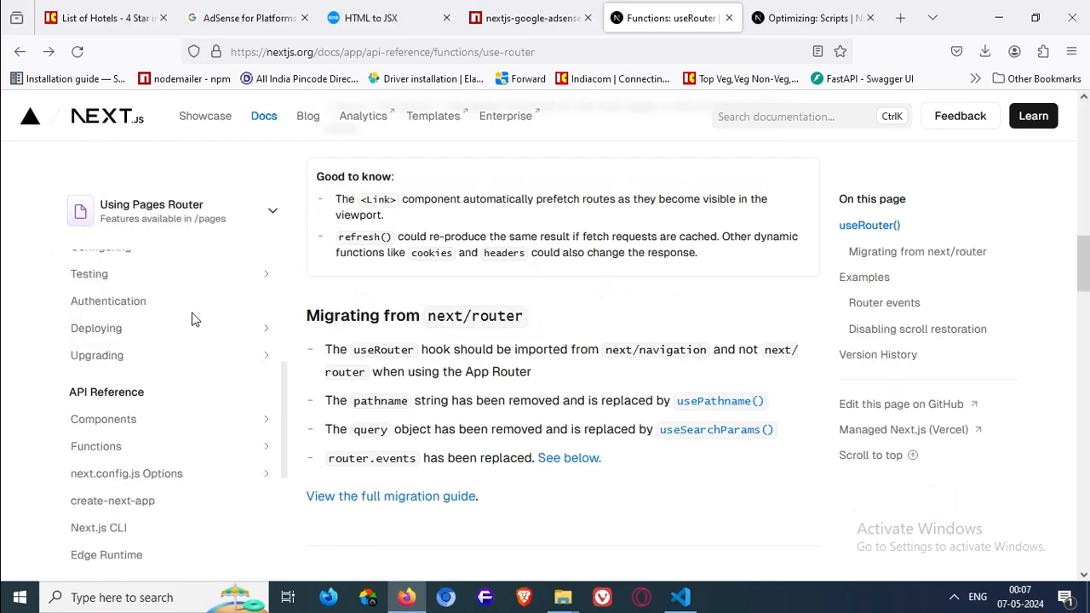
Switch to the Pages Router useRouter reference and jump to the router events section
left_click(174, 211)
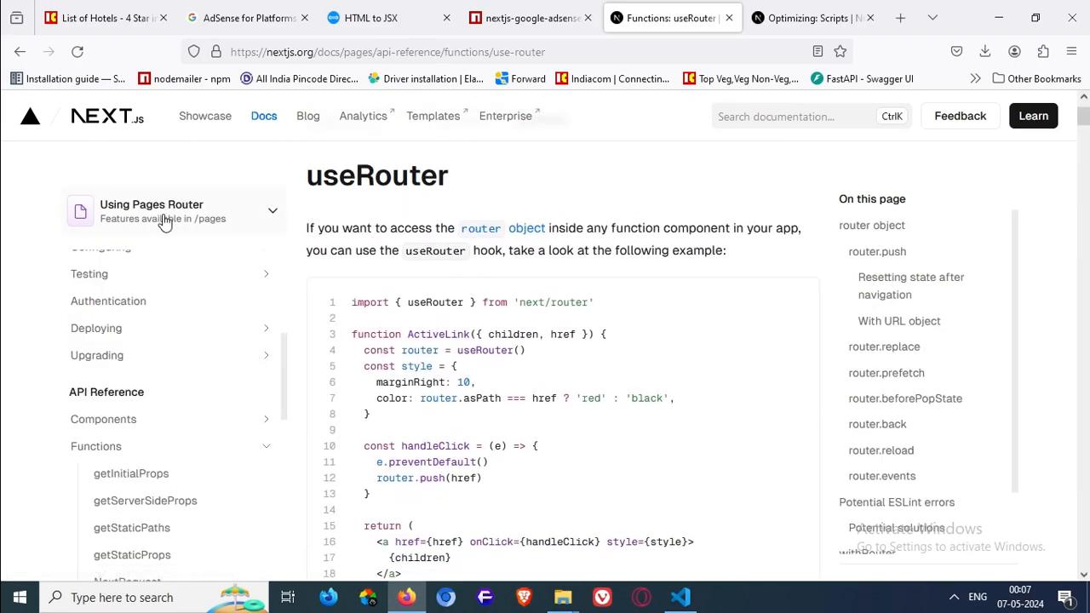
double_click(548, 303)
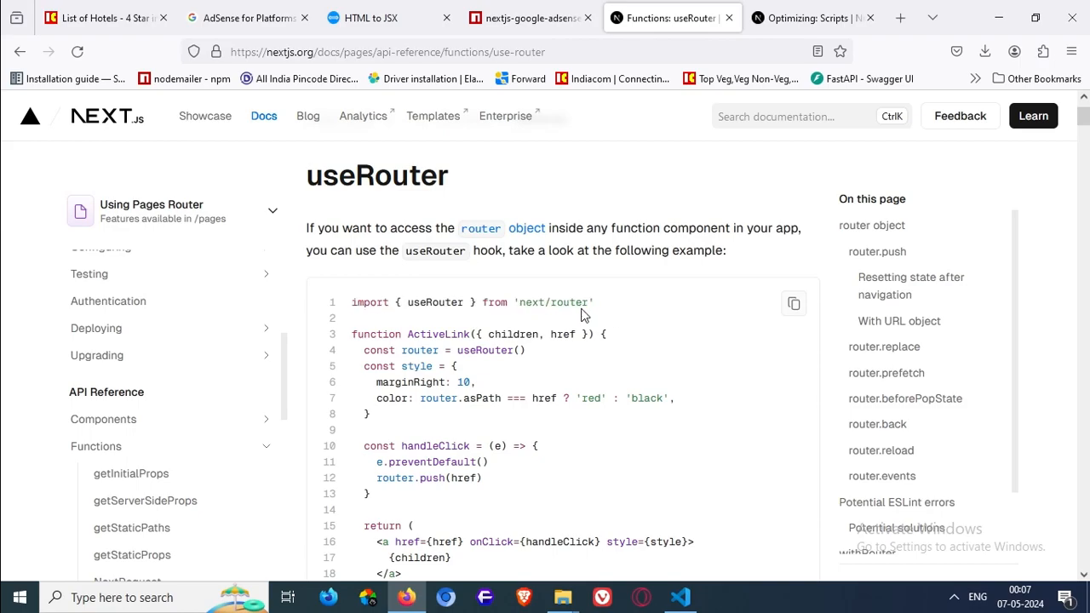
scroll("down", 3)
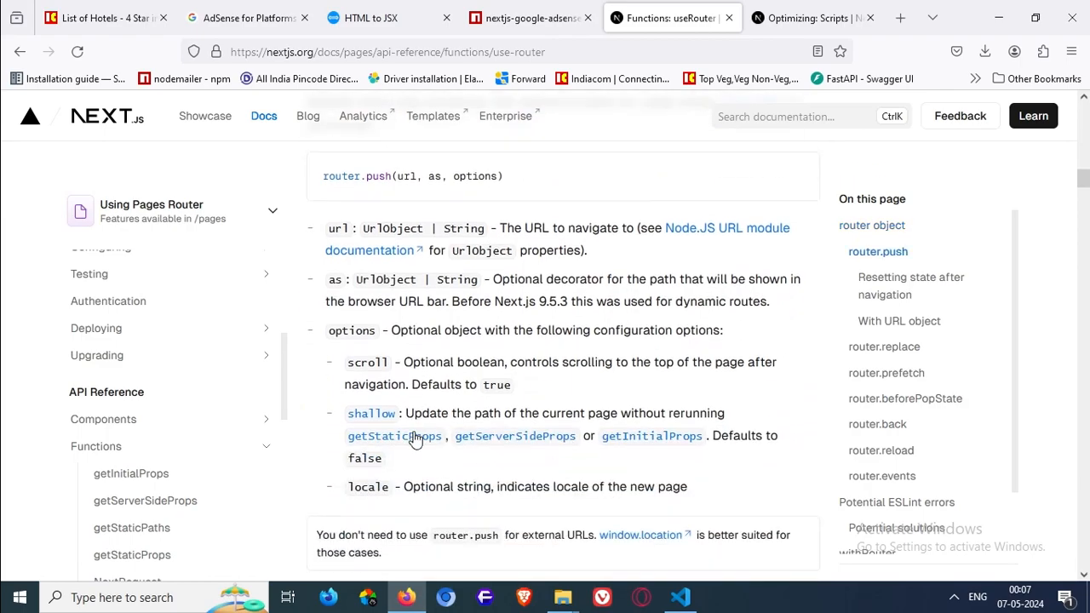
scroll("down", 3)
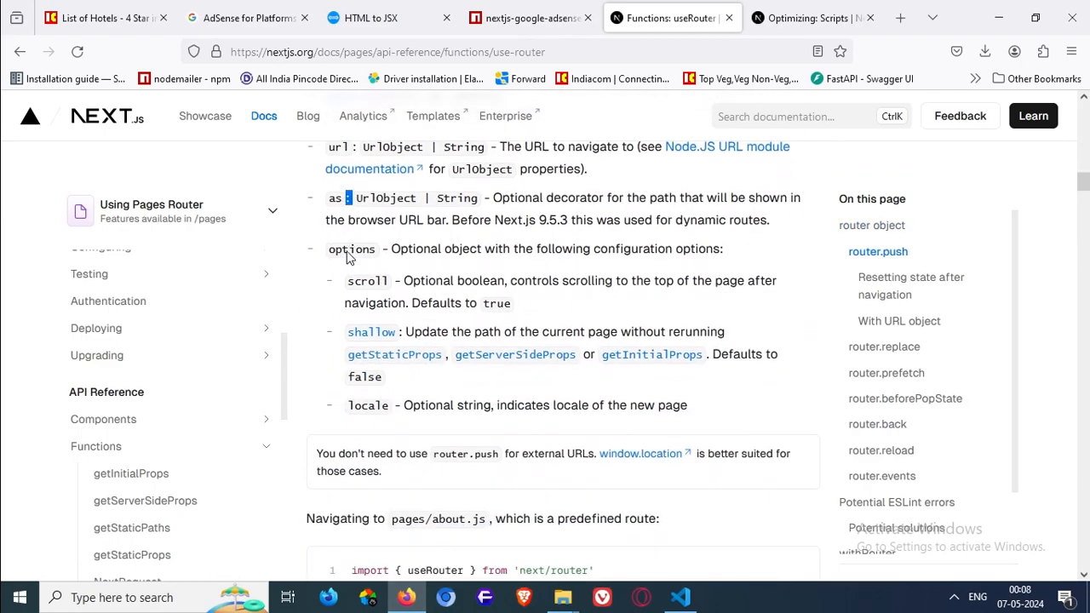
scroll("down", 3)
type("events.")
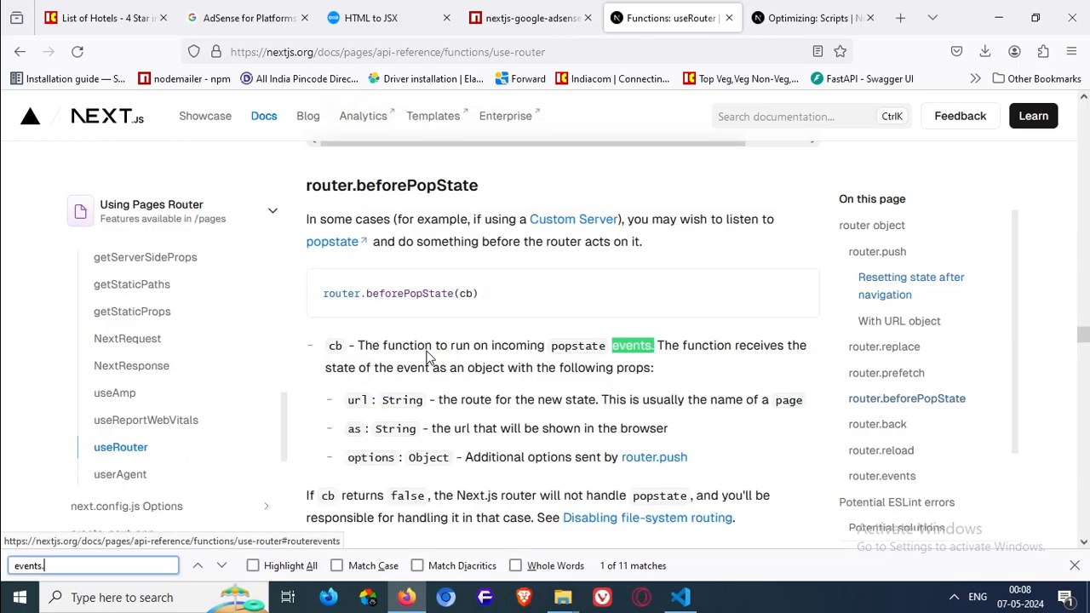
left_click(222, 565)
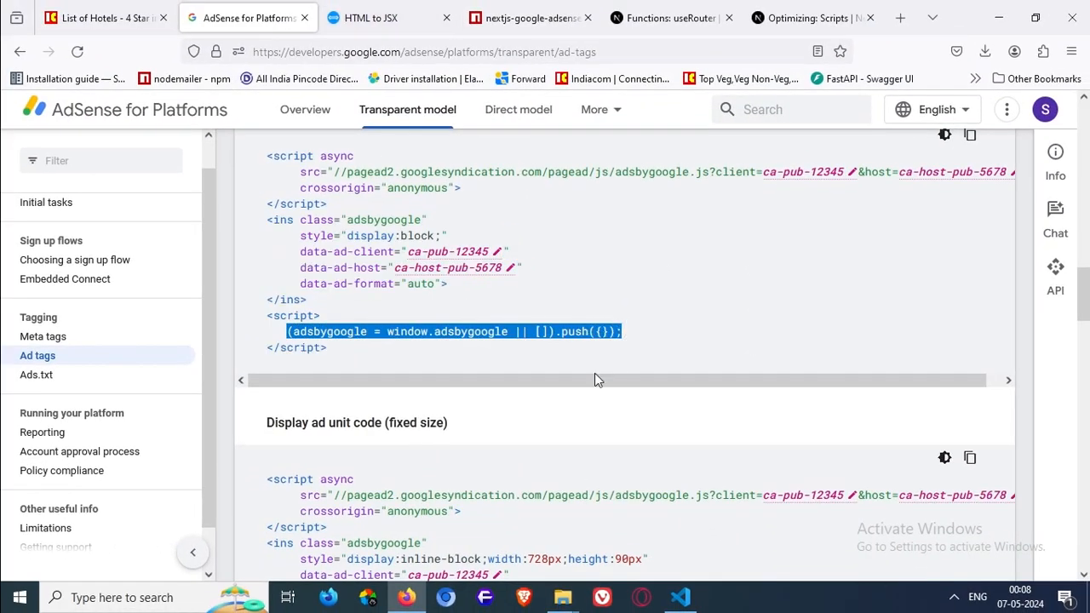
Check the Indiacom hotels listing, then select the nextjs-google-adsense package name on npm
left_click(102, 17)
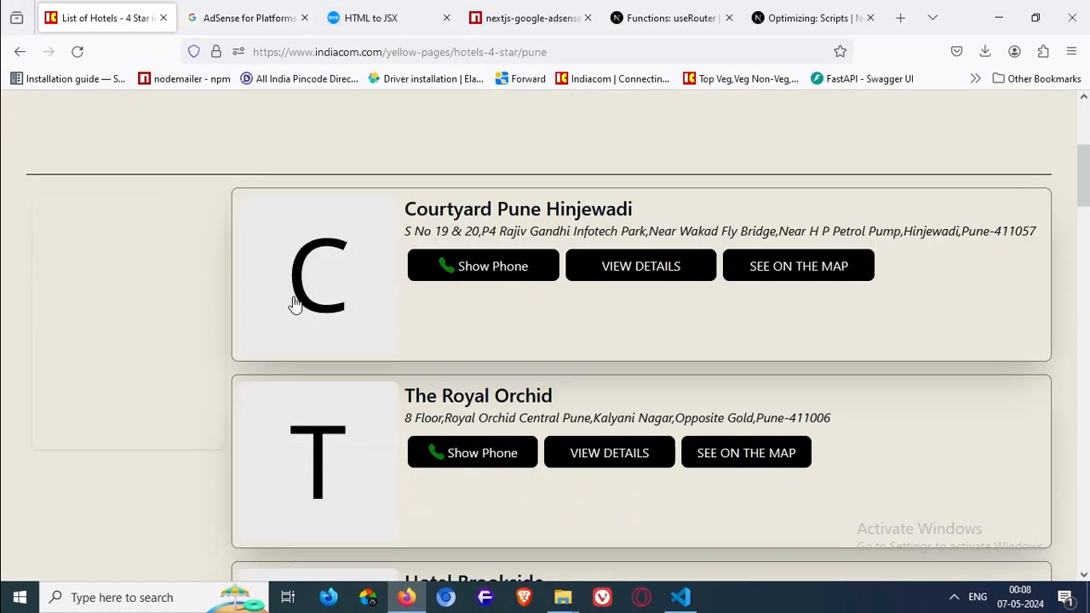
scroll("up", 3)
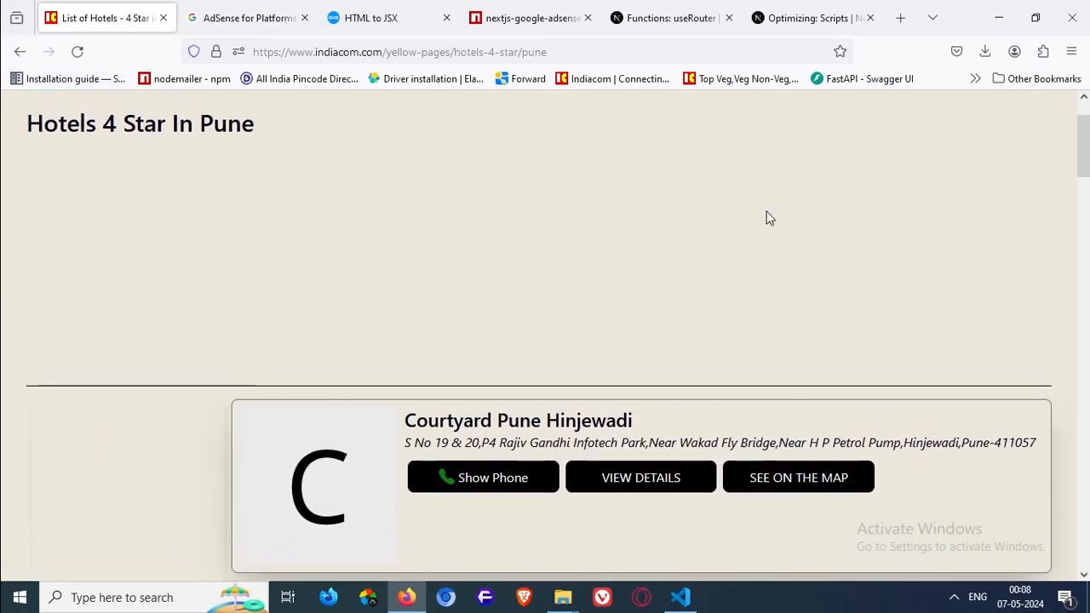
left_click(528, 17)
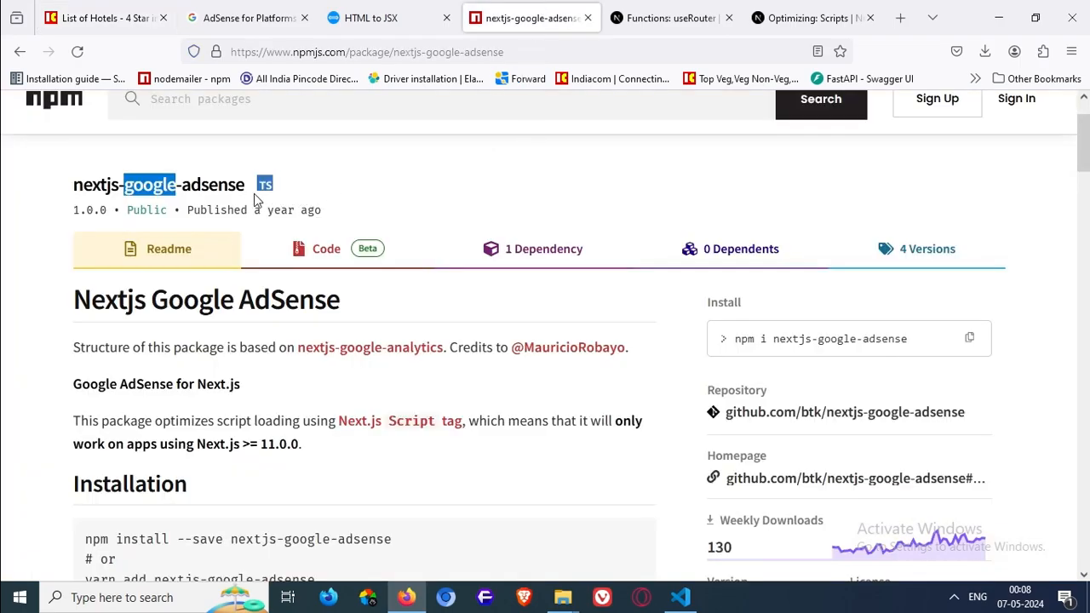
triple_click(159, 184)
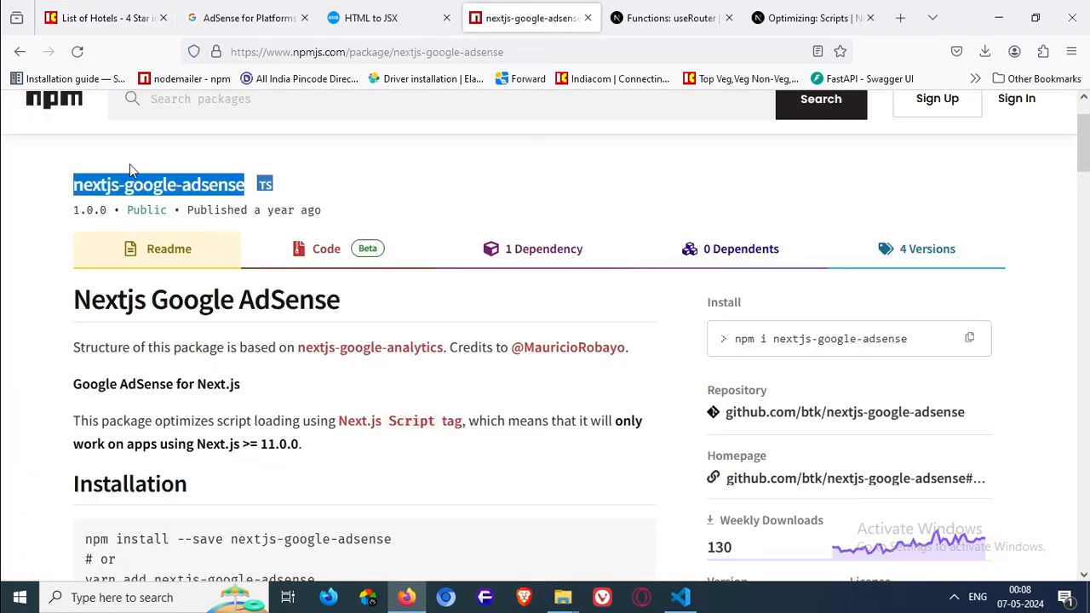
Compare the routeChangeStart docs example with the package readme and open its GitHub repository
left_click(671, 17)
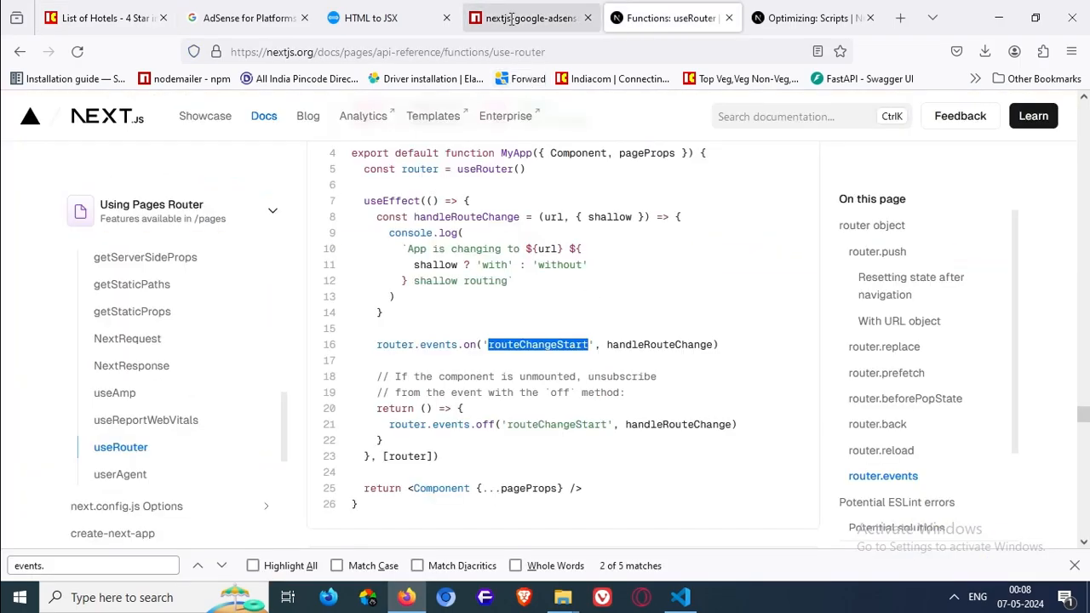
left_click(528, 17)
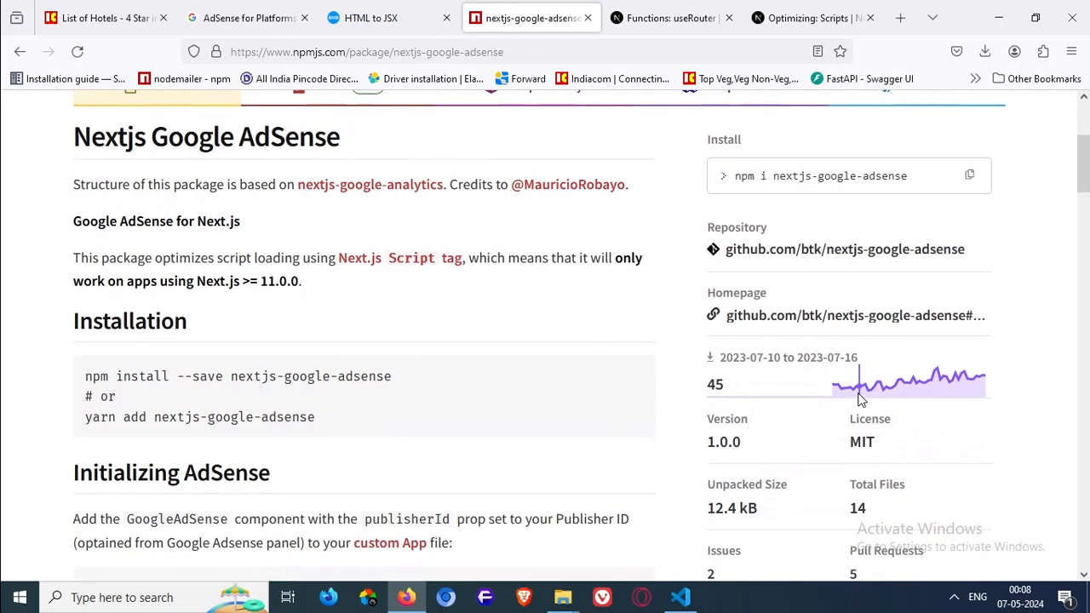
left_click(671, 17)
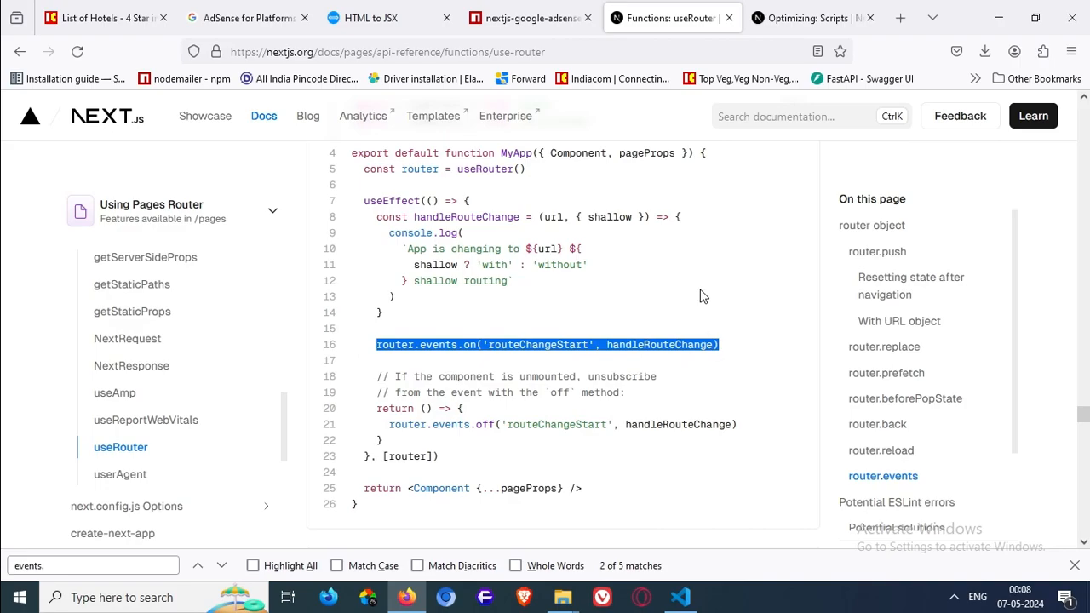
left_click(528, 17)
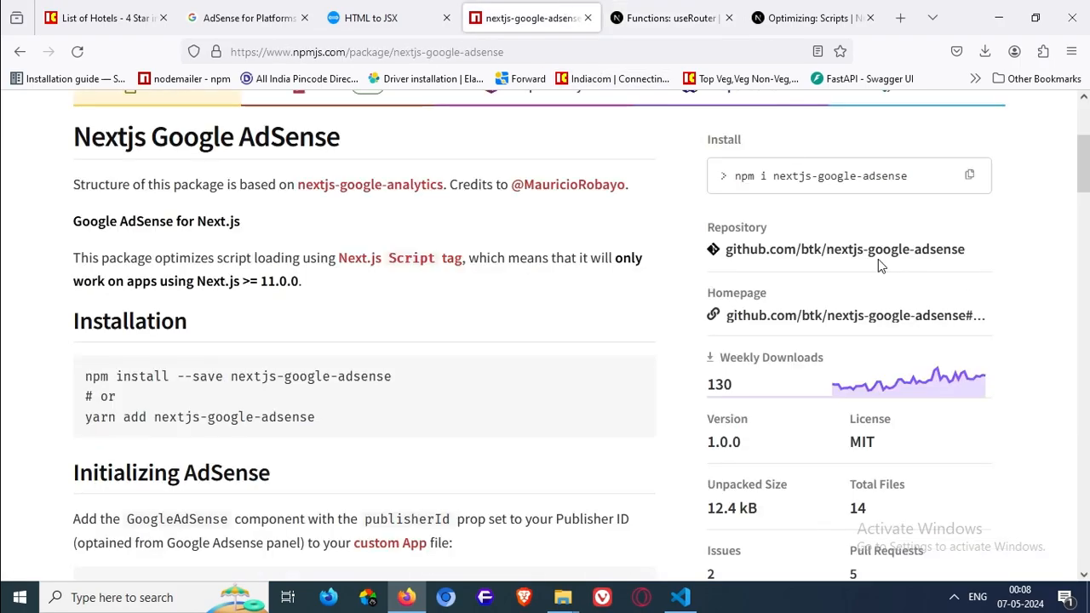
left_click(845, 249)
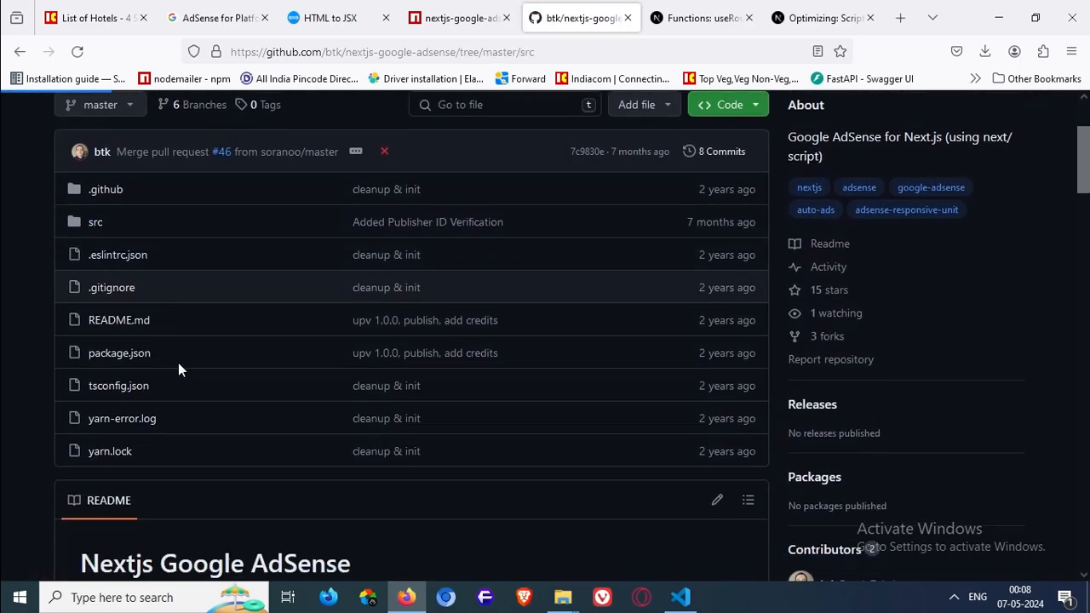
left_click(95, 222)
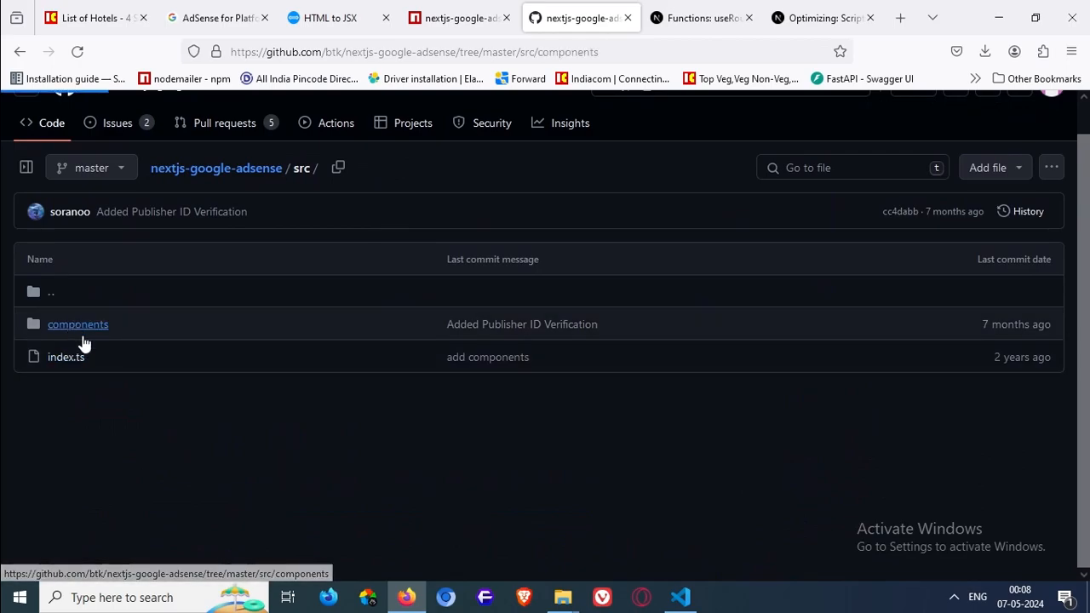
left_click(78, 324)
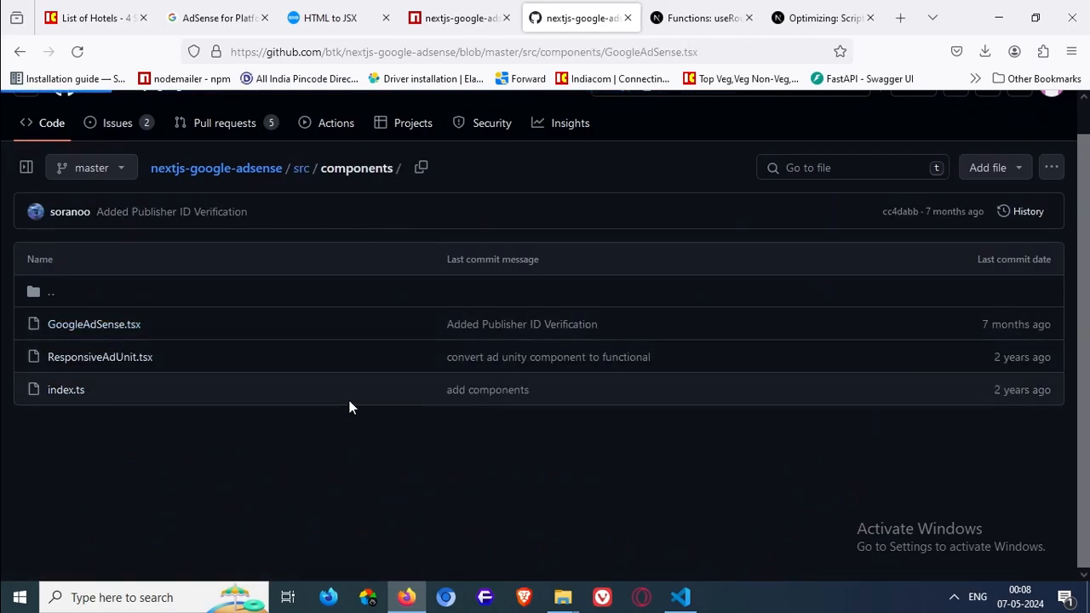
left_click(94, 323)
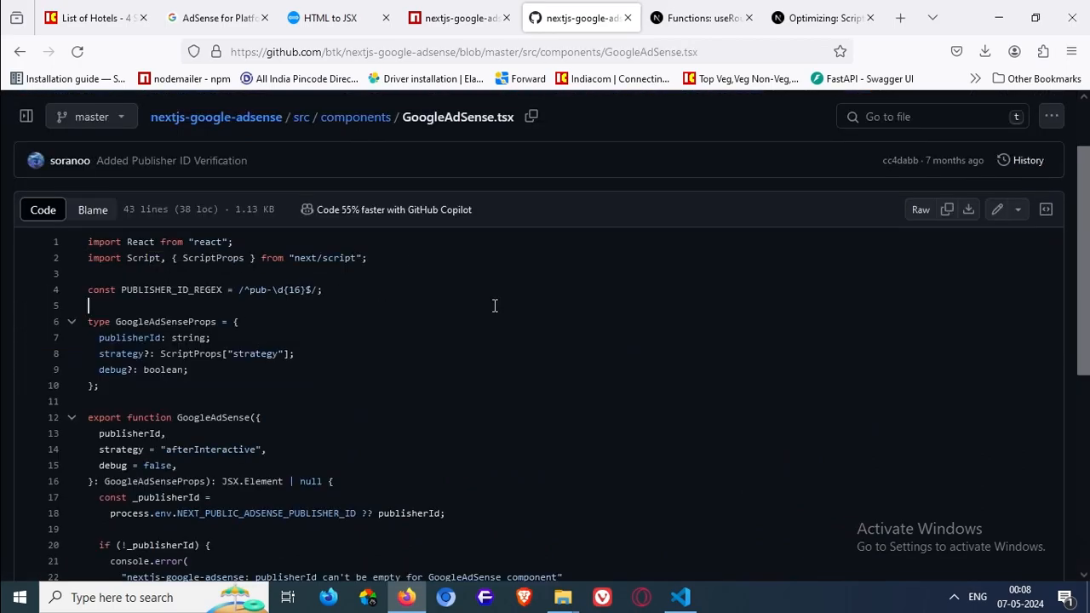
scroll("down", 3)
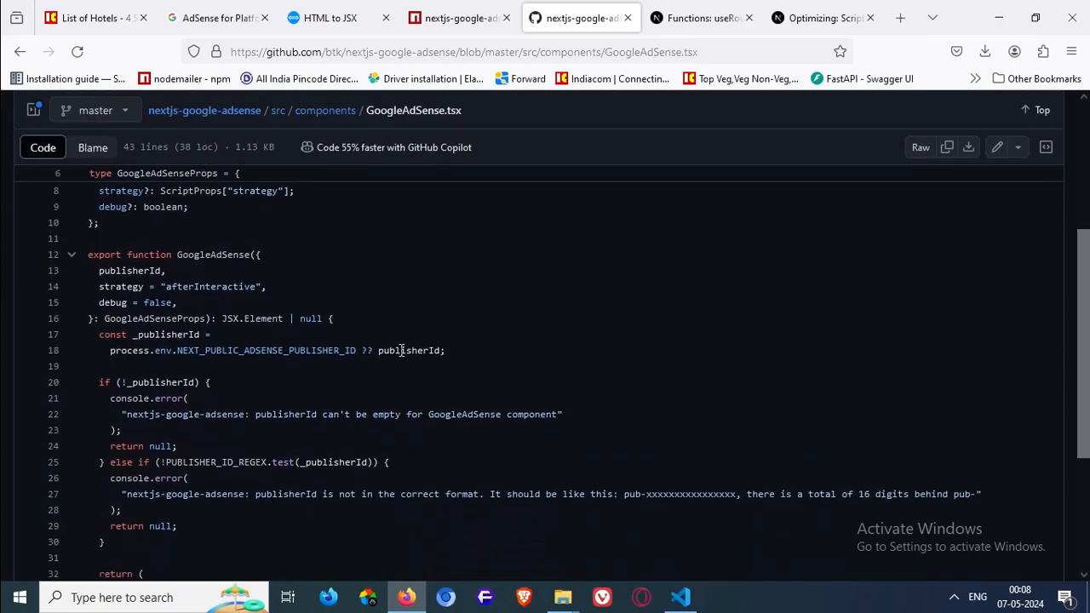
left_click(323, 109)
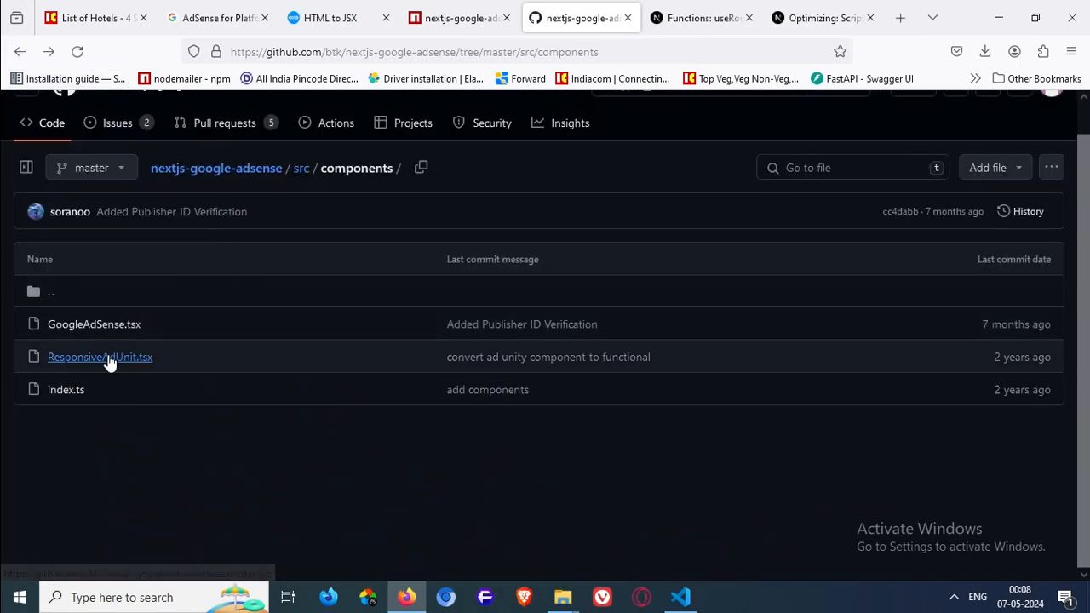
left_click(98, 357)
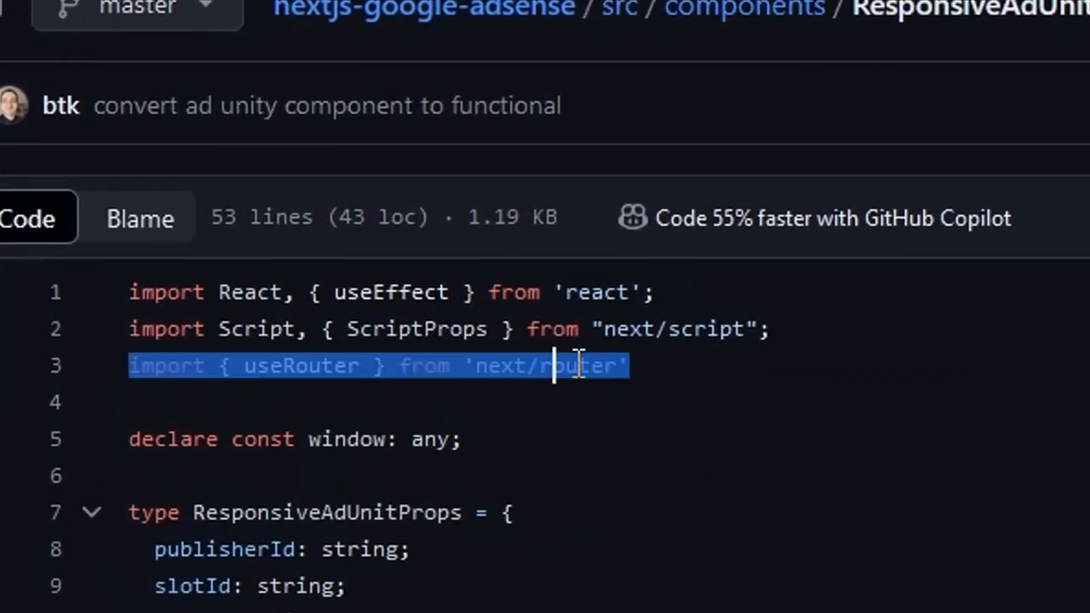
double_click(300, 365)
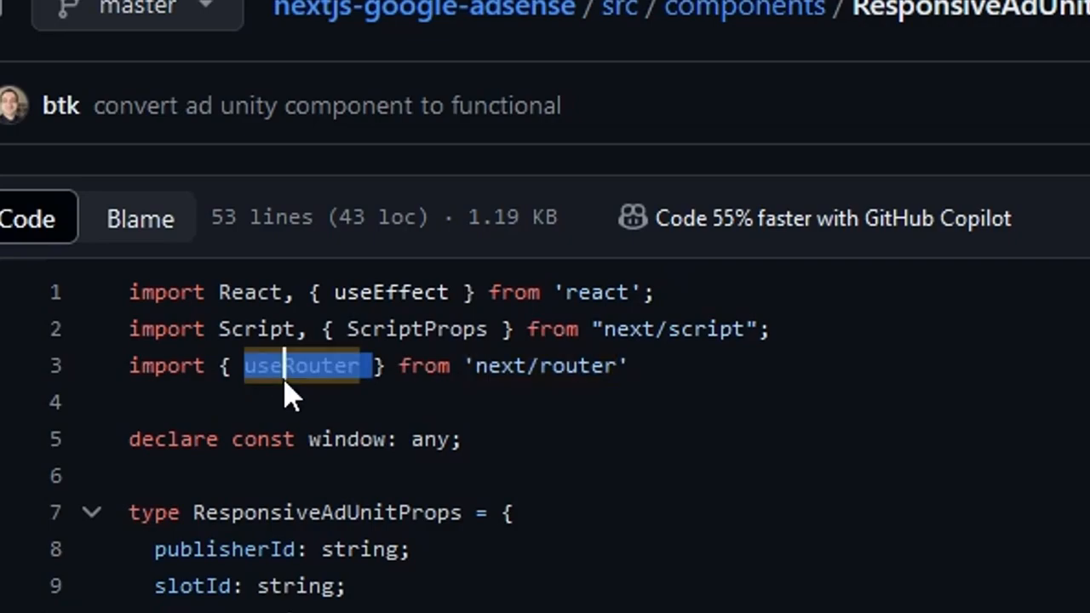
scroll("down", 3)
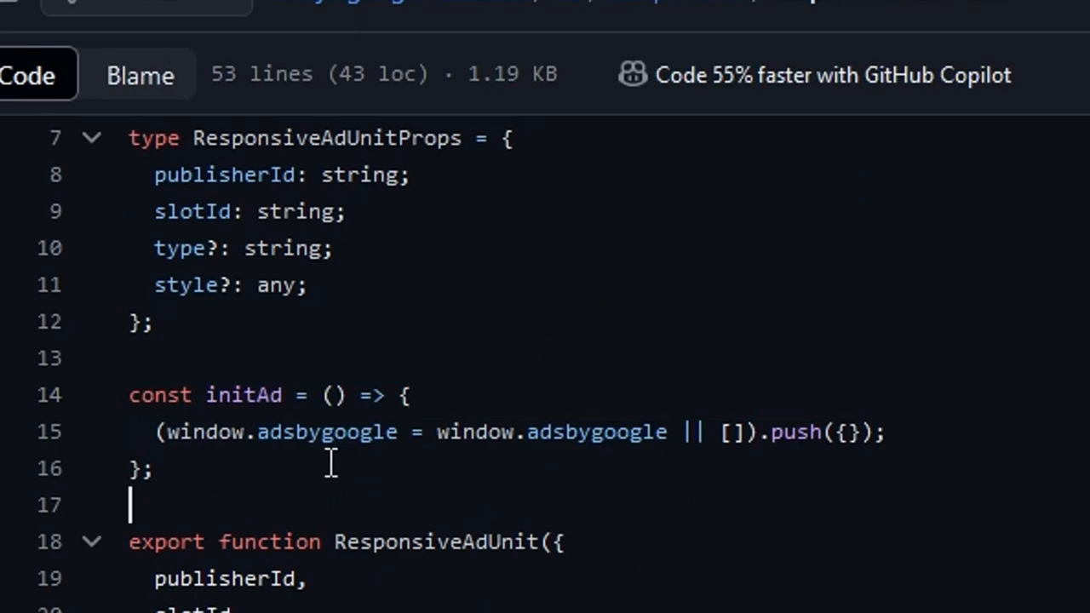
scroll("up", 3)
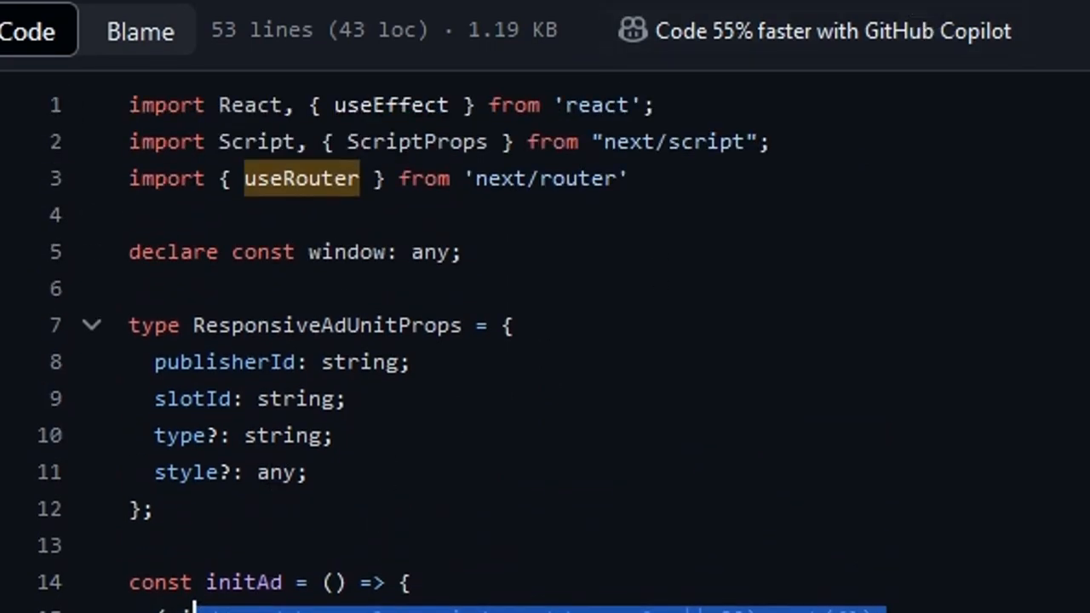
mouse_move(888, 560)
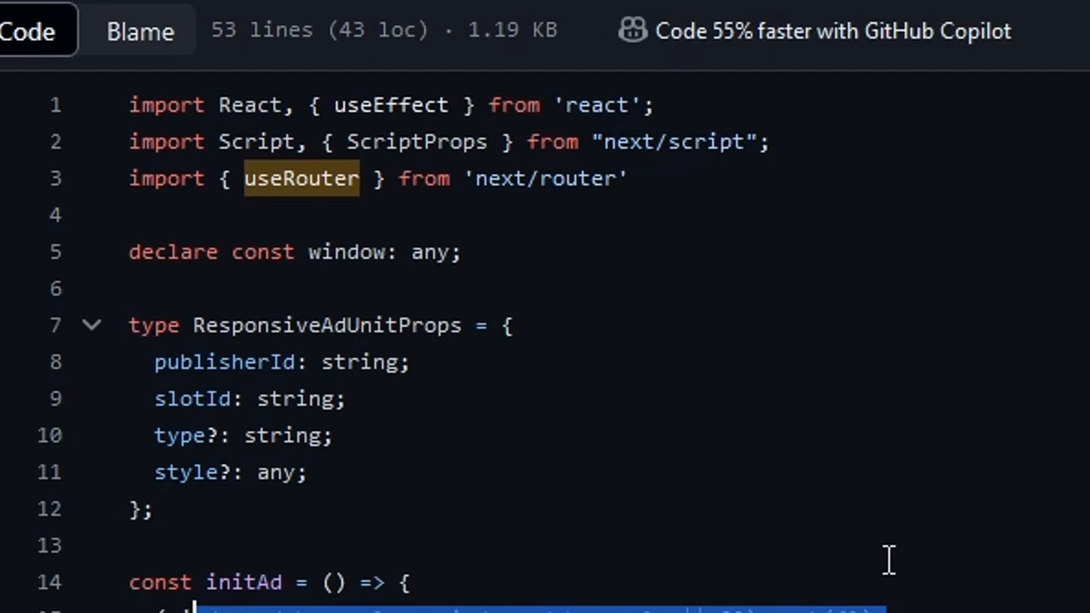
mouse_move(848, 286)
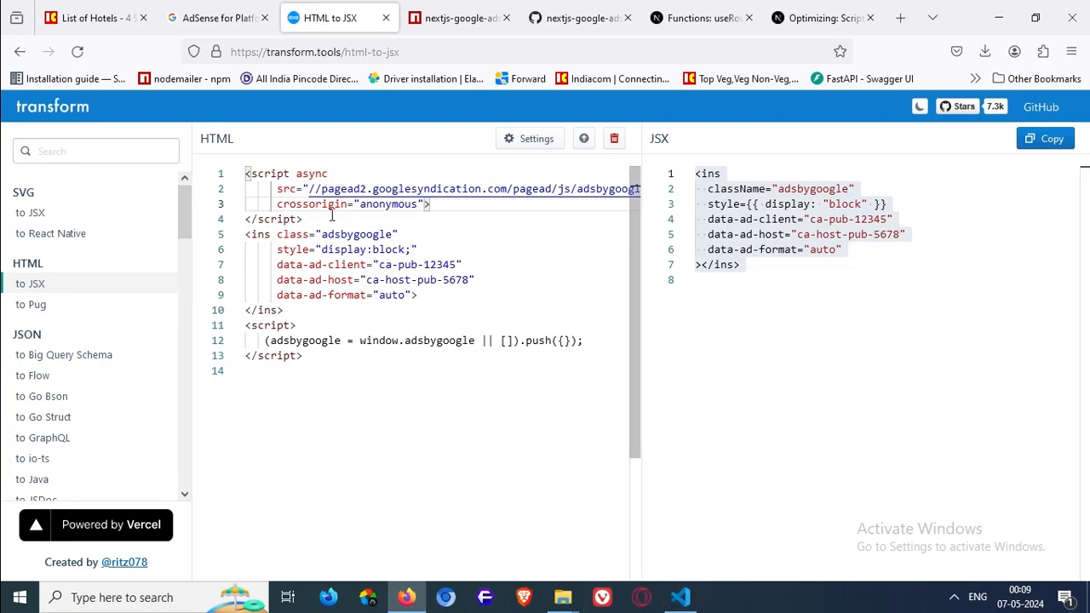
Add strategy="lazyOnload" to the AdSense Script tag in layout.tsx
left_click(679, 596)
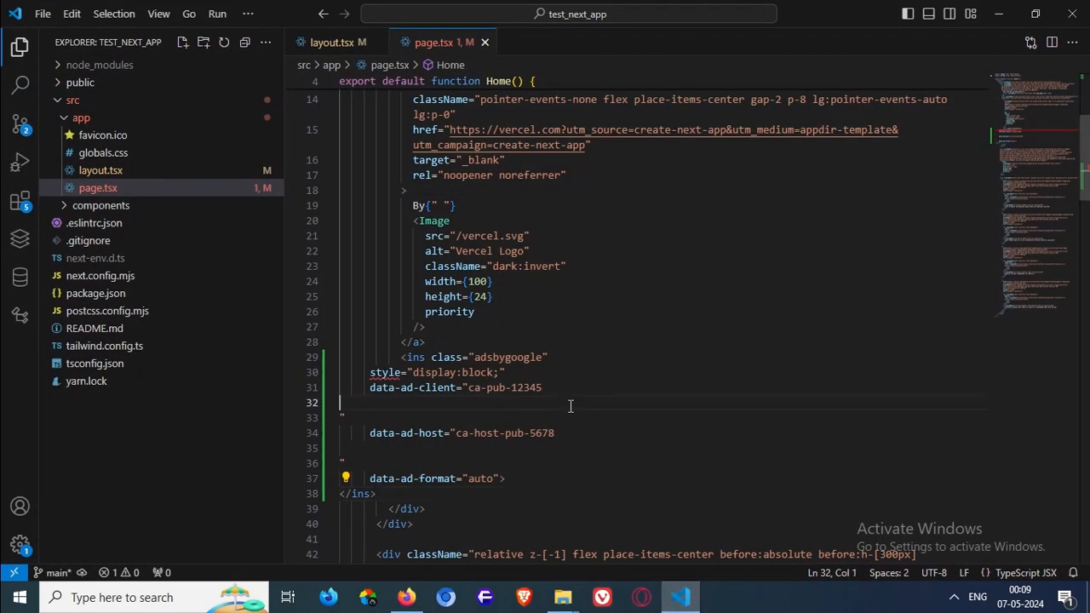
left_click(332, 41)
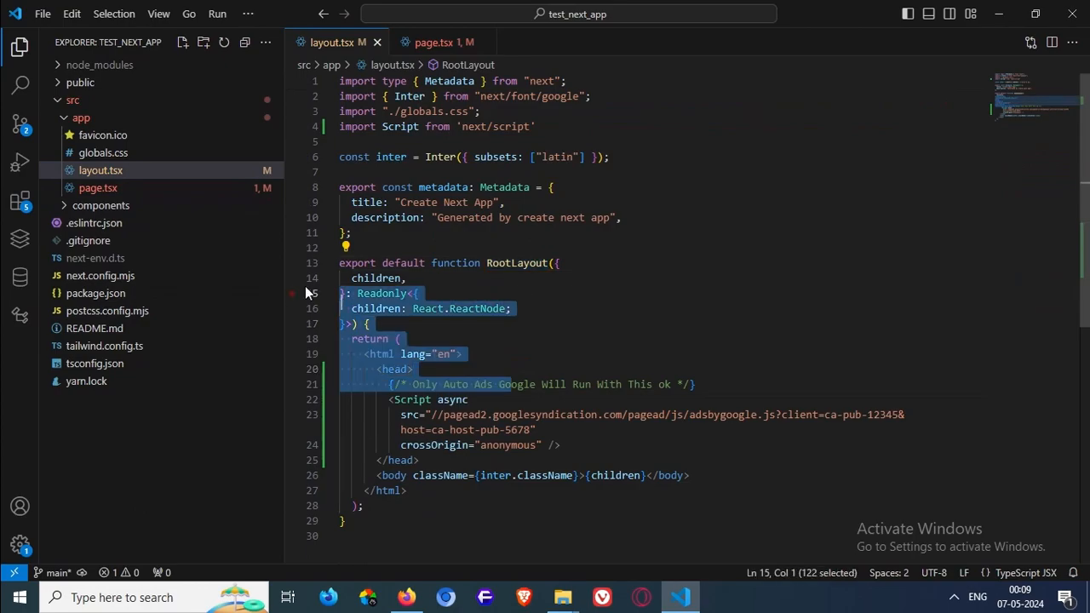
left_click(542, 444)
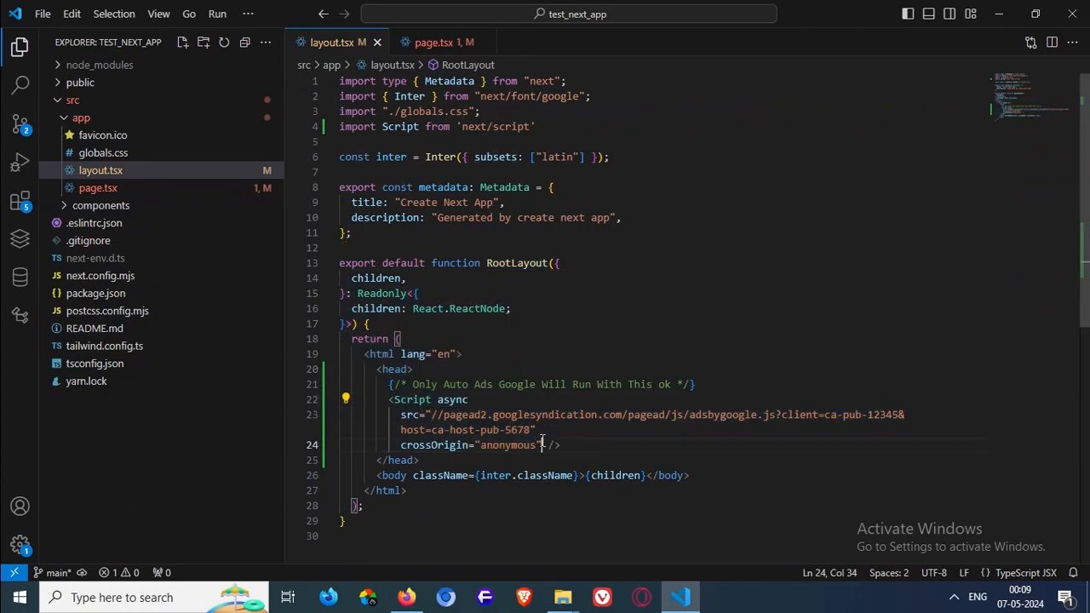
type("strategy=\"lazyOnload")
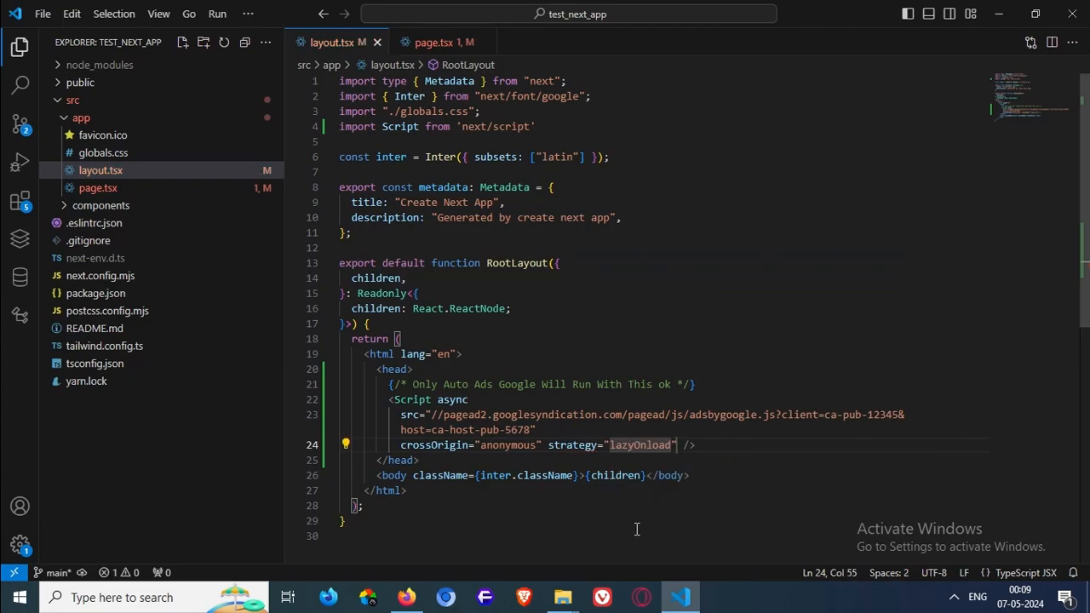
double_click(640, 445)
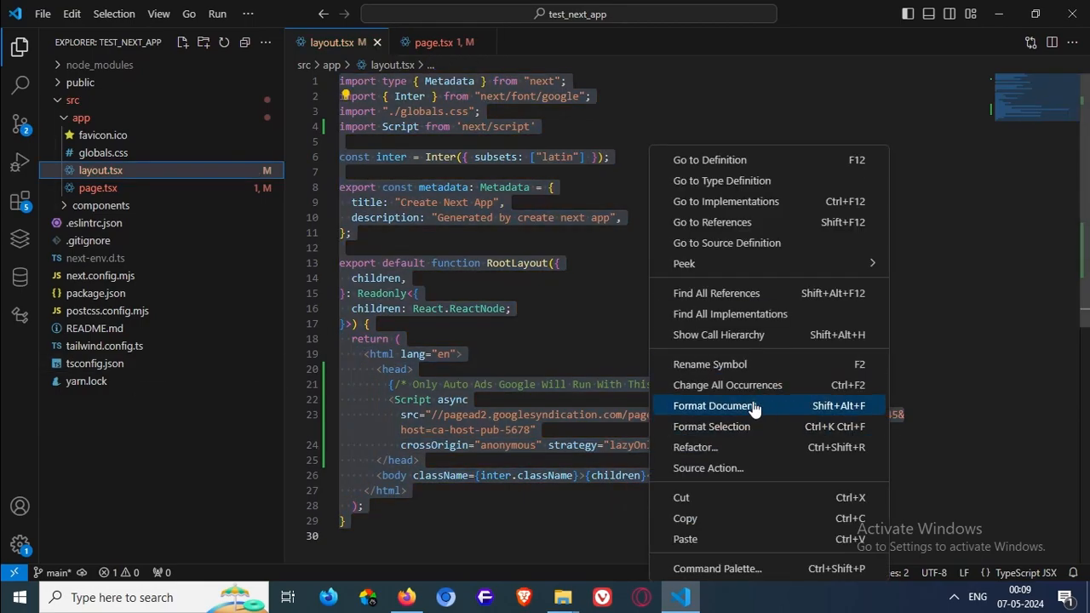
Reformat layout.tsx with Format Document and return to page.tsx
left_click(715, 406)
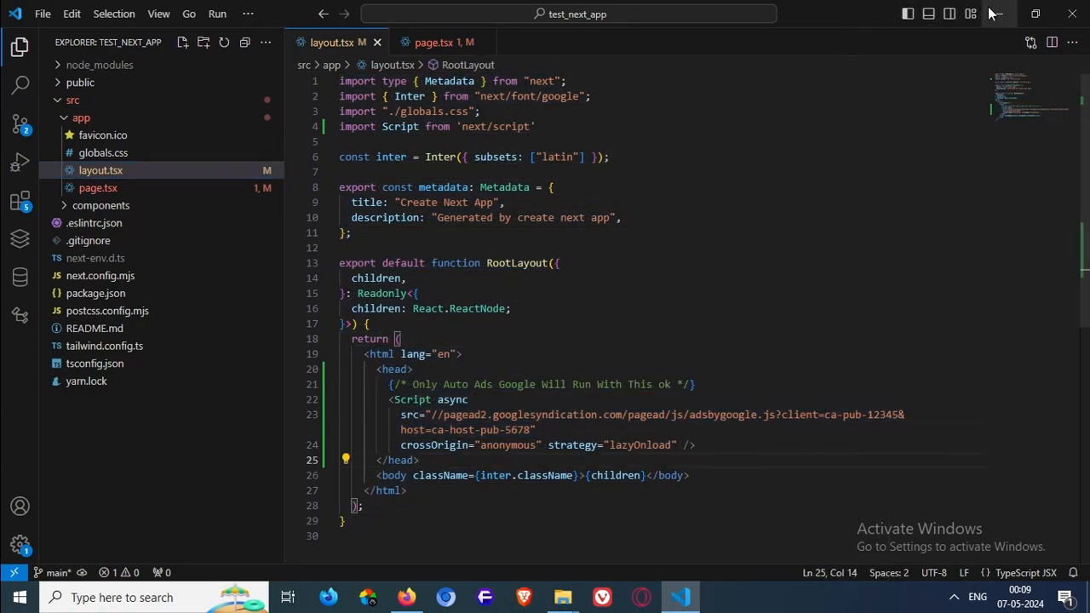
left_click(436, 41)
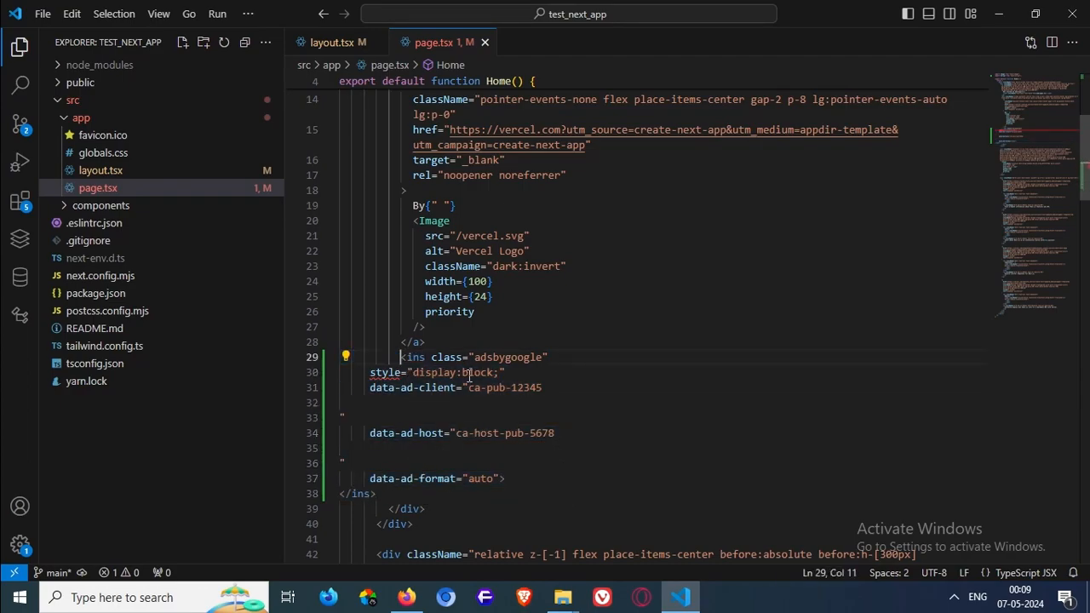
Create a new GoogleAdUnitClient.tsx file in src/components and open it for editing
left_click_drag(401, 357, 419, 477)
type("G")
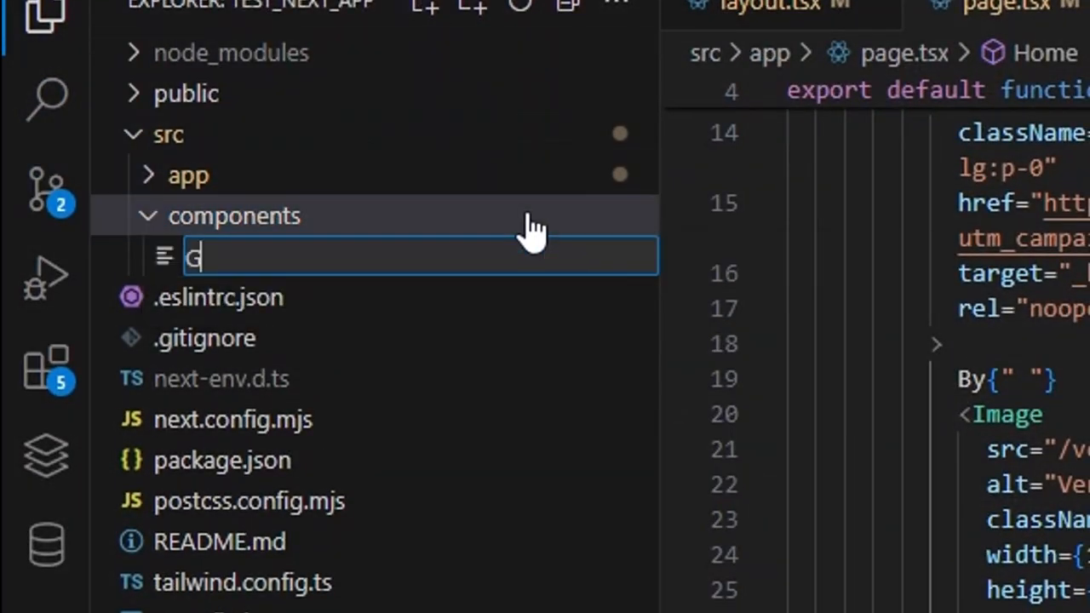
type("oogleAd")
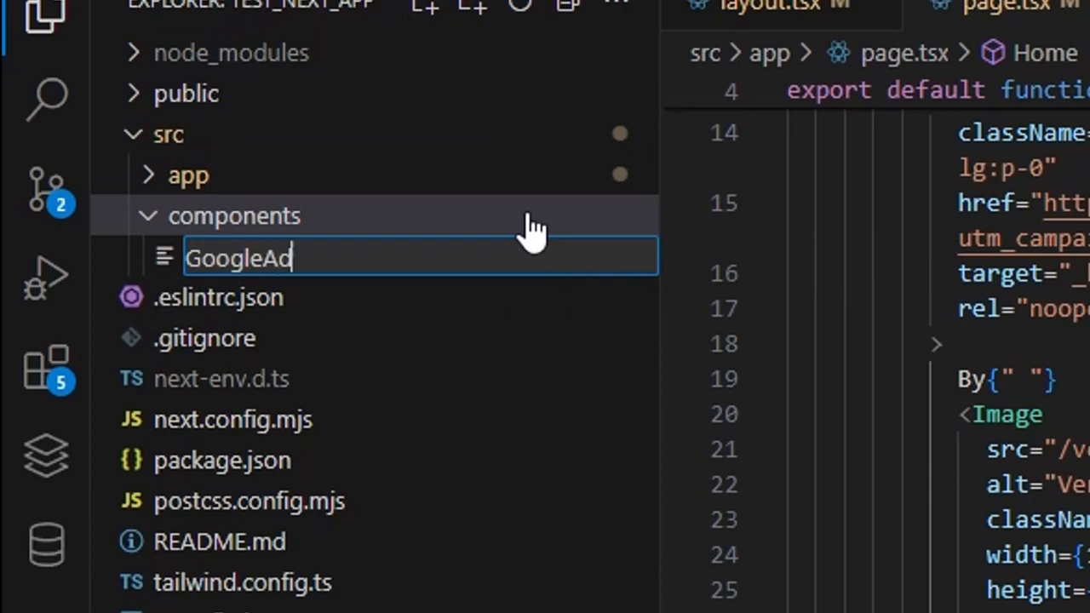
type("UnitClien")
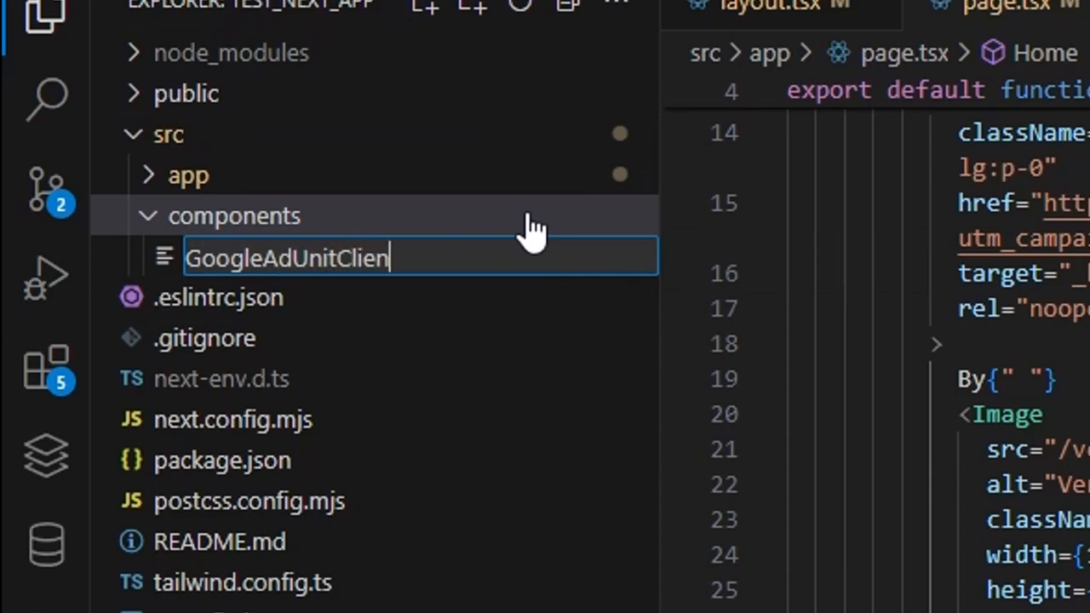
type("t.tsx")
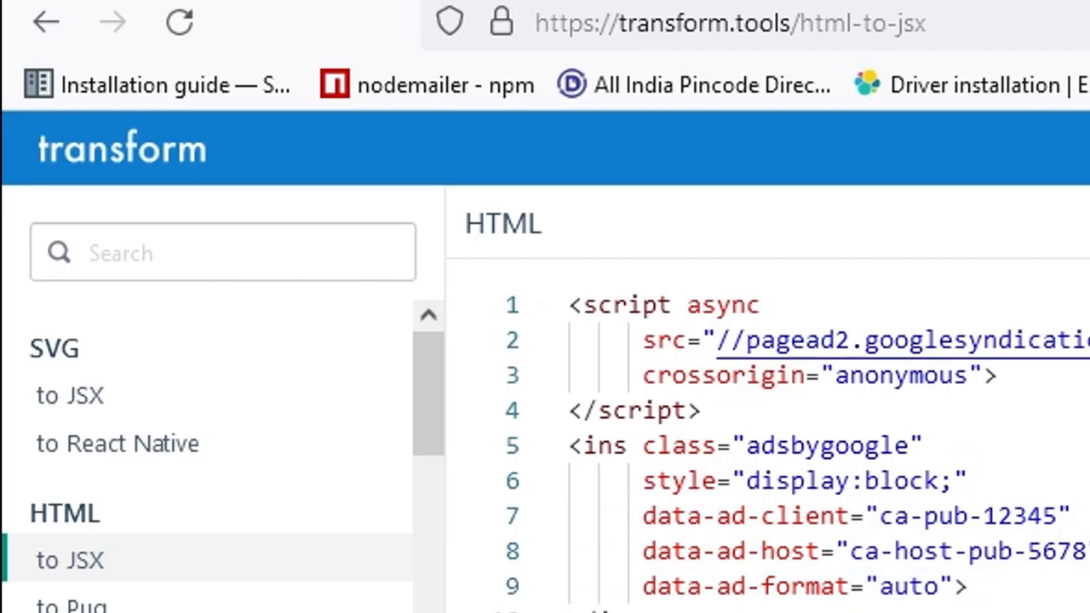
scroll("down", 3)
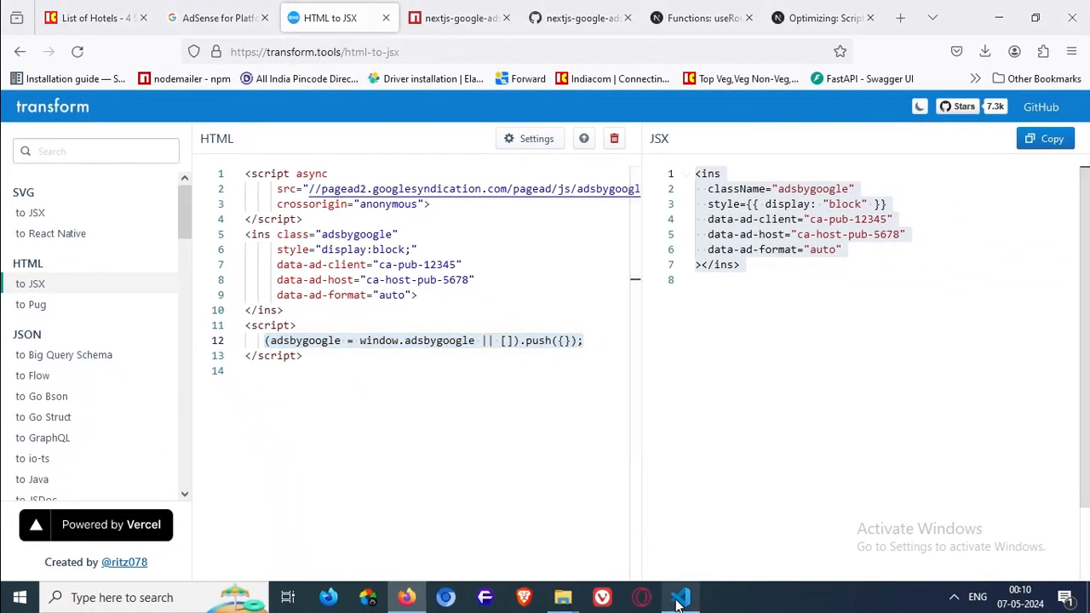
left_click(679, 596)
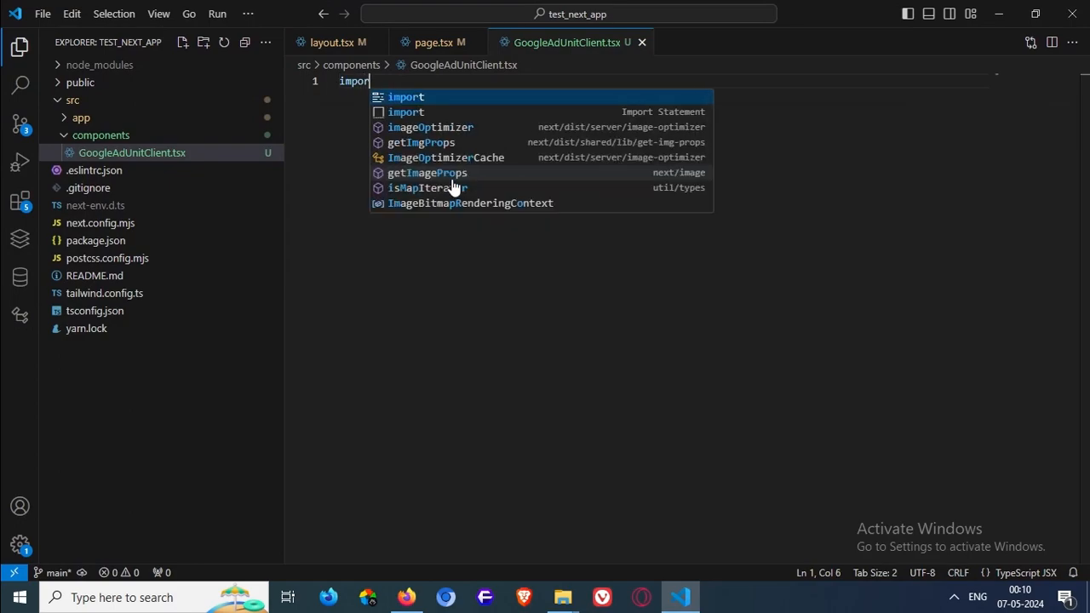
Scaffold a 'use client' GoogleAdUnitClient component taking a children prop typed ReactNode
type("rafc")
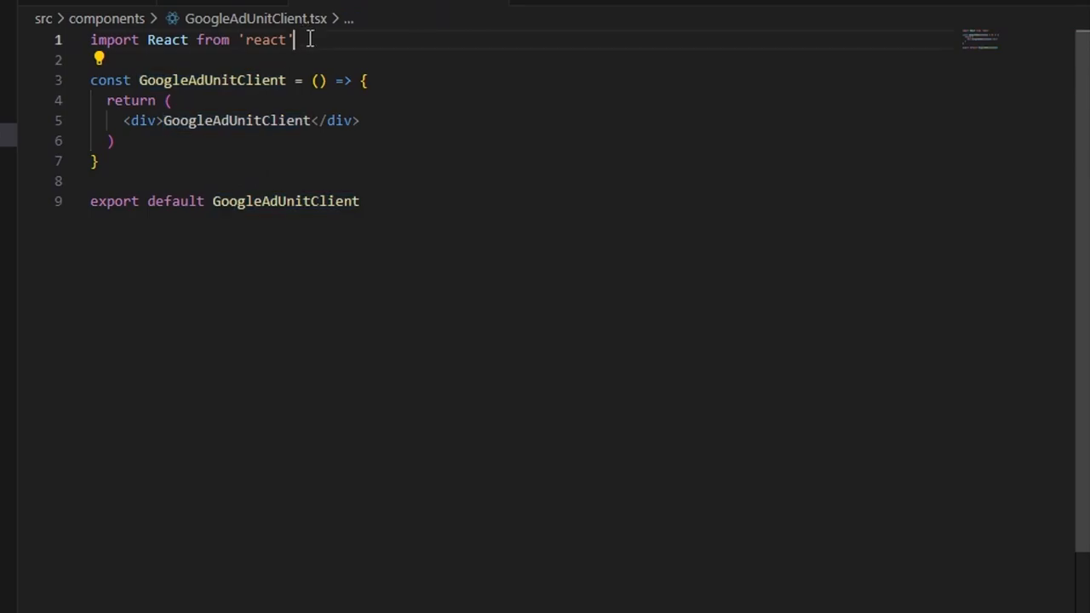
type("(adsbygoogle = window.adsbygoogle || []).push({});")
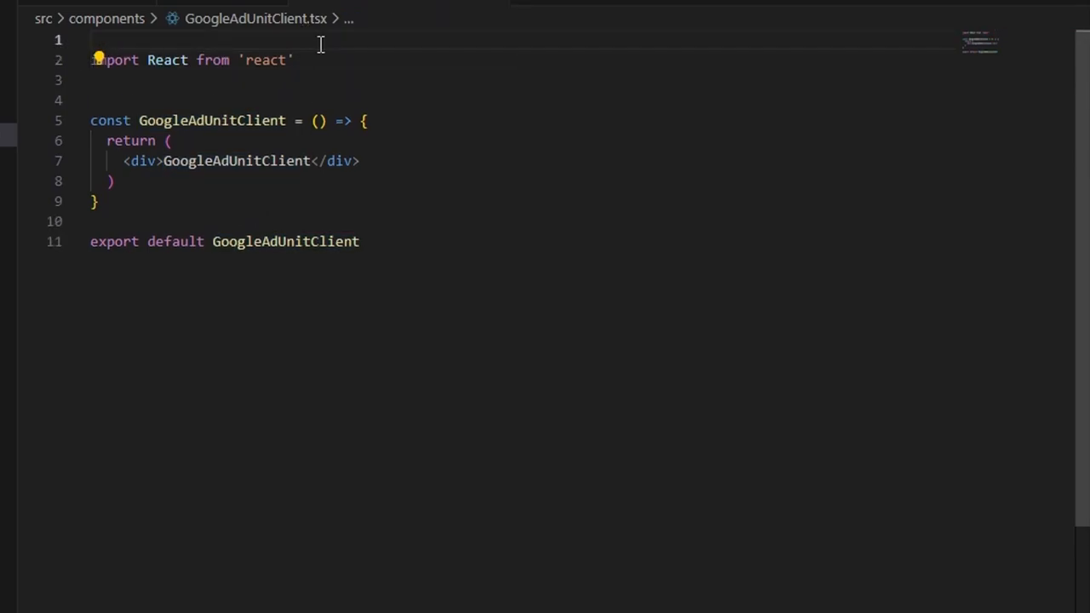
type("'use client';")
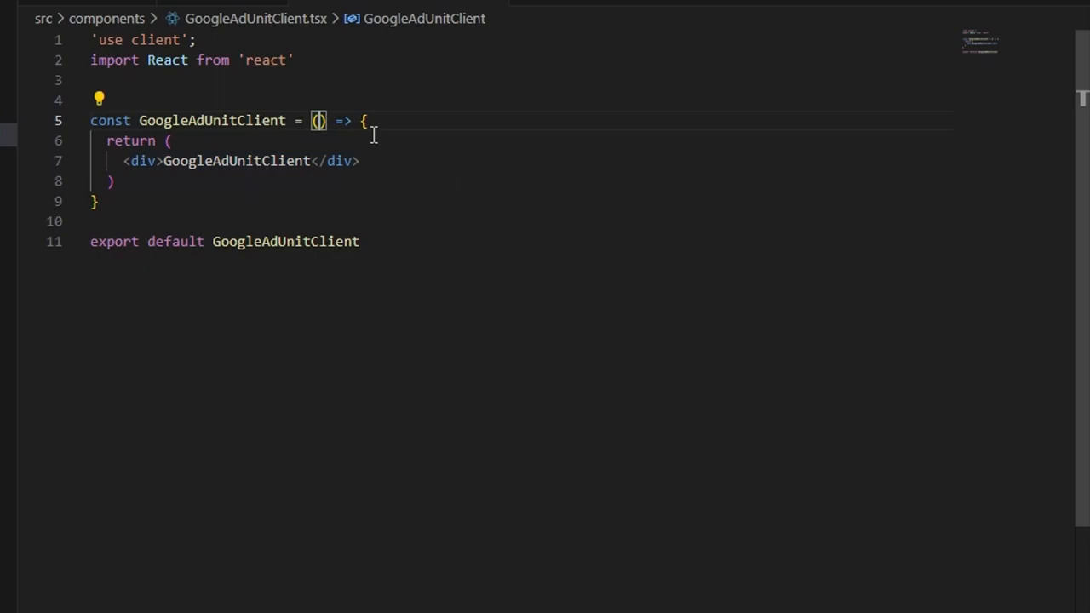
type("{}")
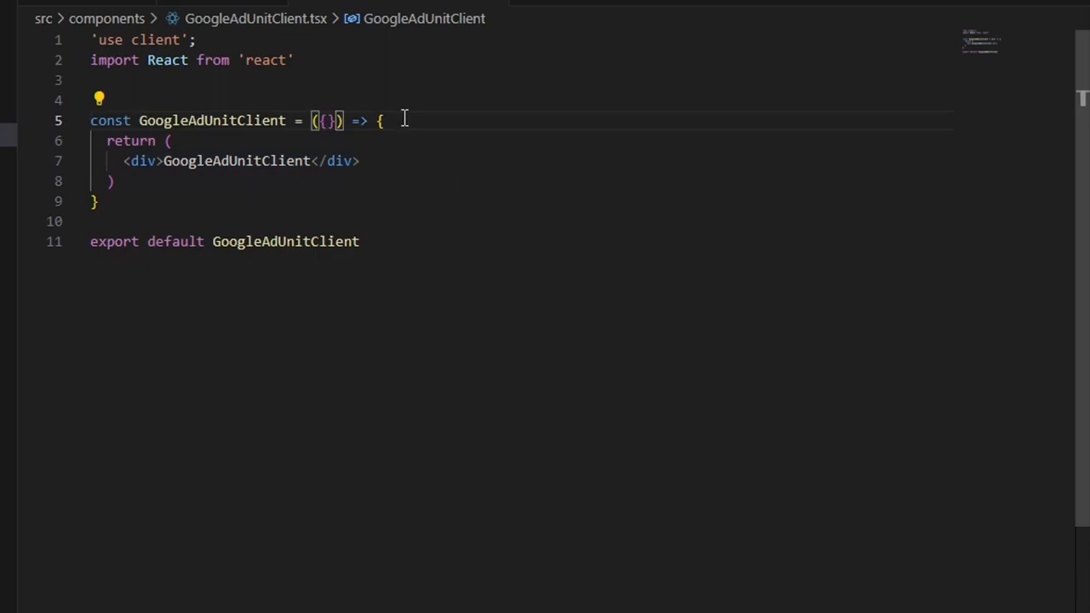
type("children}: {")
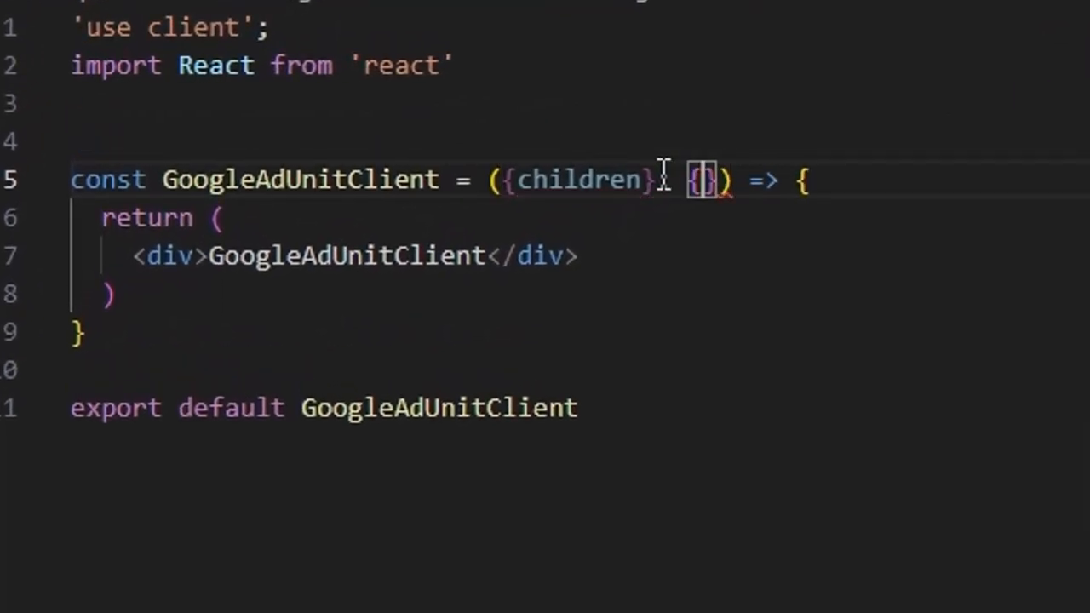
type("chi")
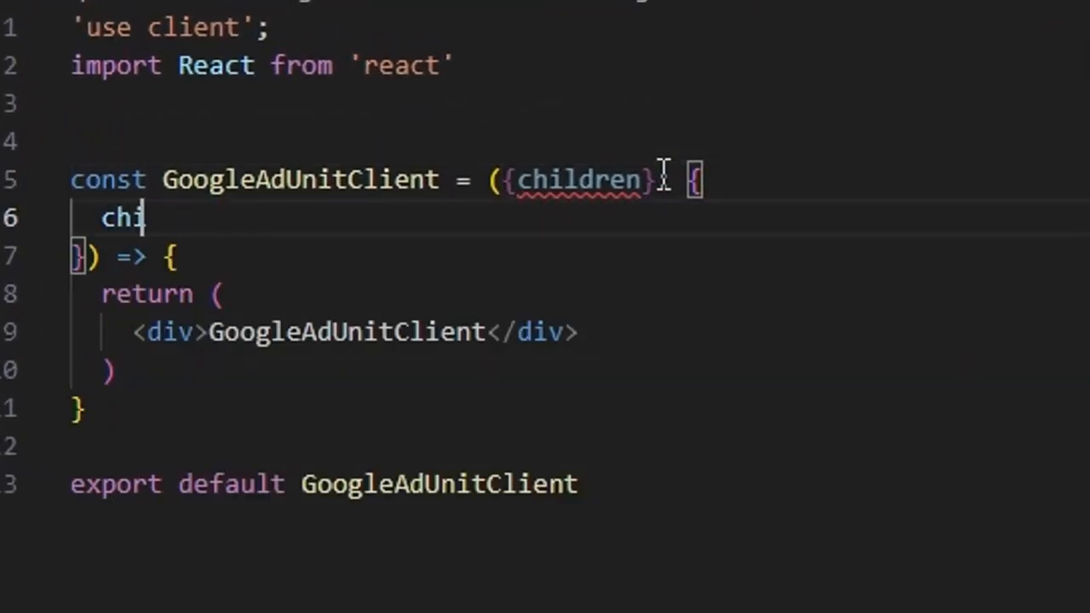
type("ln")
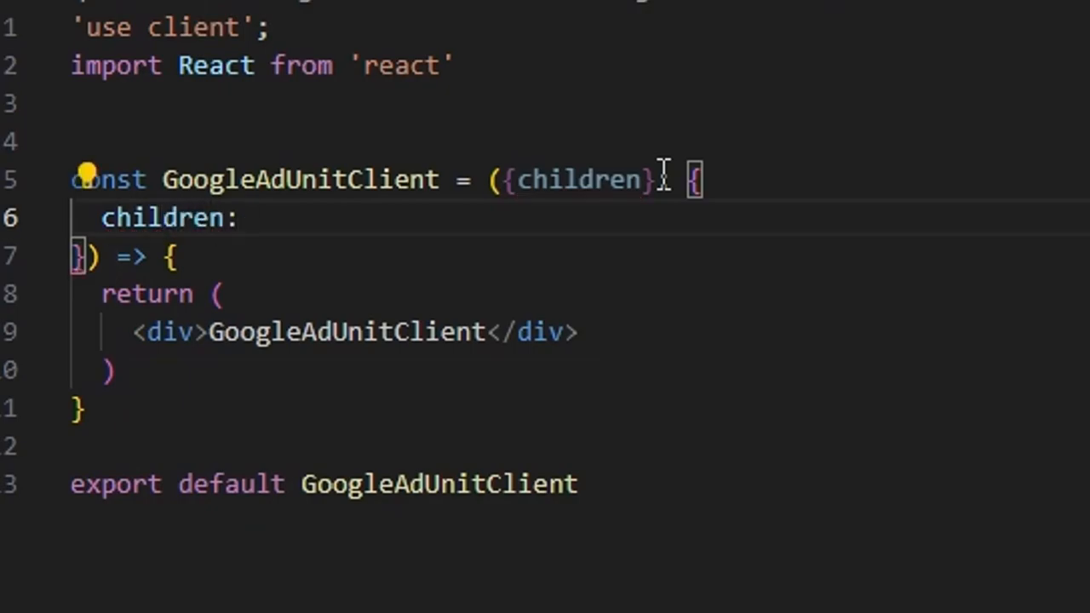
type("ReactNode")
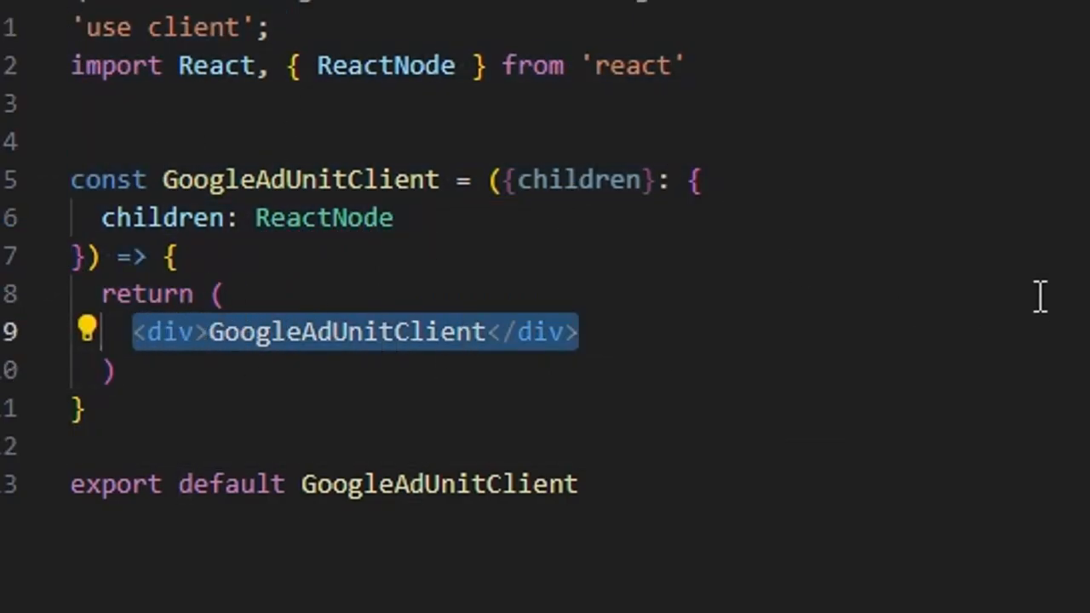
Replace the placeholder div so the component returns {children} wrapped in a Fragment imported from react
key("Delete")
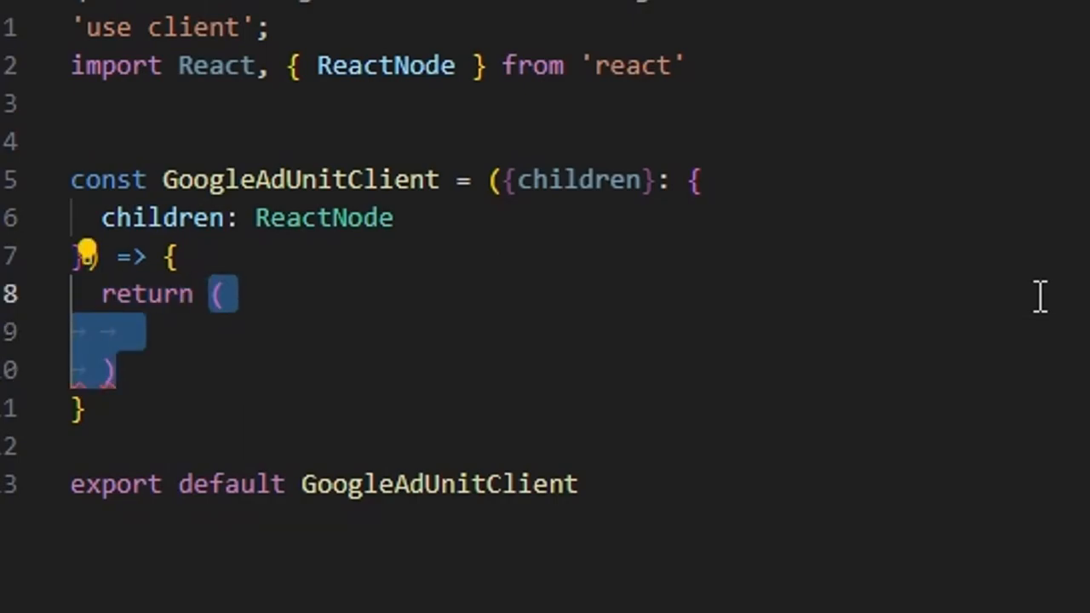
type("children")
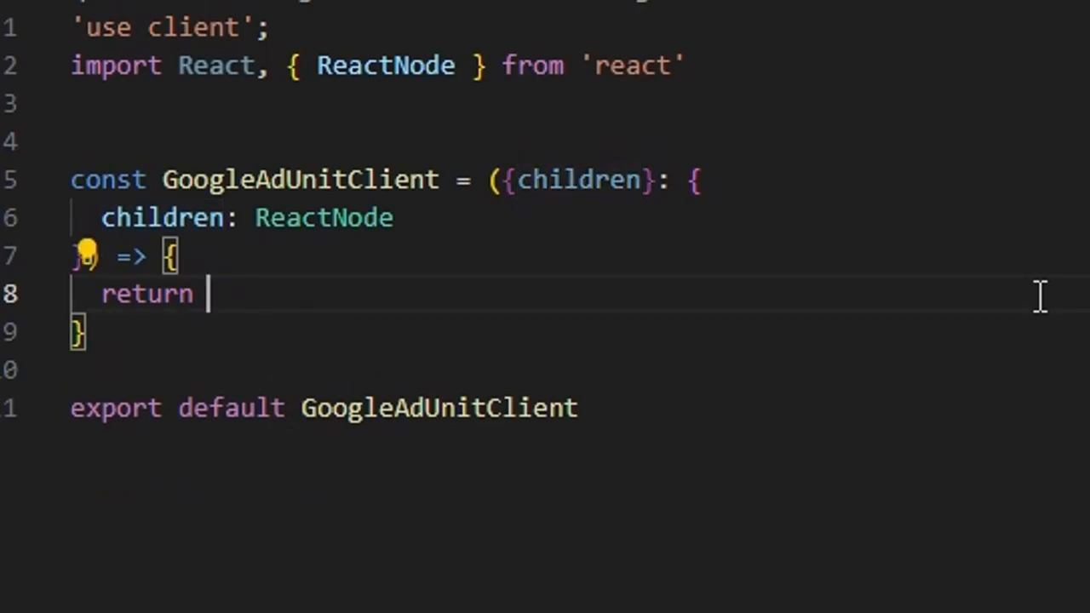
type("<Fra")
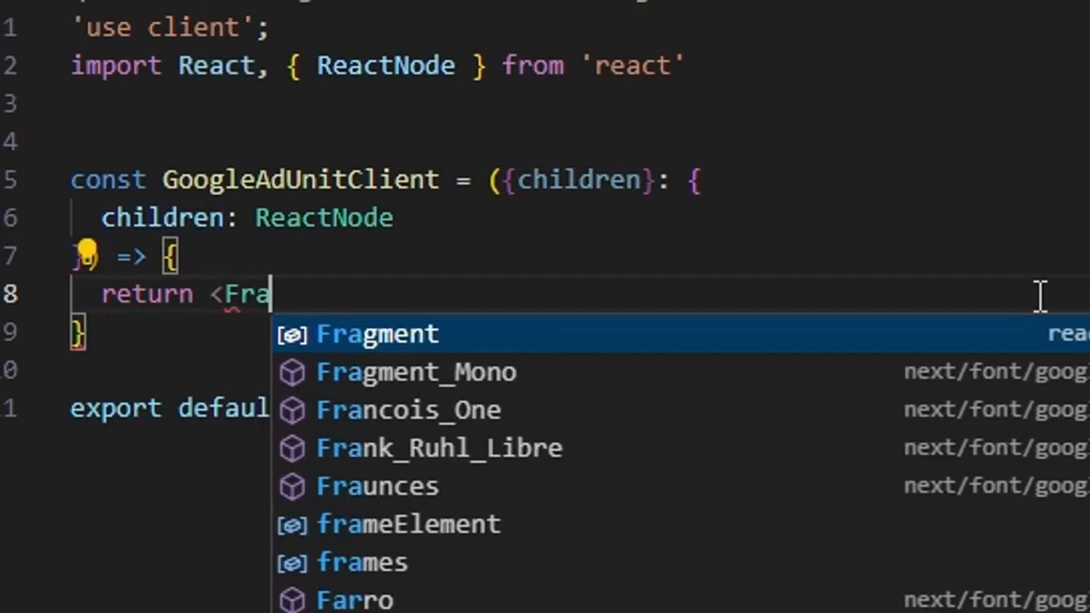
left_click(376, 332)
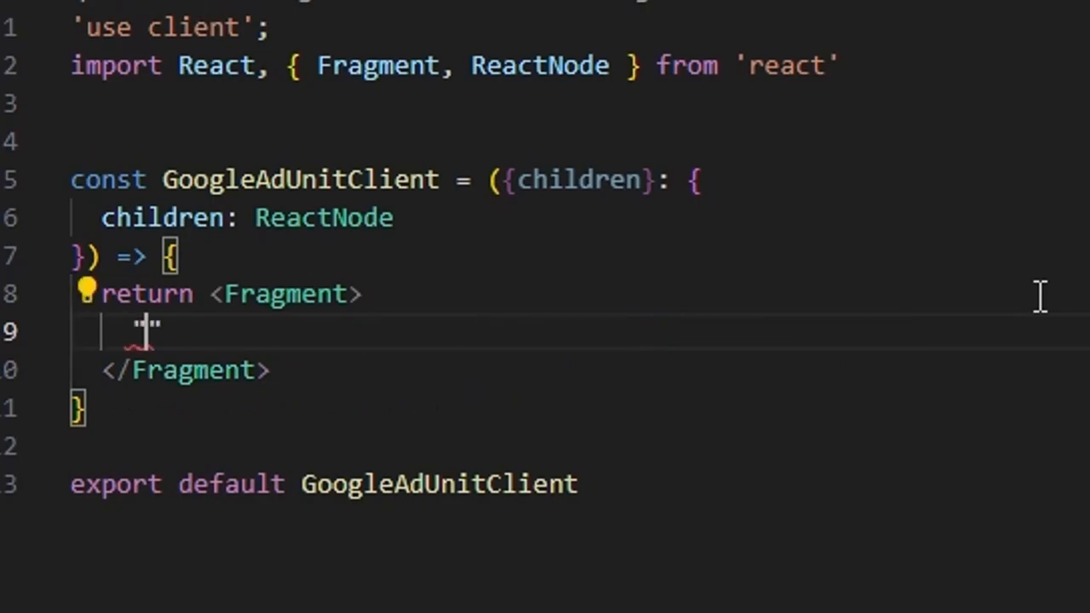
type("{c}")
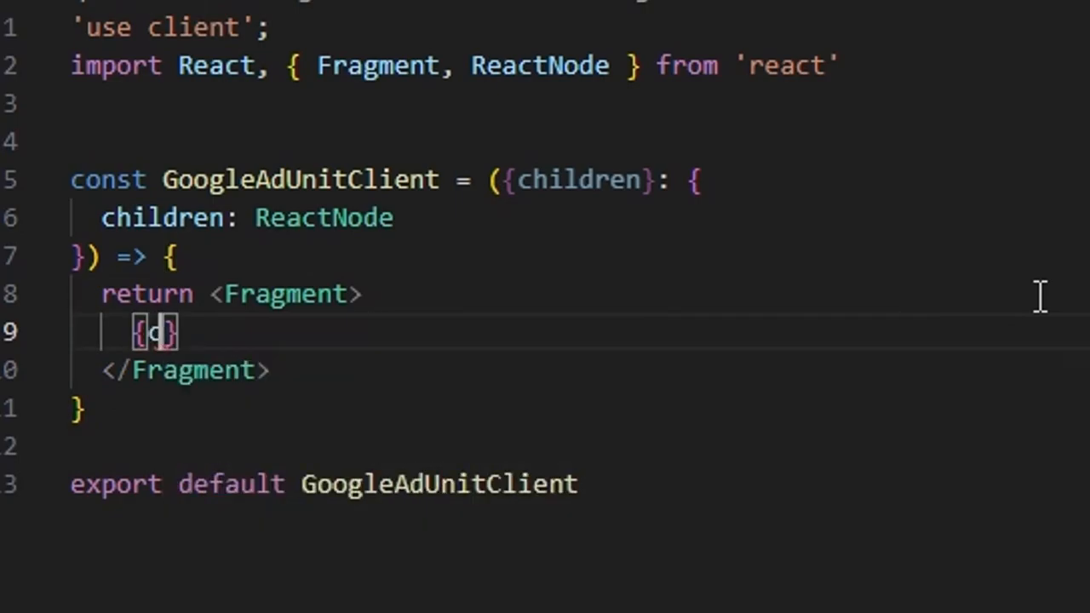
type("hildren")
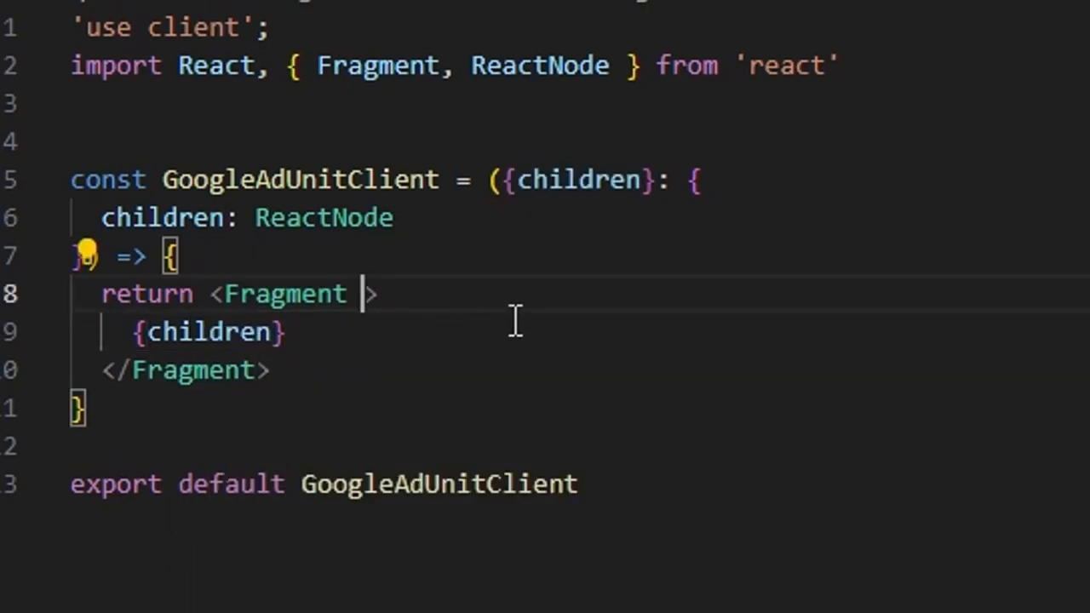
type("supp")
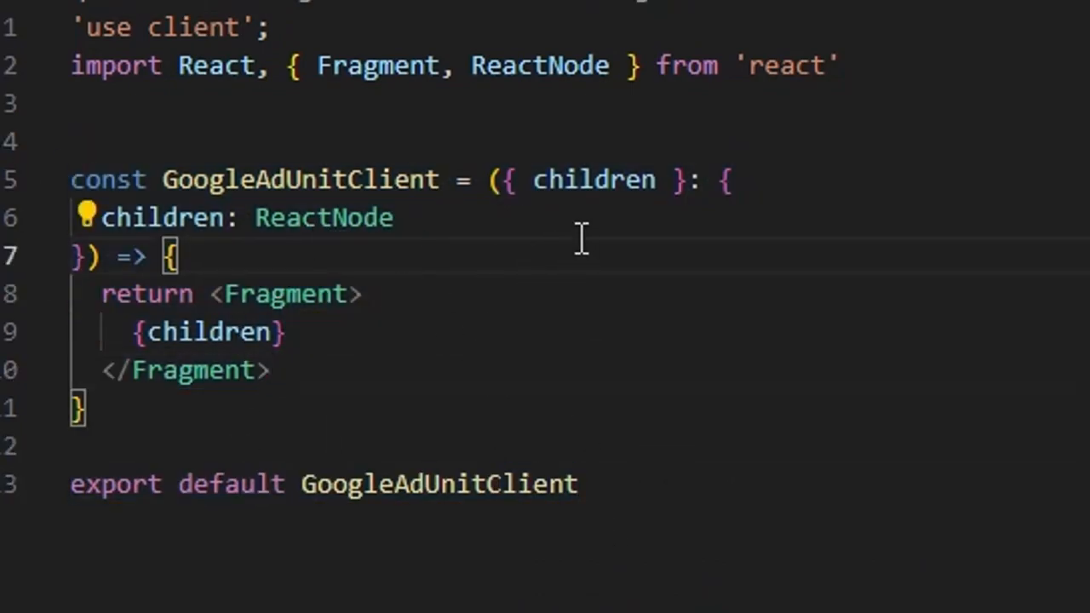
Import useEffect from react via autocomplete above the return, then remove the temporary call
key("Enter")
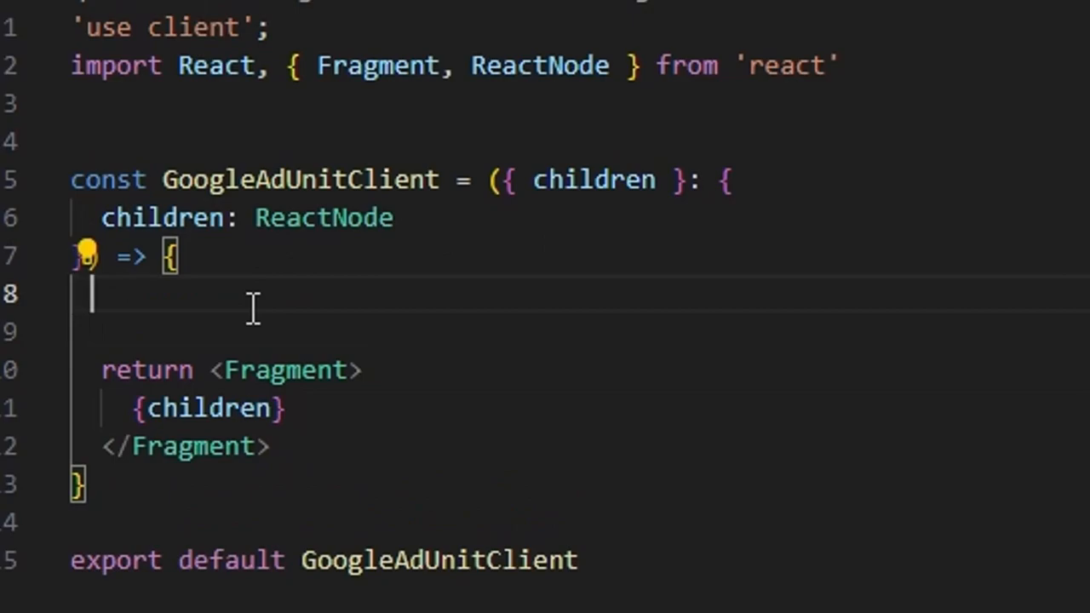
type("useRo")
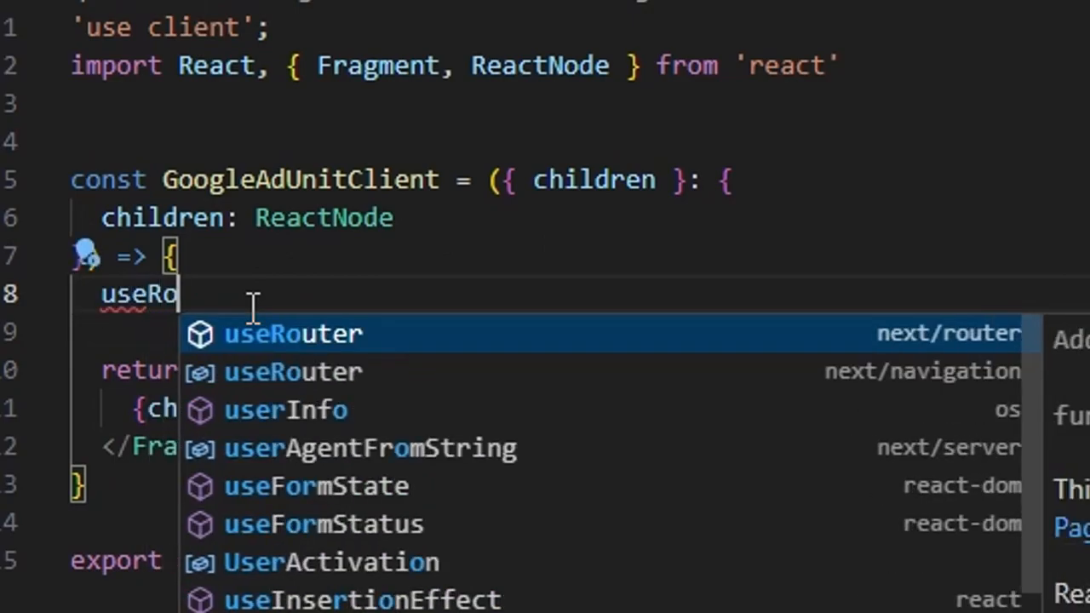
type("useEffect((")
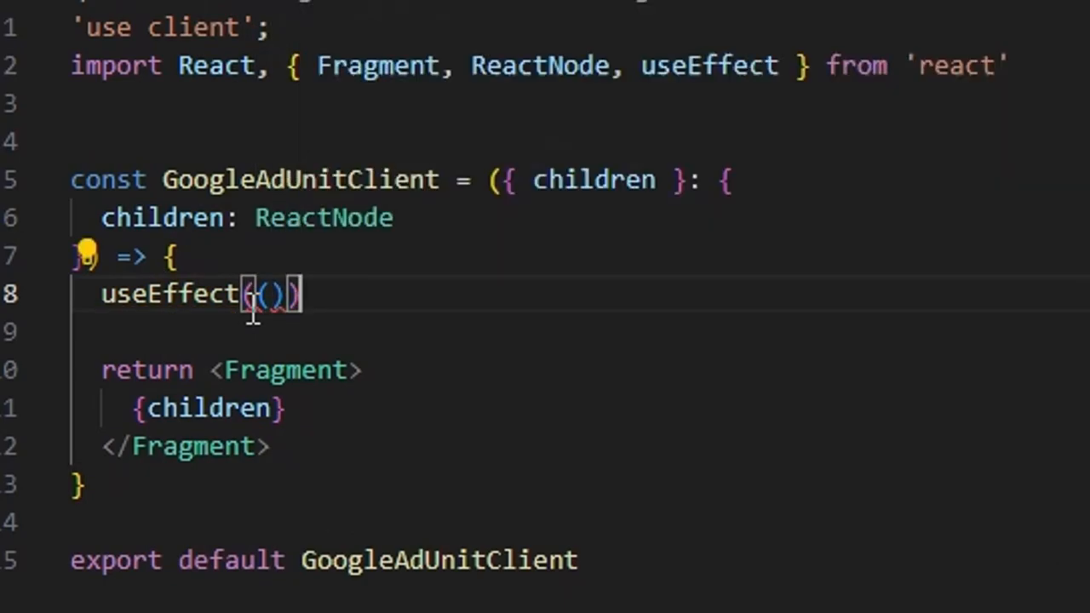
key("Backspace")
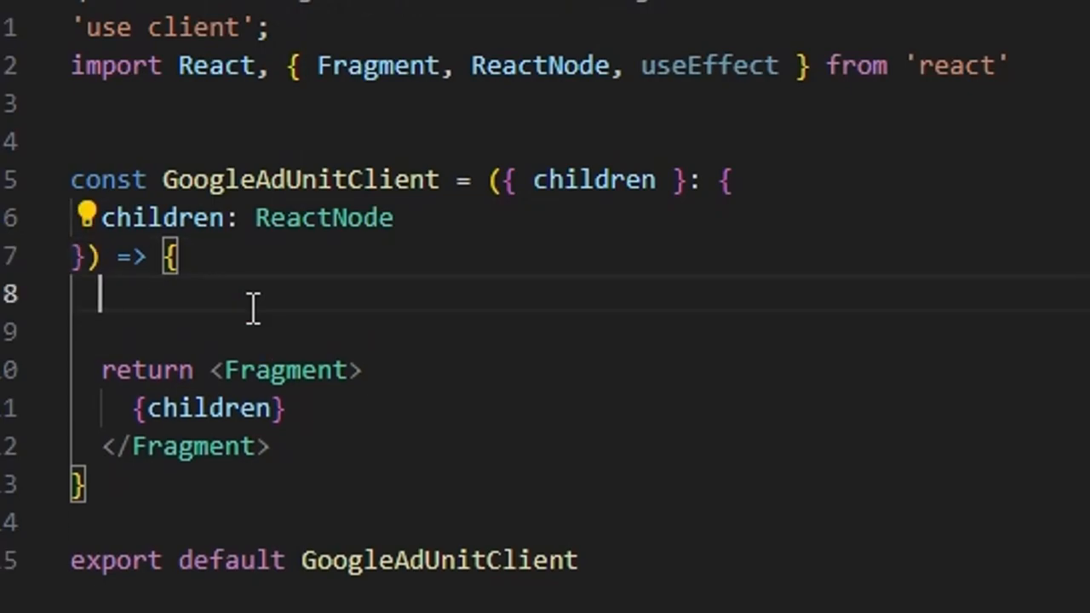
type("const use")
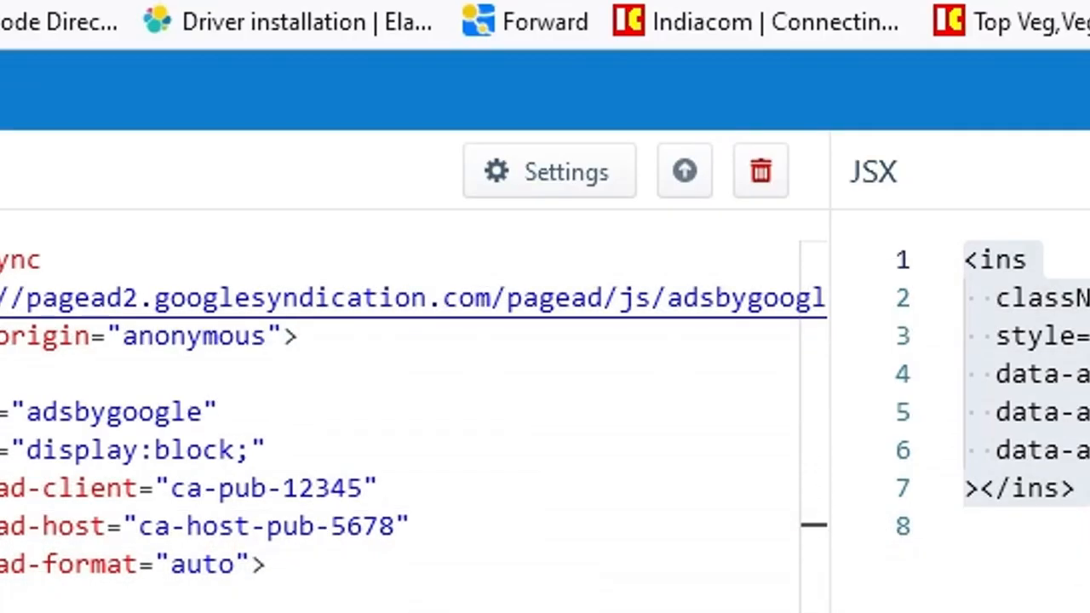
In Firefox, view the App Router useRouter docs at the Migrating from next/router section
left_click(821, 17)
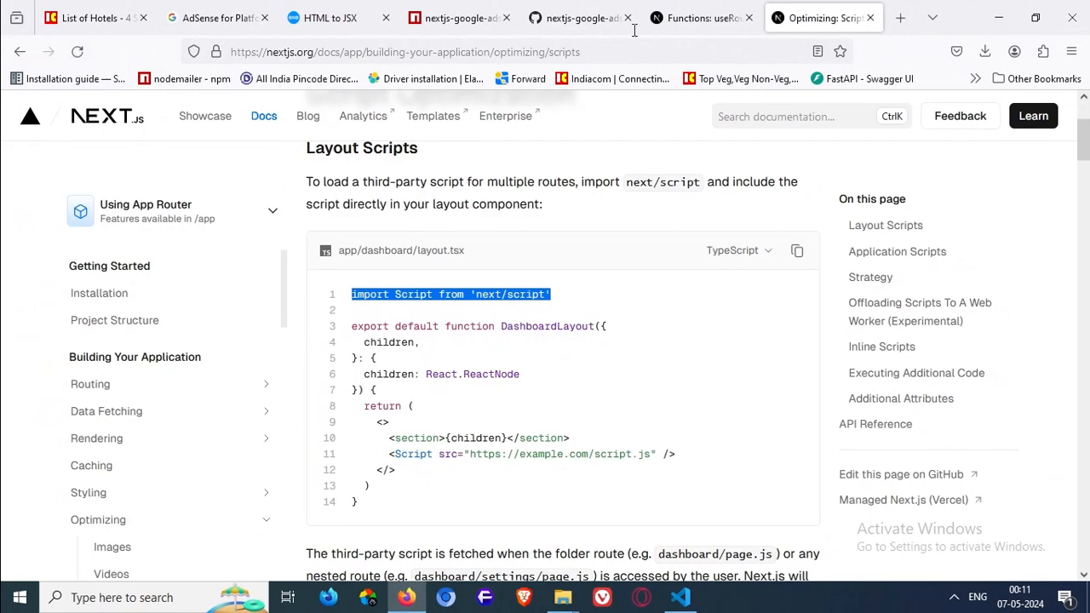
left_click(698, 17)
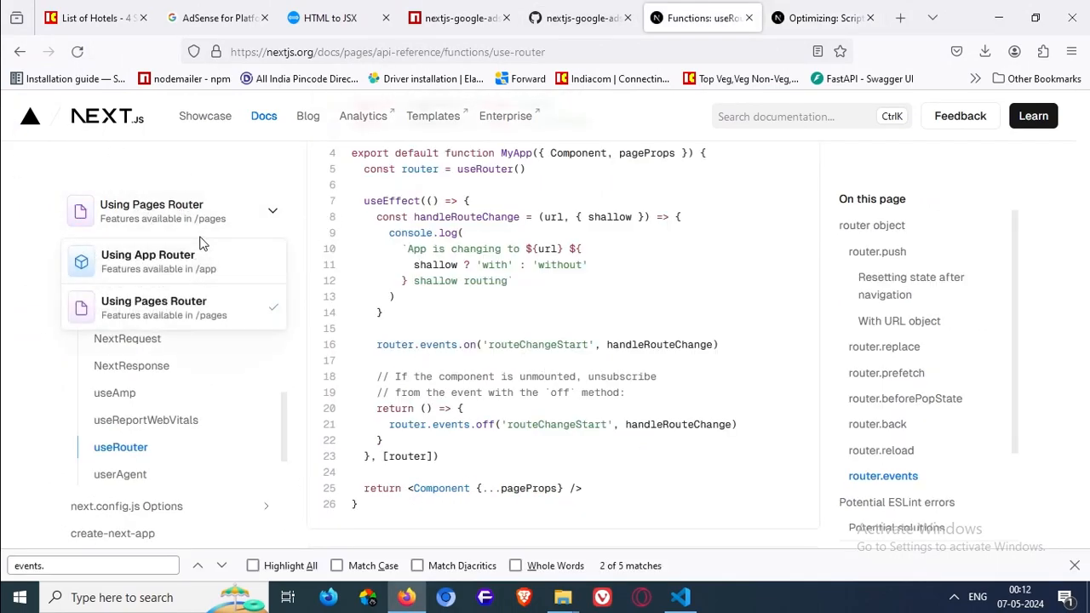
left_click(146, 262)
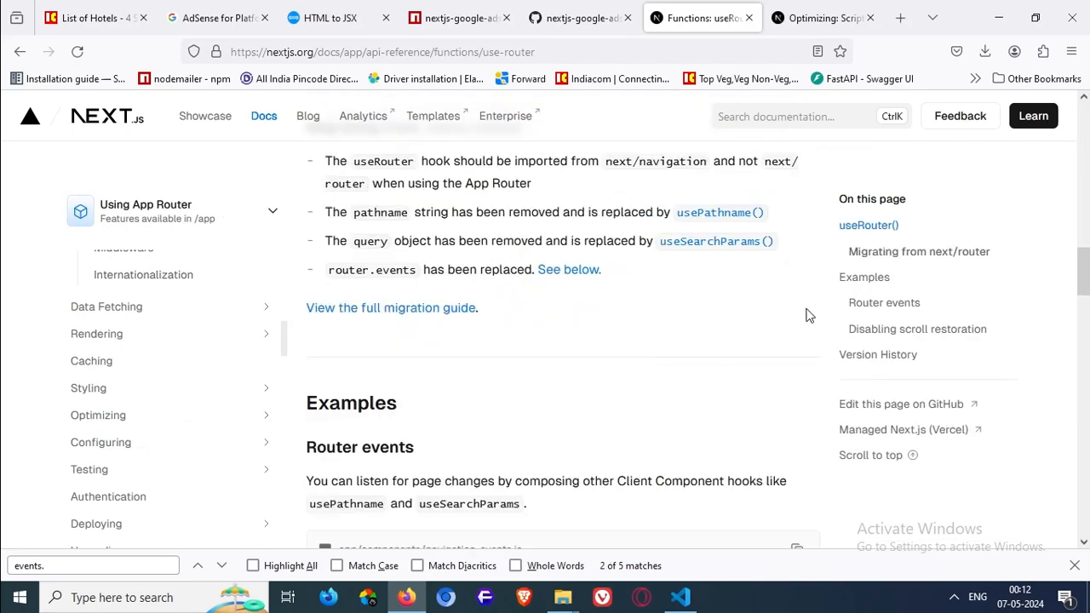
scroll("down", 3)
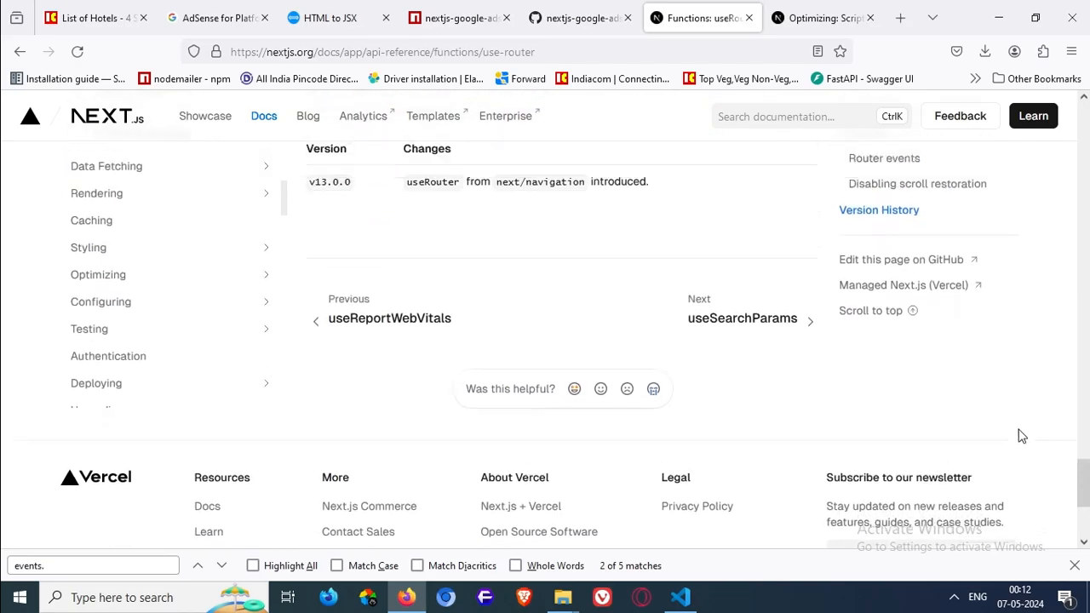
left_click(920, 250)
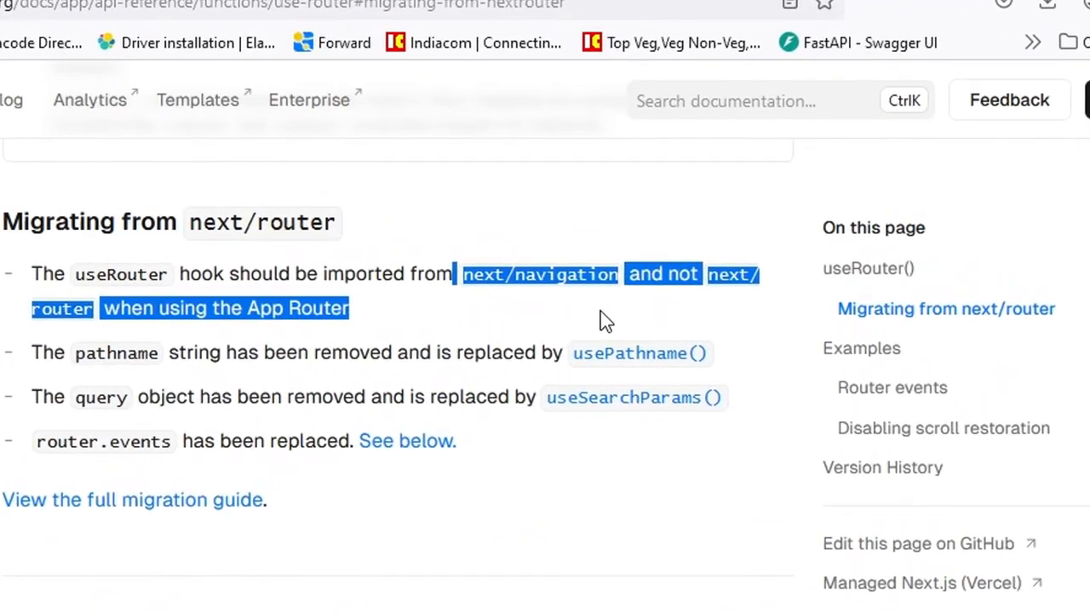
left_click(562, 275)
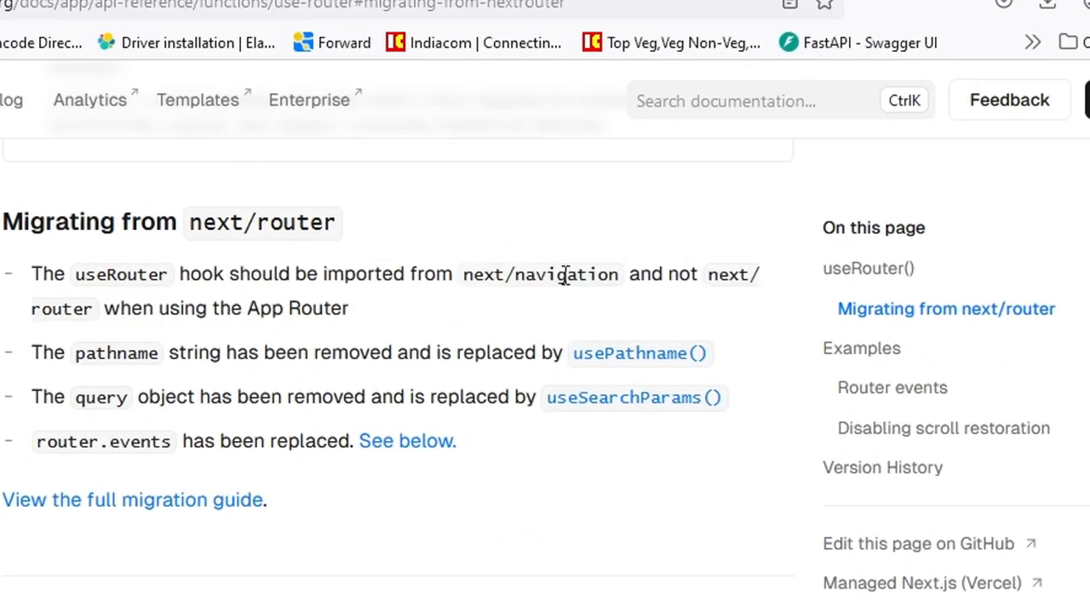
Scroll to Router events and mark the usePathname and useSearchParams import line from next/navigation
double_click(130, 308)
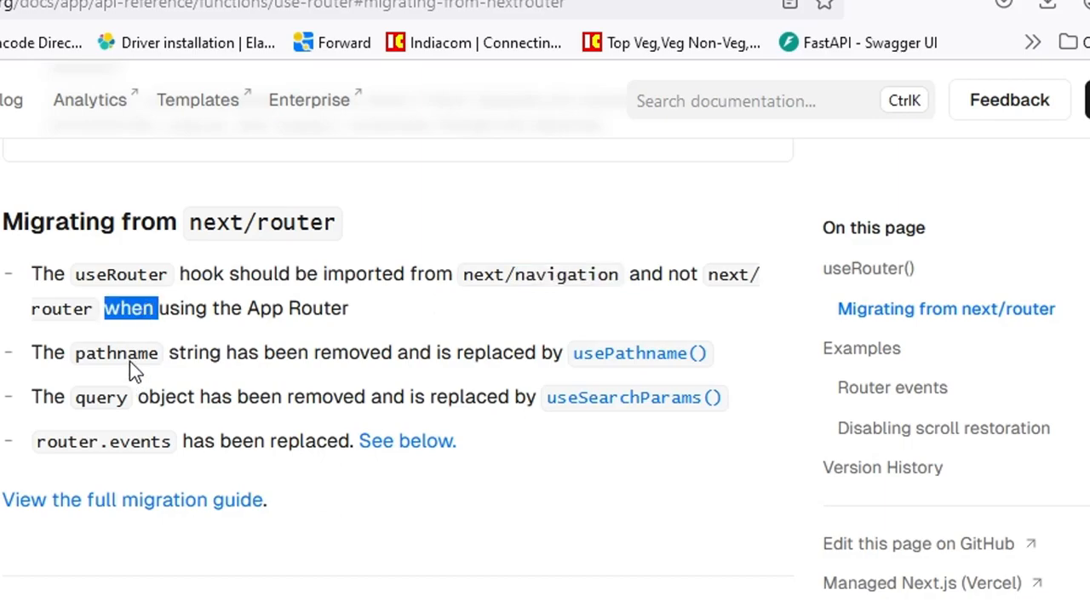
double_click(101, 396)
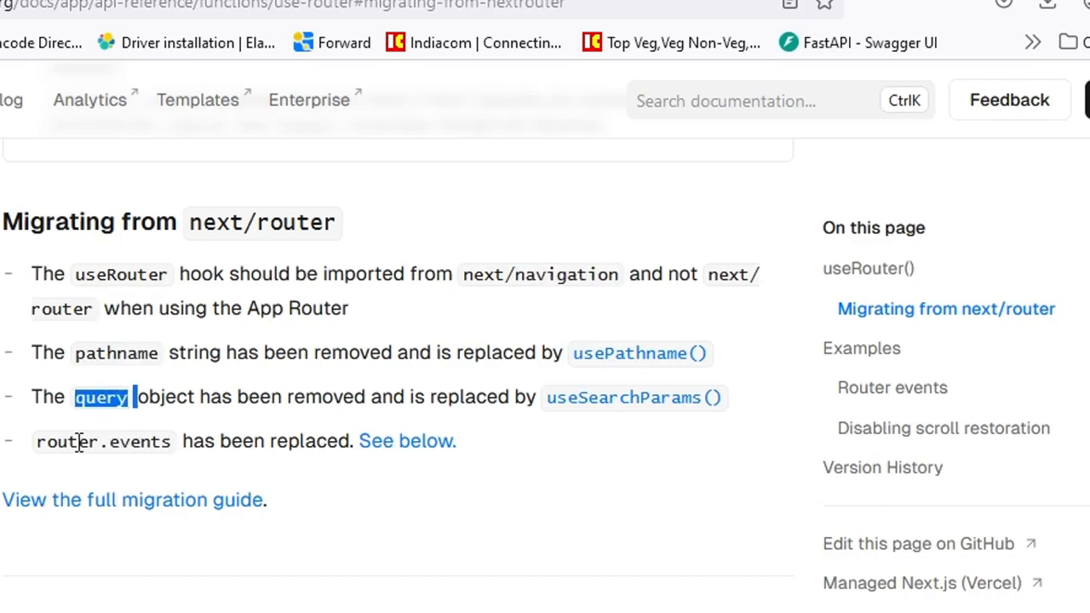
scroll("down", 3)
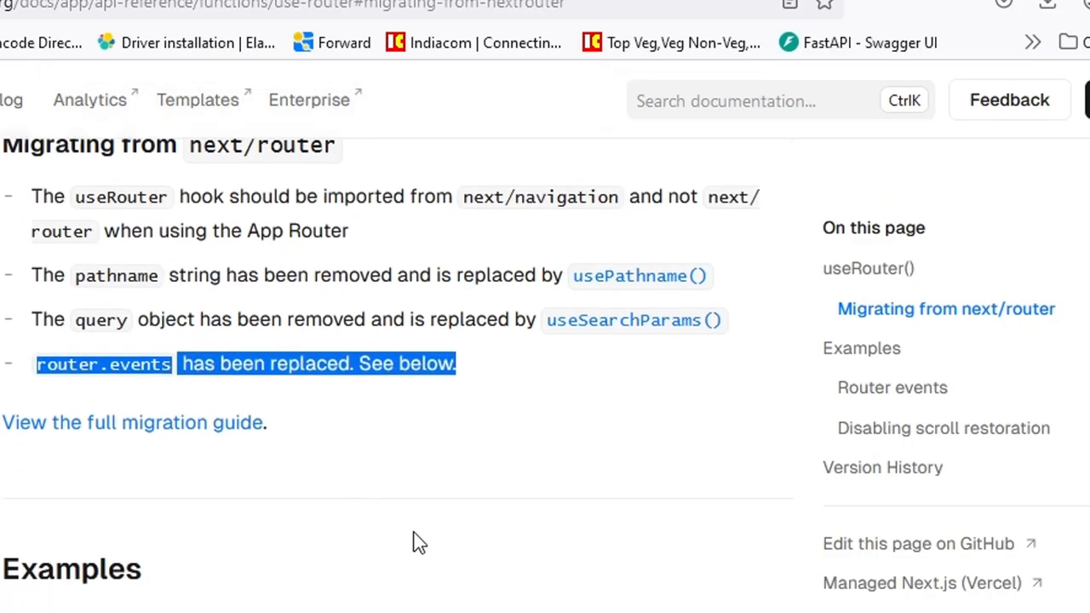
scroll("down", 3)
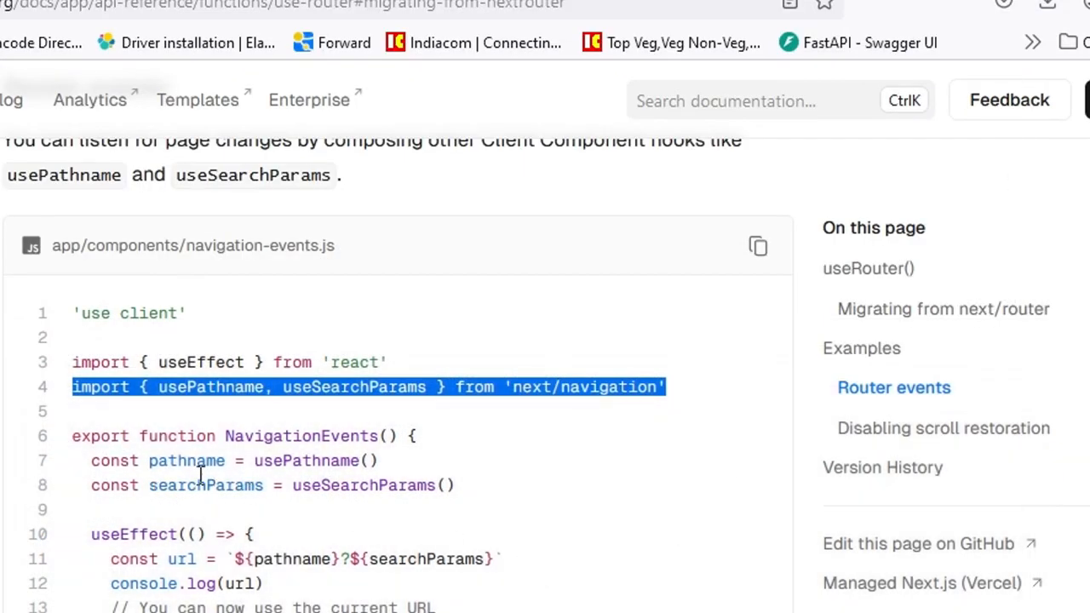
left_click_drag(92, 460, 457, 485)
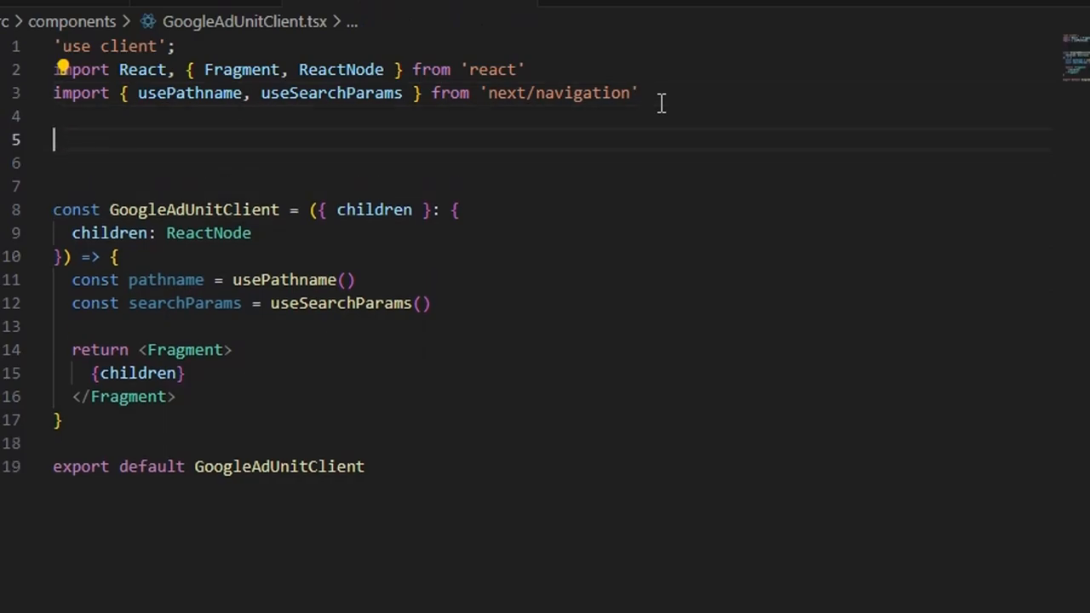
Import usePathname and useSearchParams from next/navigation and add pathname and searchParams consts
type("cosnt")
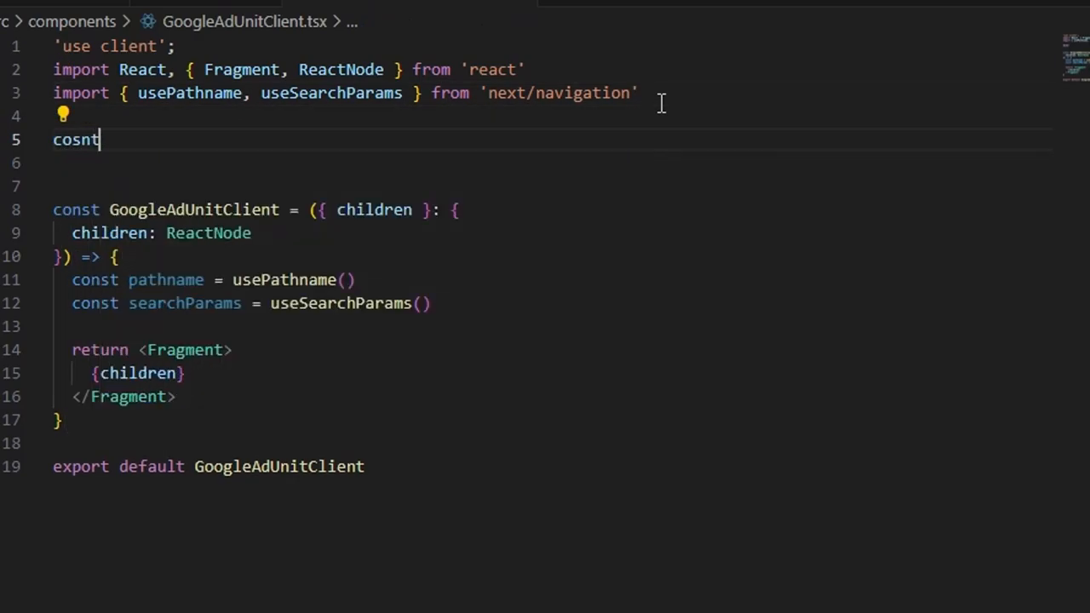
type("const Roe")
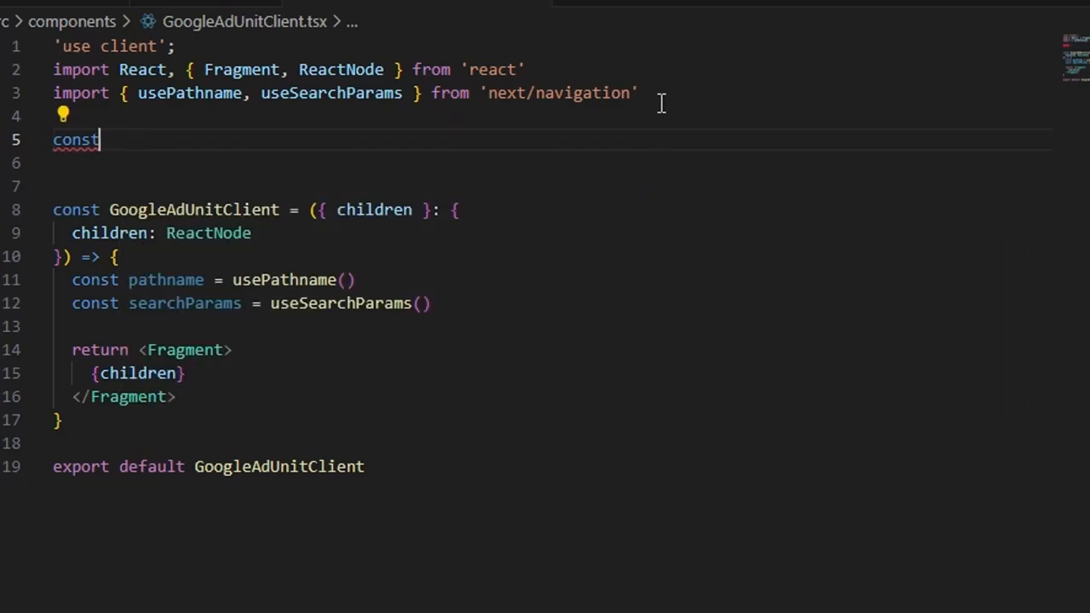
key("Backspace")
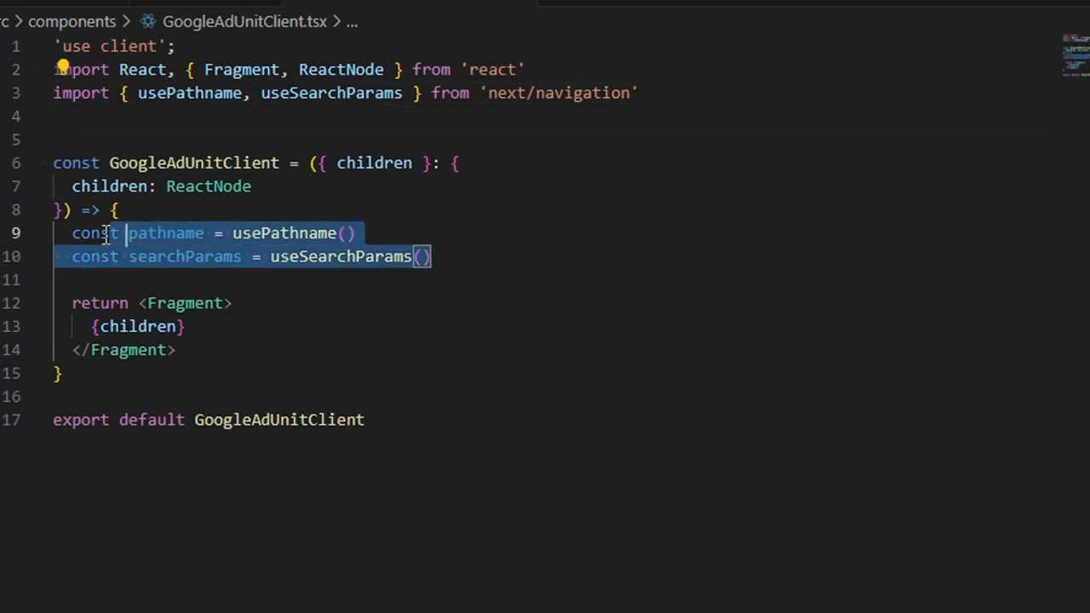
left_click(474, 256)
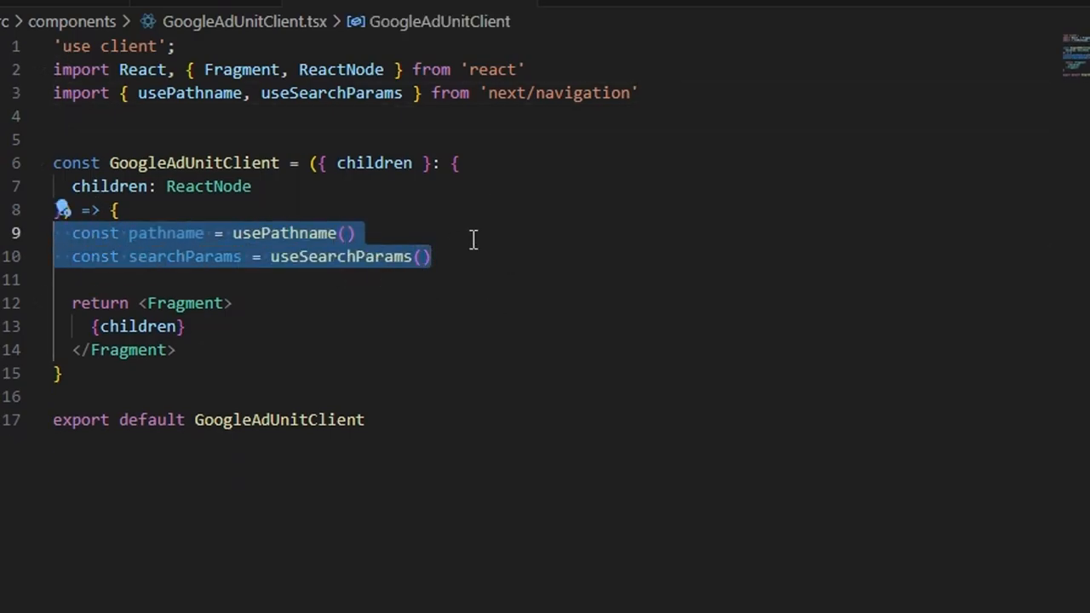
Add a useEffect calling (window.adsbygoogle = window.adsbygoogle || []).push({})
type("u")
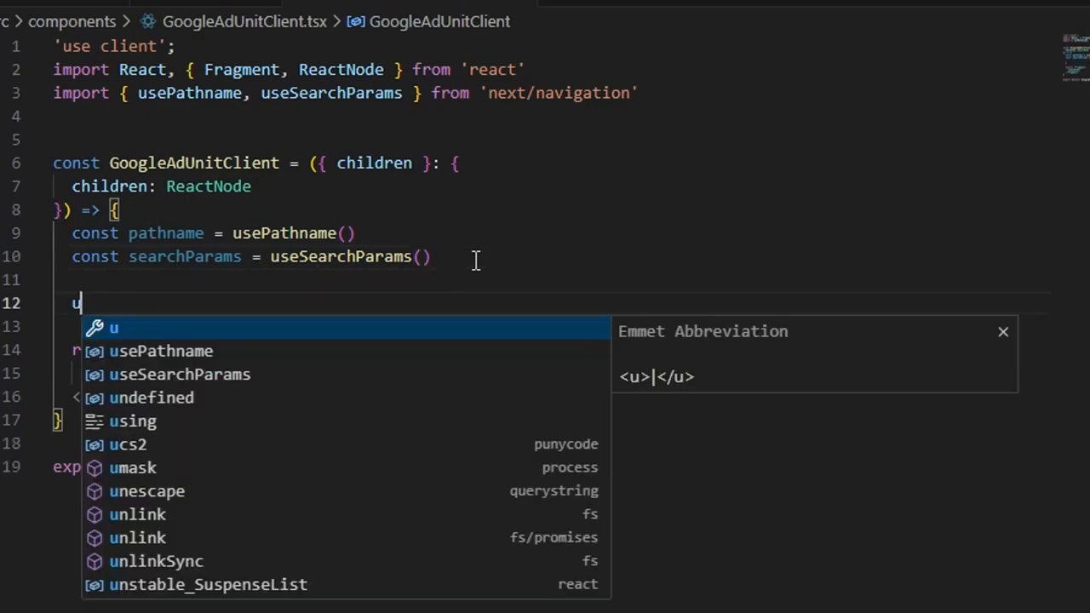
type("useEffect(() => {")
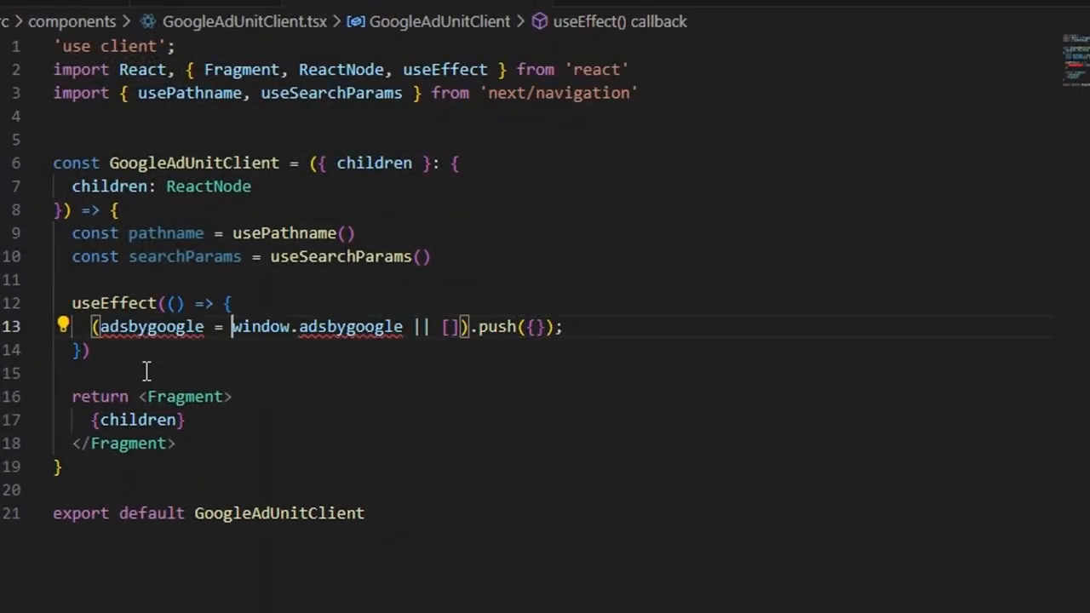
type("window.")
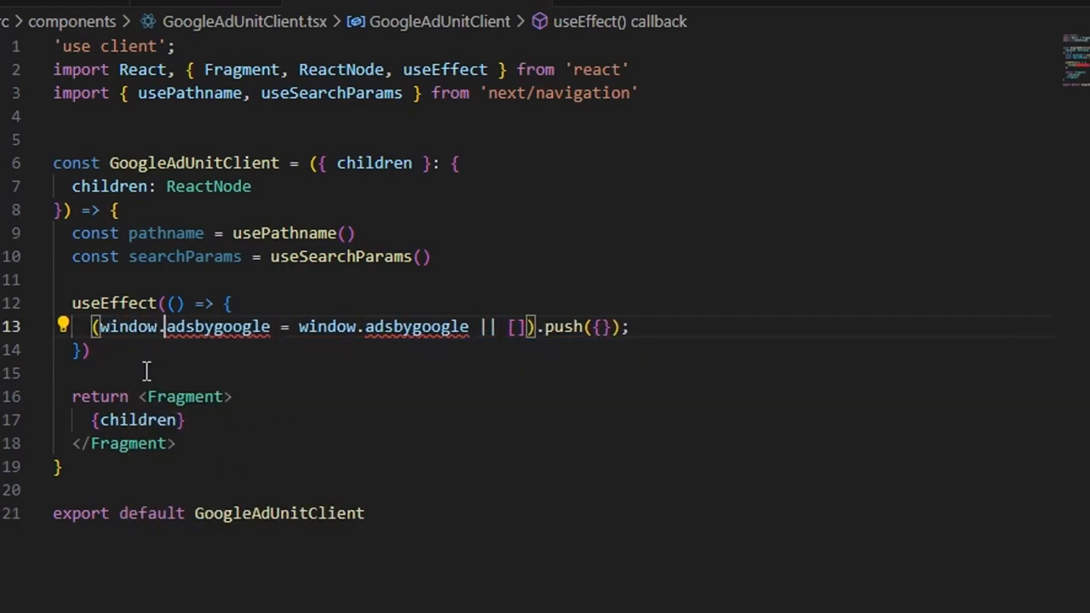
double_click(127, 327)
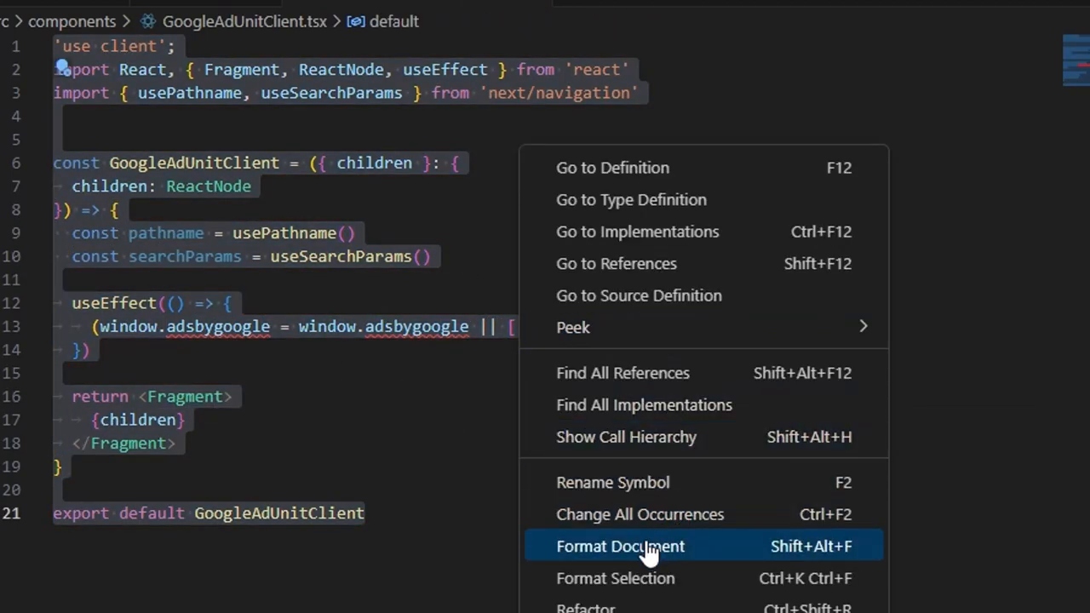
Reformat the file and list pathname and searchParams as the useEffect's dependencies
left_click(620, 545)
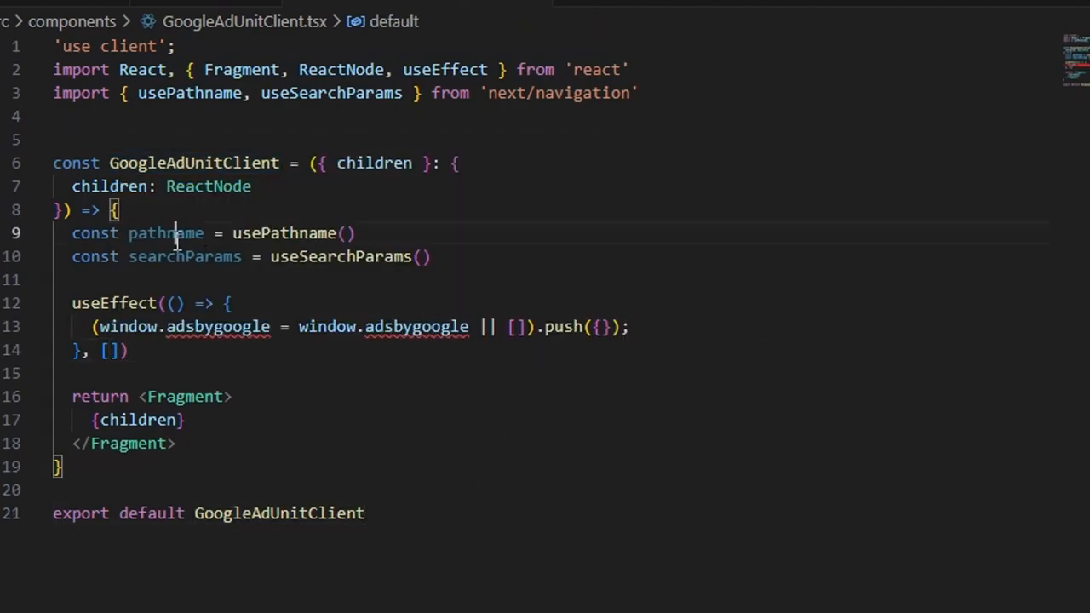
type("pathname,")
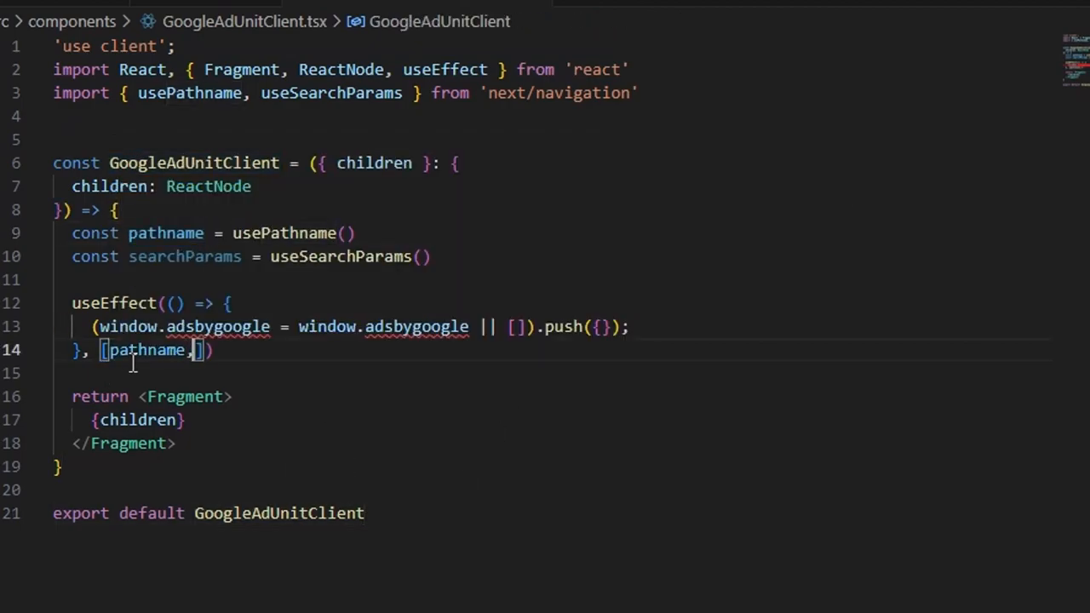
type("searchParams")
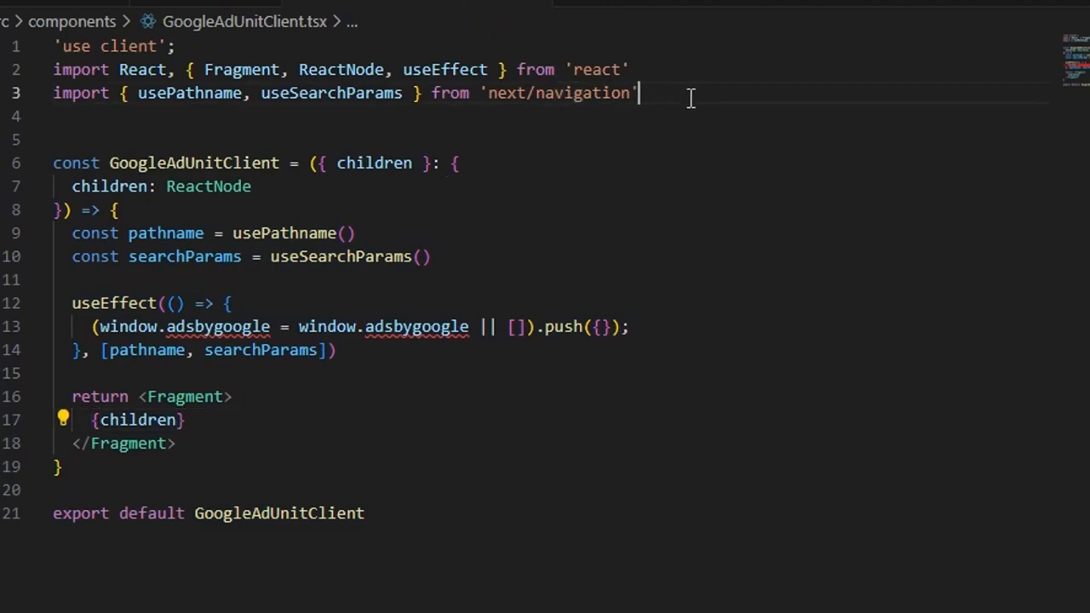
Insert a blank line after the imports to start a new declaration above the component
key("Enter")
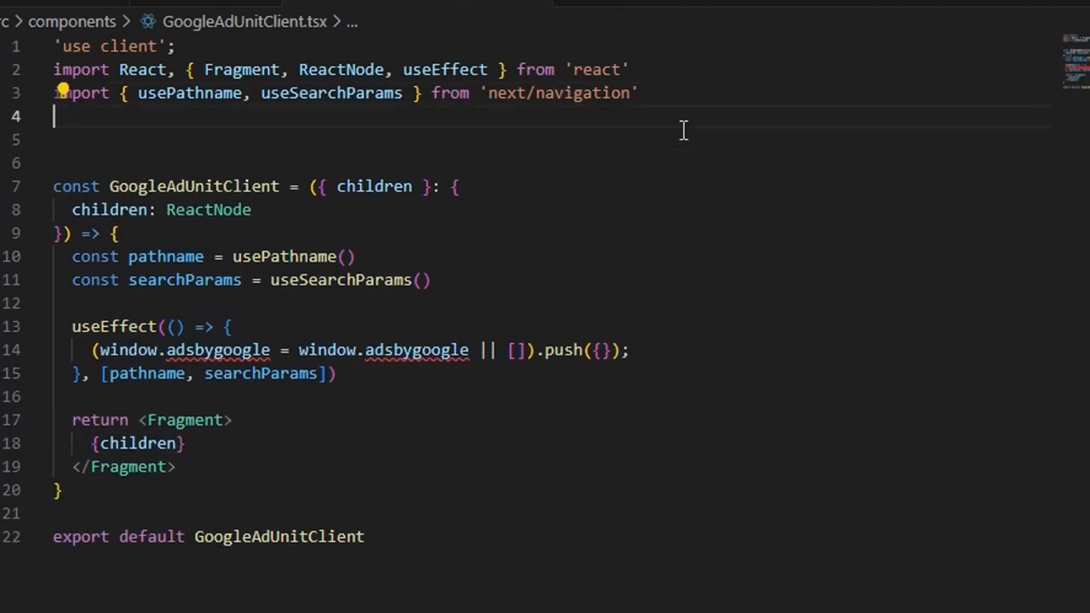
double_click(194, 186)
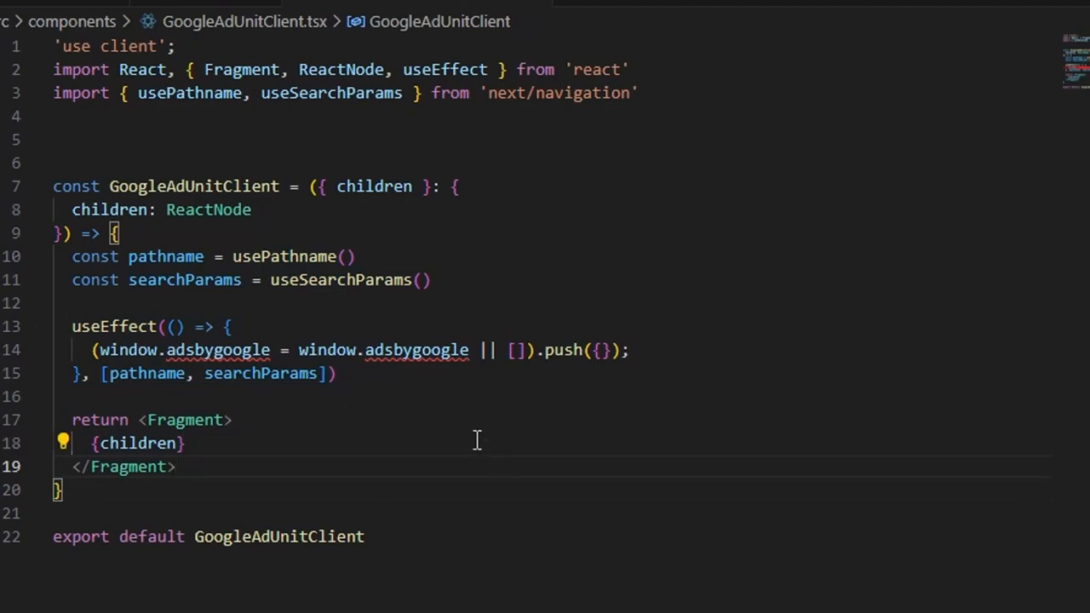
left_click(239, 140)
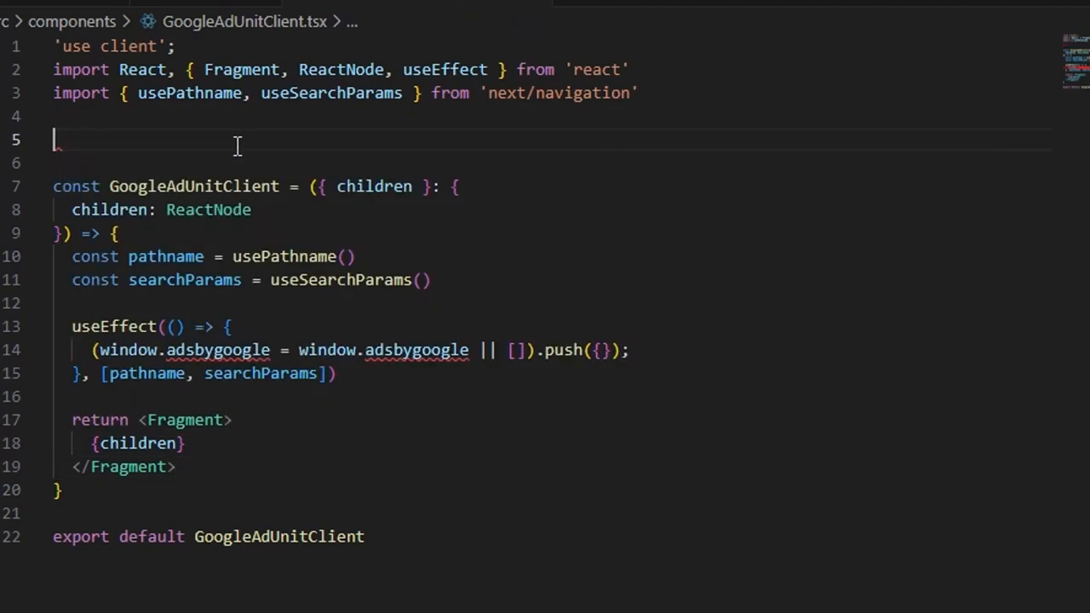
Declare a global interface Window block with an adsbygoogle property typed any
type("global")
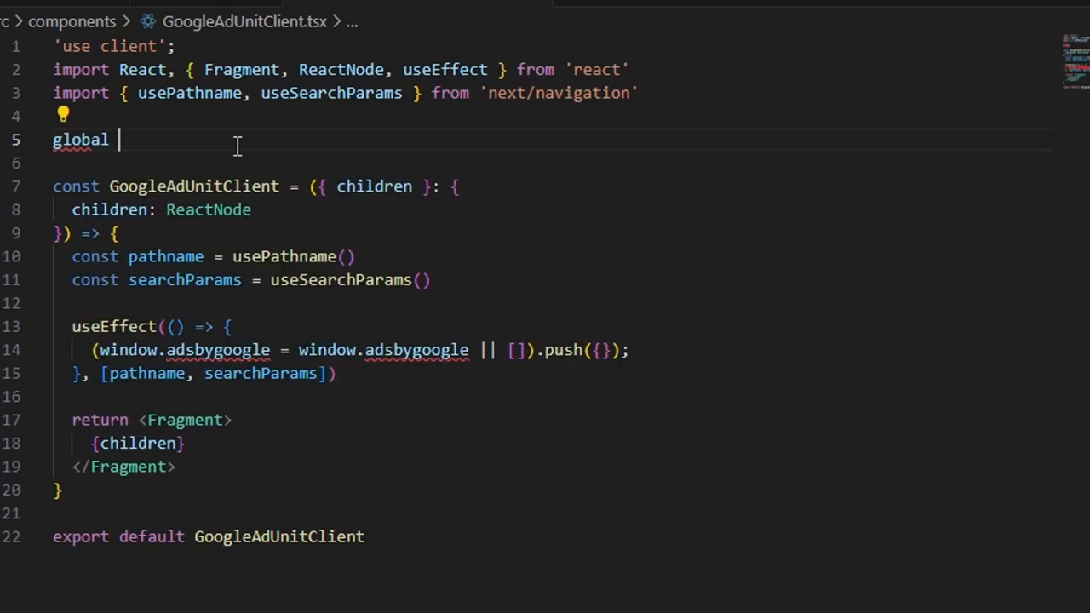
type("inter")
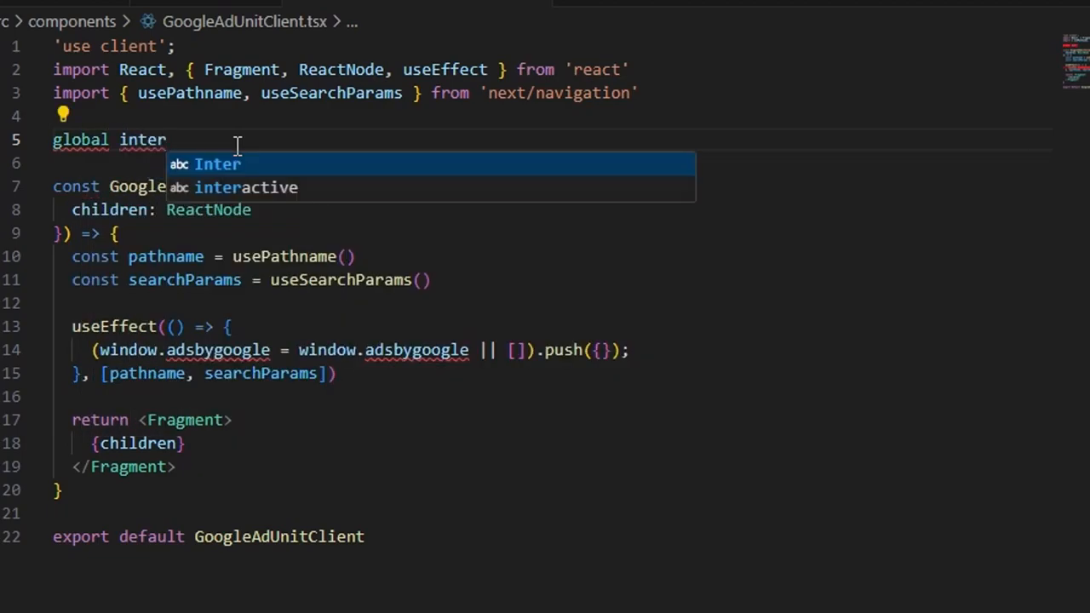
type("face {")
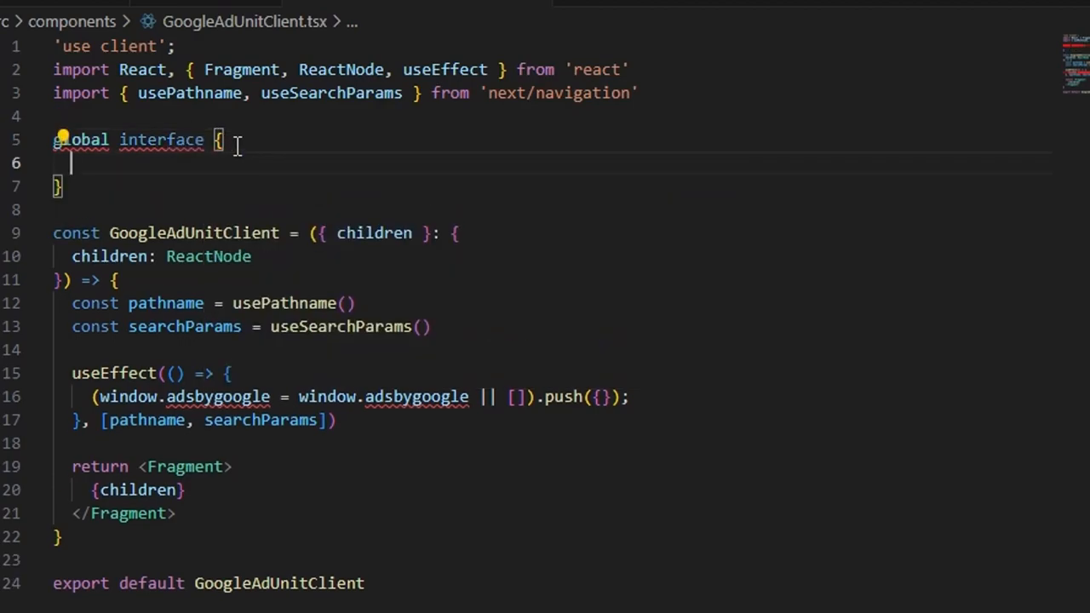
type("Window")
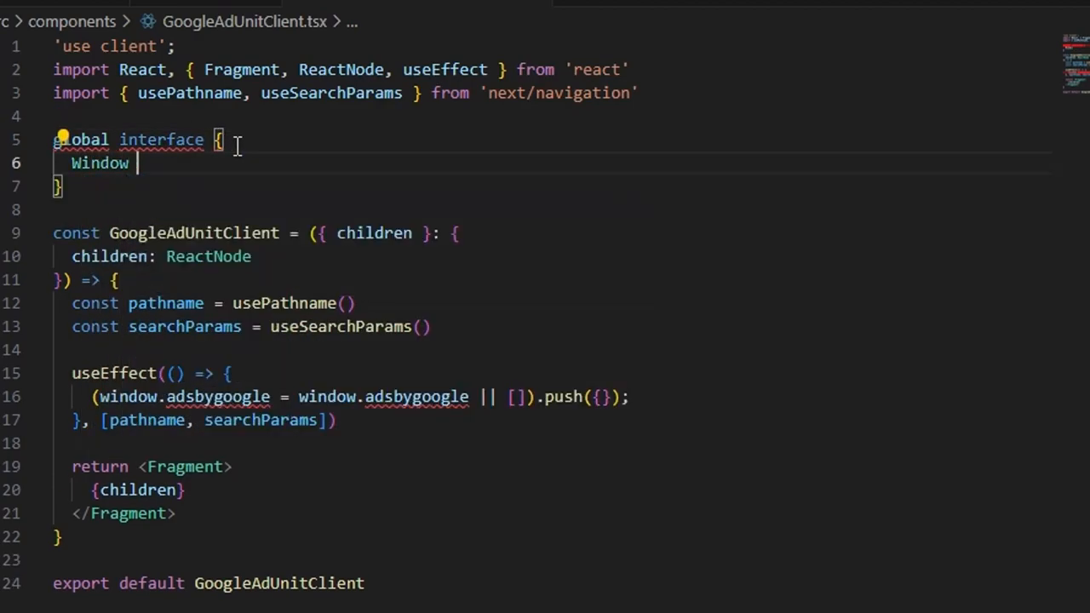
type("add")
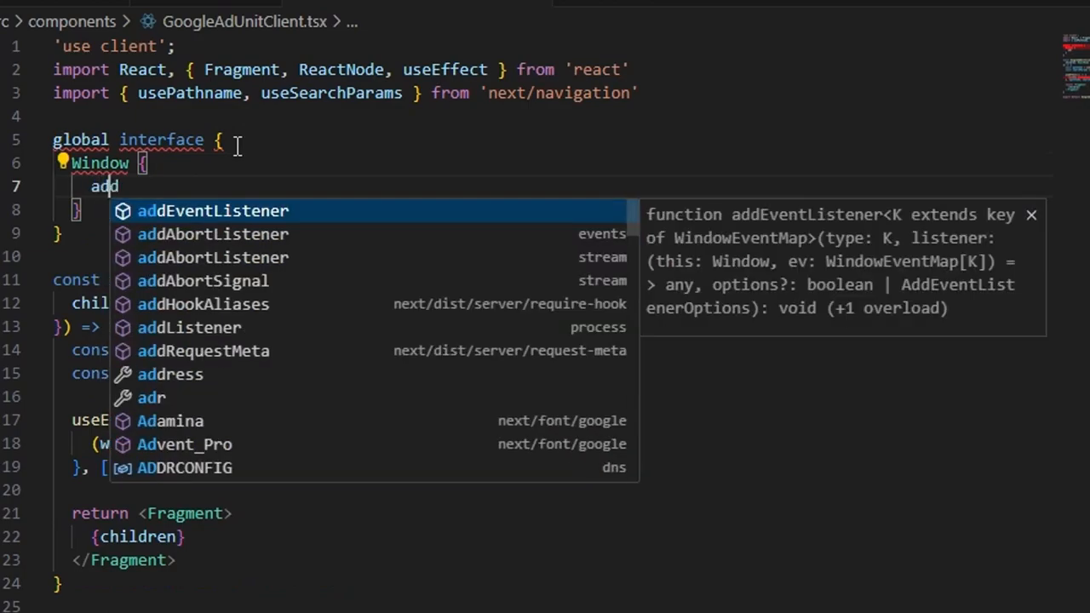
key("Escape")
type("sbygoogle:")
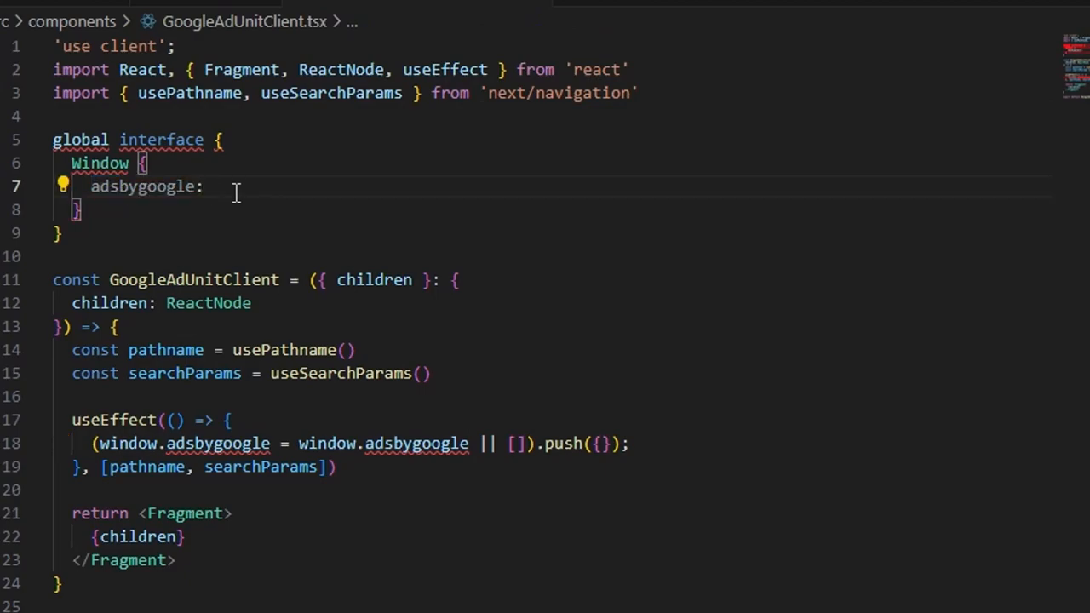
type("any")
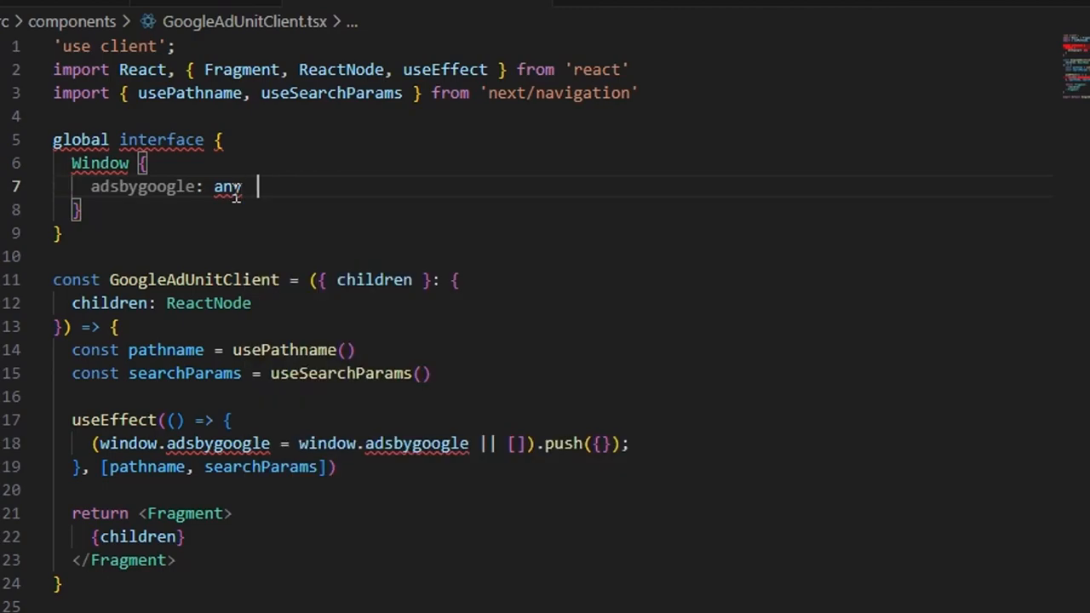
type("| anu")
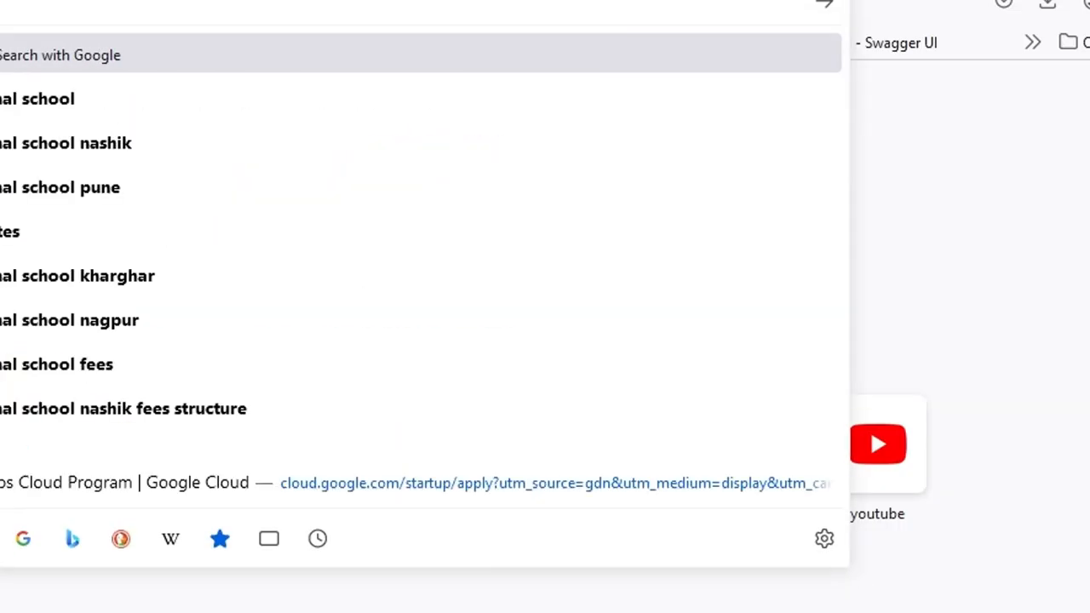
Search Google for a global window interface in TypeScript and read the Stack Overflow declare global answer
key("Return")
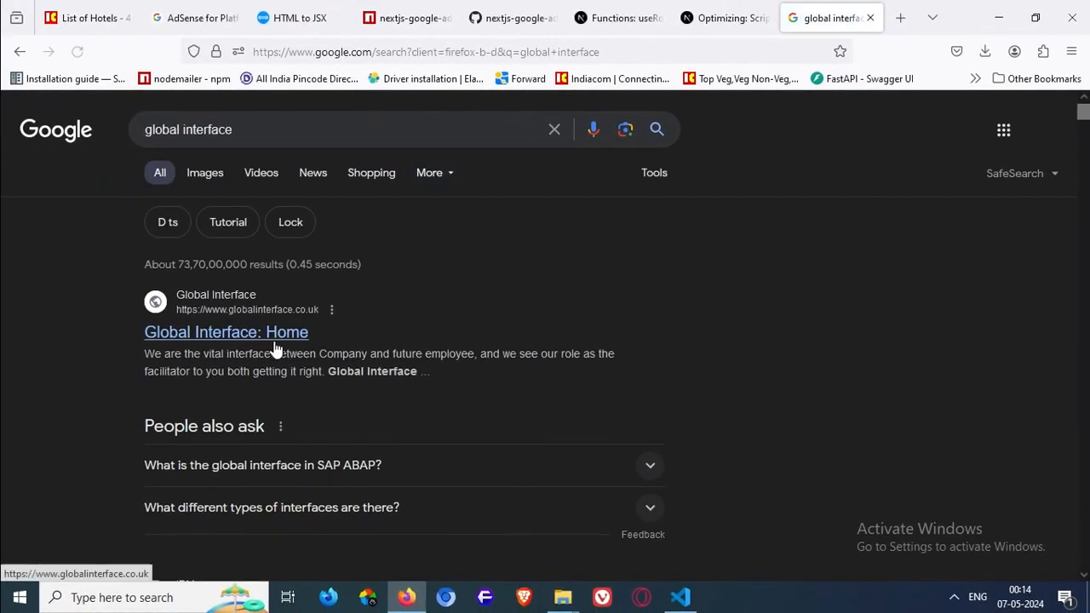
scroll("down", 3)
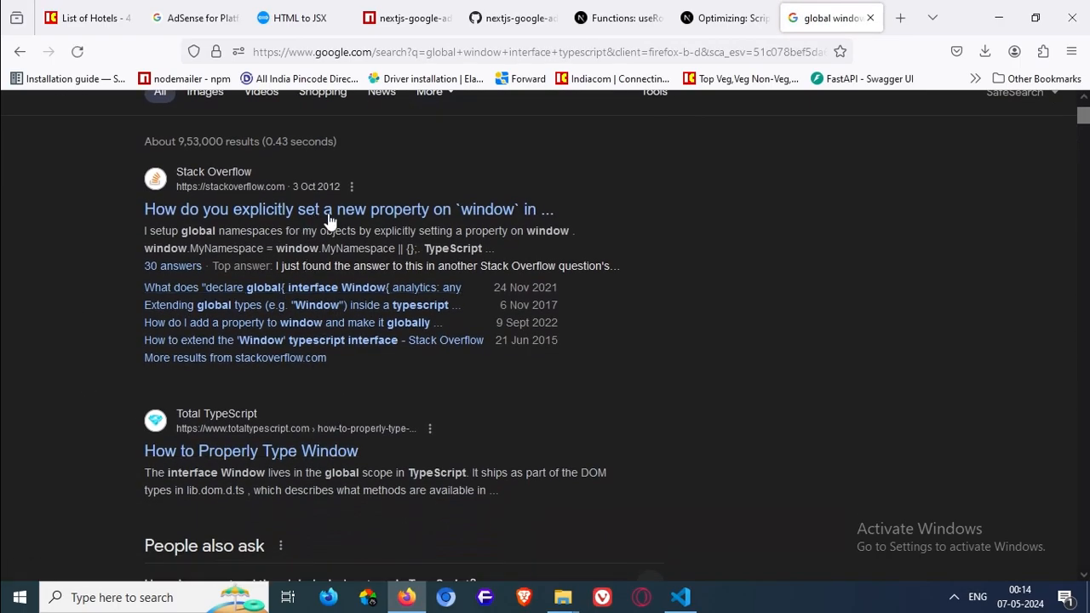
left_click(347, 208)
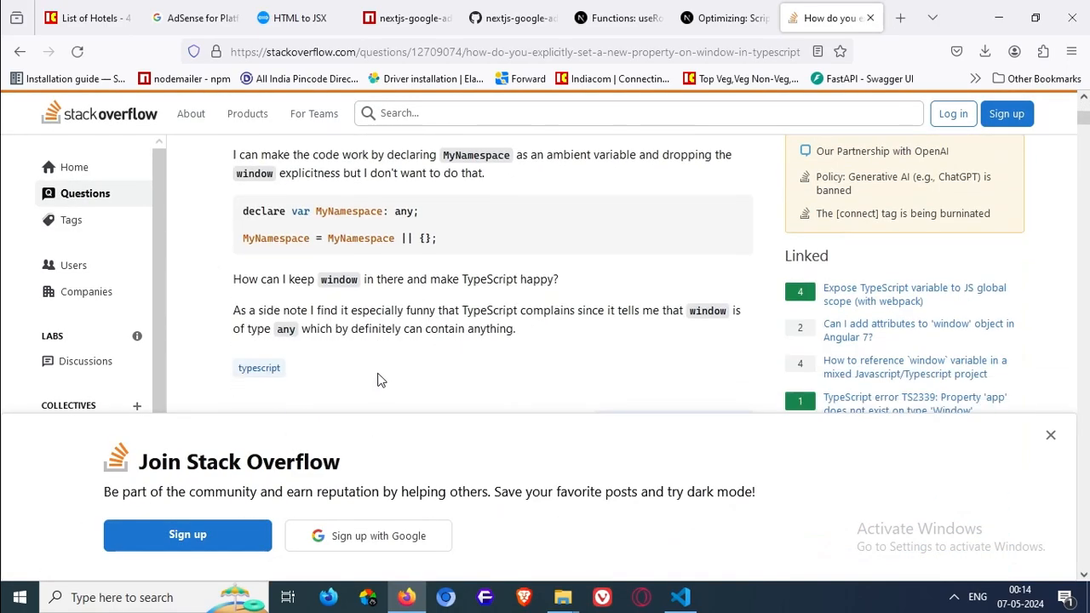
scroll("down", 3)
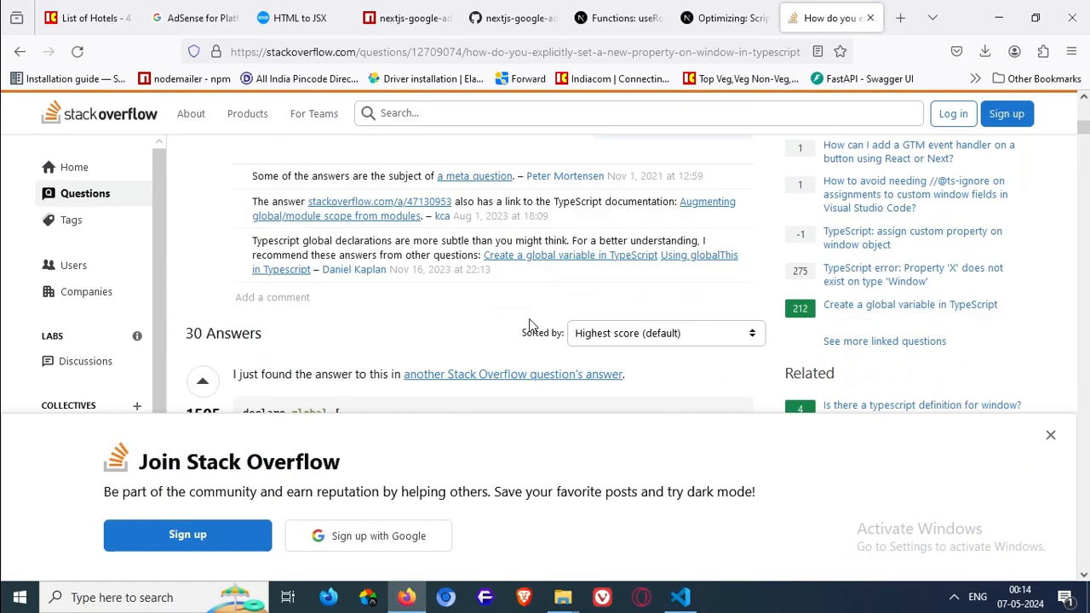
scroll("down", 3)
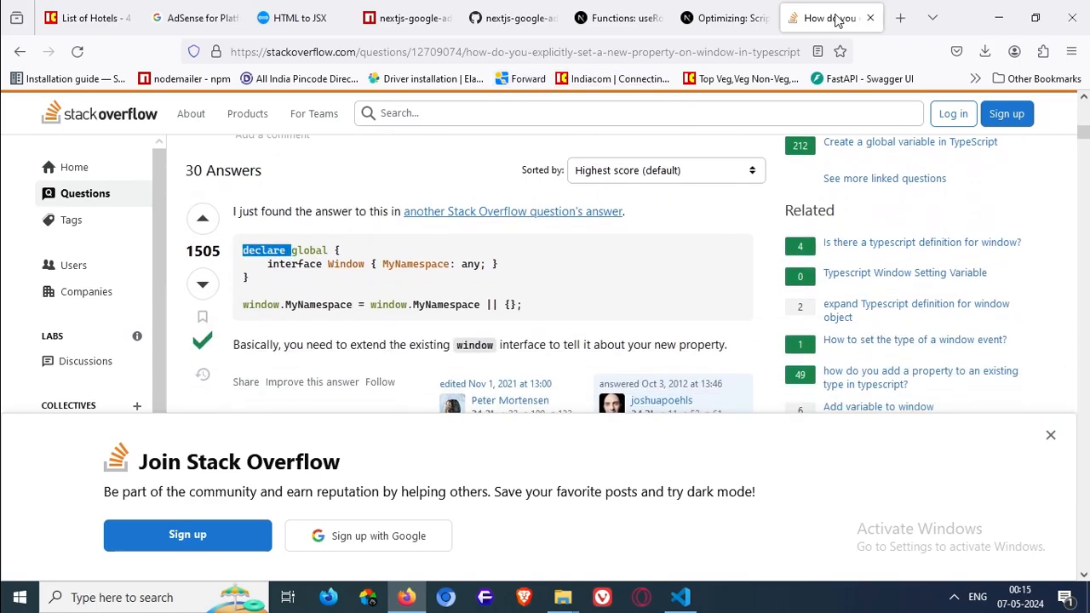
left_click(680, 596)
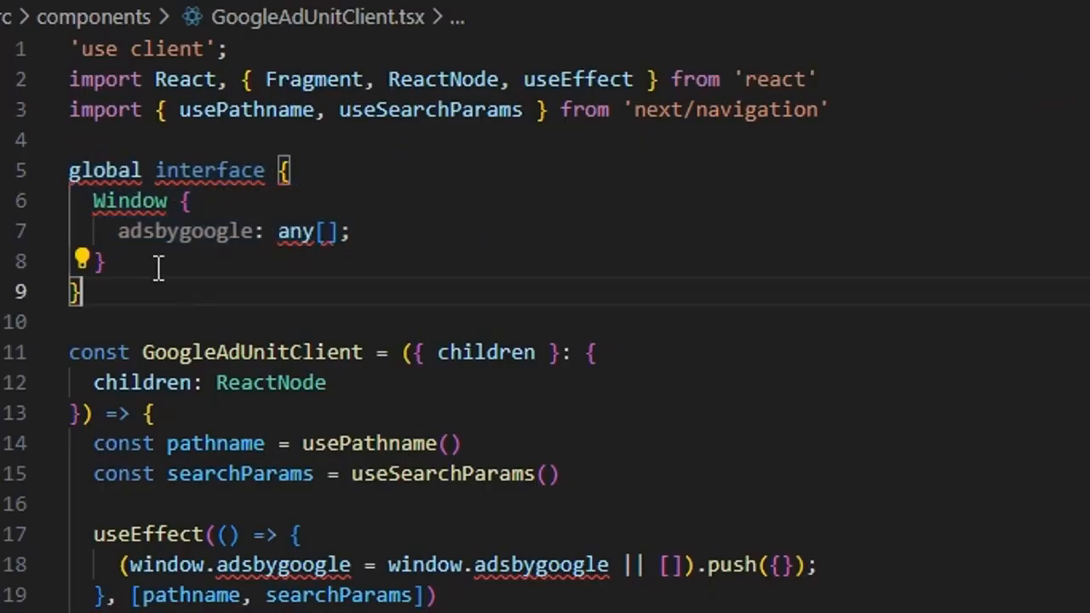
Rewrite the block as declare global { interface Window { adsbygoogle: any[] } }
type("declare global {")
type("i")
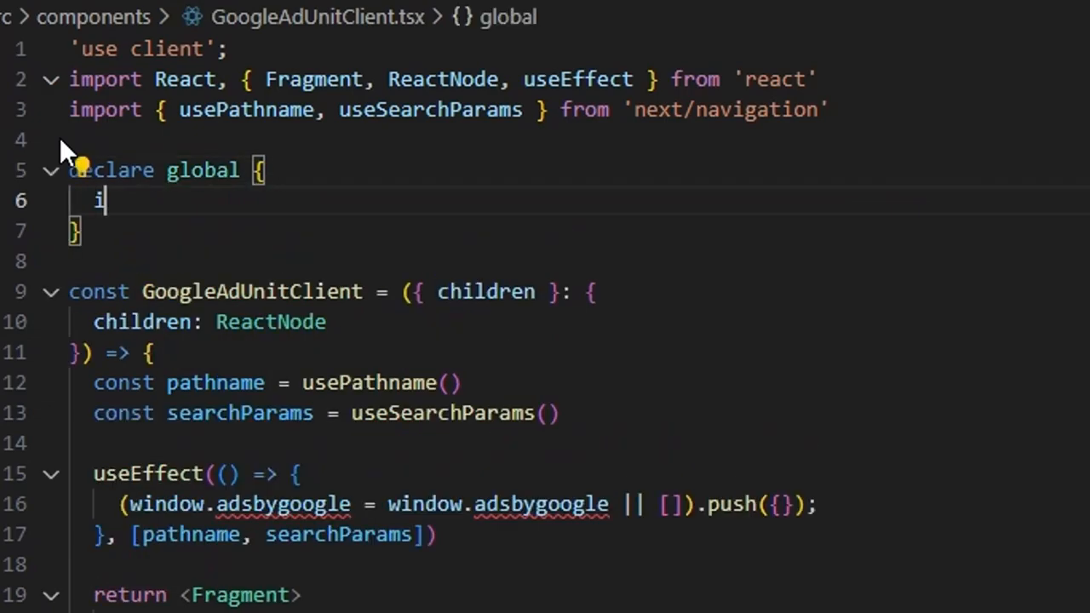
type("nterface Window {")
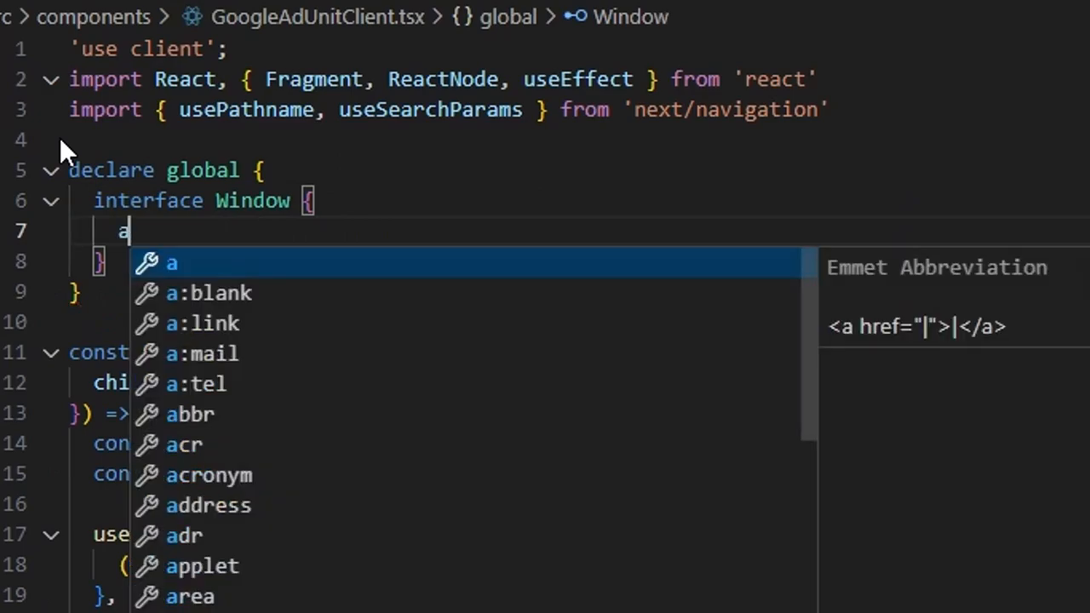
key("Escape")
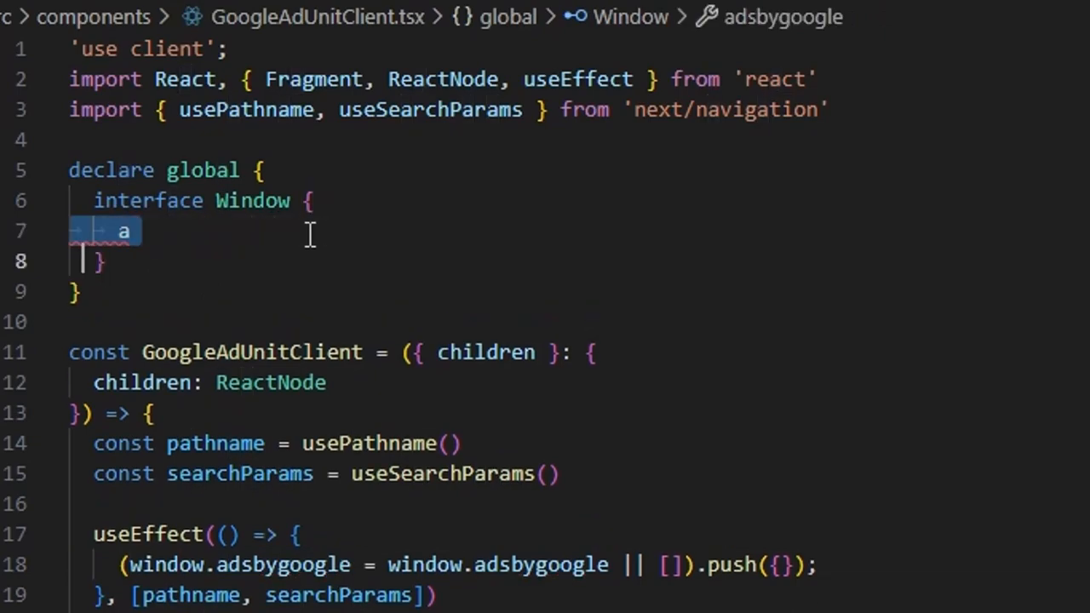
type("dsbygoogle")
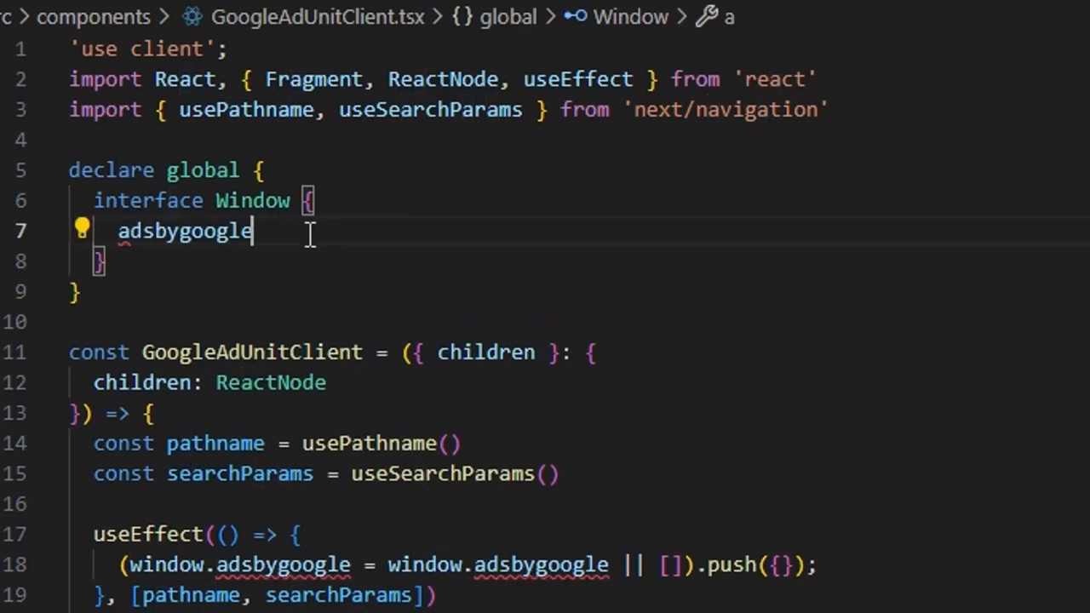
type(": any[]")
type("GoogleAdU")
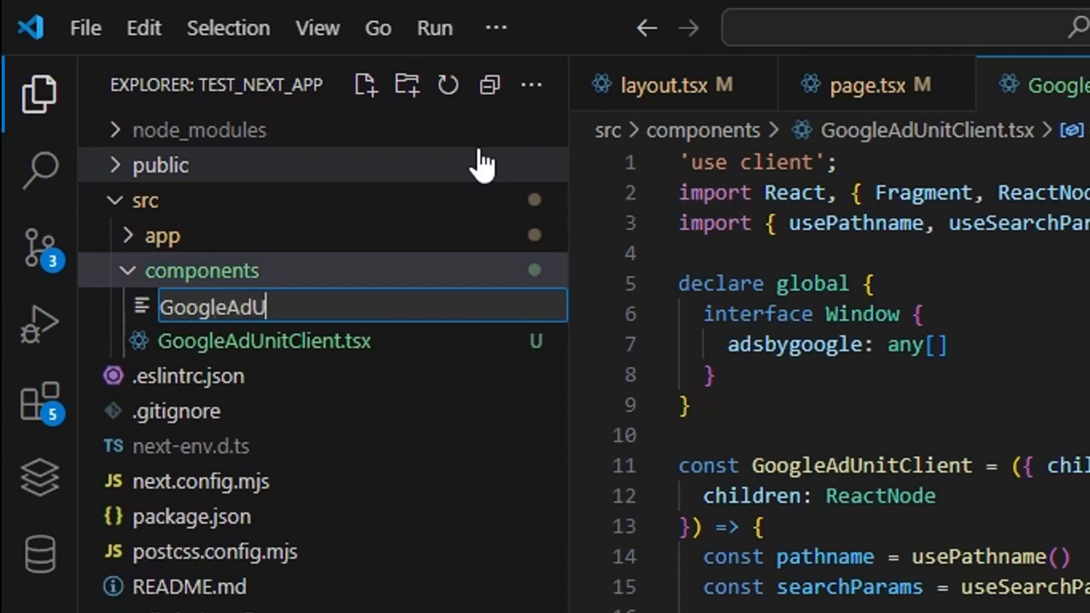
Name the new components file GoogleAdUnit.tsx
type("nit.tsx")
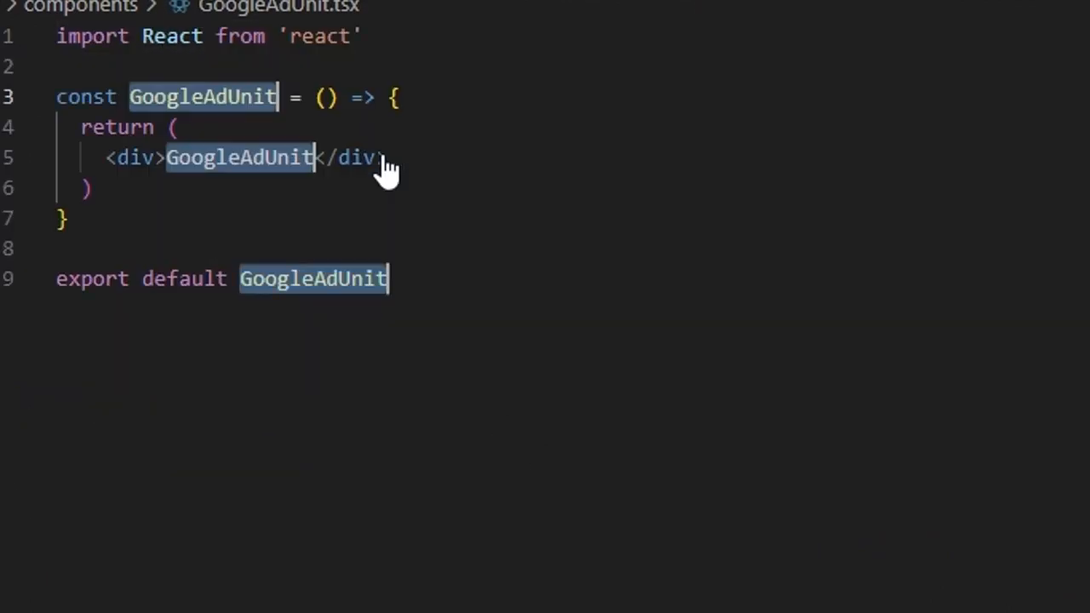
Add a '// server Component' comment beneath the React import
left_click(361, 36)
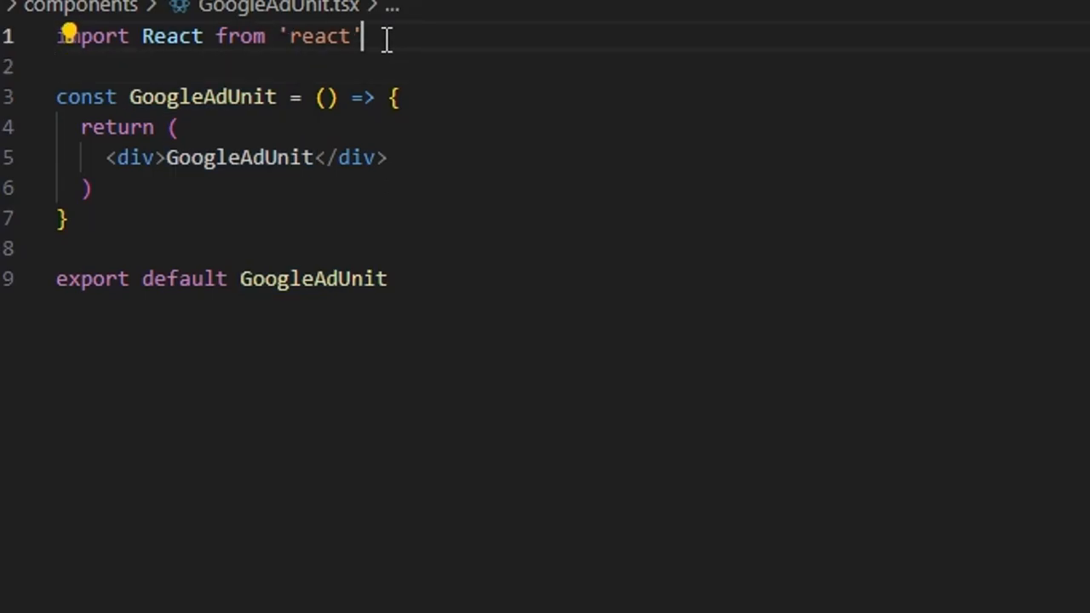
type("#")
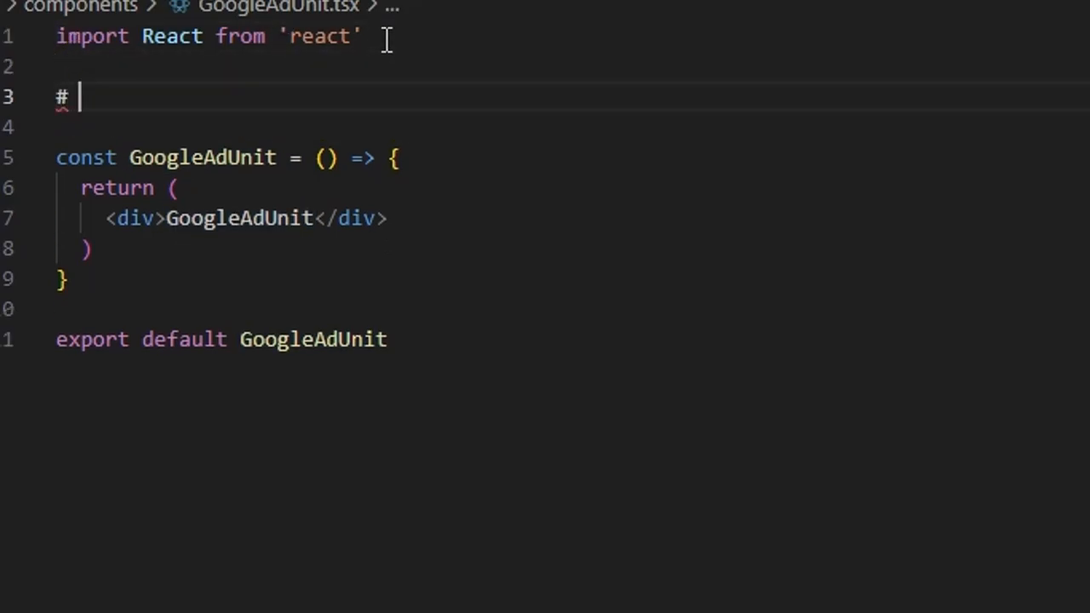
type("/ server Comp")
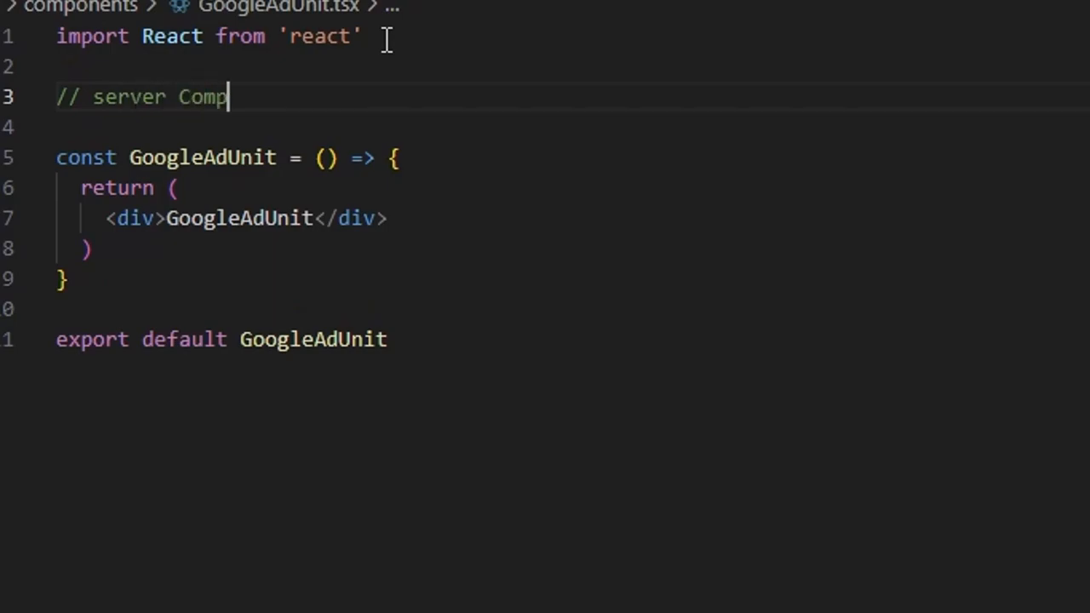
type("o")
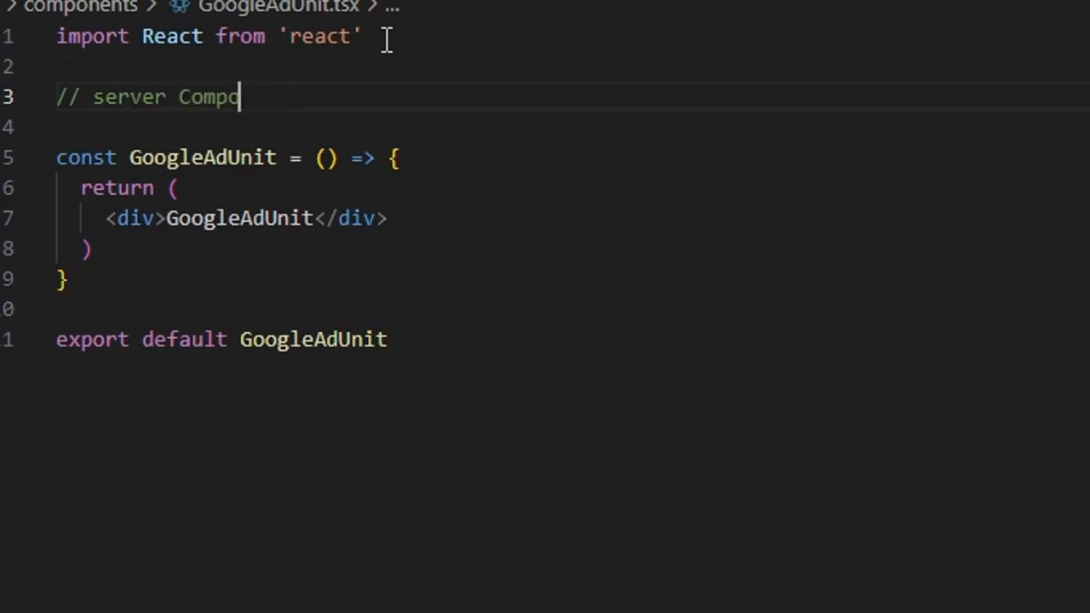
type("nent")
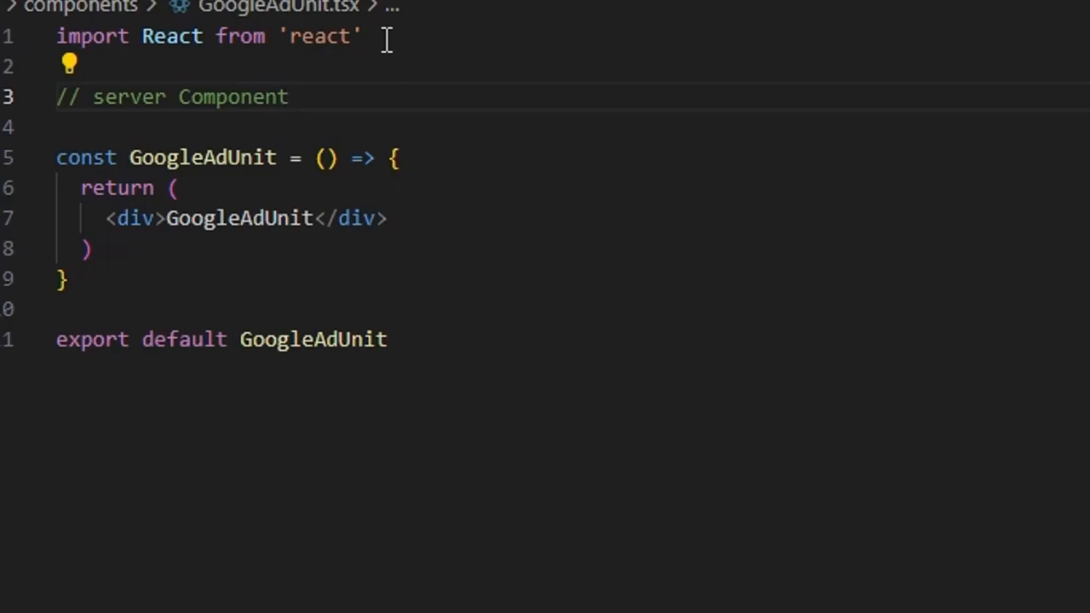
Make GoogleAdUnit return a <div>GoogleAdUnit</div> placeholder and import GoogleAdUnitClient from './GoogleAdUnitClient'
key("ctrl+a")
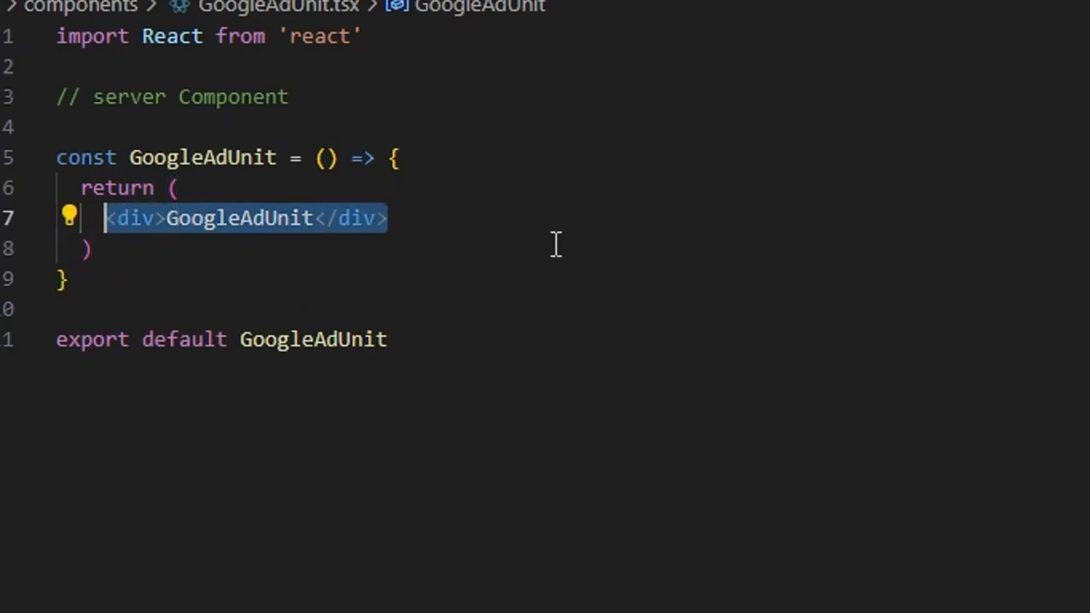
key("Delete")
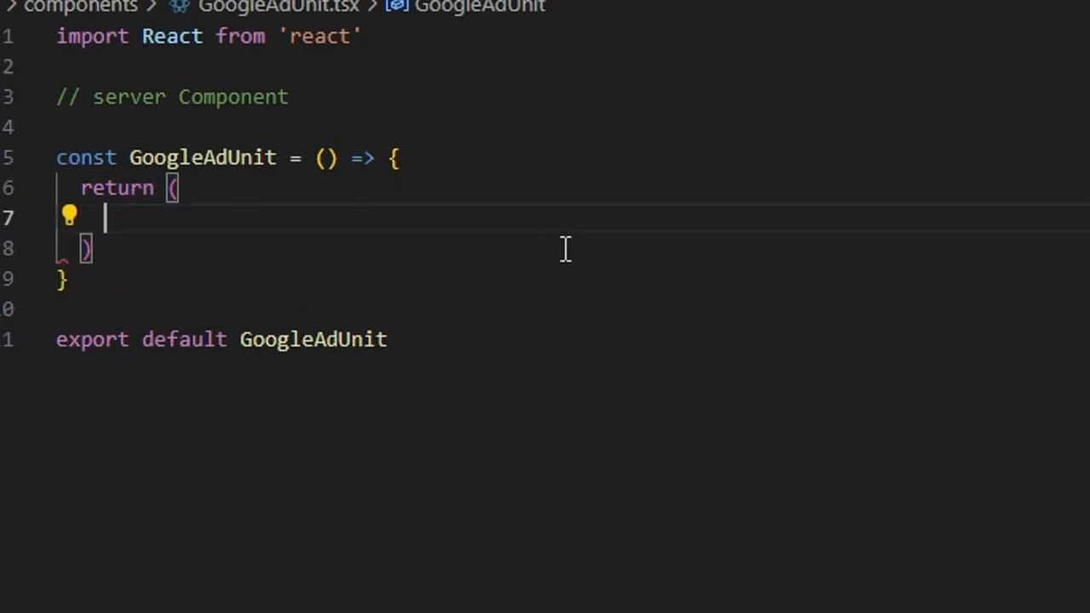
type("<div>GoogleAdUnit</div>")
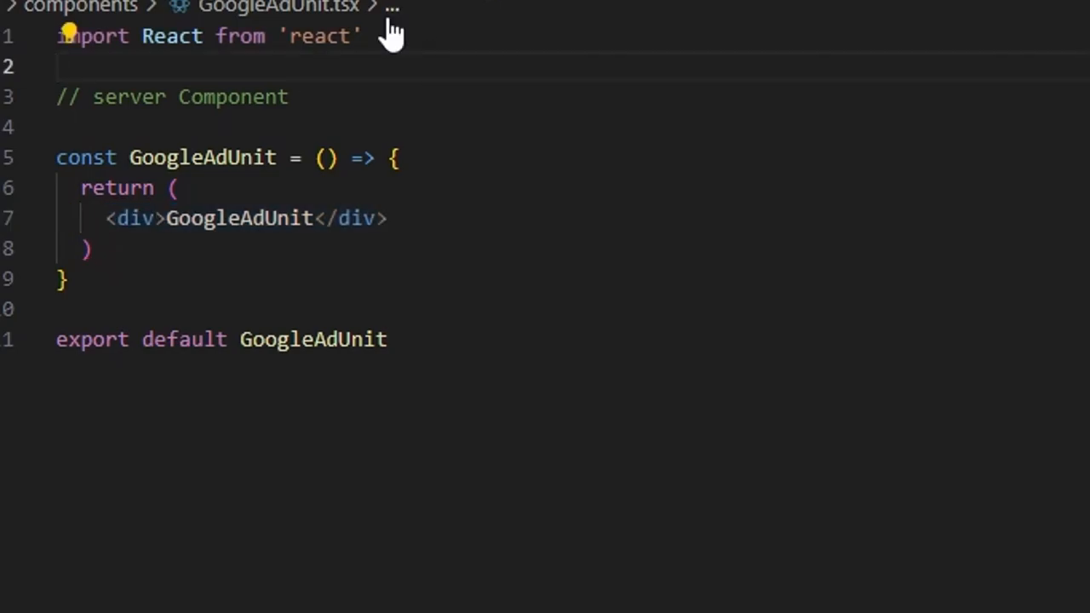
type("i")
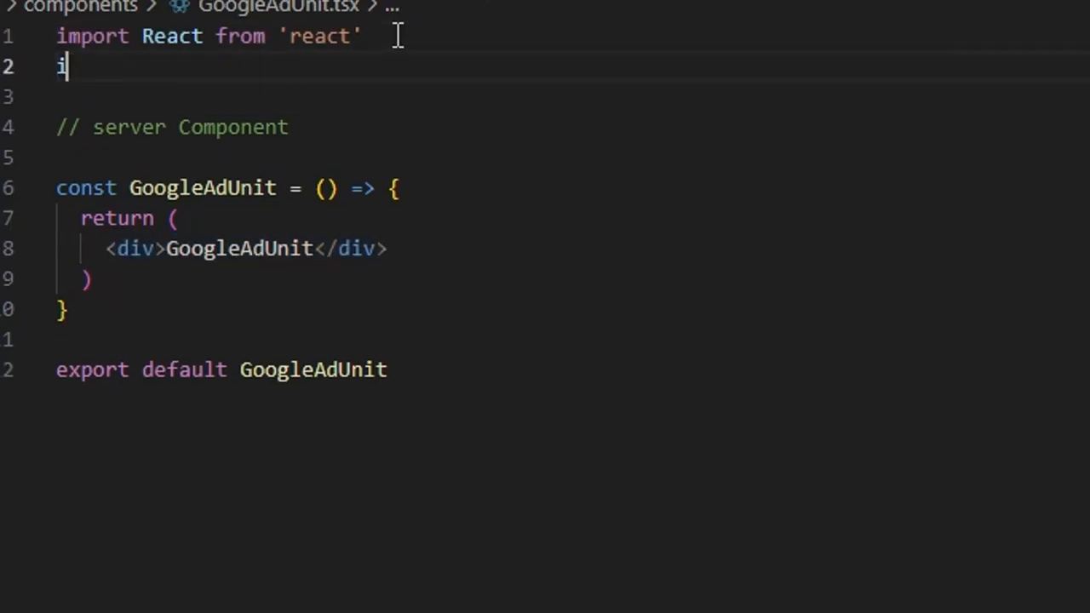
type("mport Google")
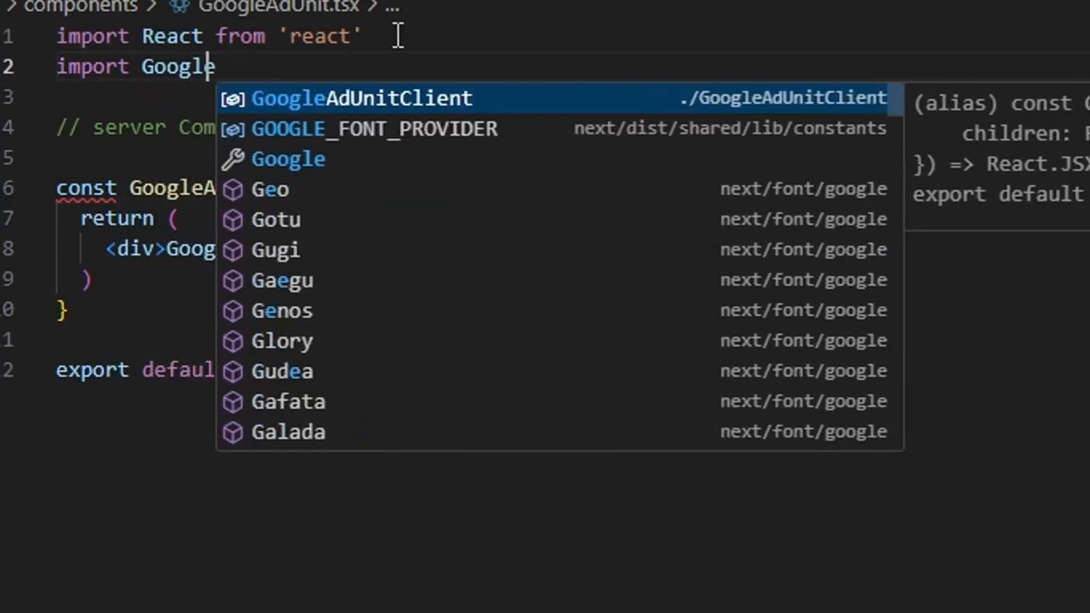
left_click(361, 97)
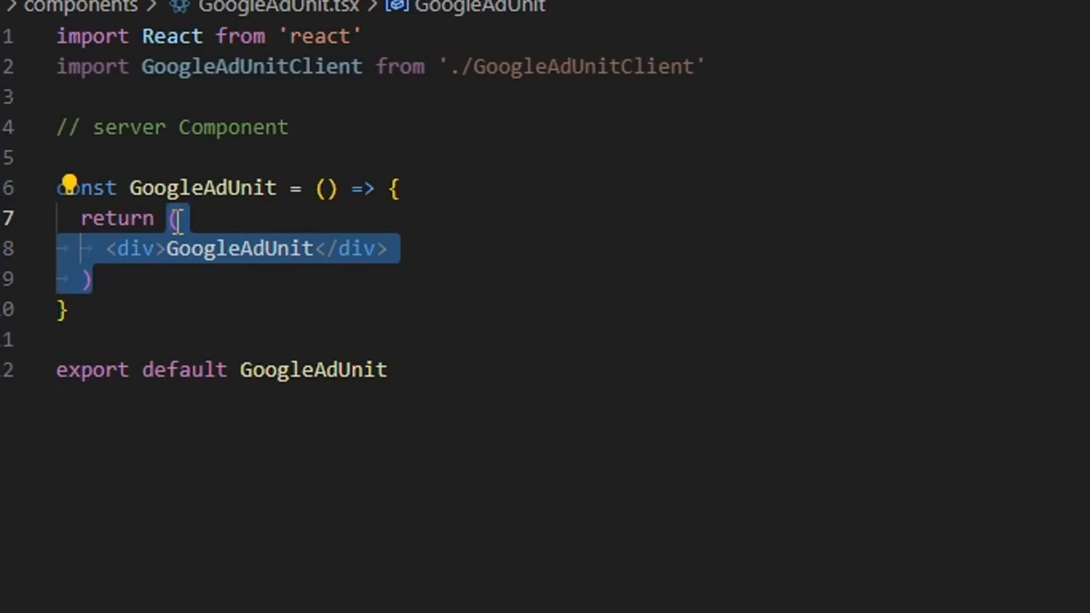
Return a self-closing <GoogleAdUnitClient /> inside Suspense, with Suspense imported from react
type("Susp")
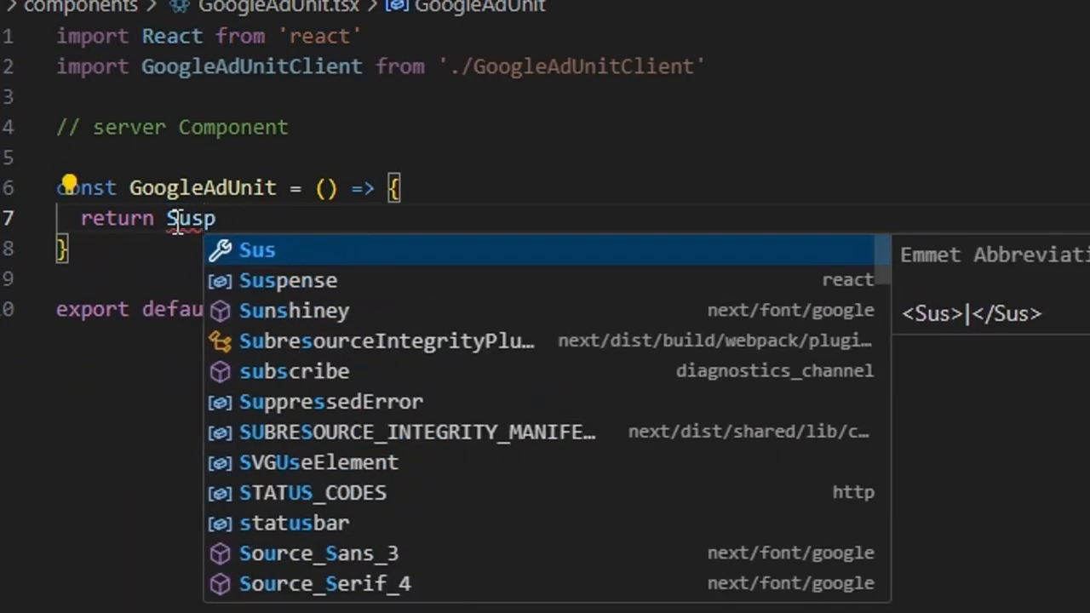
left_click(288, 279)
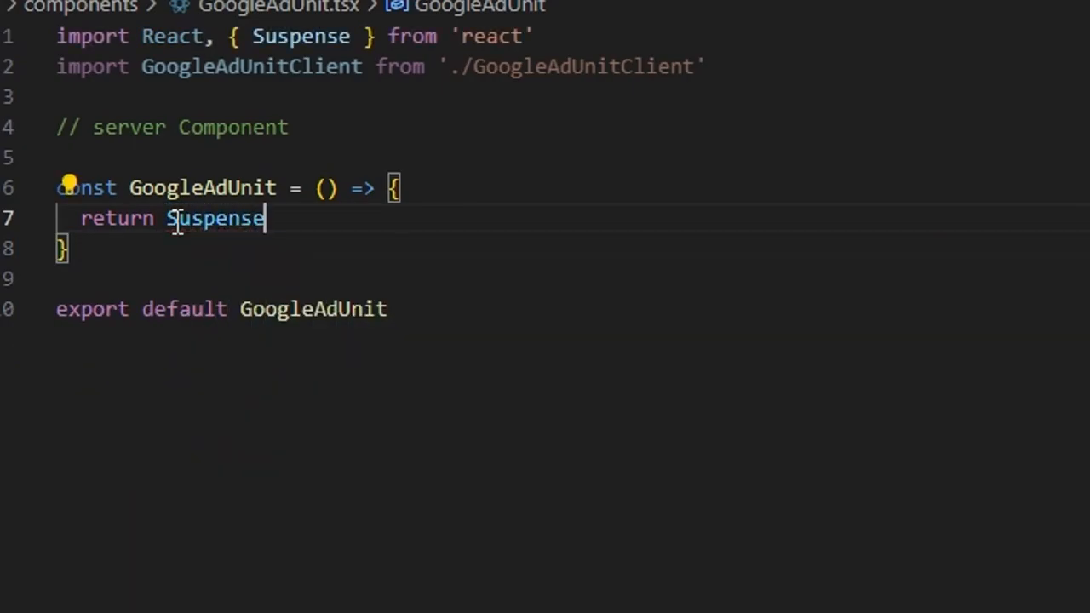
type("<")
type("GoogleAdUnitClient")
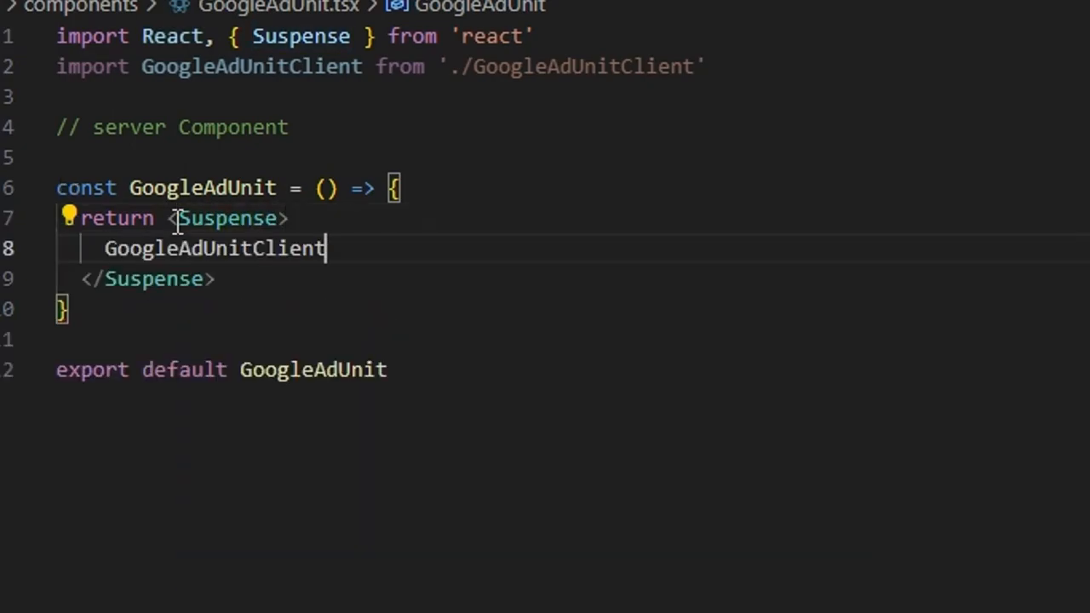
double_click(214, 248)
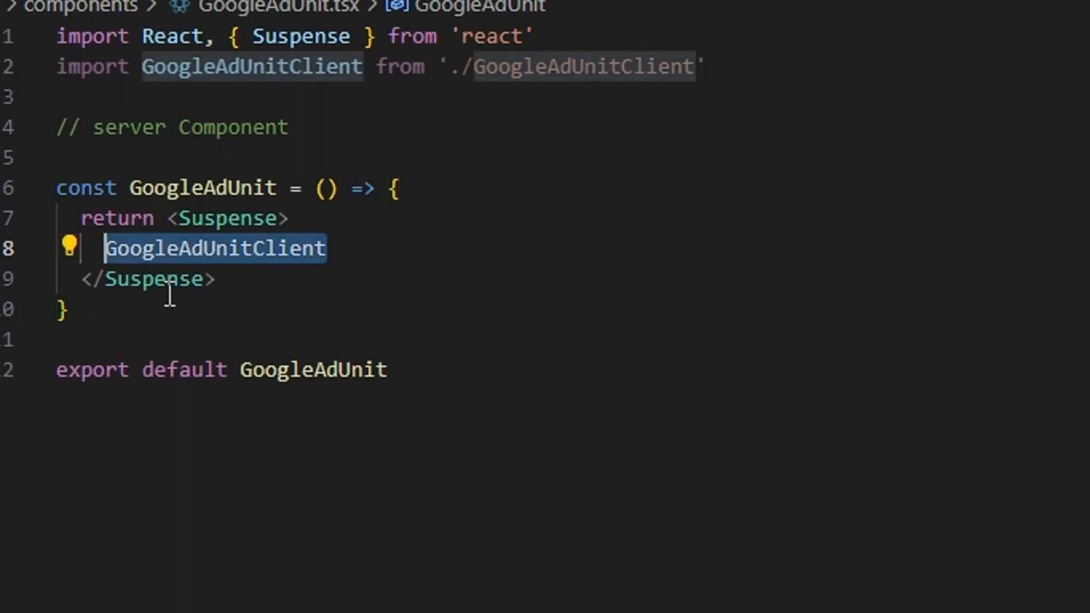
type("<")
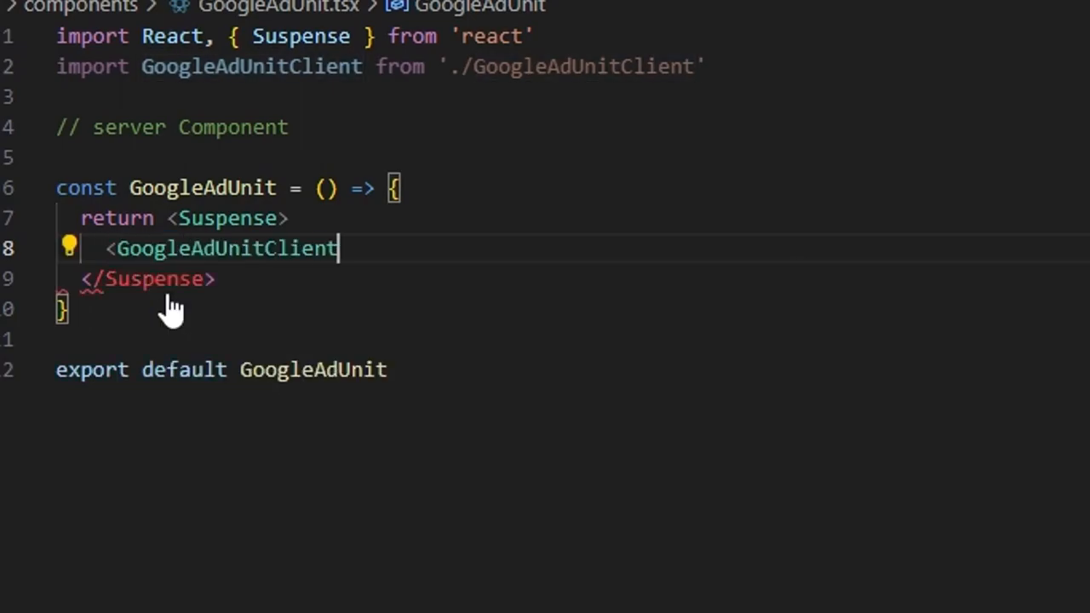
type("/>")
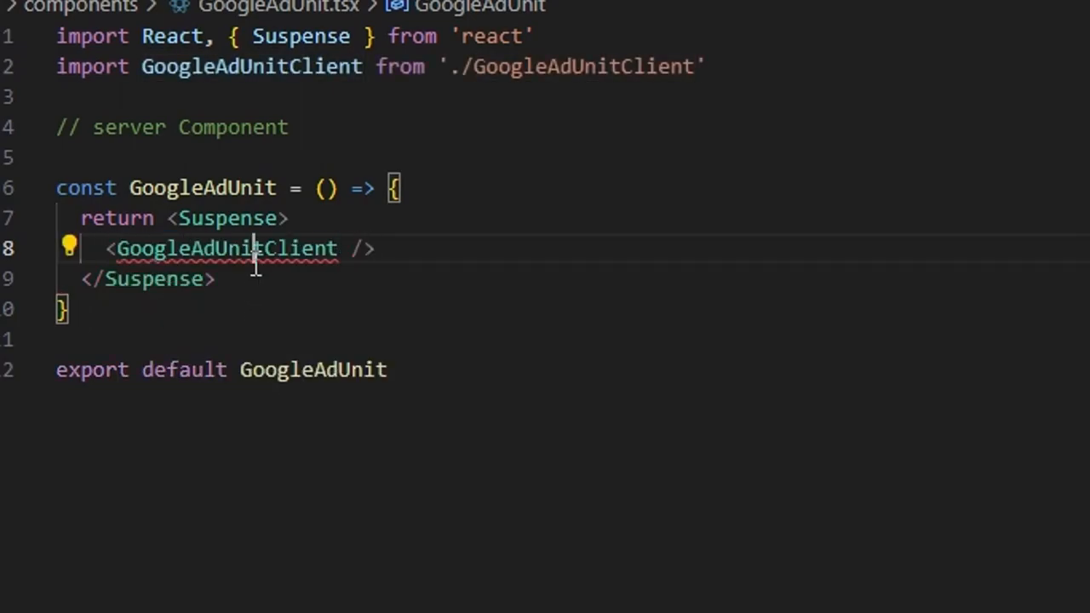
double_click(225, 248)
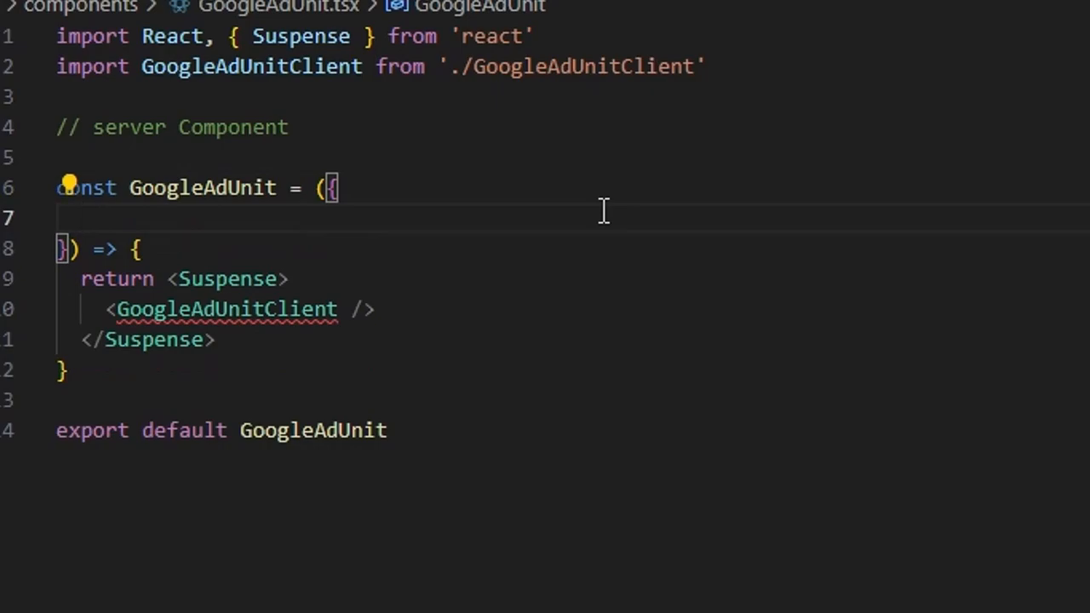
Add a children parameter typed children: ReactNode, importing ReactNode from react
type("children")
type("chilr")
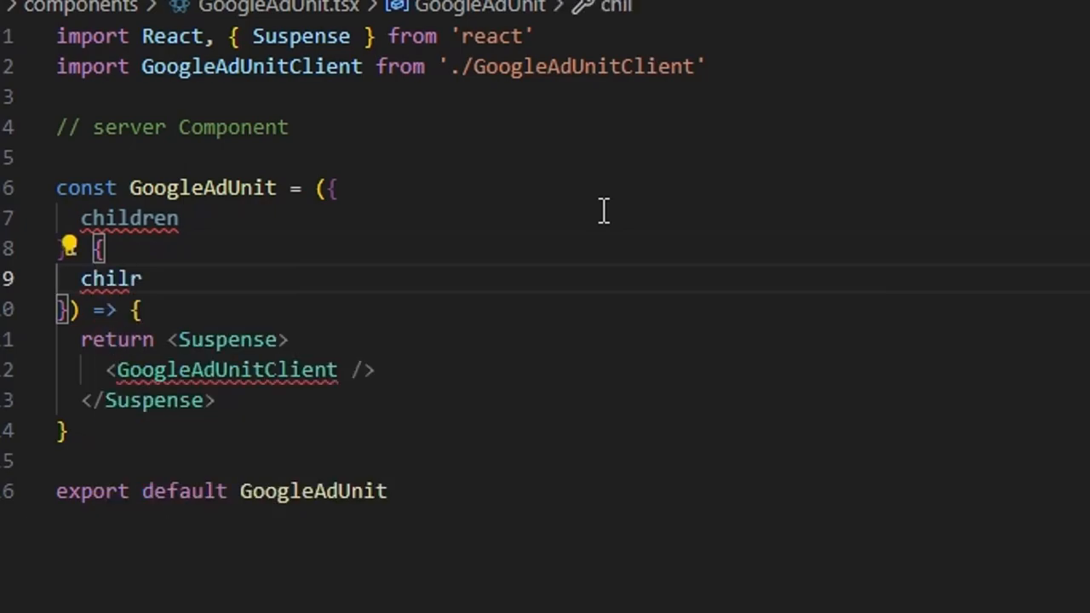
type("en:")
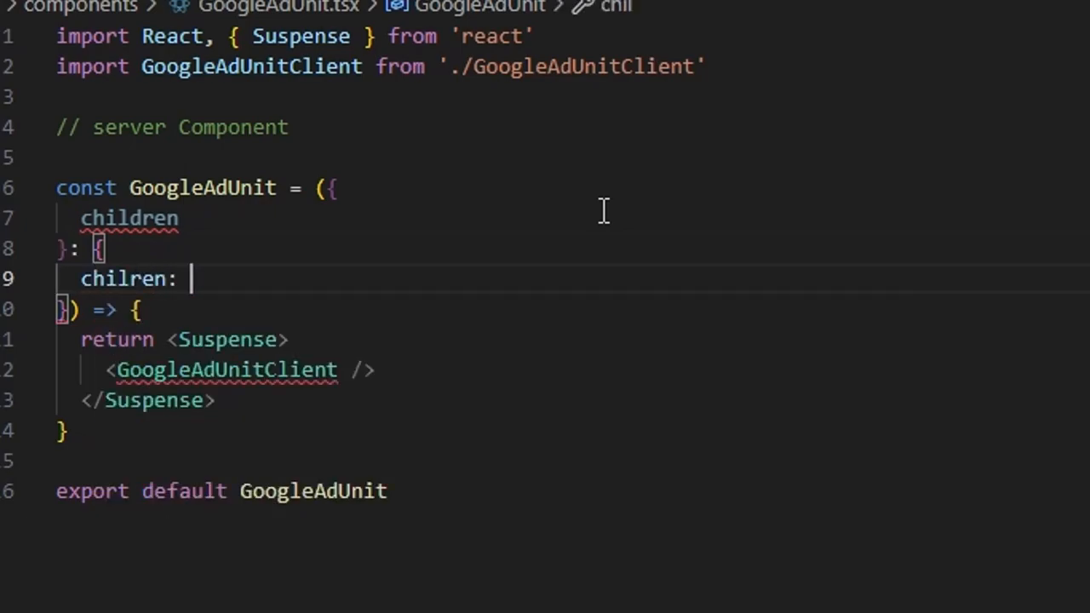
type("children")
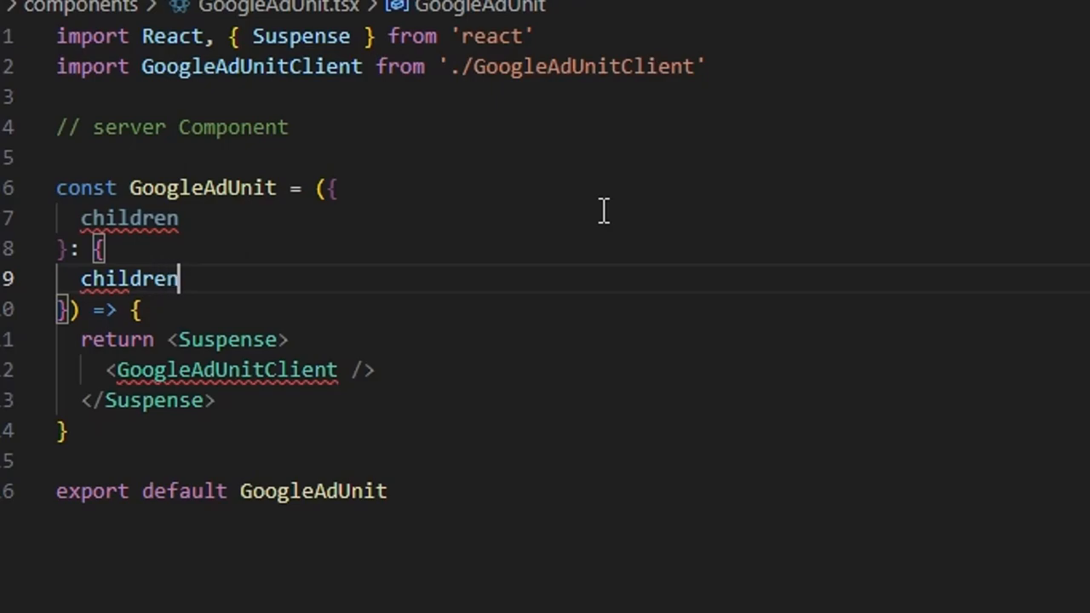
type(": React")
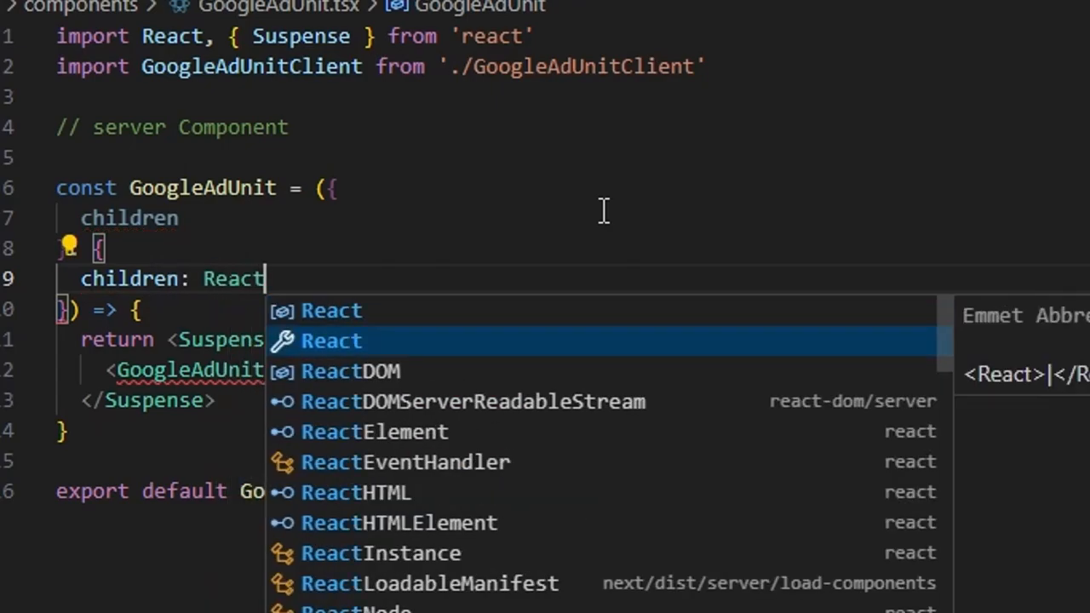
type("Nod")
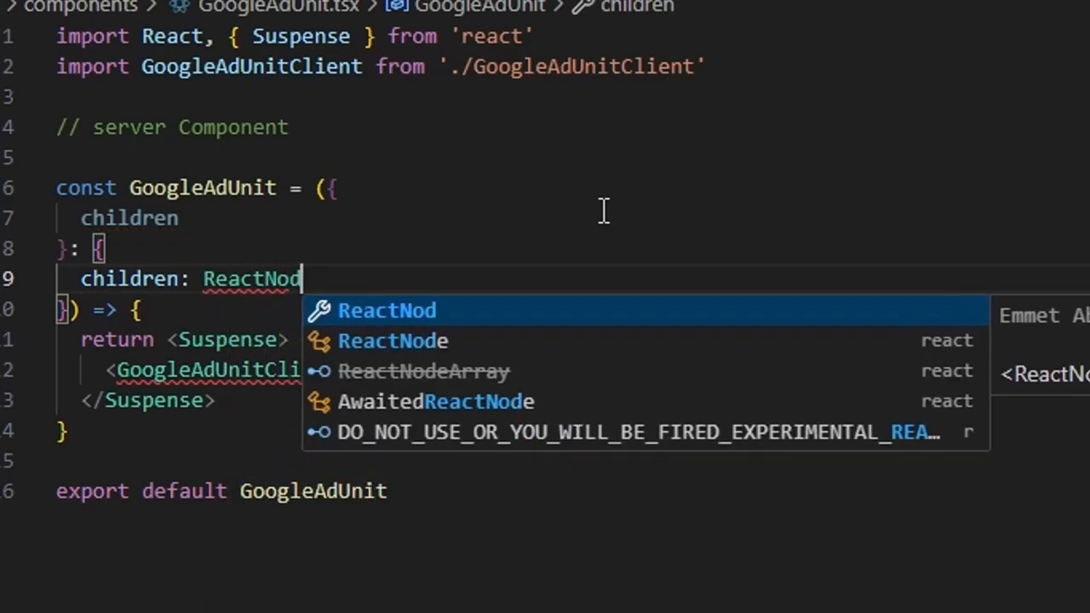
left_click(391, 341)
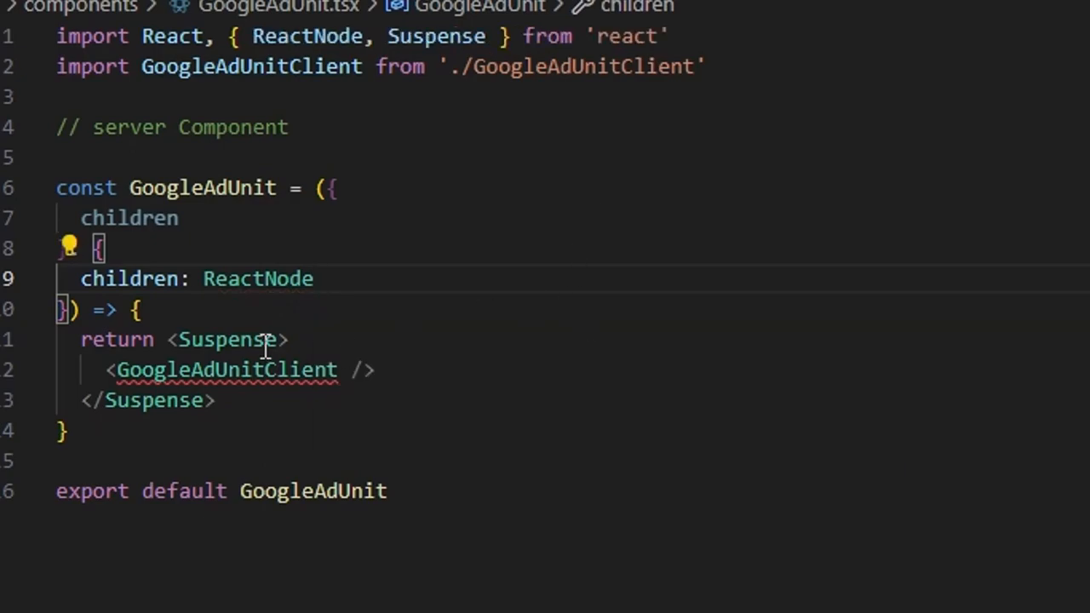
Render children between opening and closing GoogleAdUnitClient tags
left_click(395, 370)
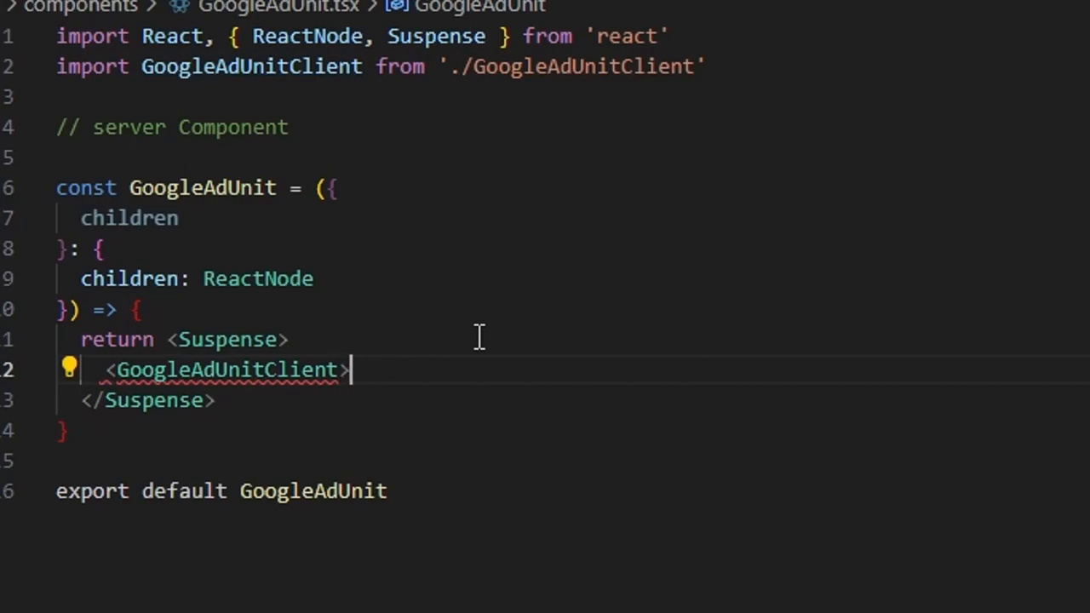
type("</GoogleAdUnitClient>")
type("children")
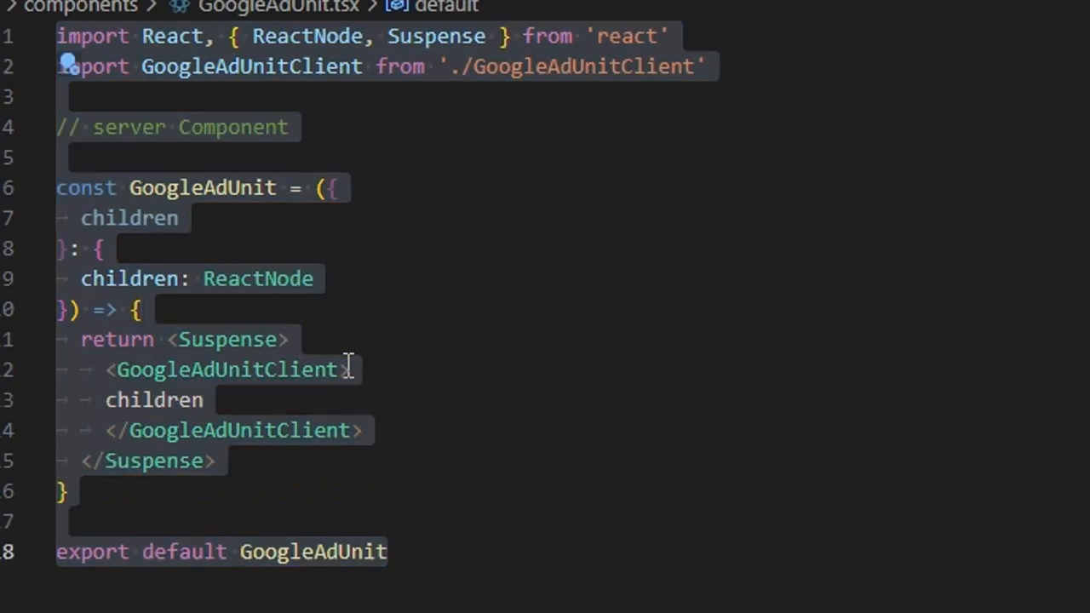
left_click(208, 399)
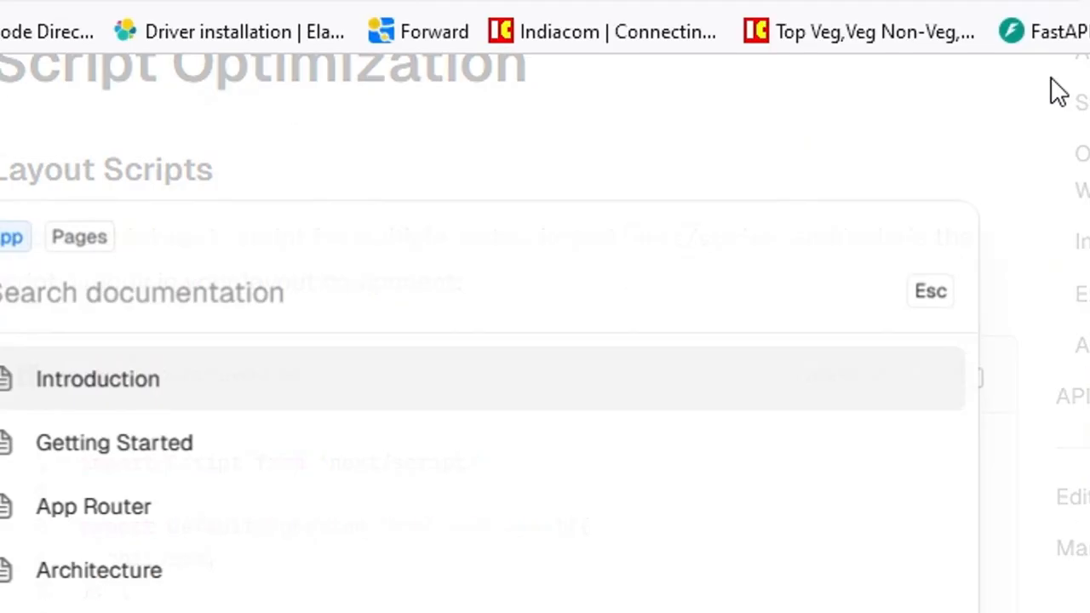
Search the Next.js docs for 'client', skim Composition Patterns and go to Rendering > Client Components
type("lient")
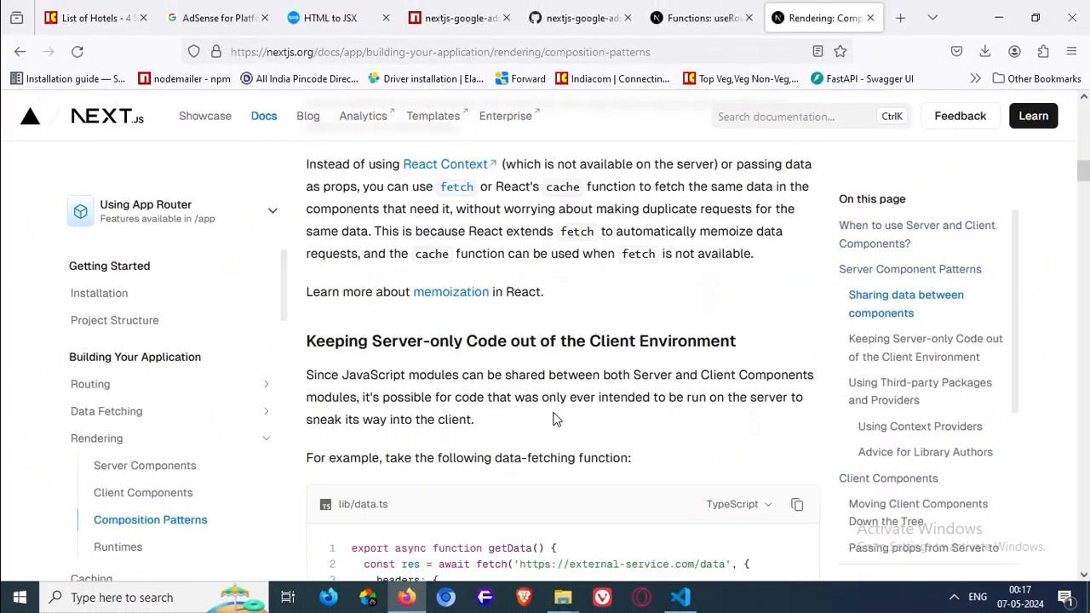
scroll("down", 3)
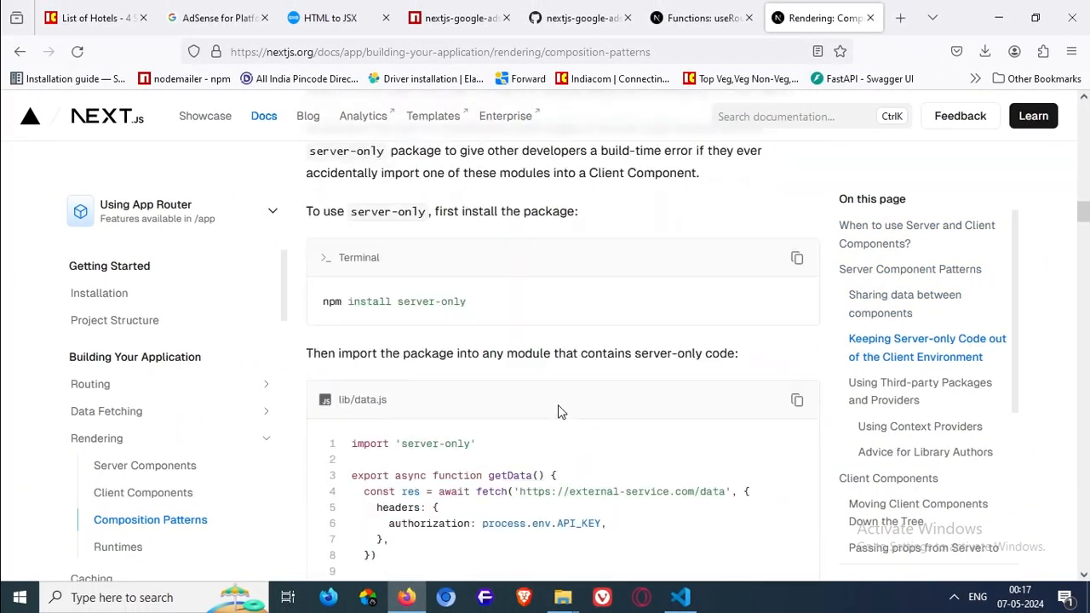
scroll("down", 3)
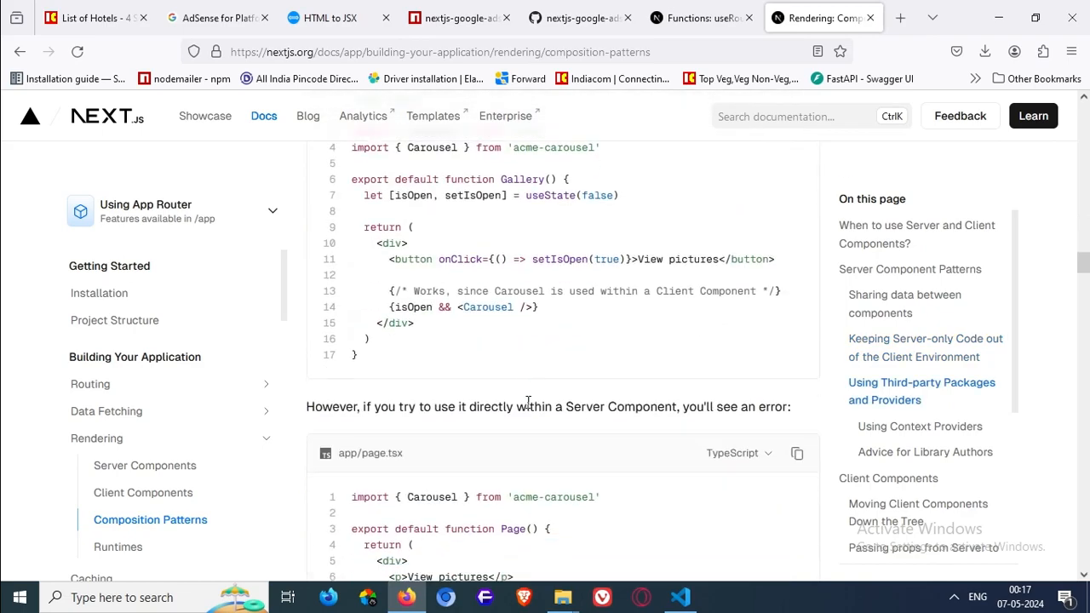
scroll("down", 3)
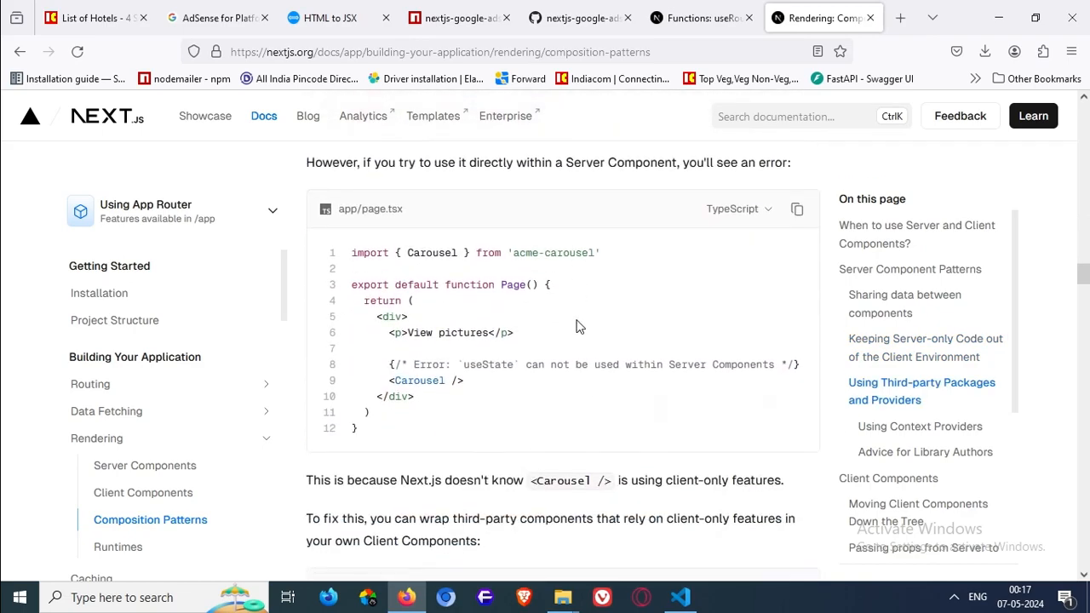
scroll("down", 3)
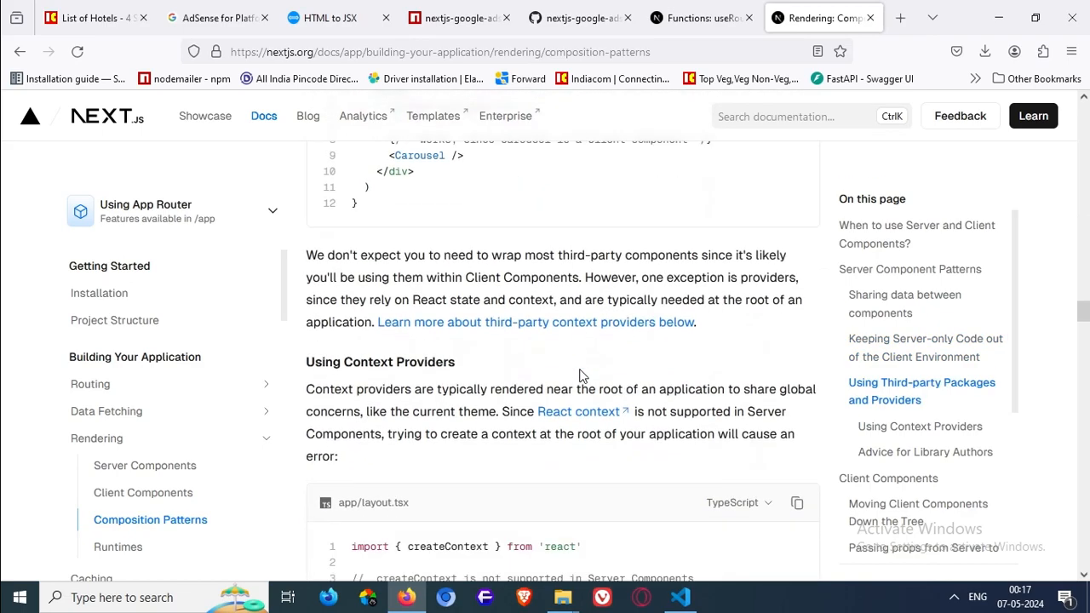
scroll("down", 3)
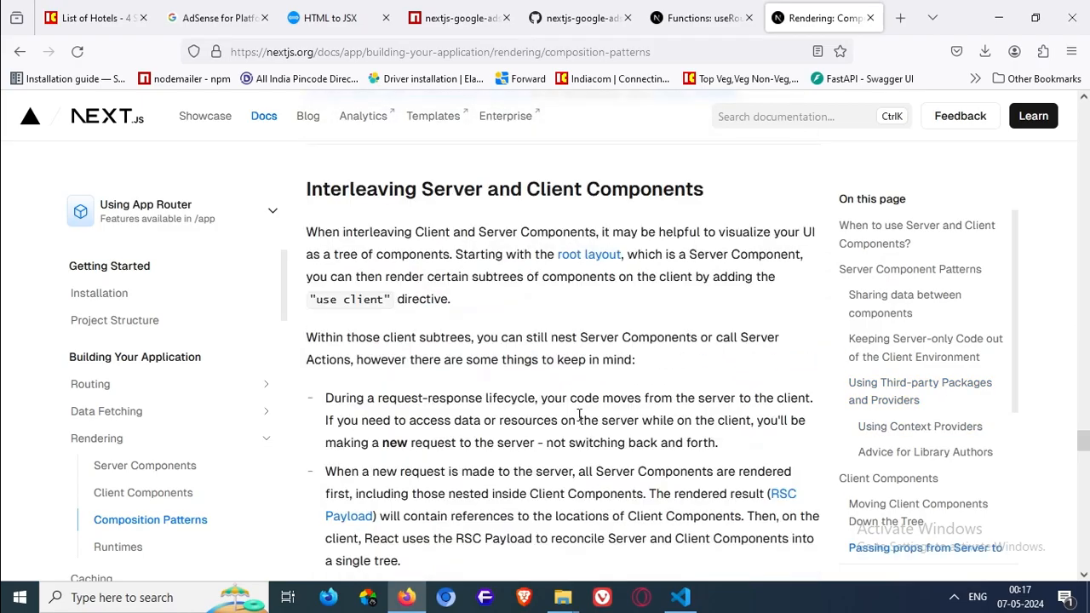
scroll("down", 3)
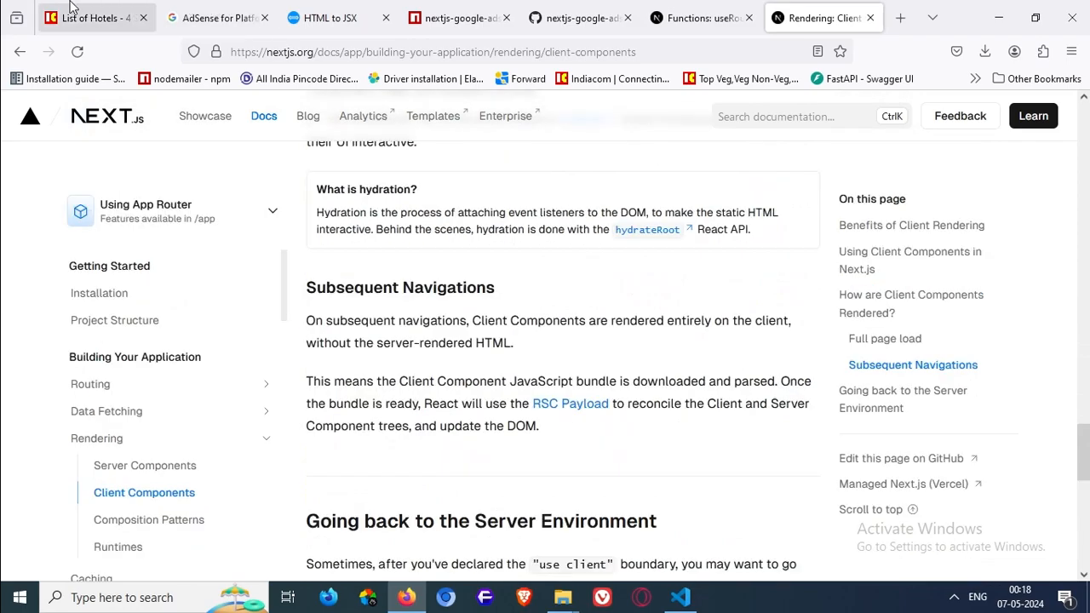
left_click(679, 596)
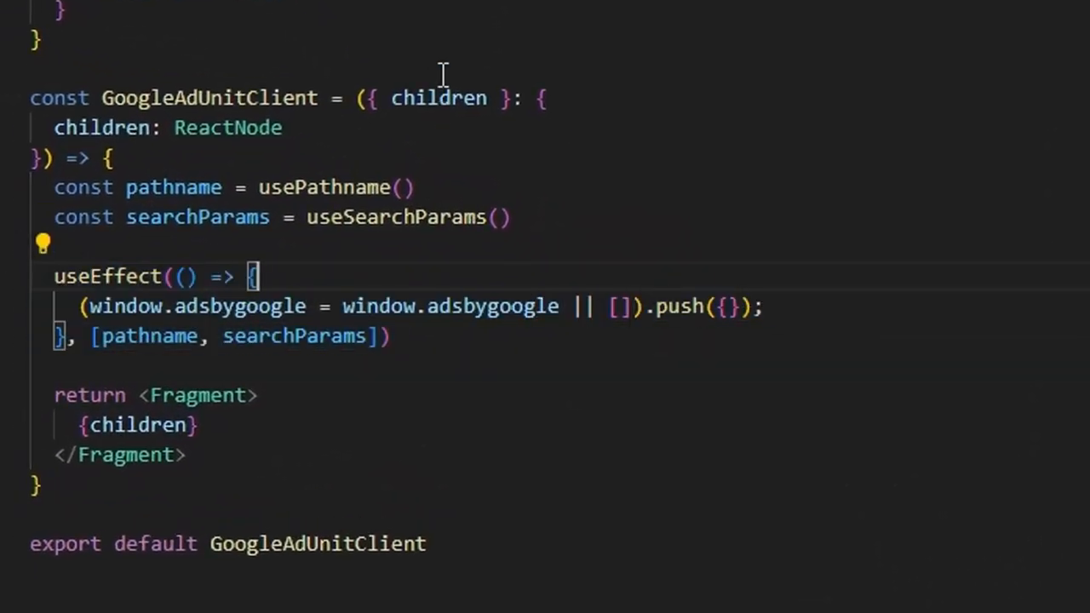
Add an isProduction: boolean prop to GoogleAdUnitClient before children
double_click(228, 126)
type(",")
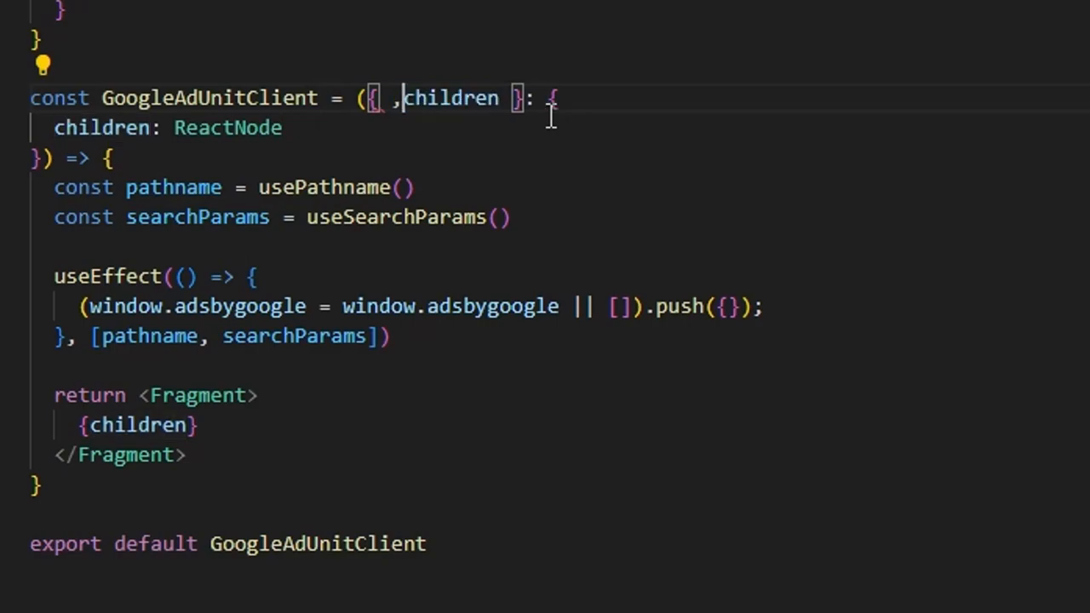
type("isPro")
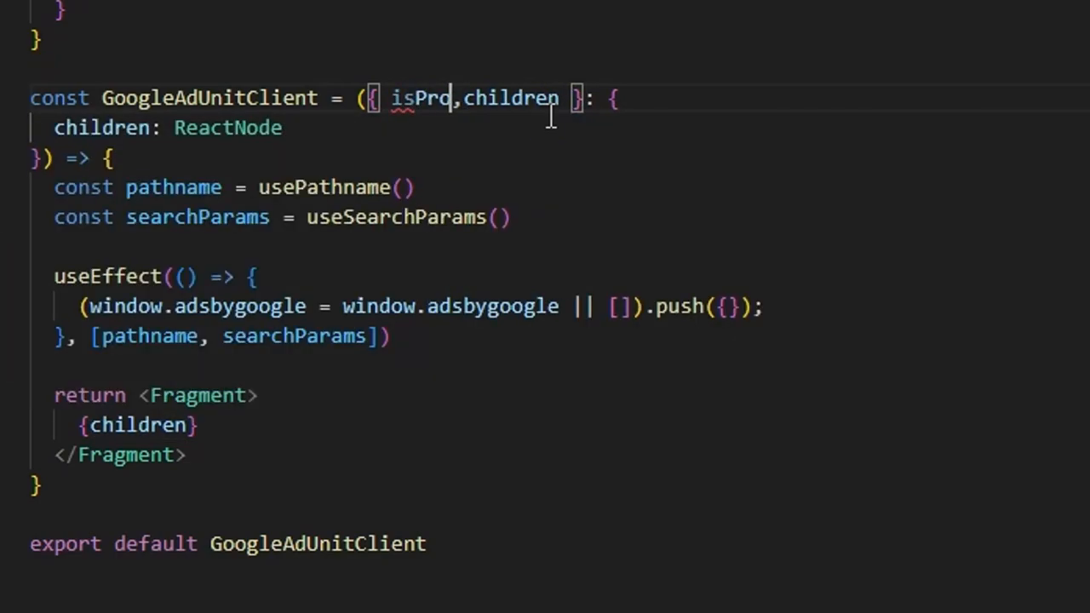
type("duction")
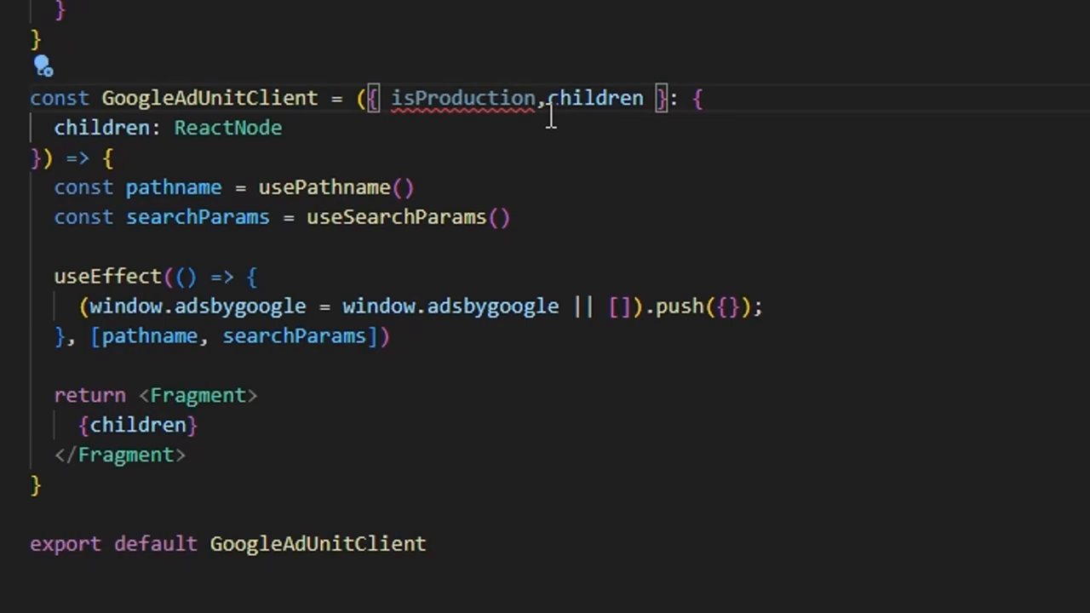
key("Enter")
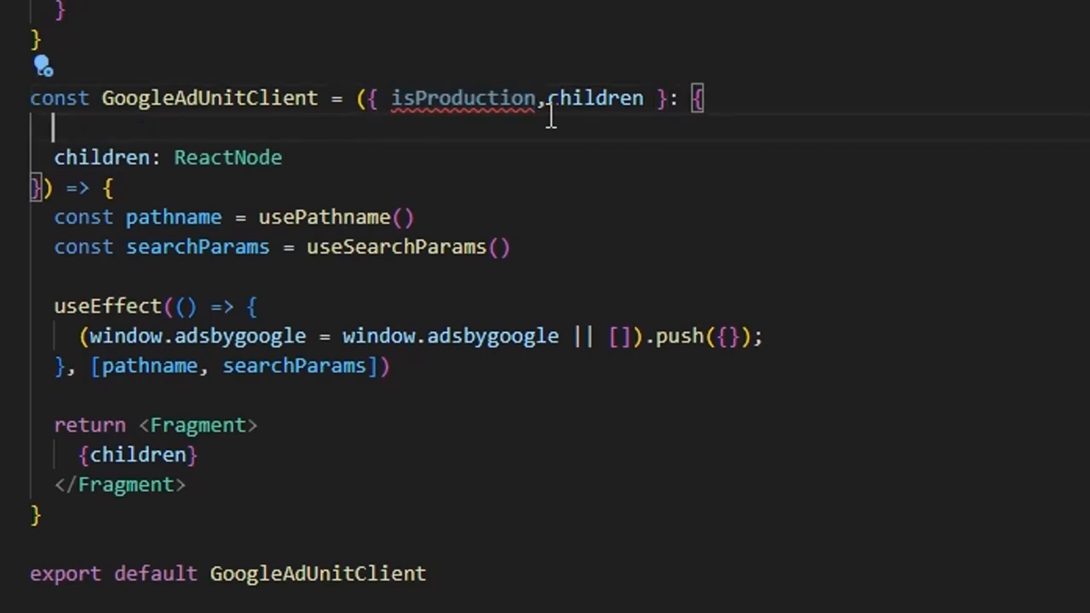
type("isProduction:")
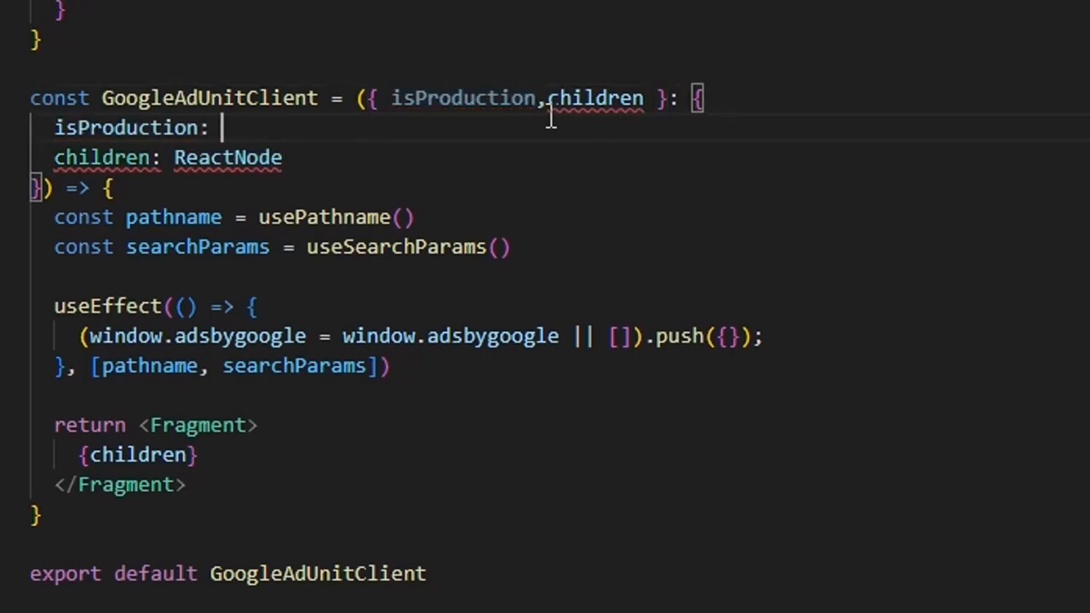
type("boolean,")
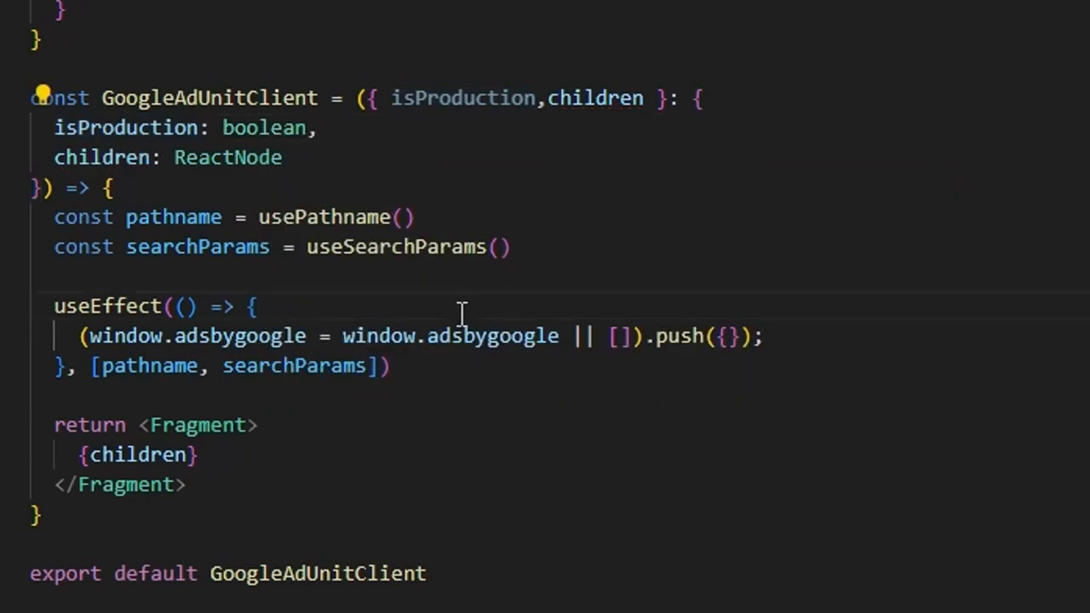
Push the ad only if (isProduction), else log 'Currently In Development', with isProduction as a dependency
type("if")
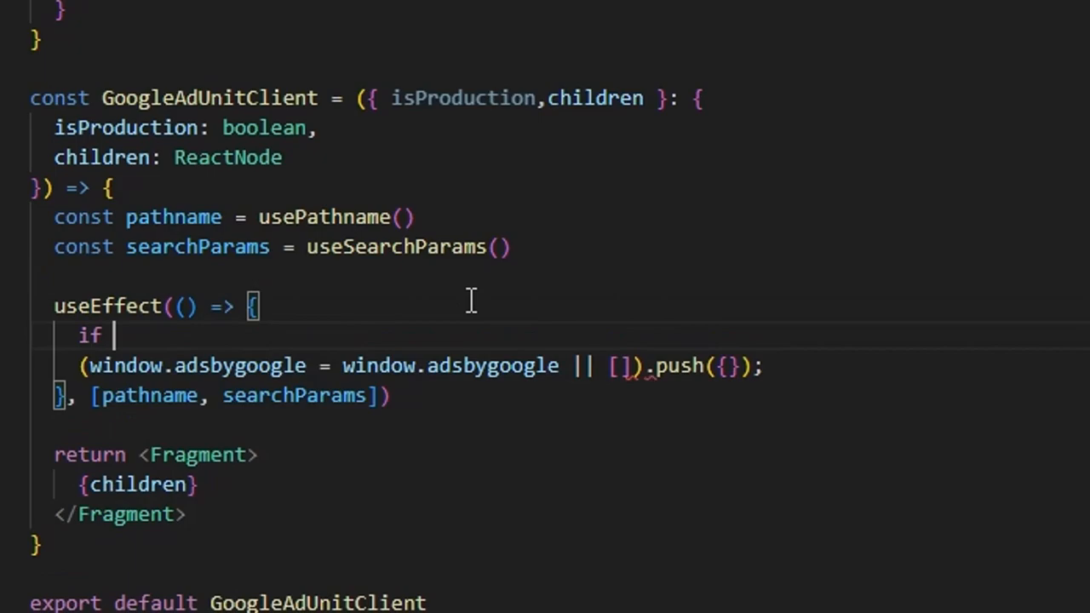
type("(isProduction) {")
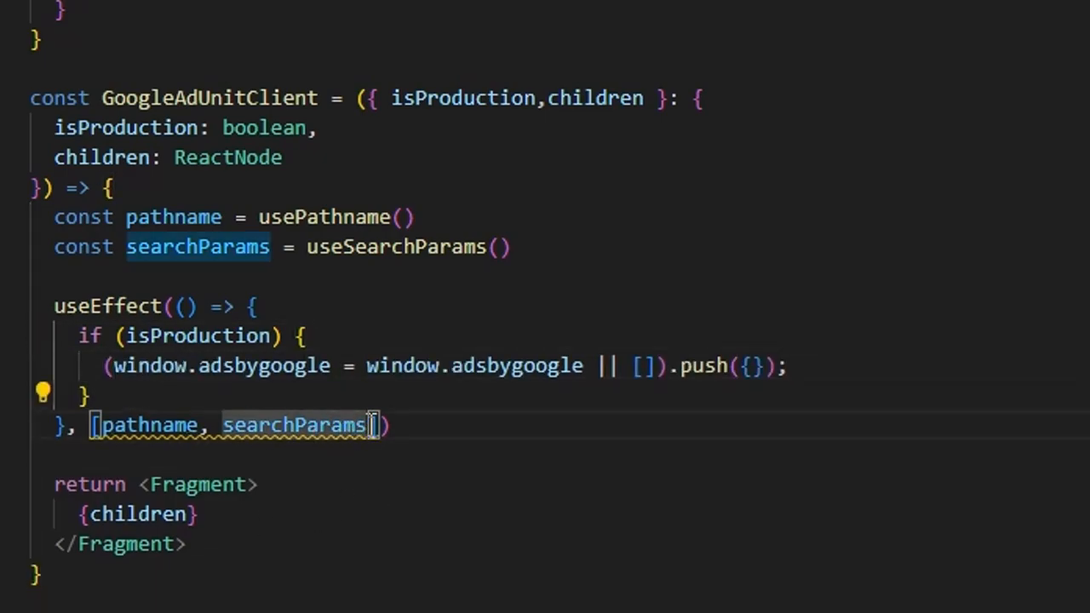
type("isProduction")
type("console.log(")
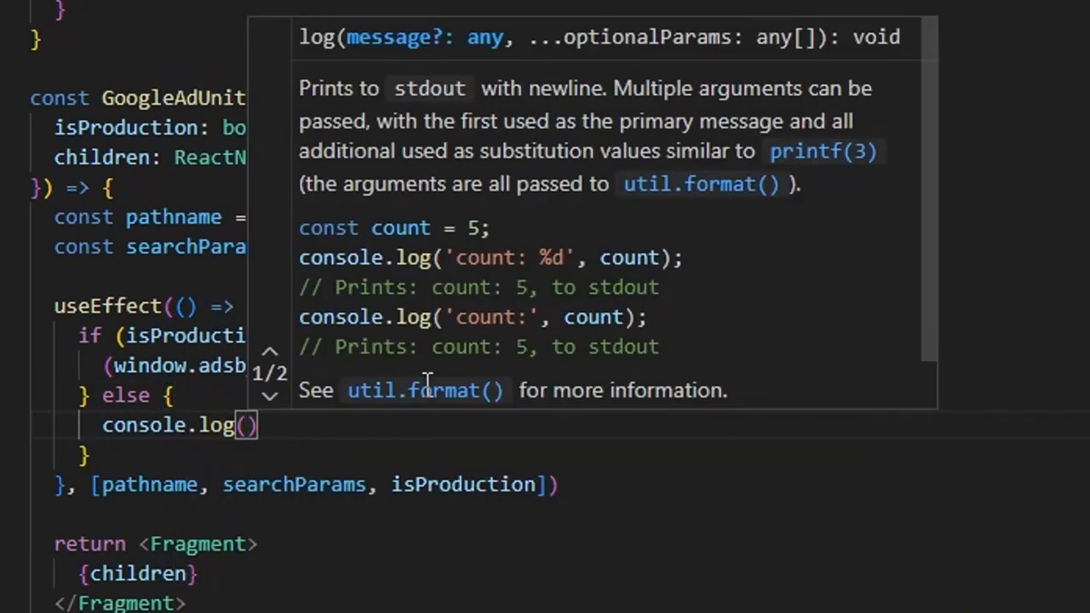
type("'")
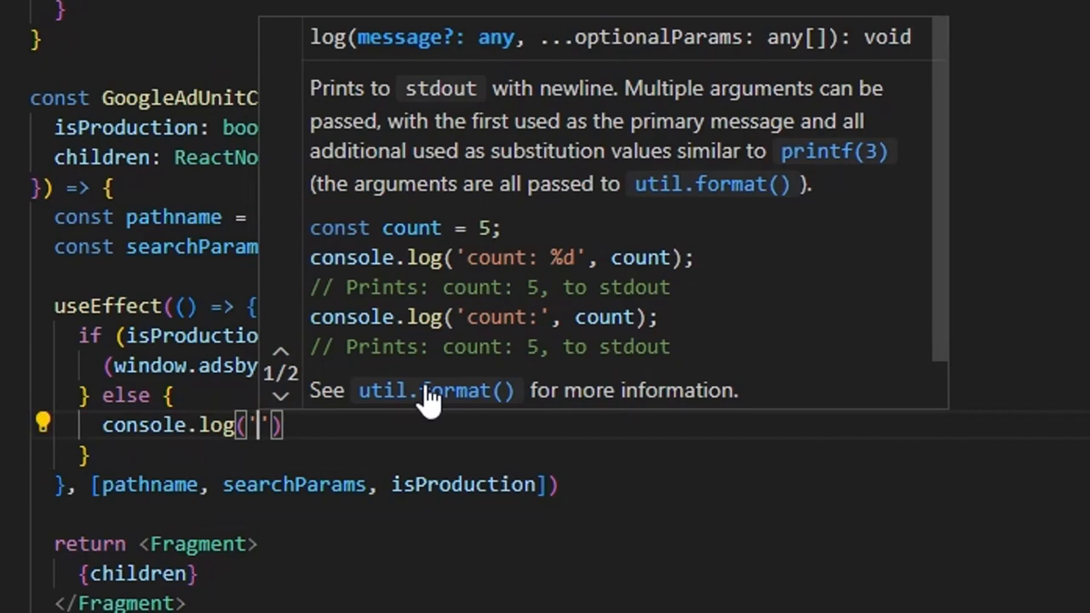
type("Currently In")
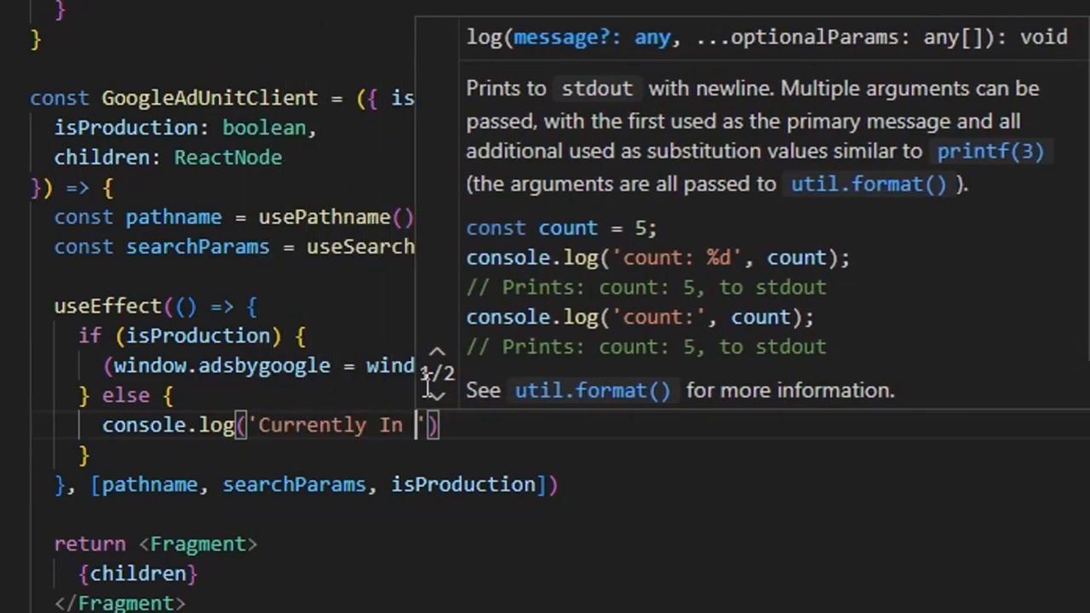
type("Development")
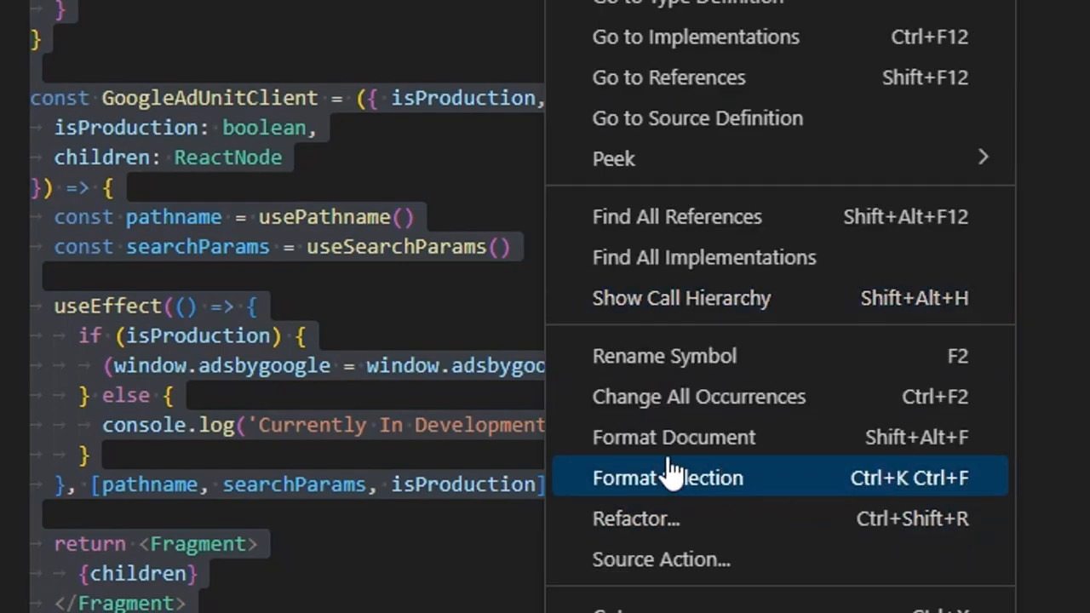
Format the selected GoogleAdUnitClient component code
left_click(668, 477)
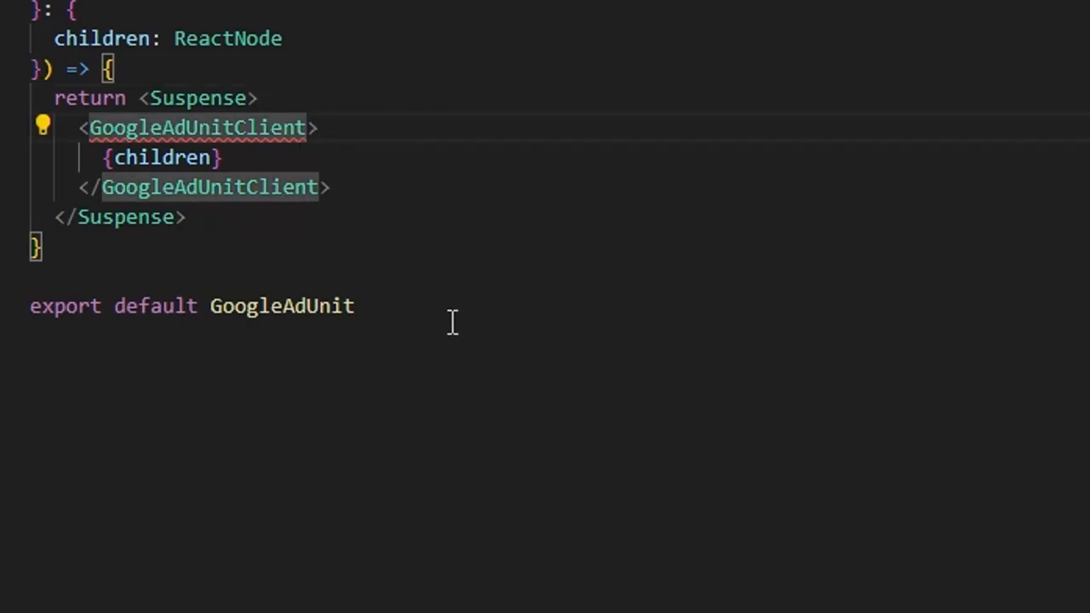
Pass isProduction={process.env.NODE_ENV == 'production'} to GoogleAdUnitClient in GoogleAdUnit.tsx
type("isProduction")
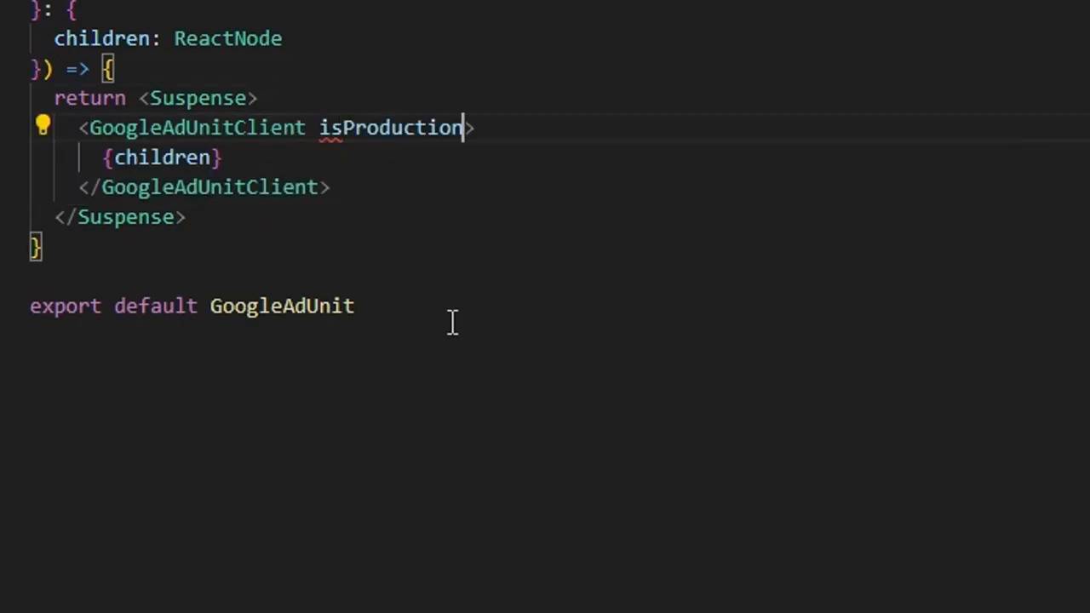
type("={process.env")
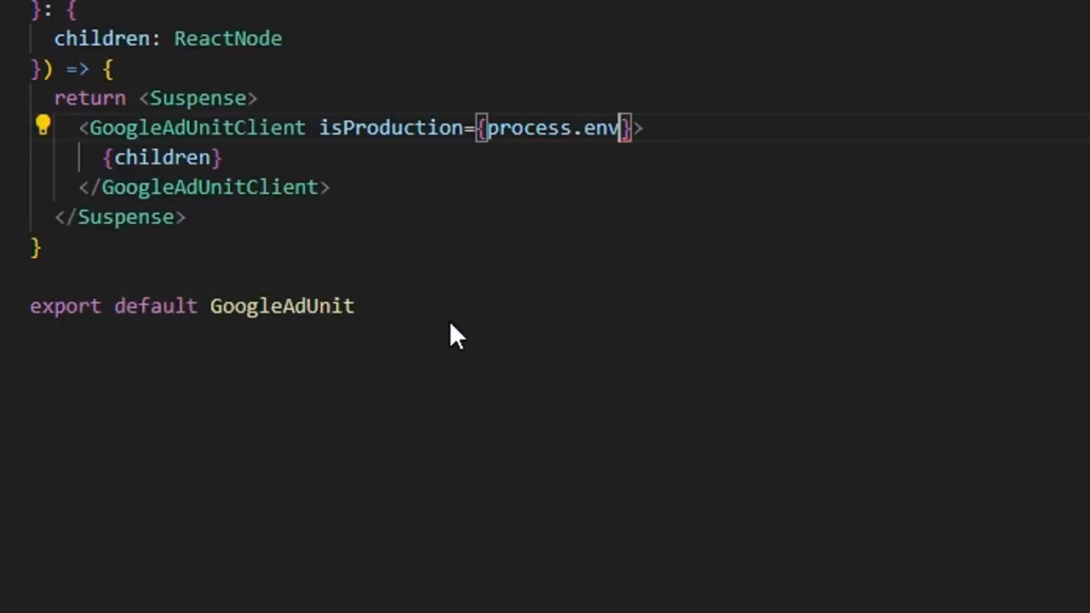
type(".NODE_ENV")
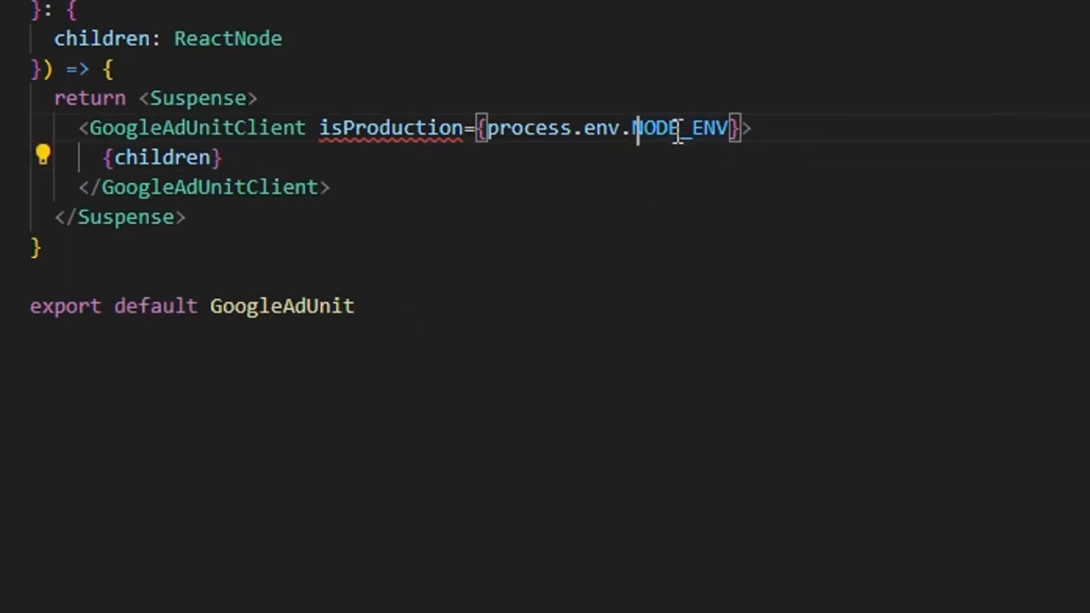
double_click(679, 127)
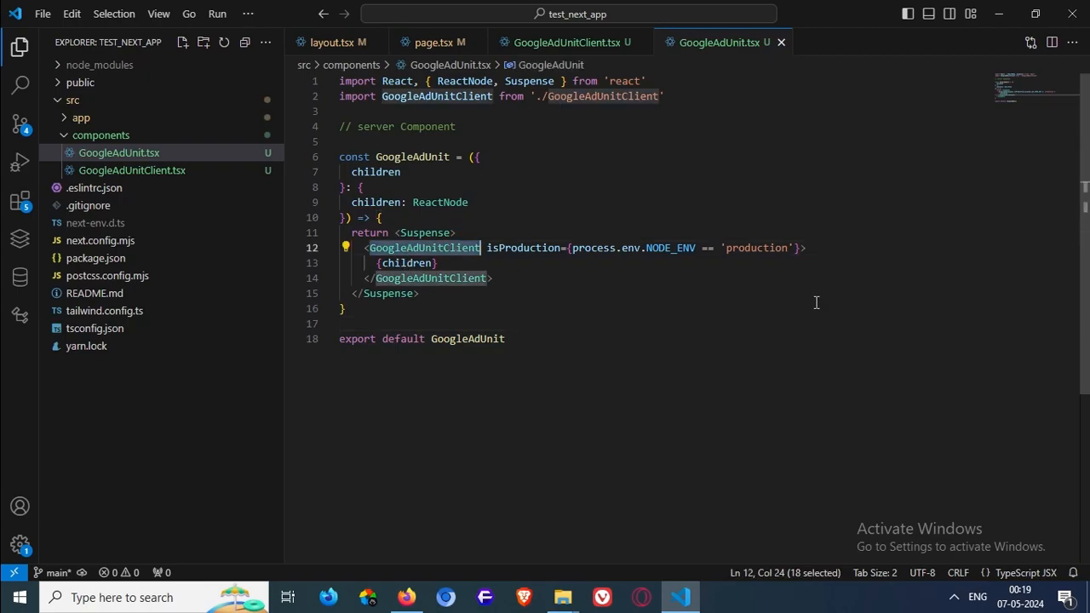
left_click(504, 337)
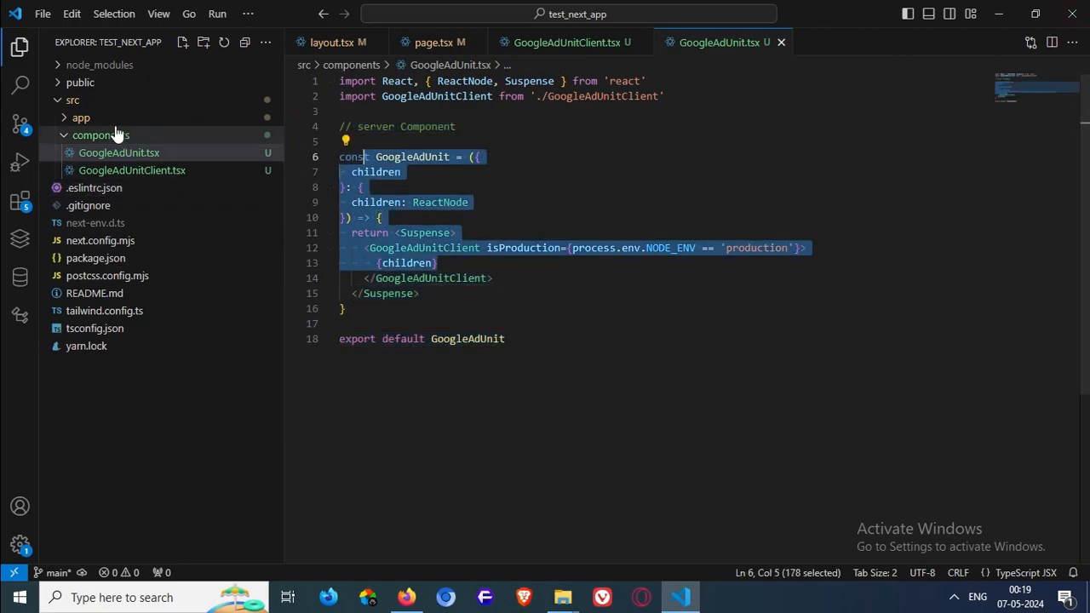
left_click(435, 41)
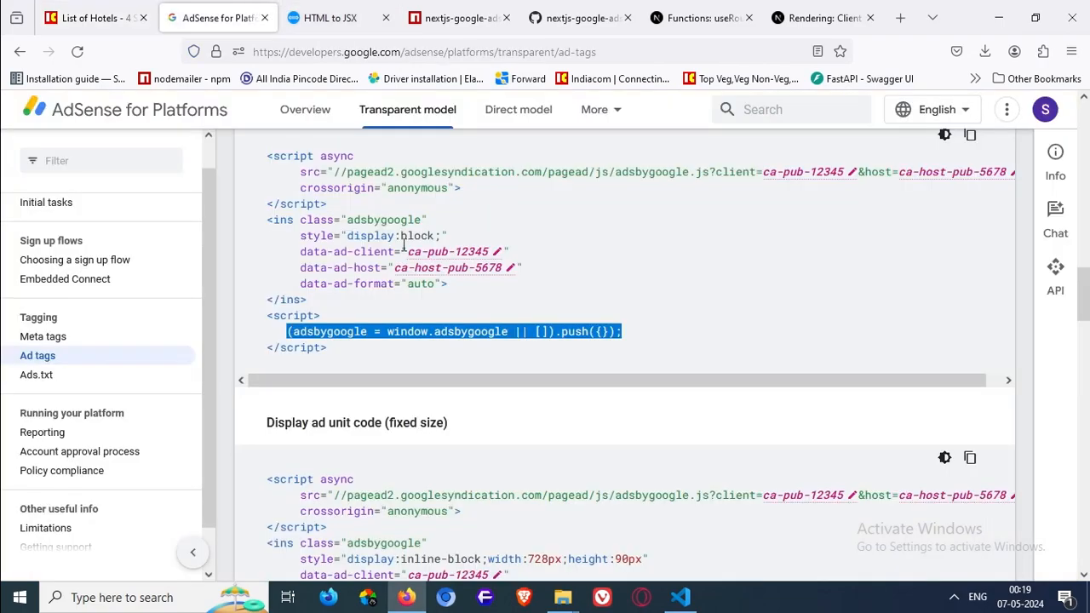
Check the HTML-to-JSX conversion of the ad tag, then return to page.tsx
left_click(332, 17)
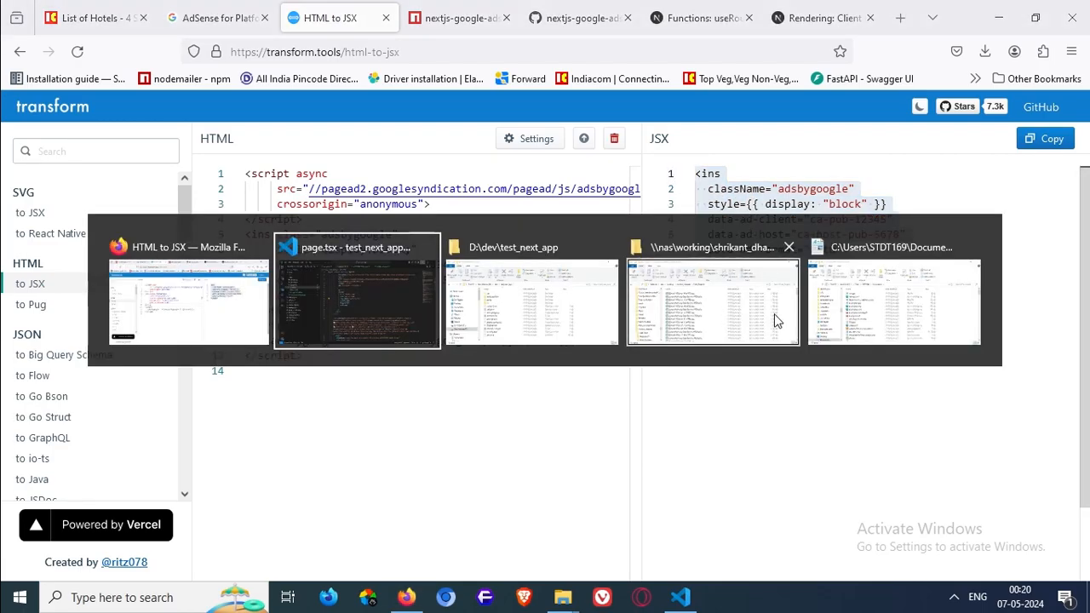
left_click(356, 303)
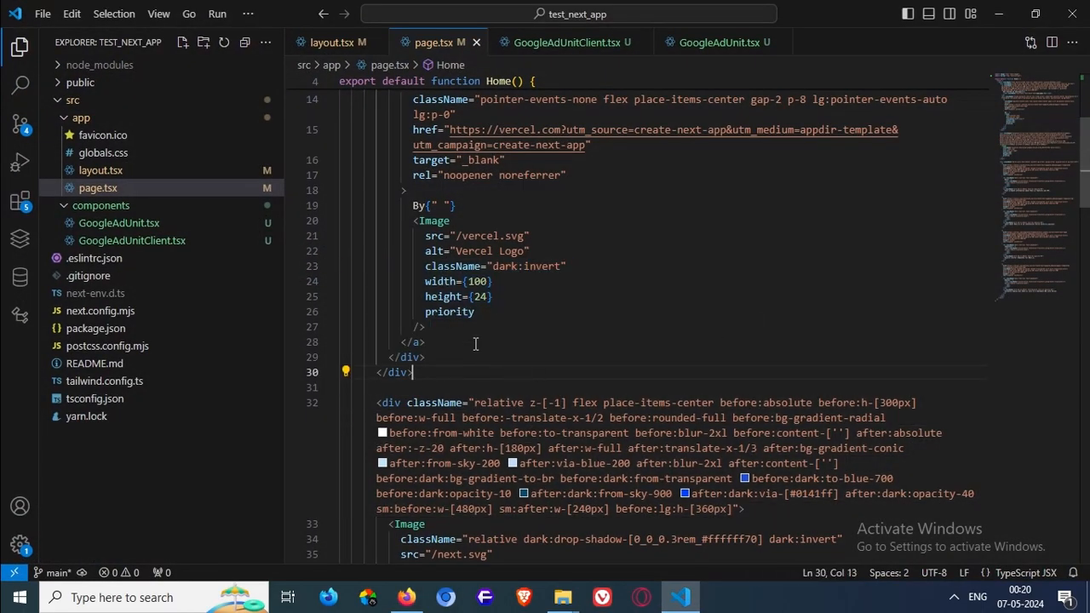
Insert a GoogleAdUnit element in page.tsx with its import, wrapping the adsbygoogle ins tag
scroll("down", 3)
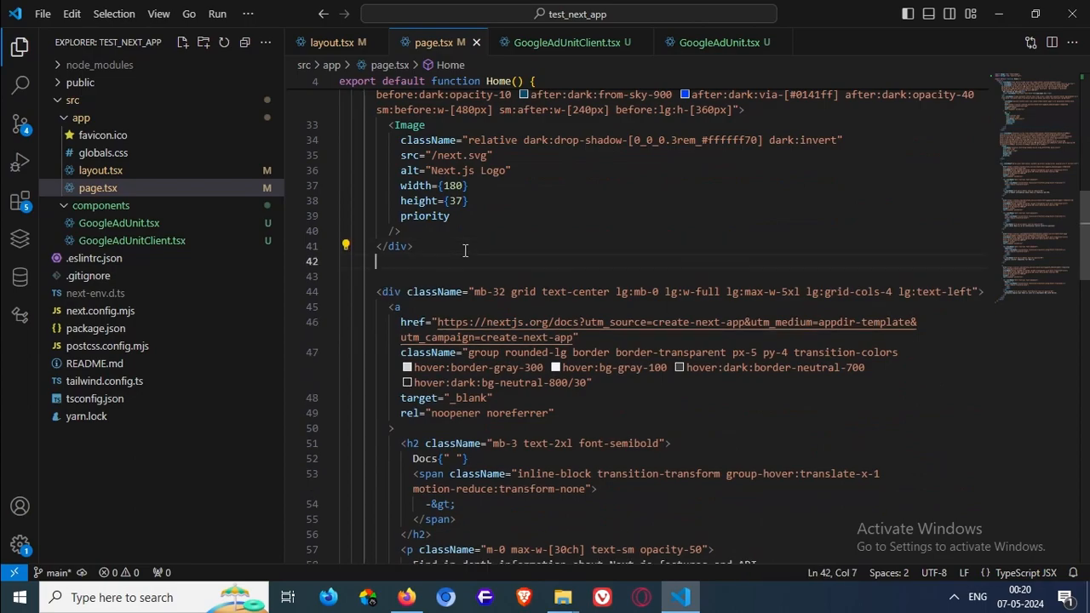
type("Goog")
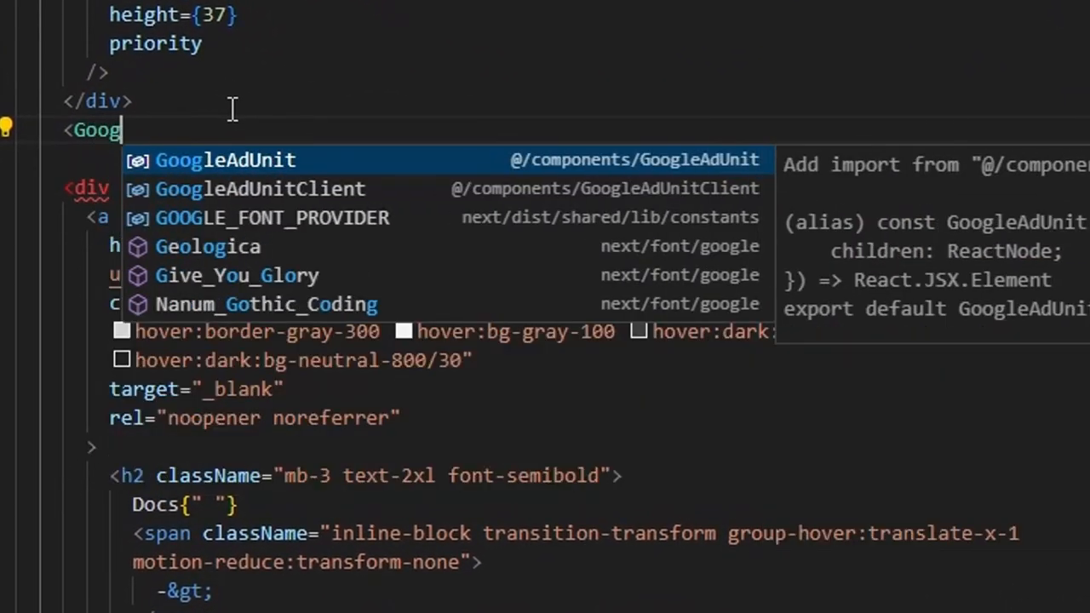
left_click(225, 160)
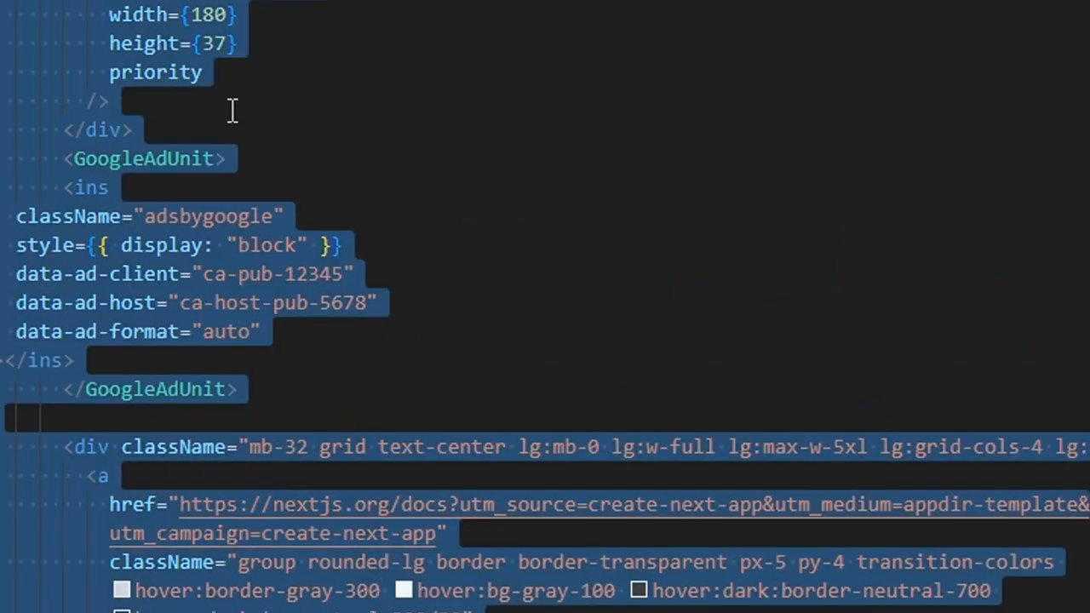
scroll("down", 3)
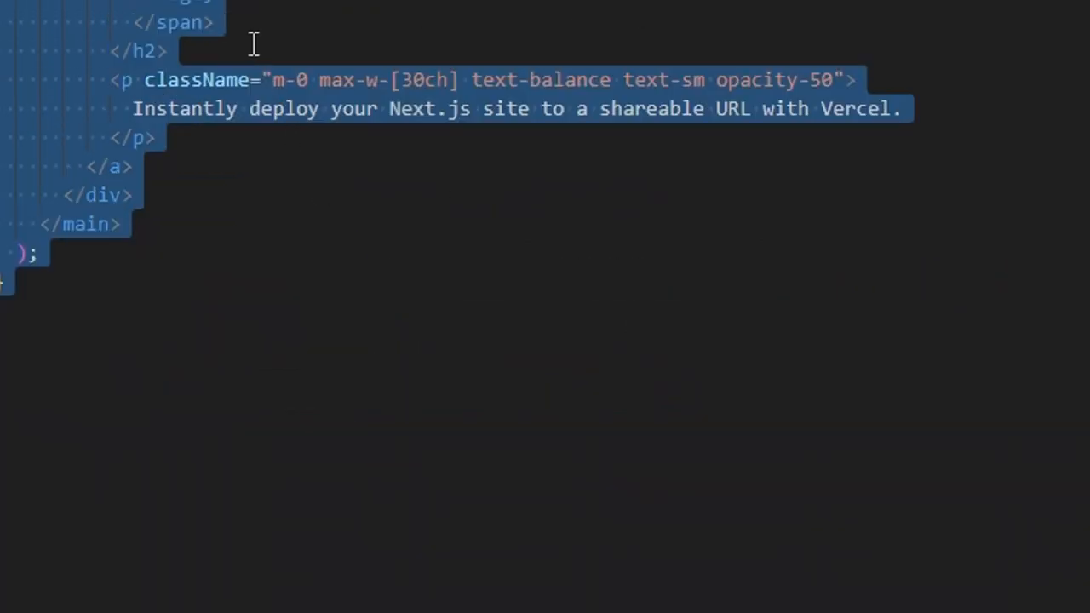
scroll("up", 3)
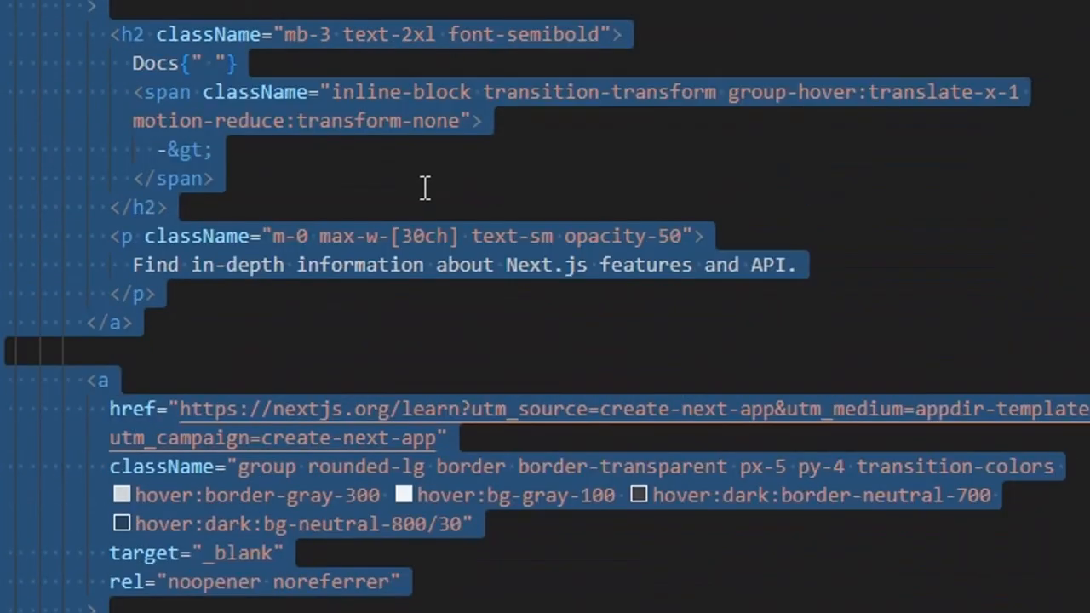
scroll("up", 3)
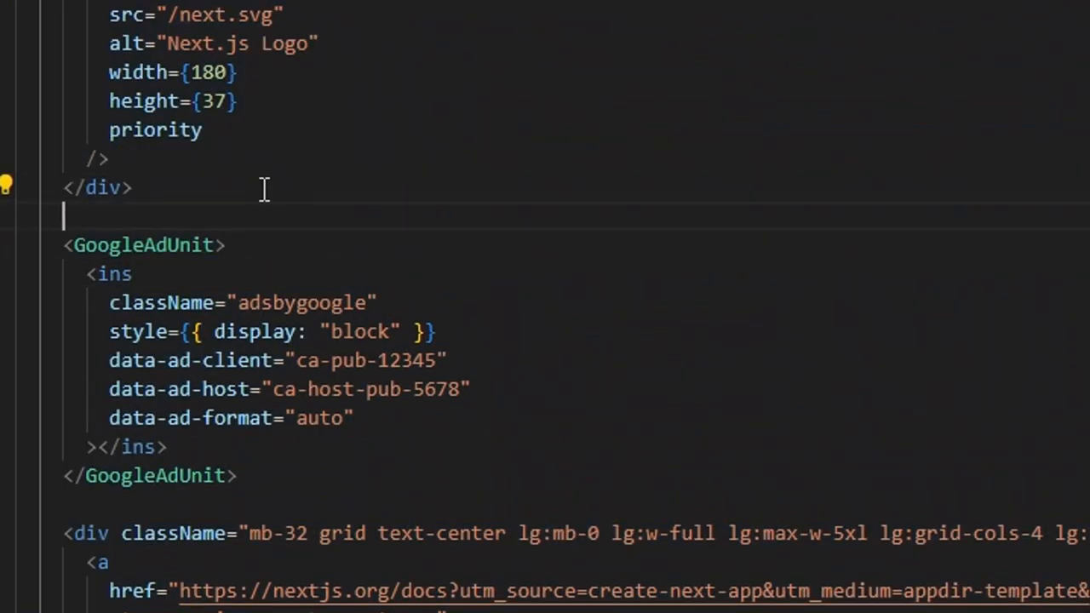
Add a JSX comment above it: 'Done Your Unit Will Refresh On Every Page Change'
type("{/* Done */}")
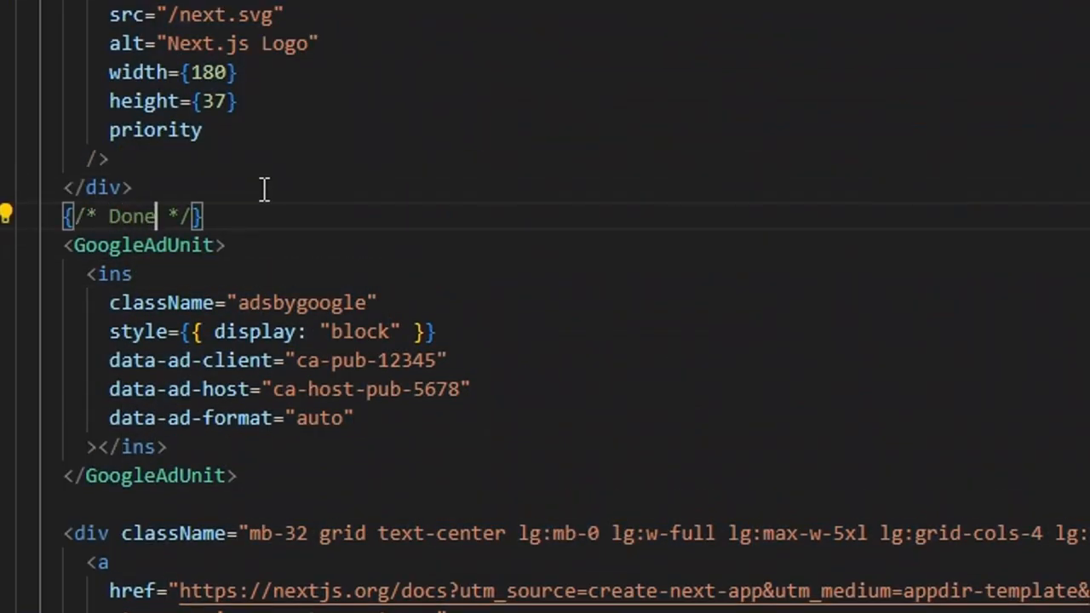
type("Your Unit W")
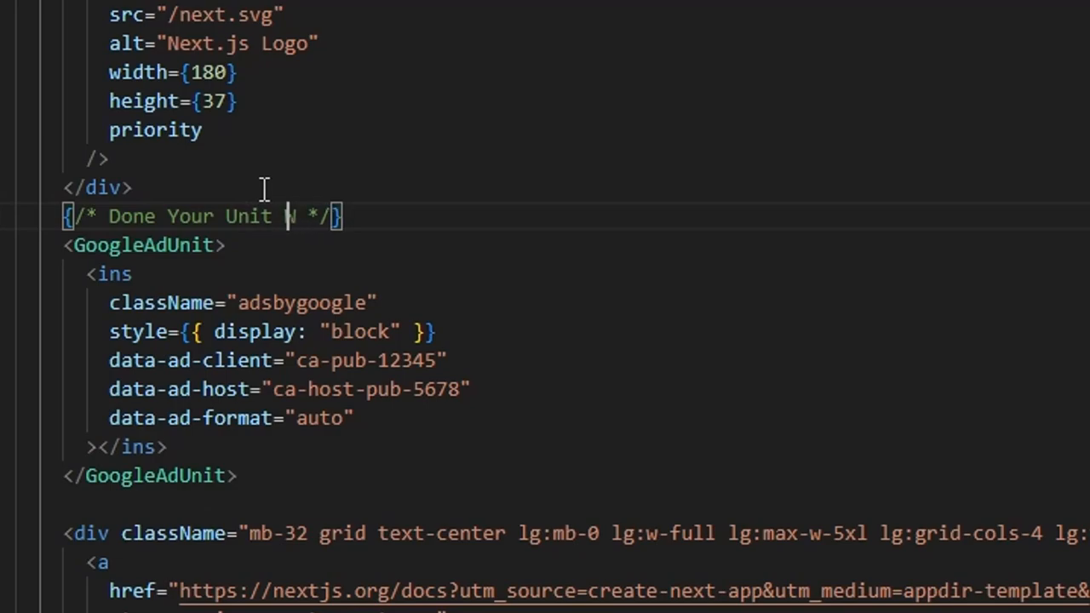
type("ill REfre")
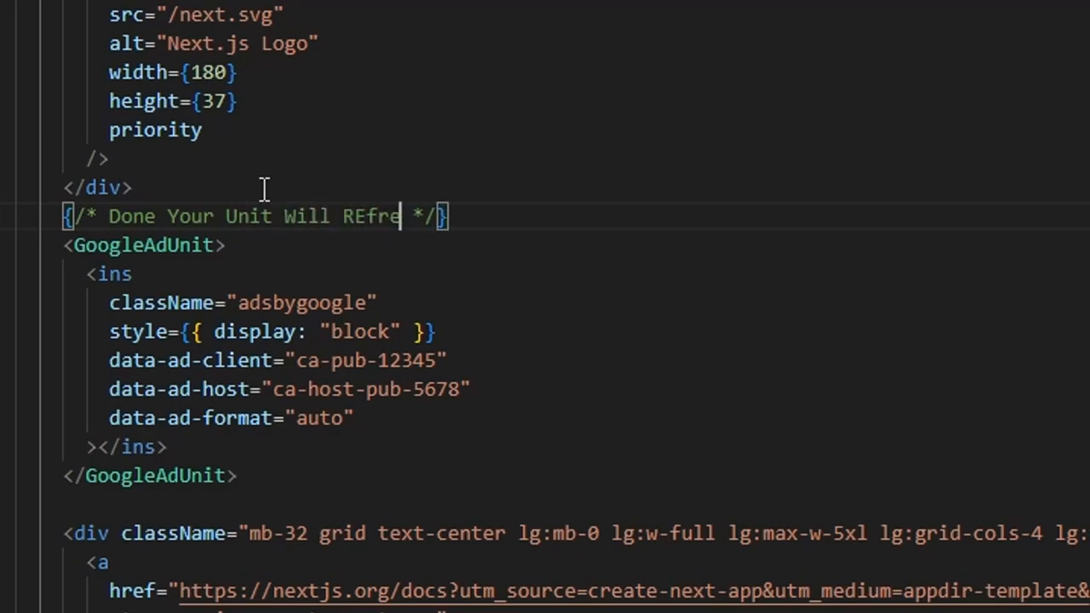
key("BackSpace")
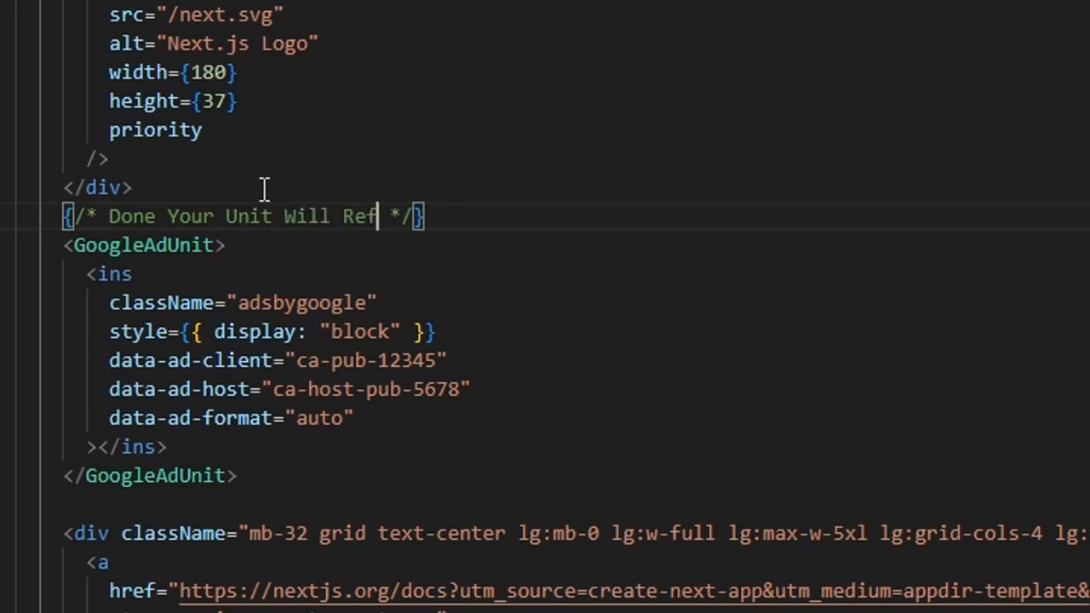
type("resh O")
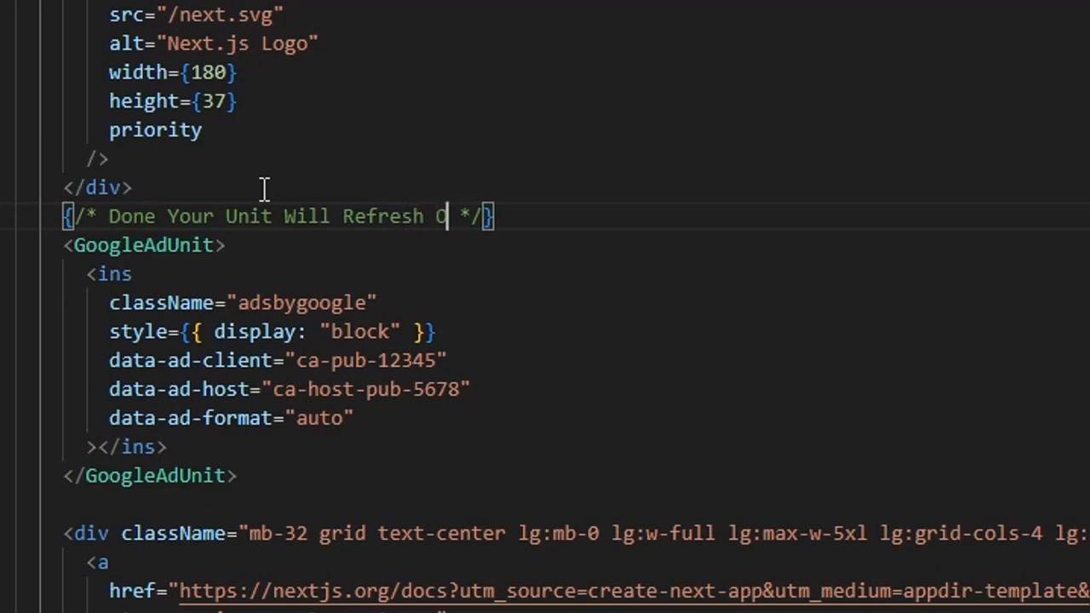
type("On Every")
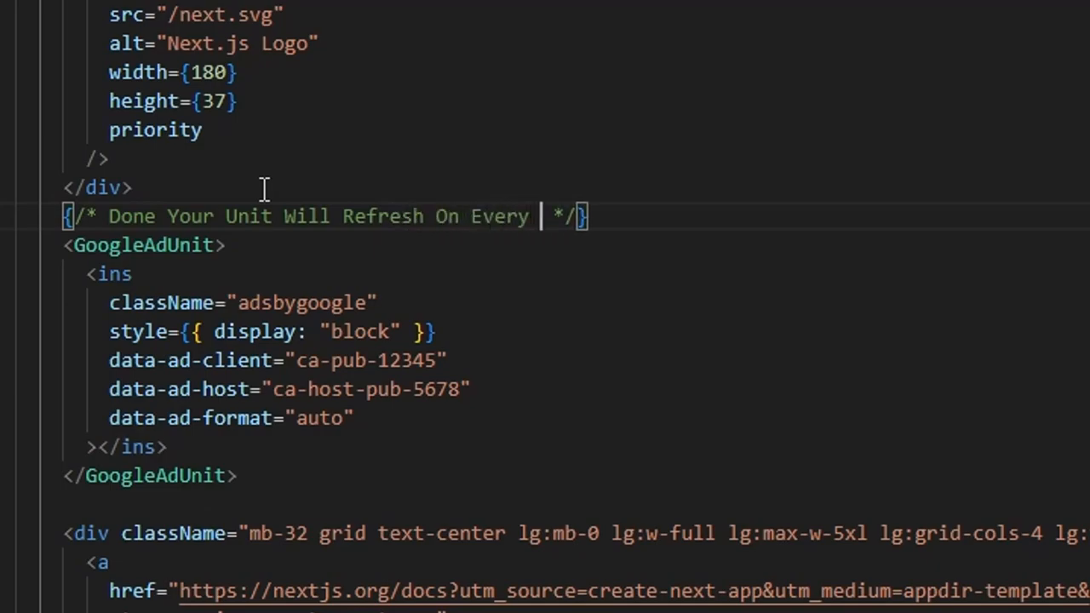
type("Page Change")
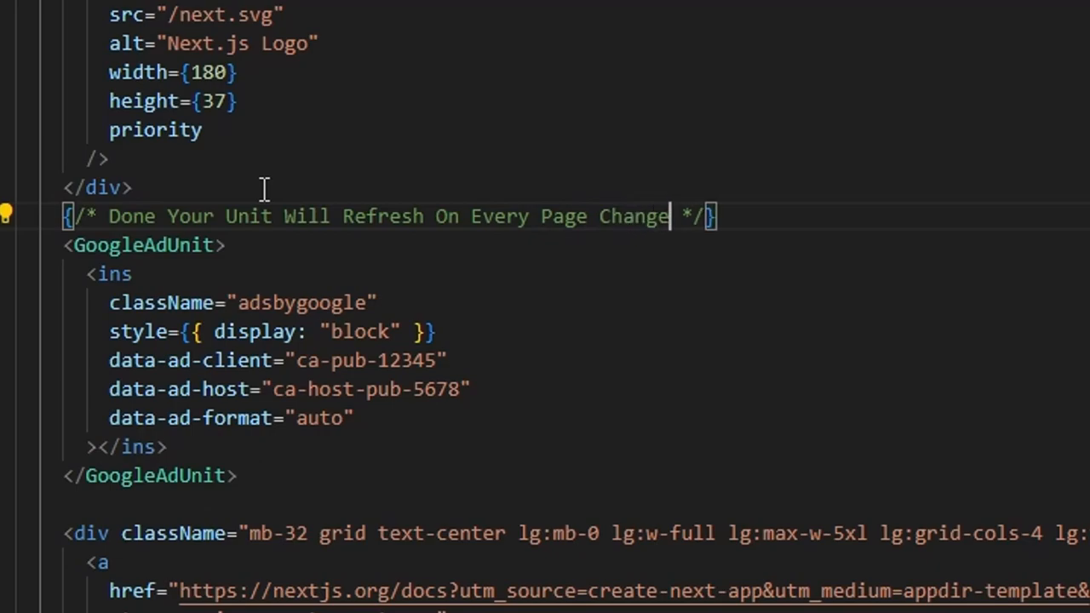